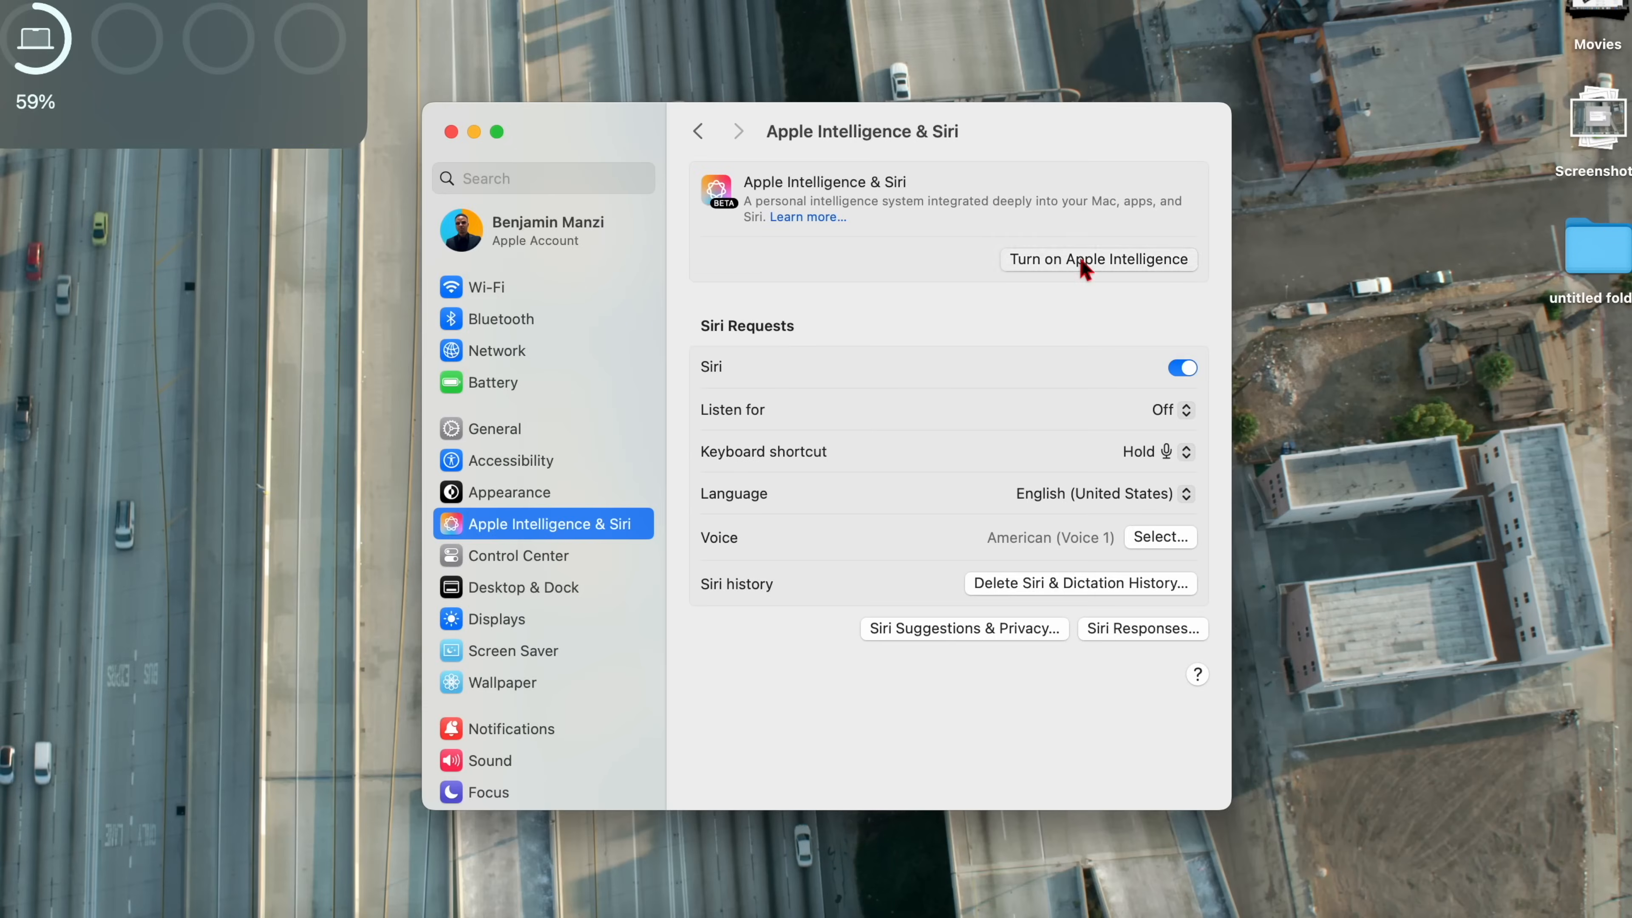
- Turn on Apple Intelligence and continue through the Speak to Siri and Type to Siri screens
left_click(1099, 259)
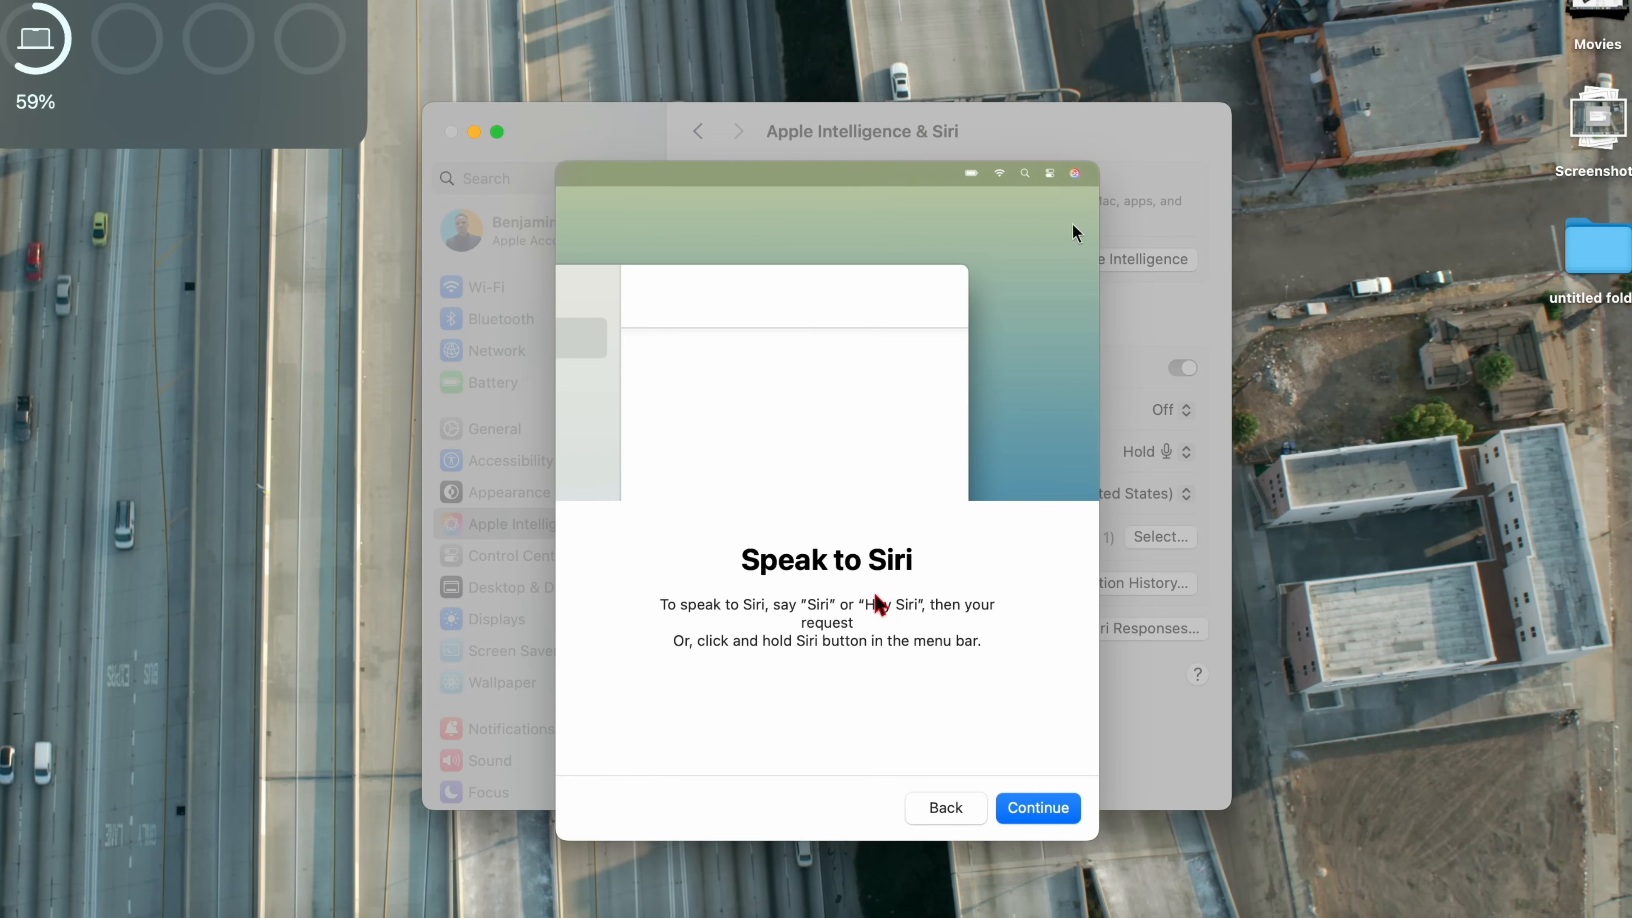
left_click(1038, 808)
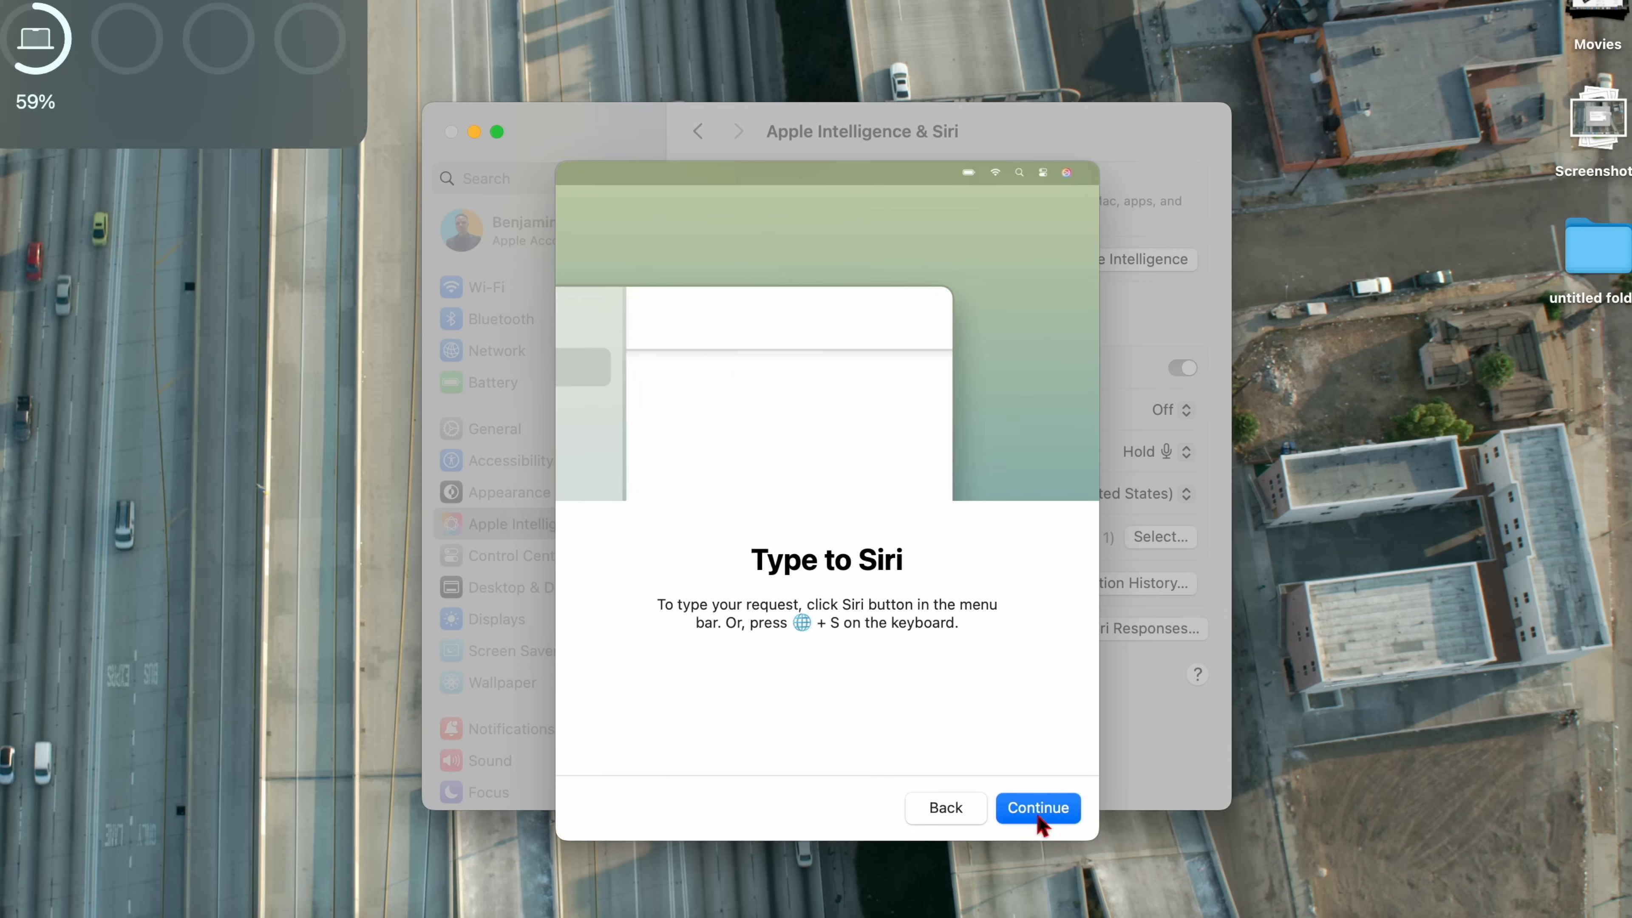
left_click(1037, 808)
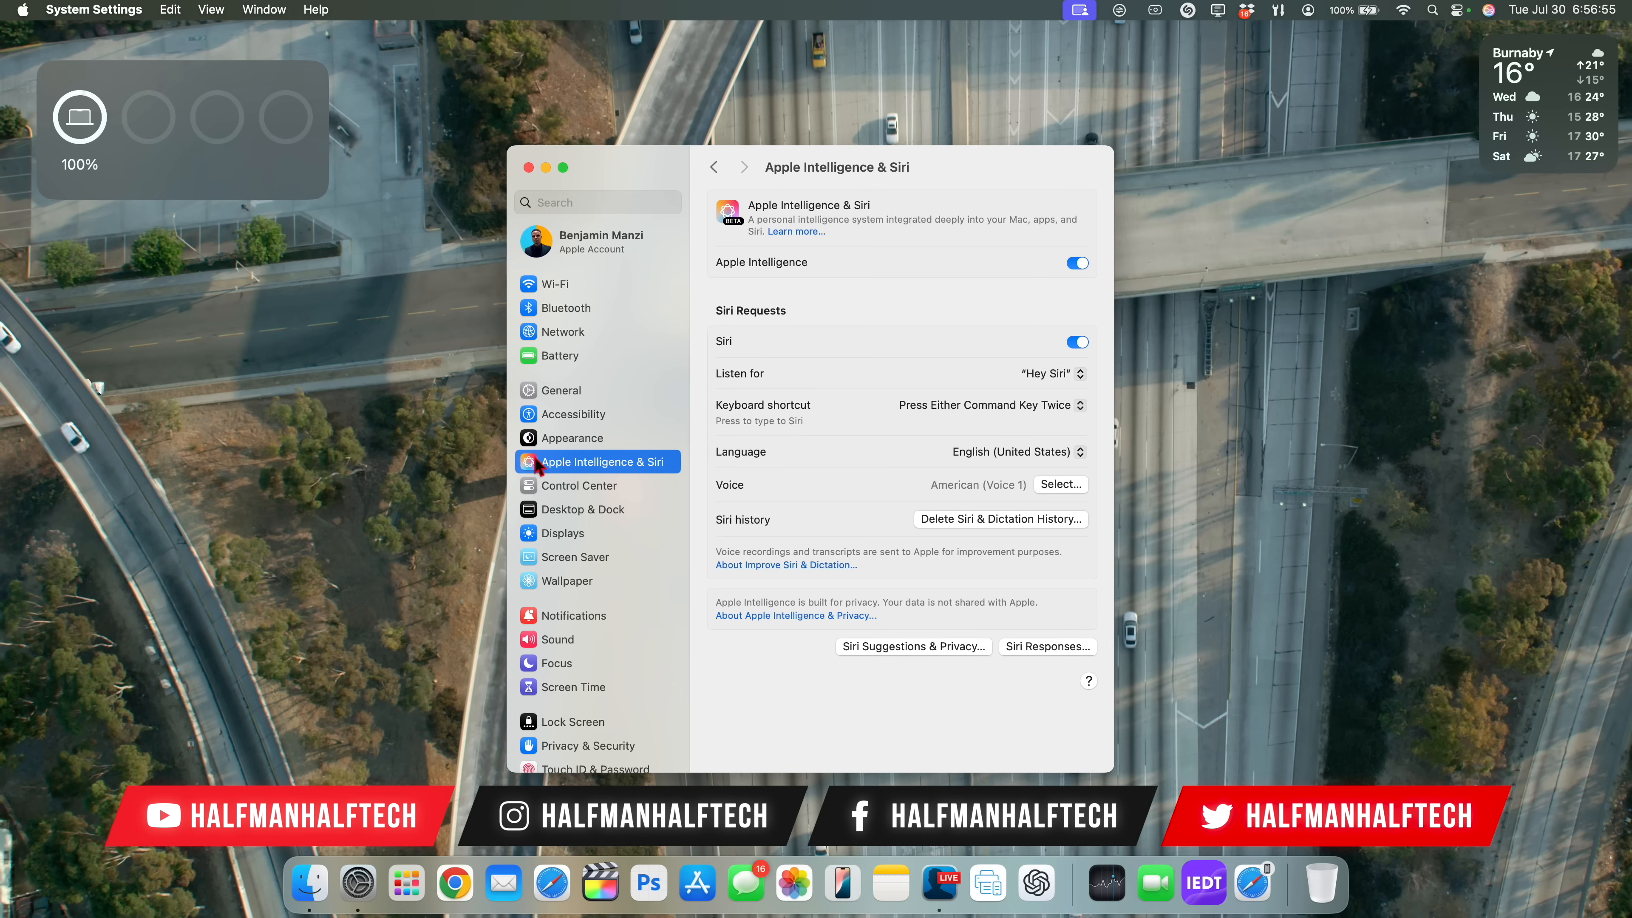
mouse_move(772, 239)
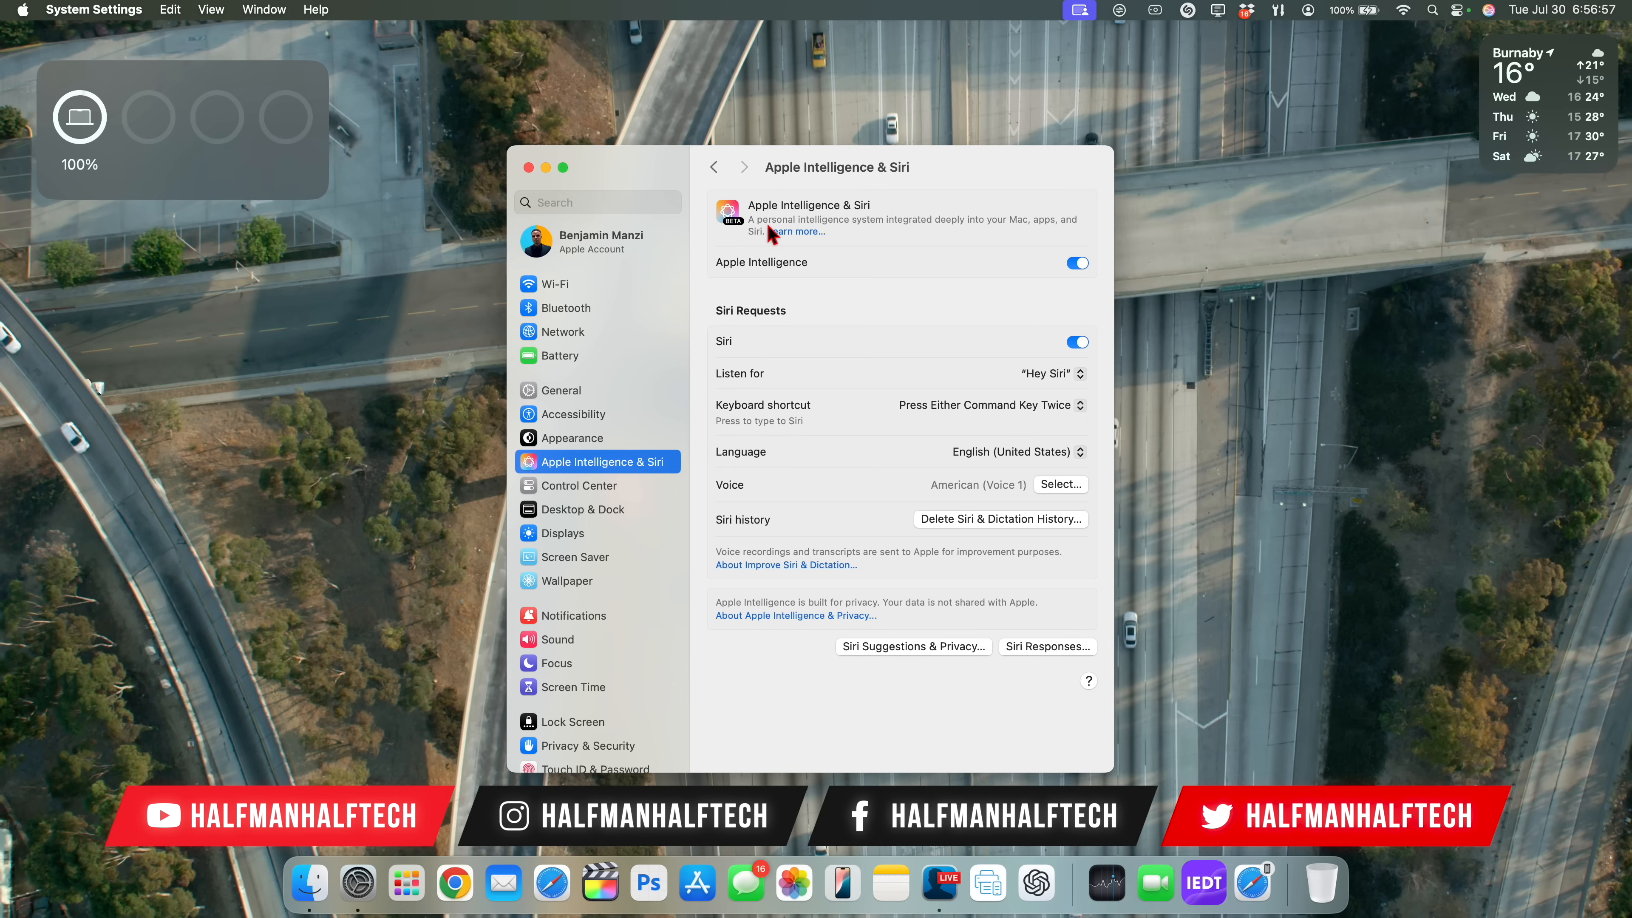
mouse_move(797, 213)
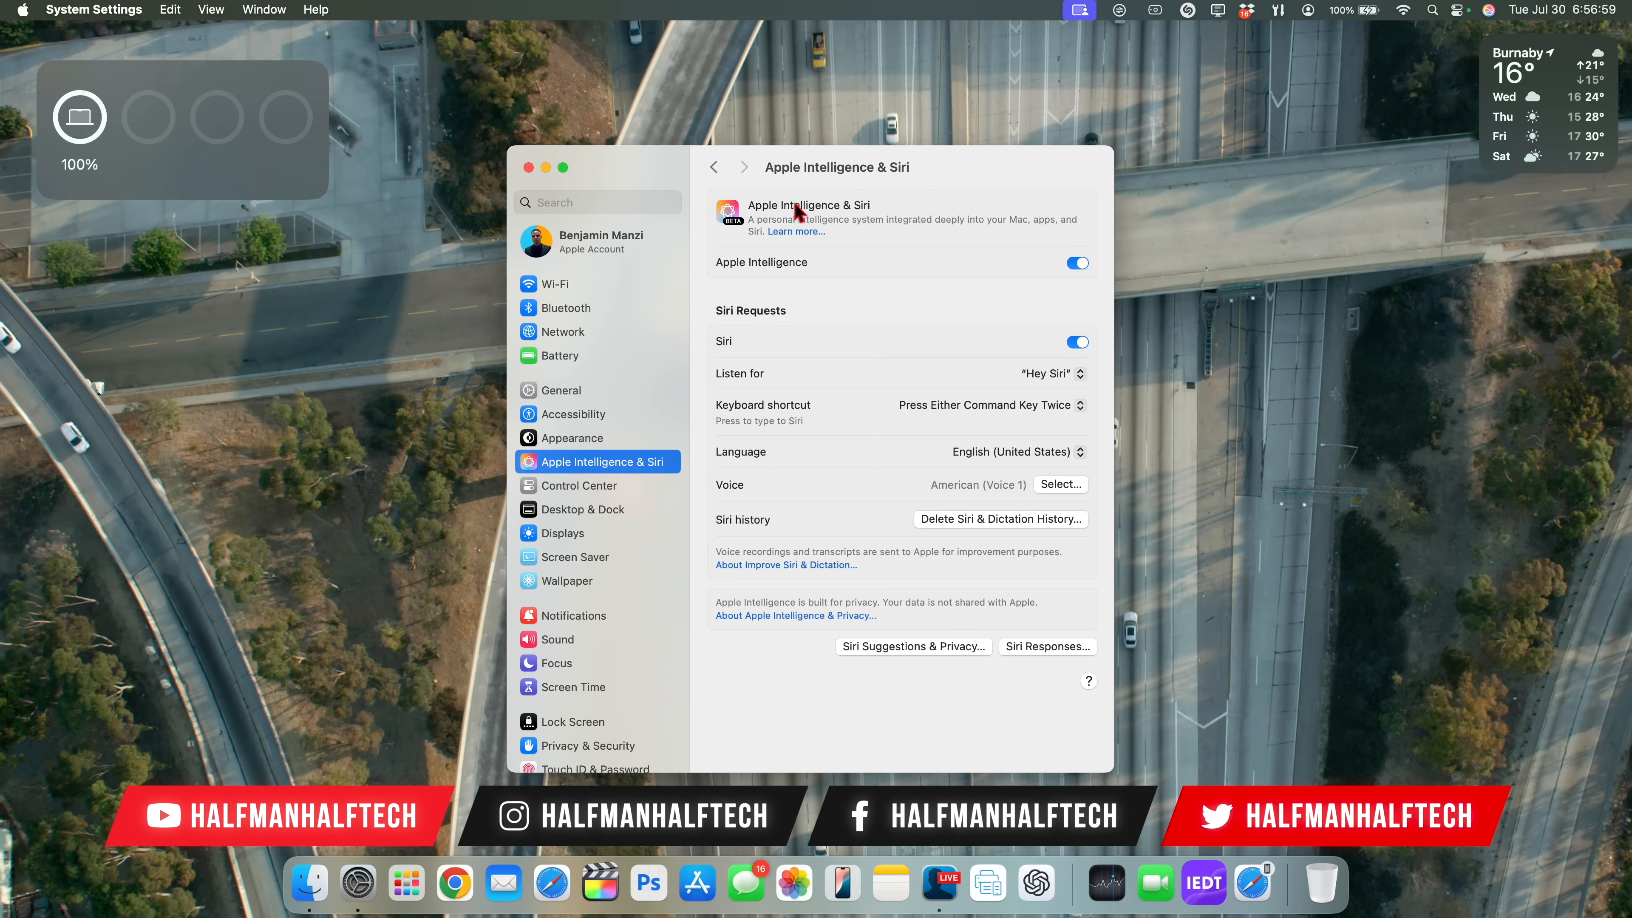
mouse_move(766, 236)
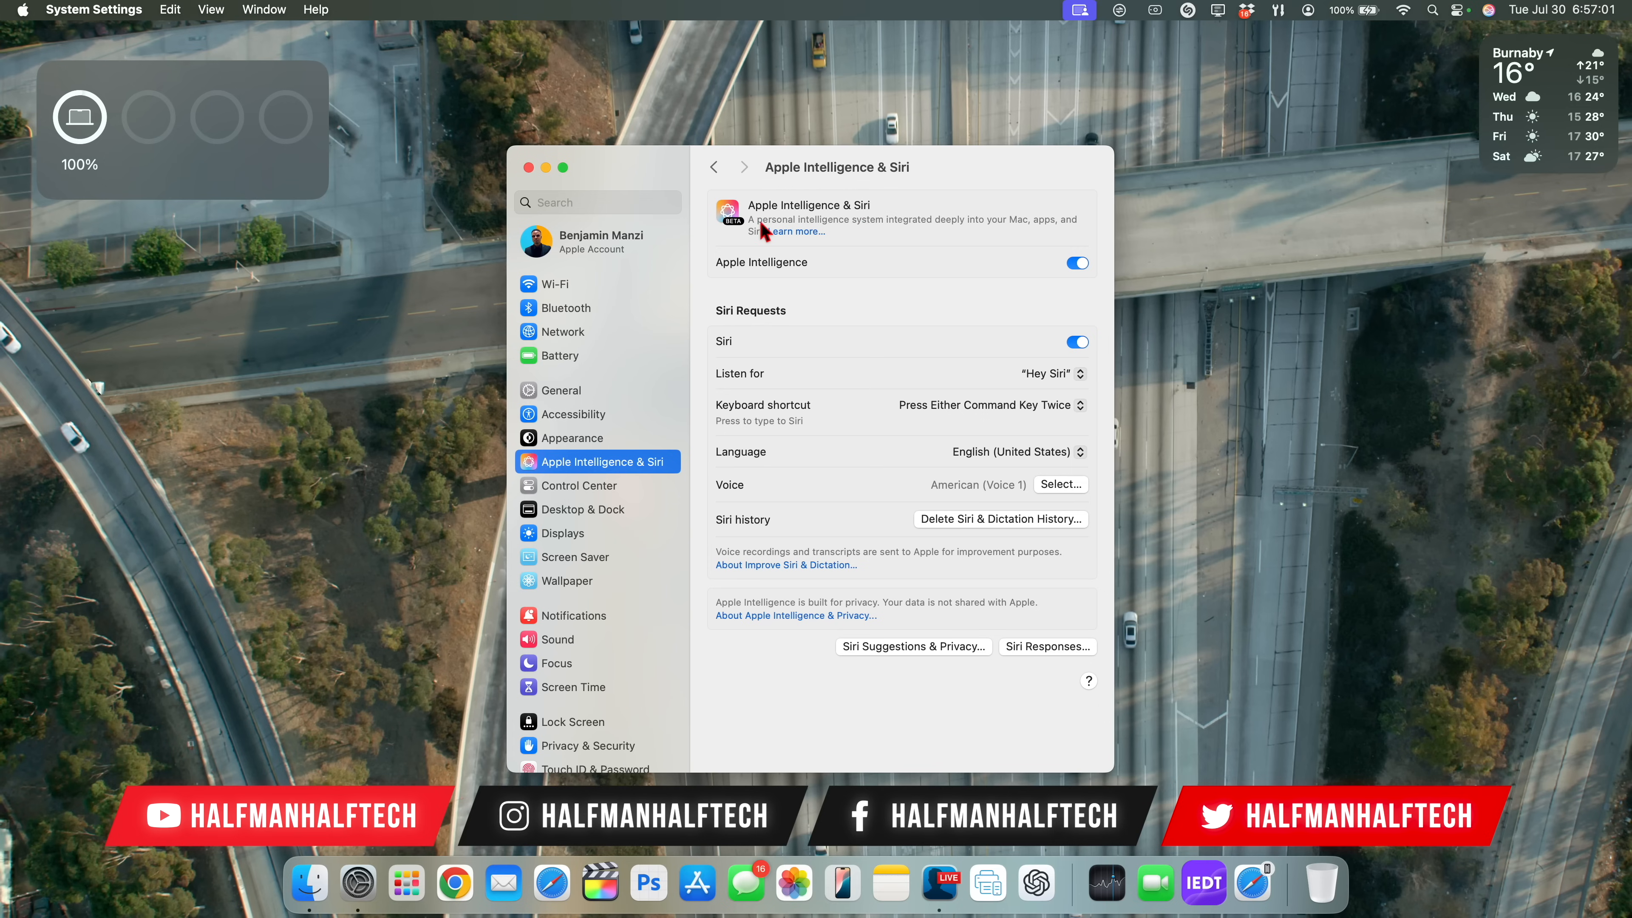
mouse_move(877, 277)
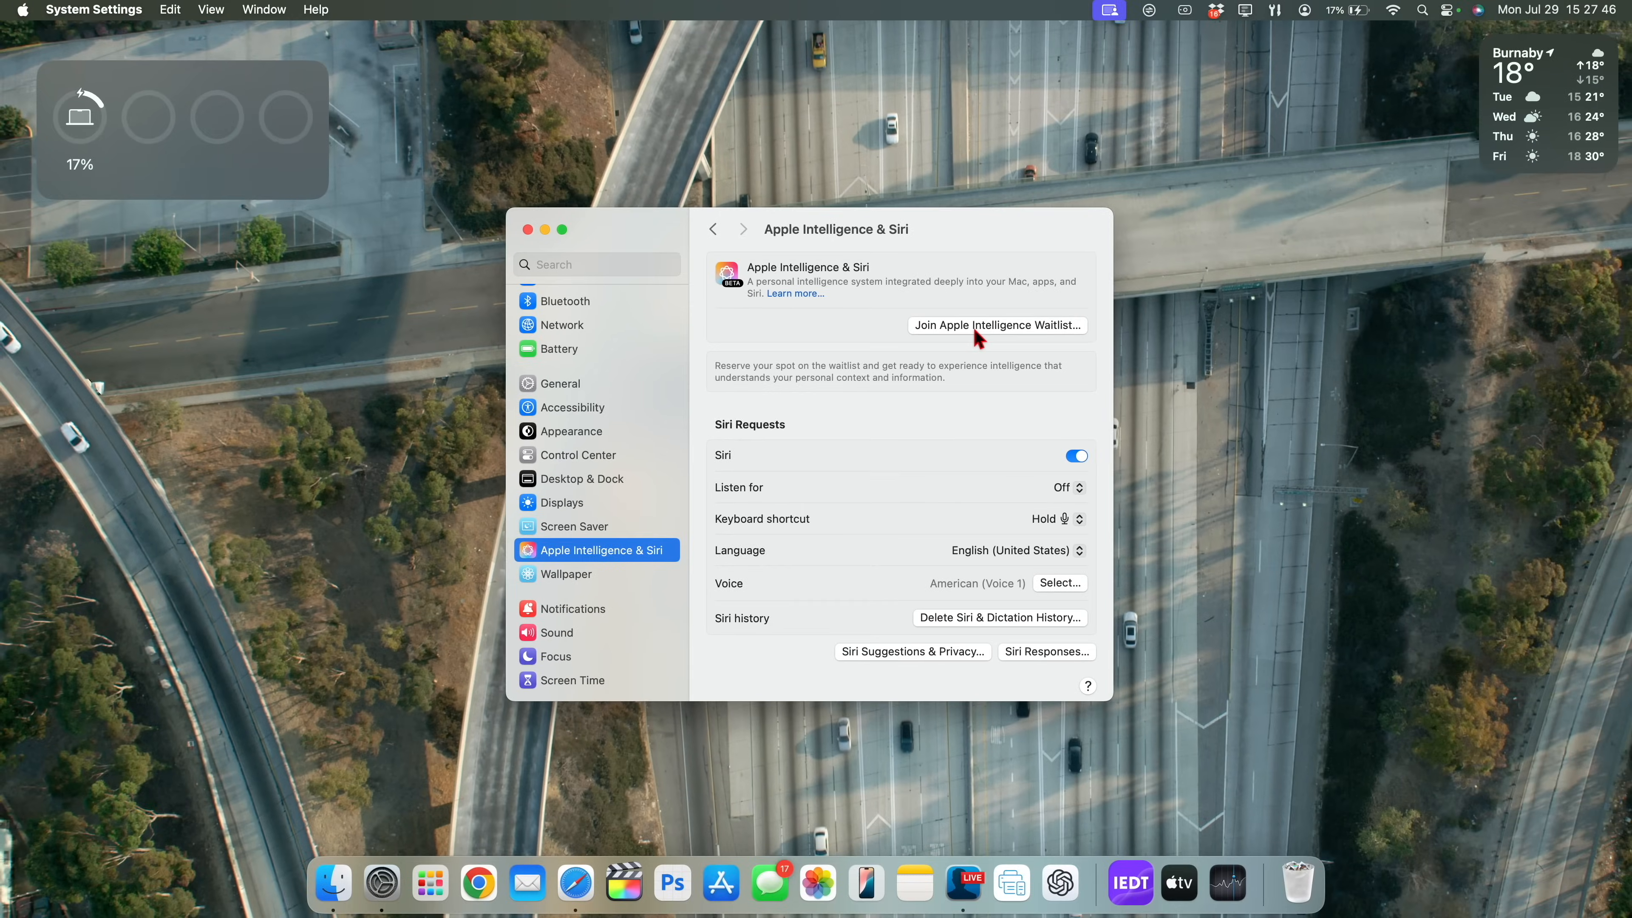
- Bring up the Apple menu with its Force Quit, Restart and Shut Down options
left_click(23, 9)
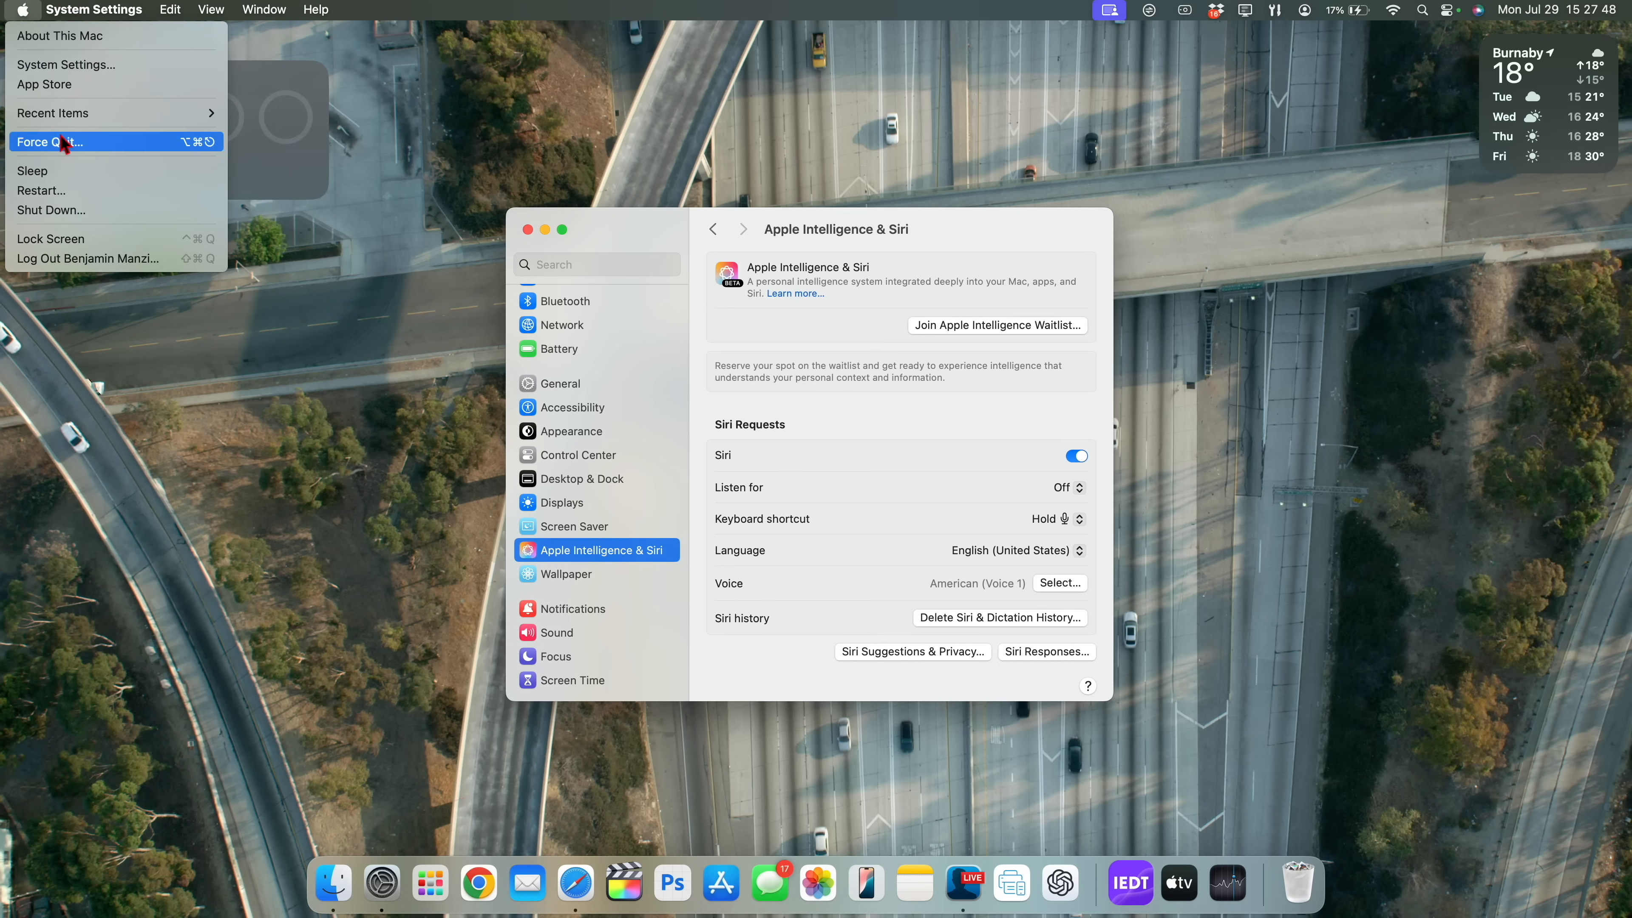
mouse_move(104, 212)
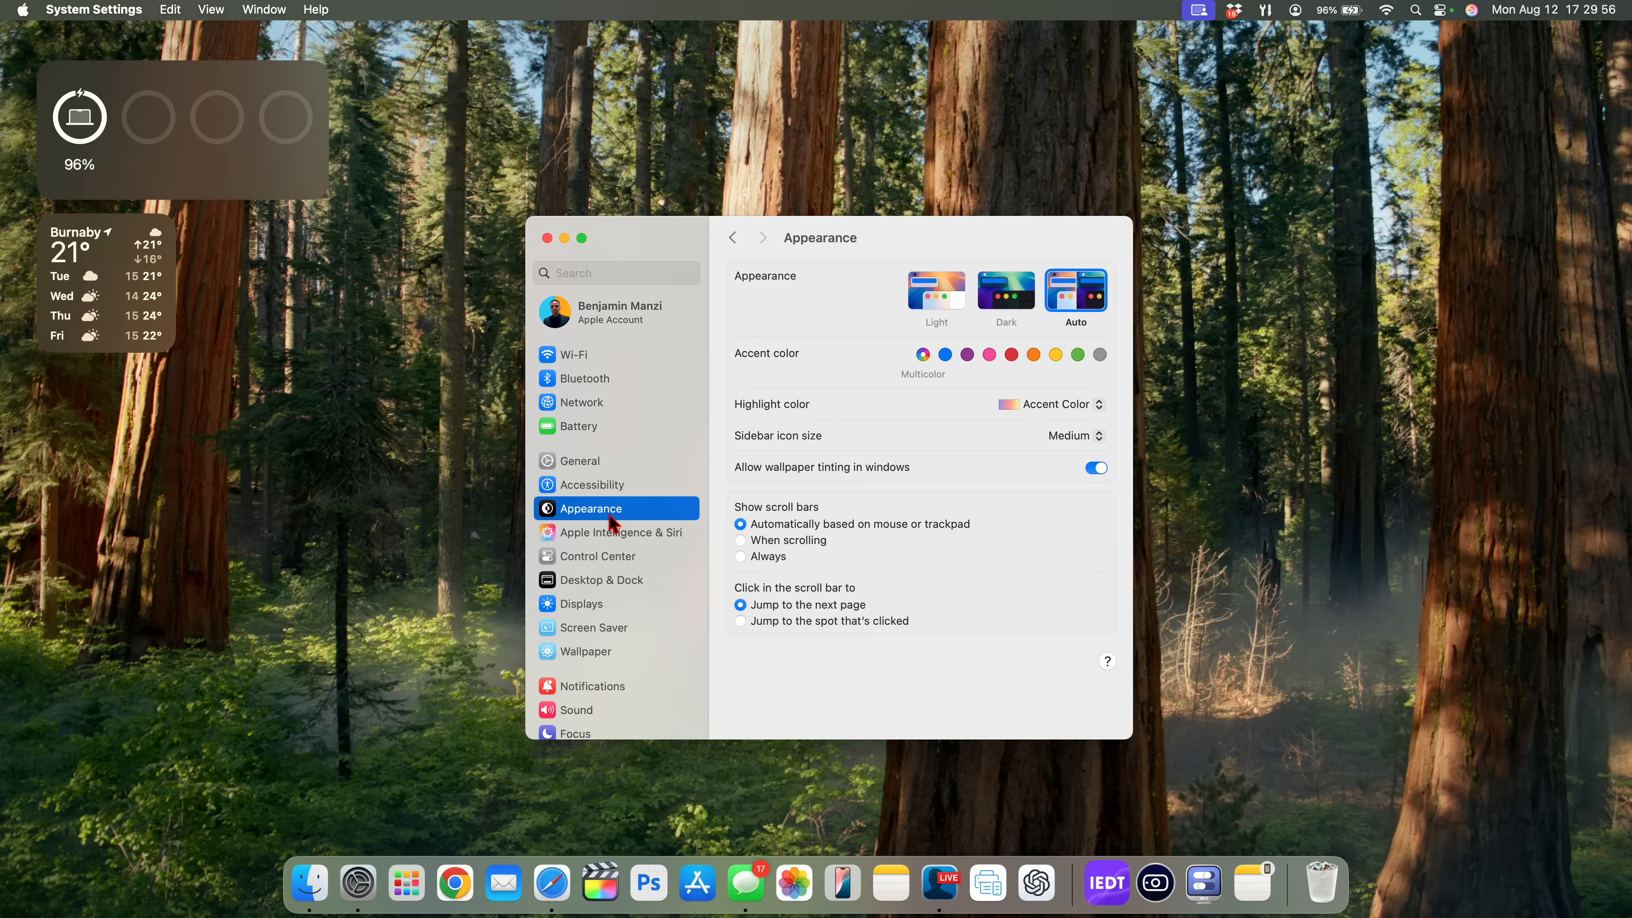
mouse_move(599, 522)
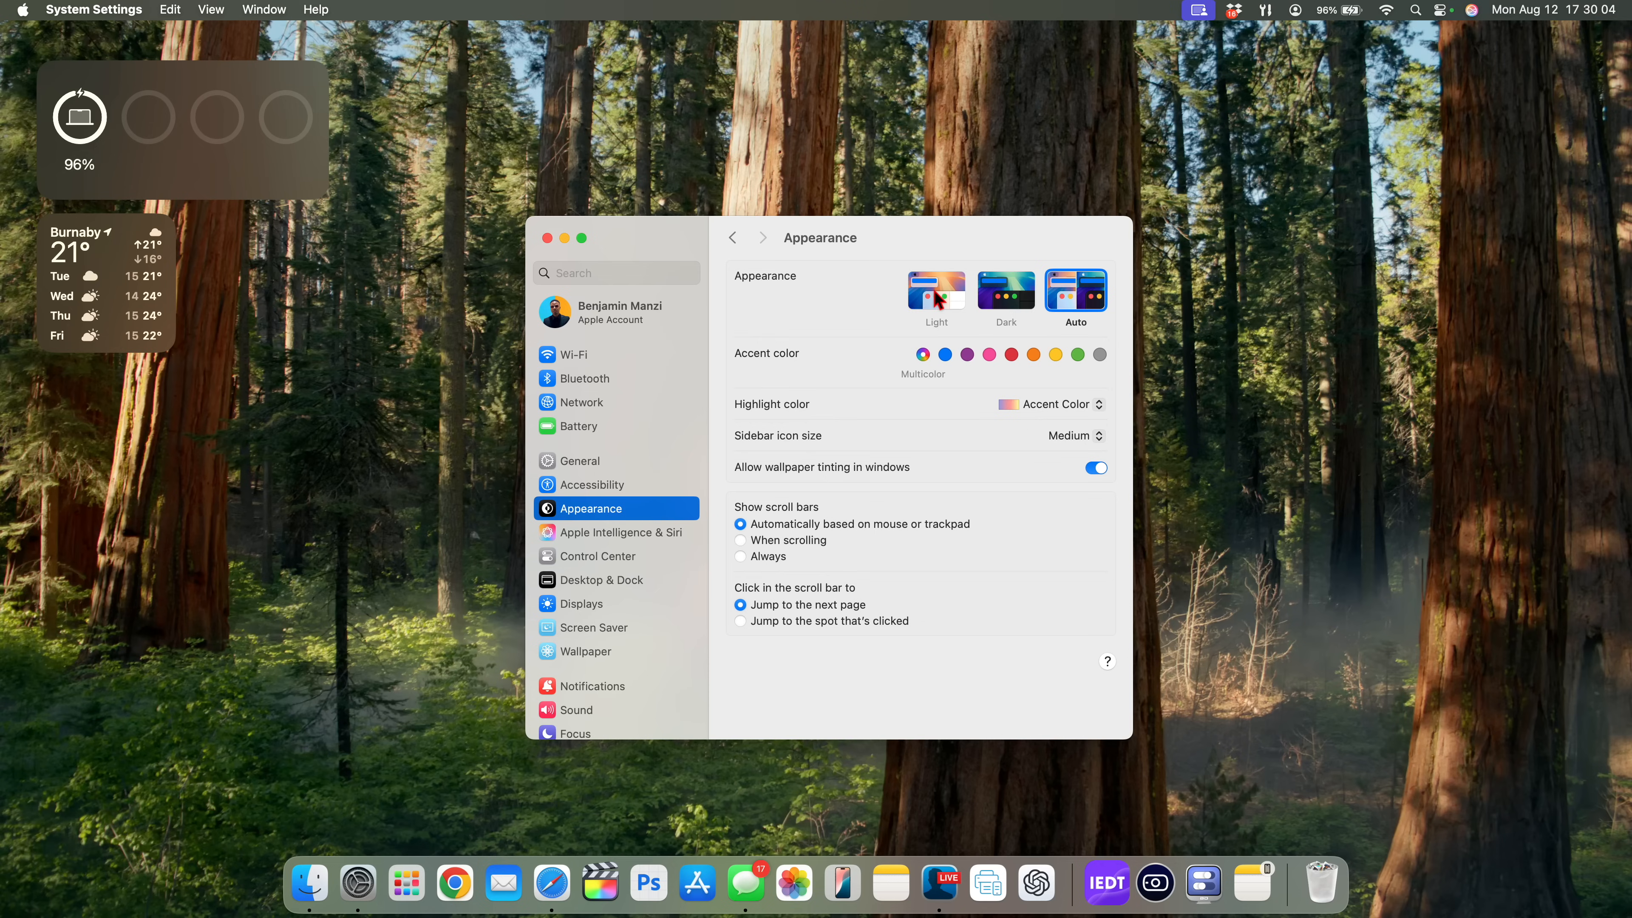
mouse_move(942, 301)
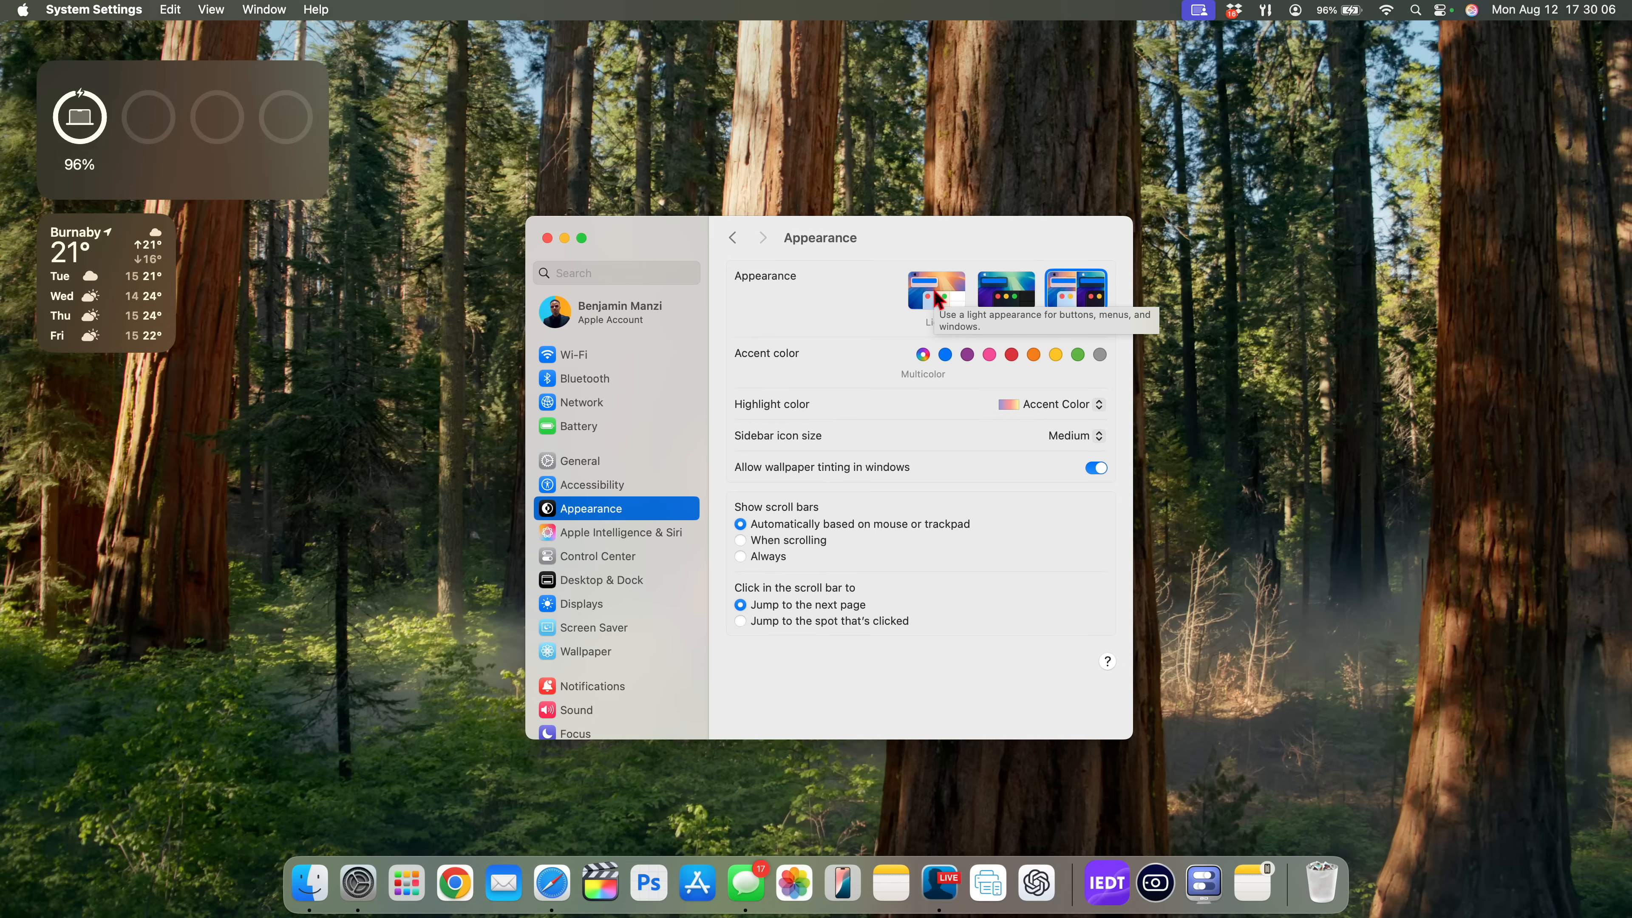
mouse_move(946, 293)
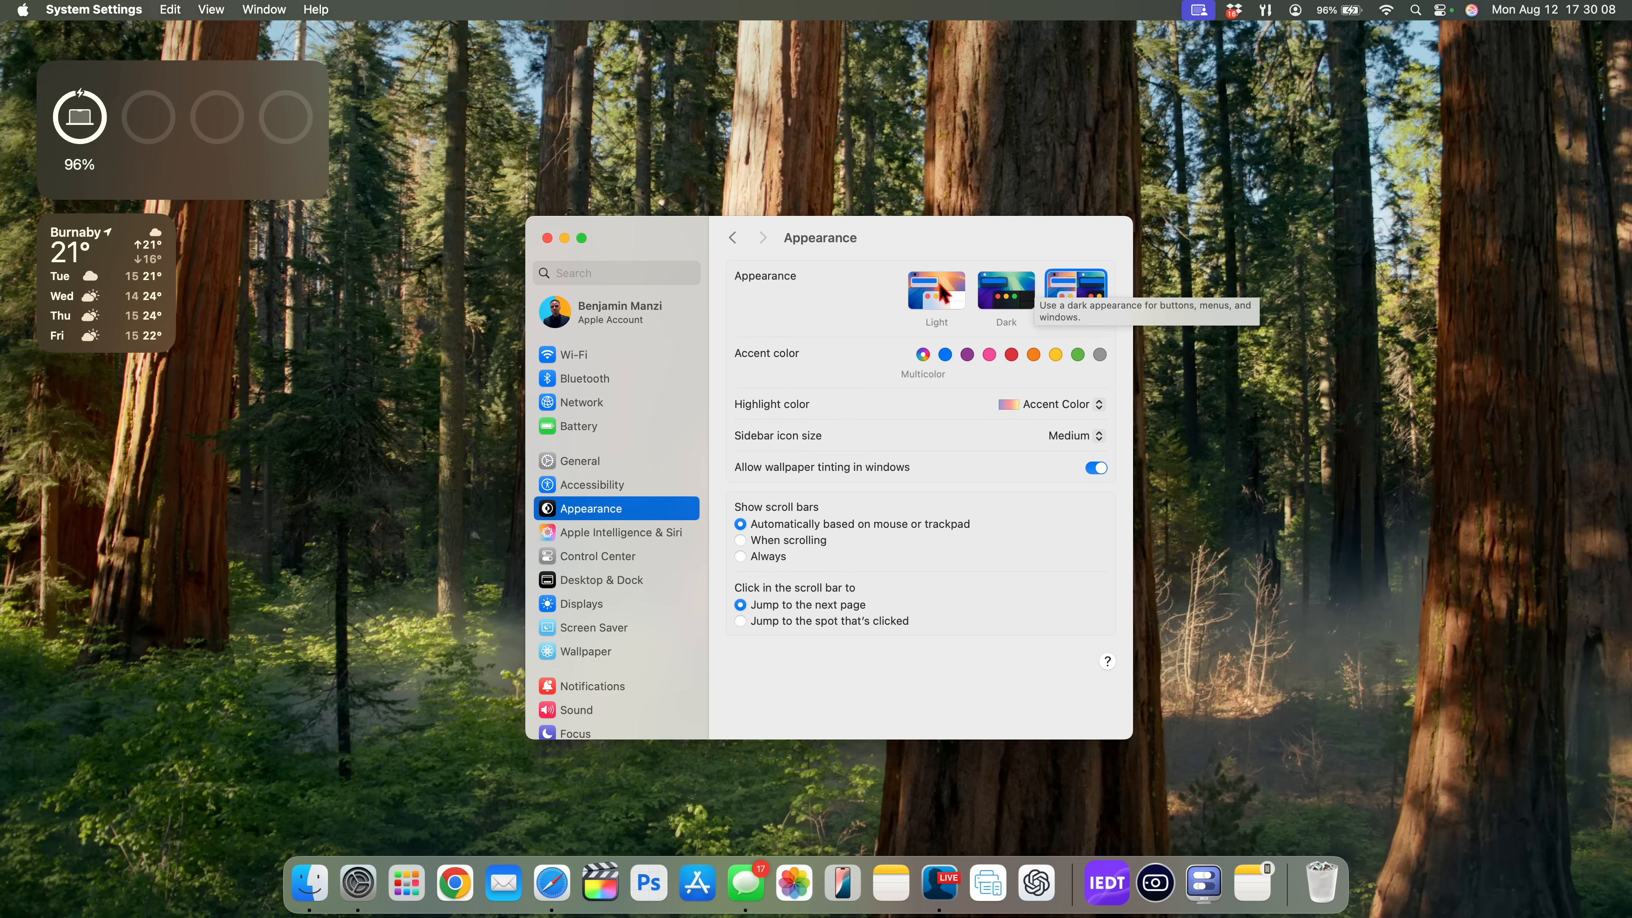
- Go to General in System Settings and reach the AirDrop & Handoff settings
left_click(580, 461)
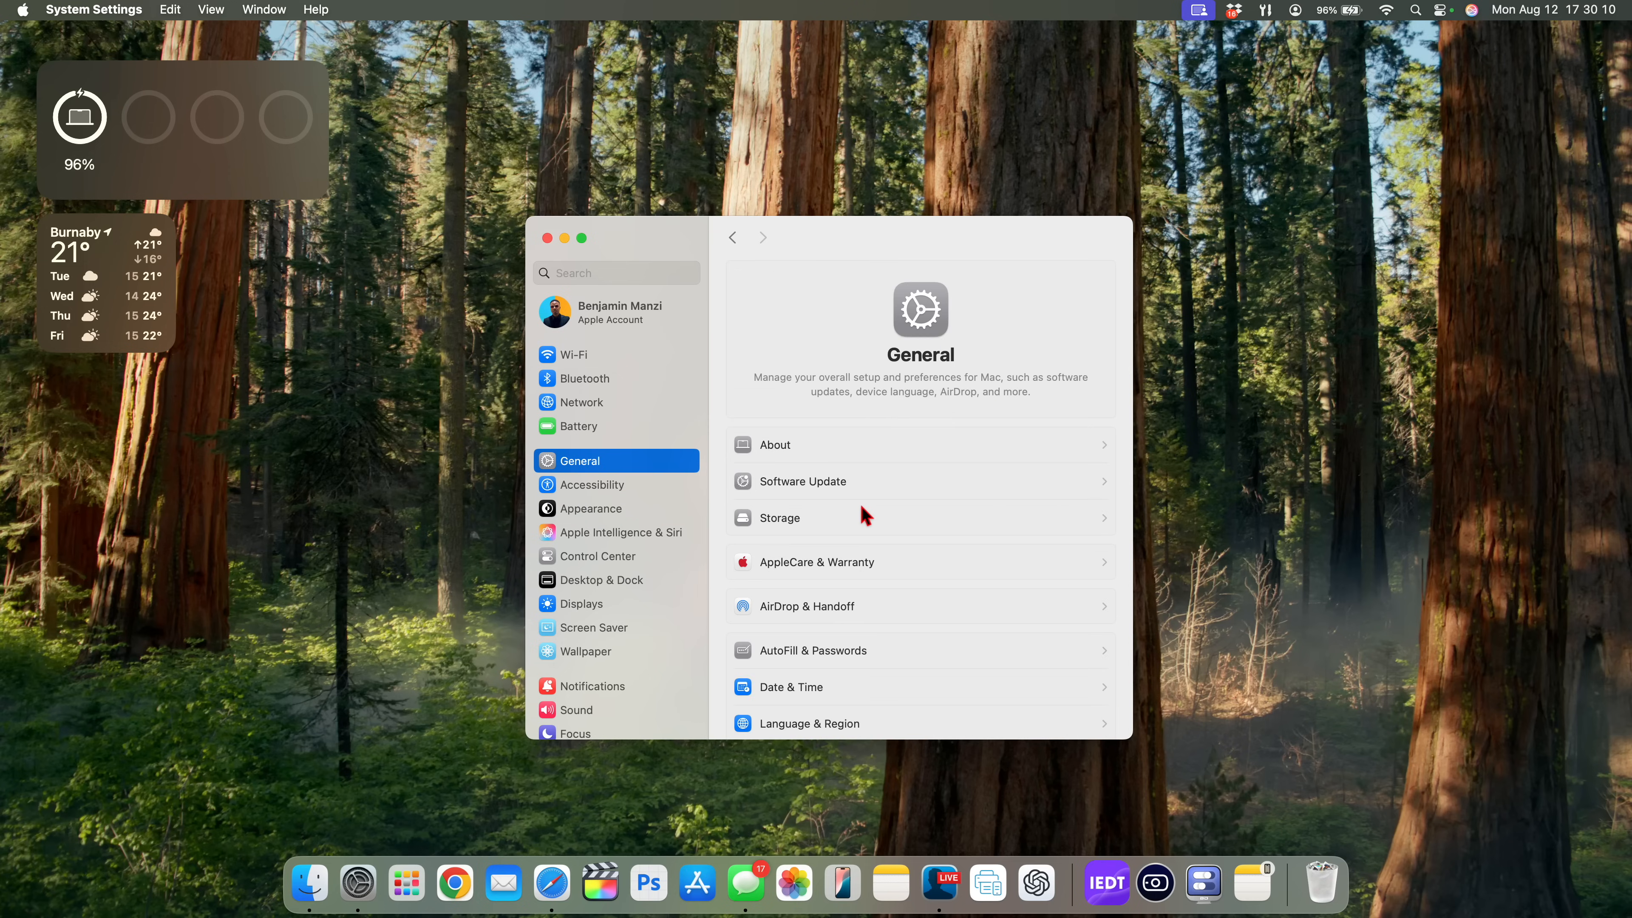
scroll("down", 3)
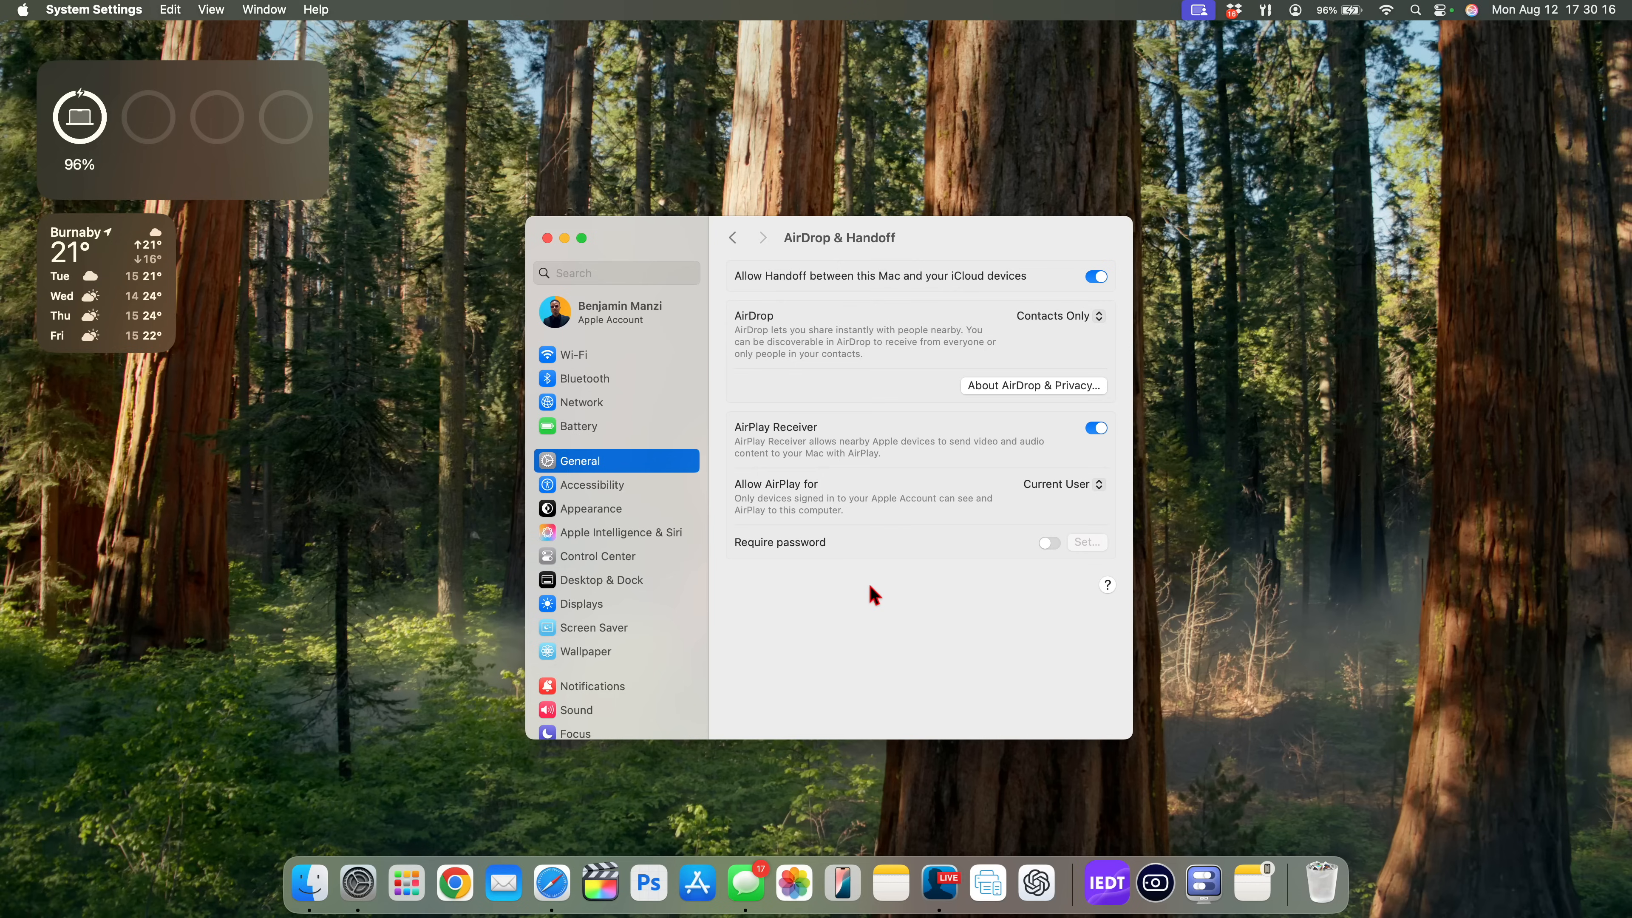
mouse_move(599, 498)
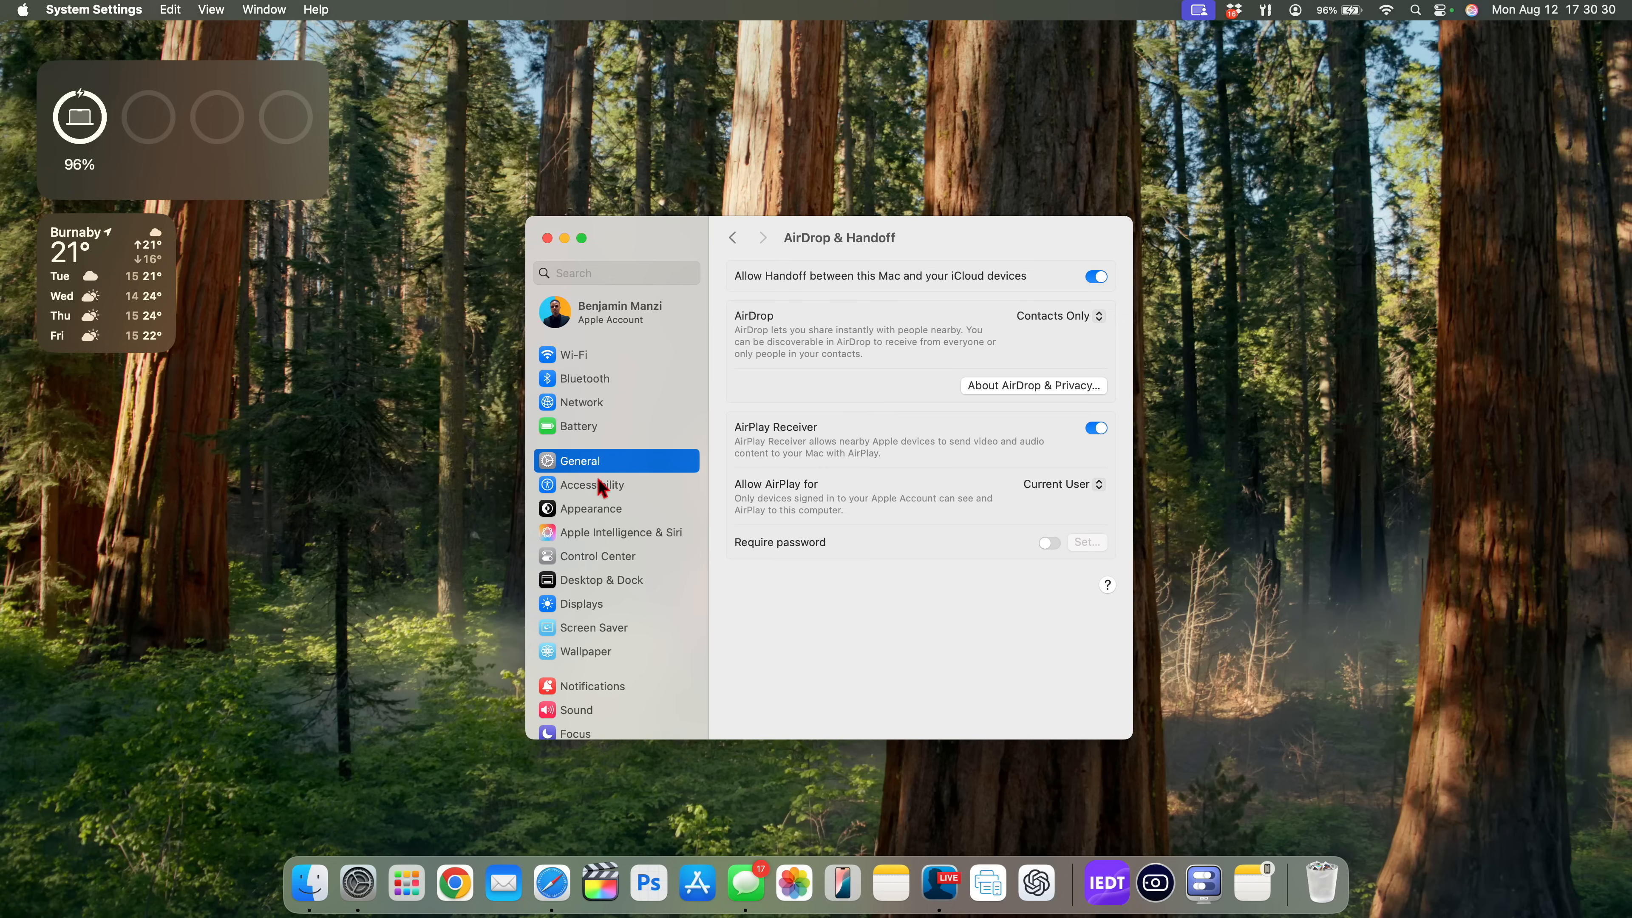
- Open the Wallpaper settings and choose the Sonoma dynamic wallpaper
left_click(586, 651)
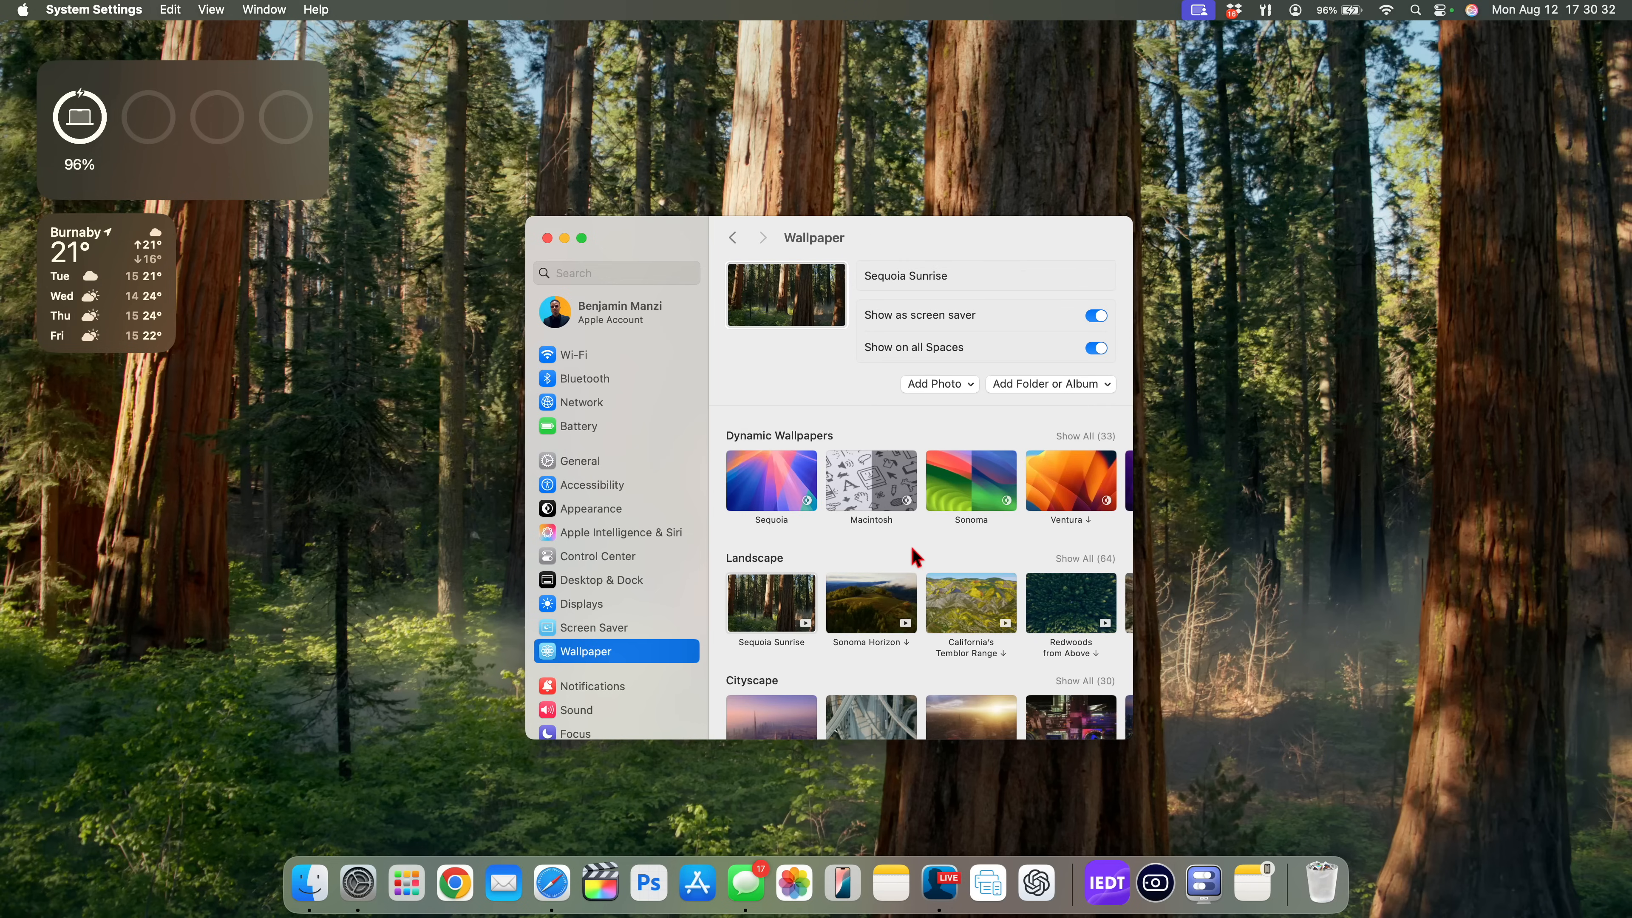
mouse_move(989, 495)
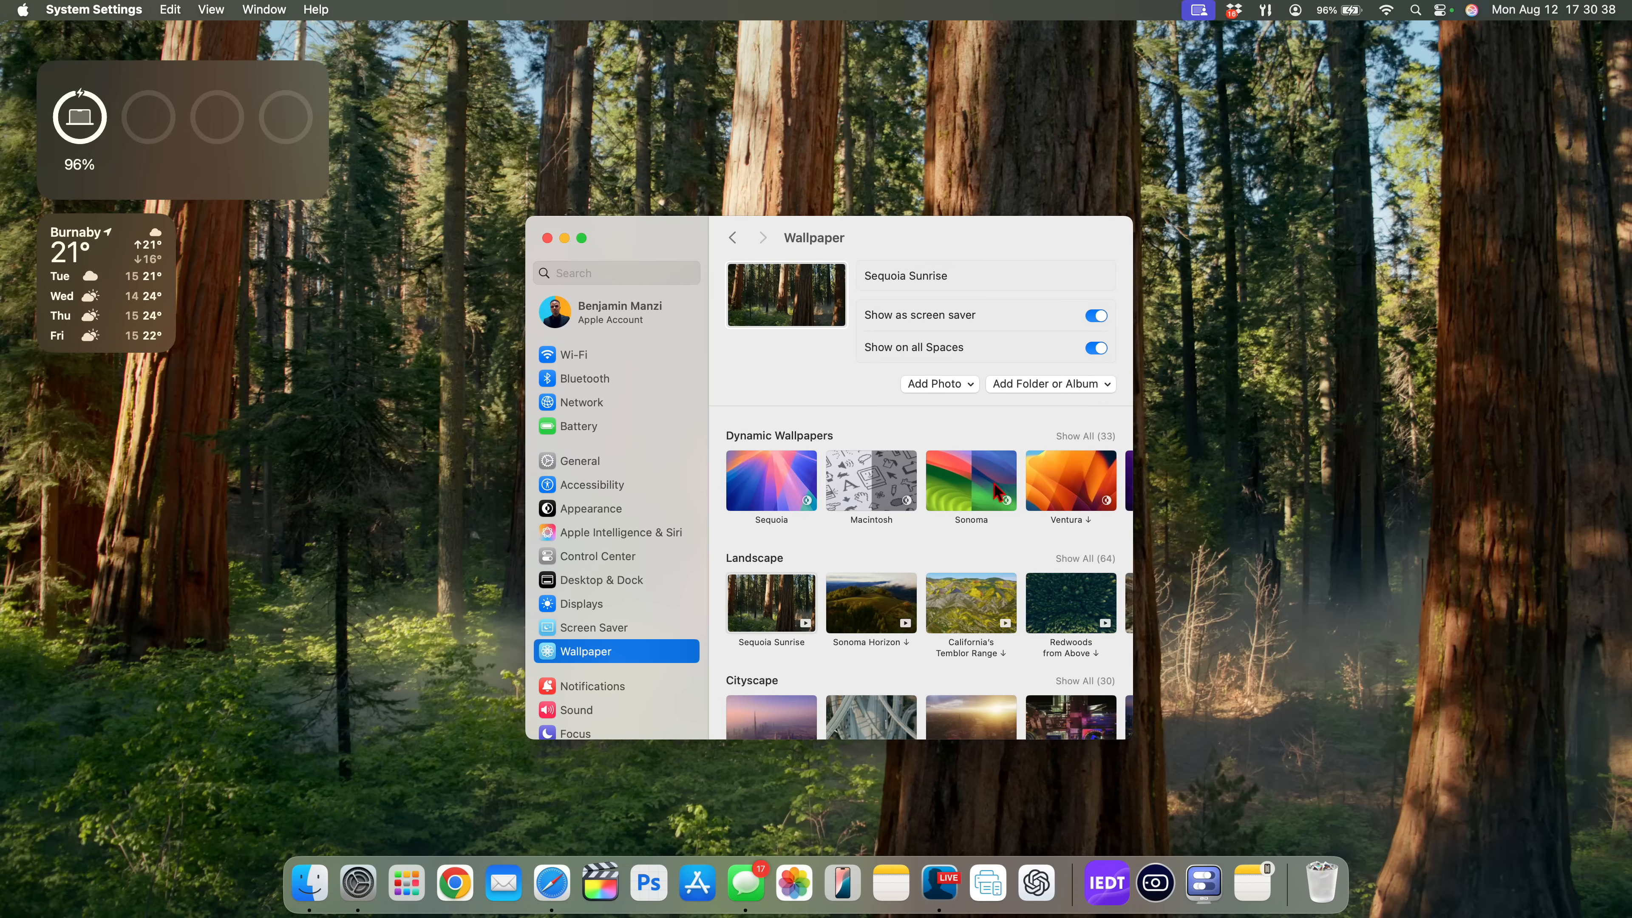
left_click(406, 882)
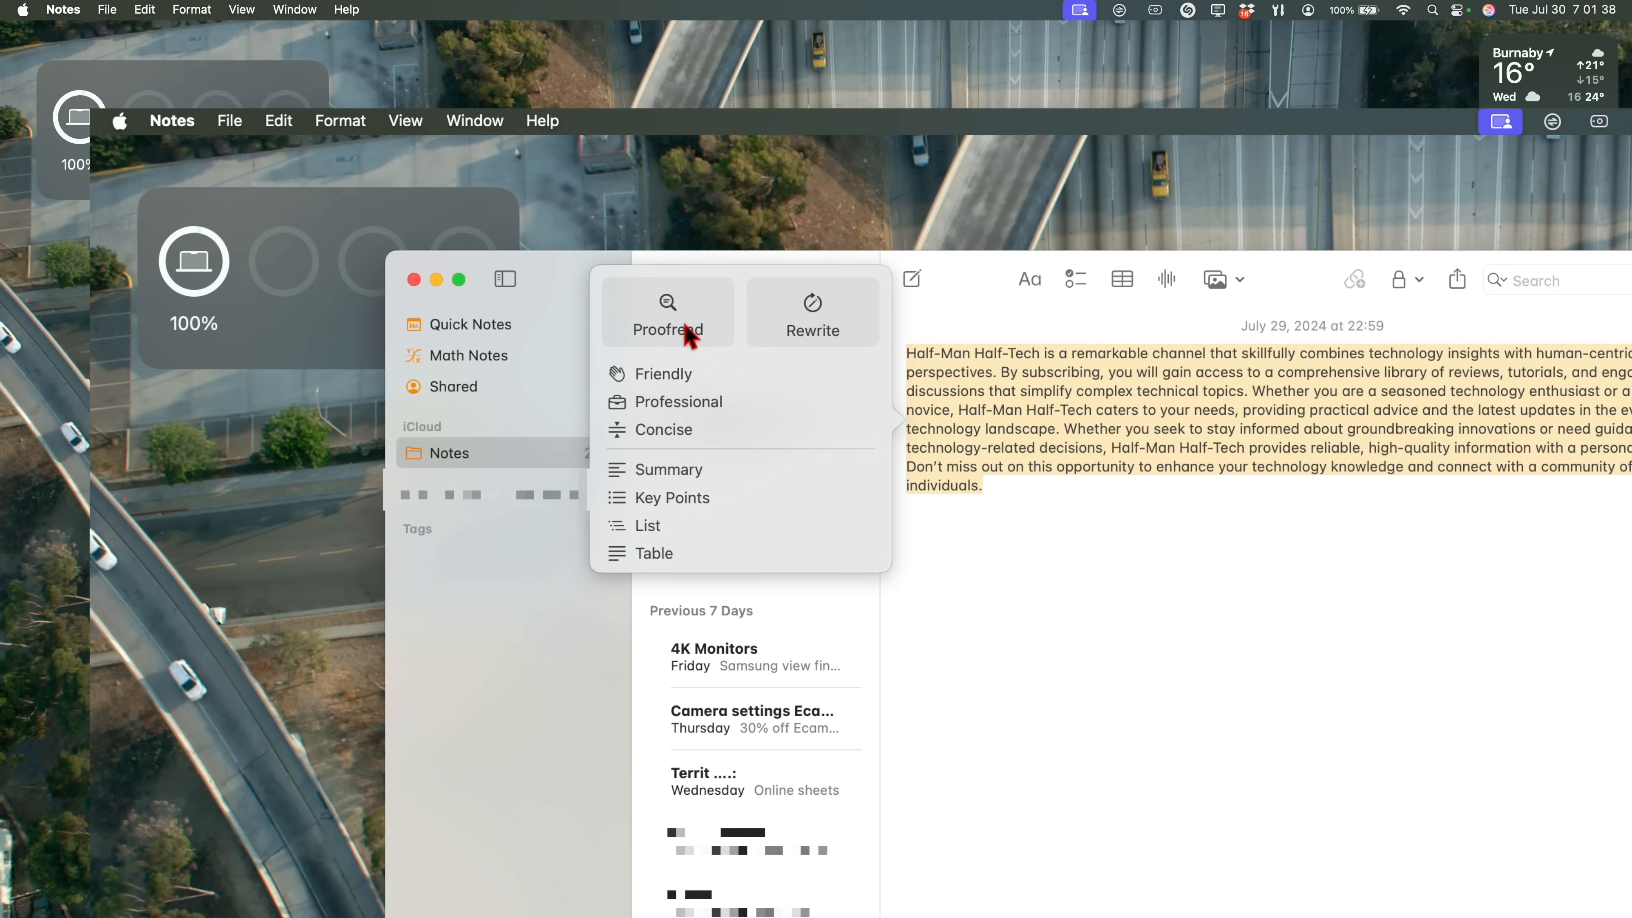
- Proofread the Half-Man Half-Tech paragraph with Writing Tools, finding zero changes
left_click(668, 312)
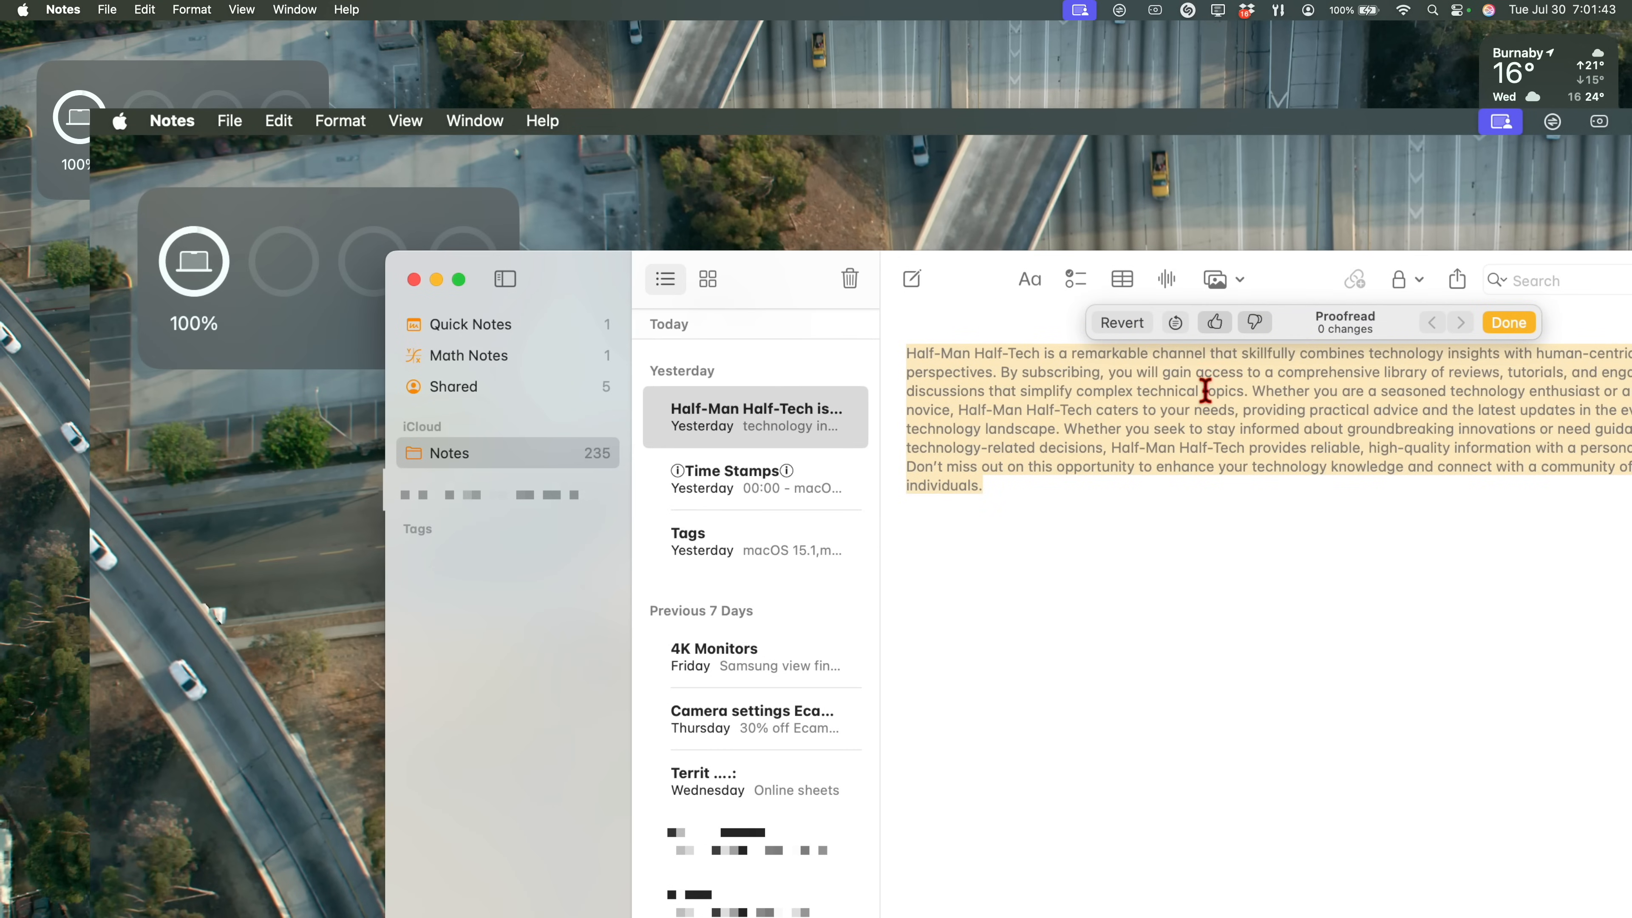
mouse_move(1340, 336)
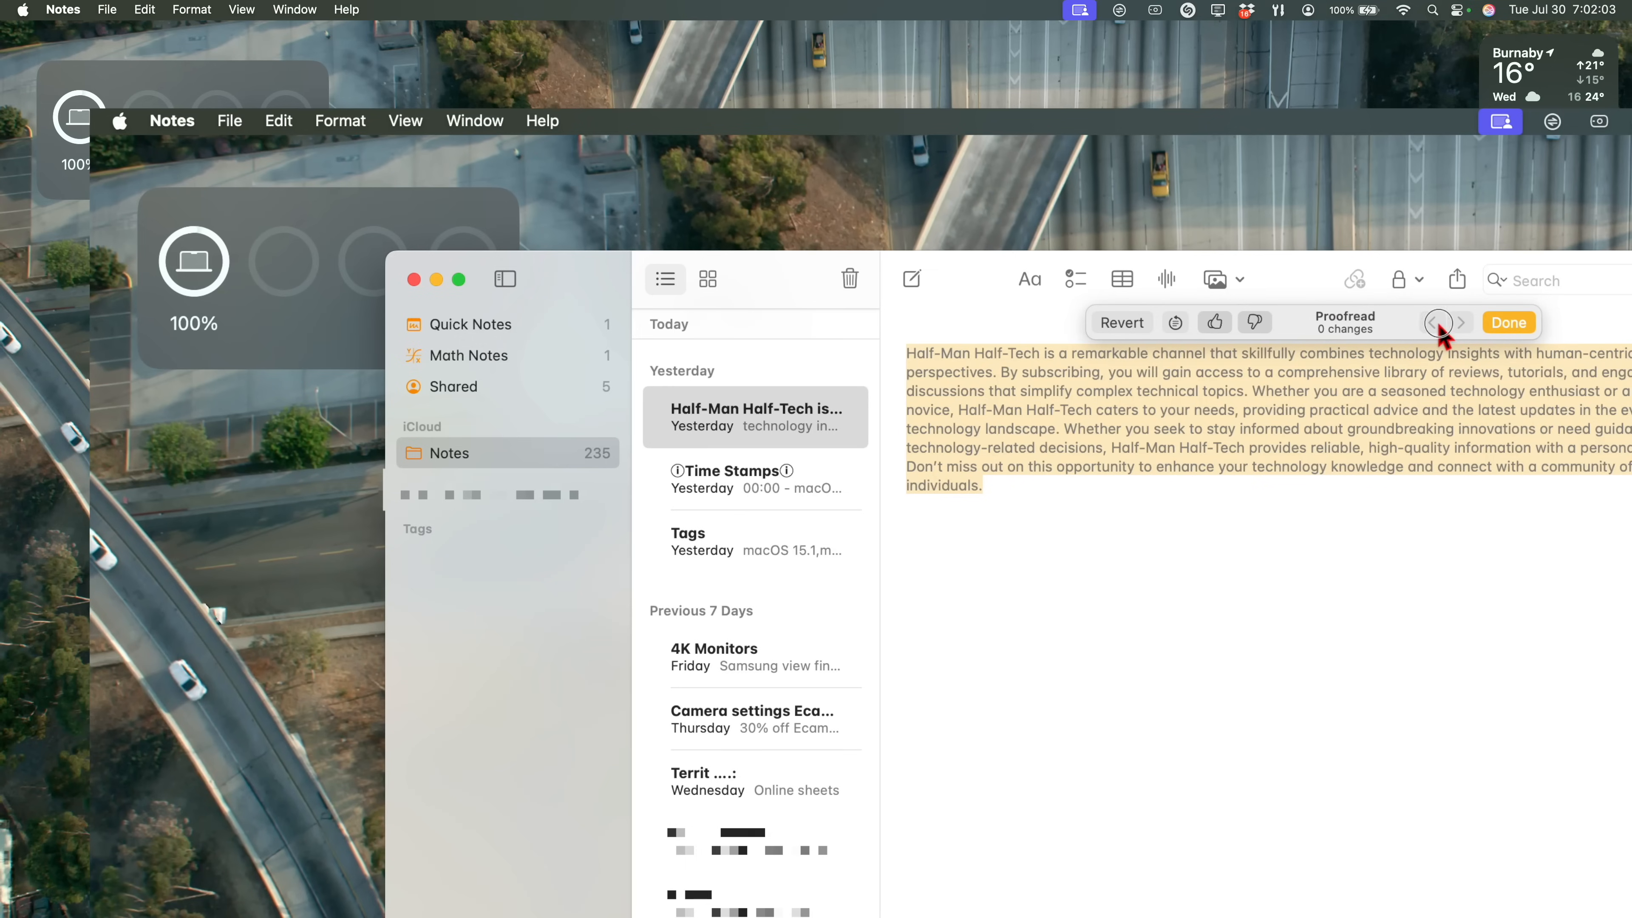
mouse_move(1106, 342)
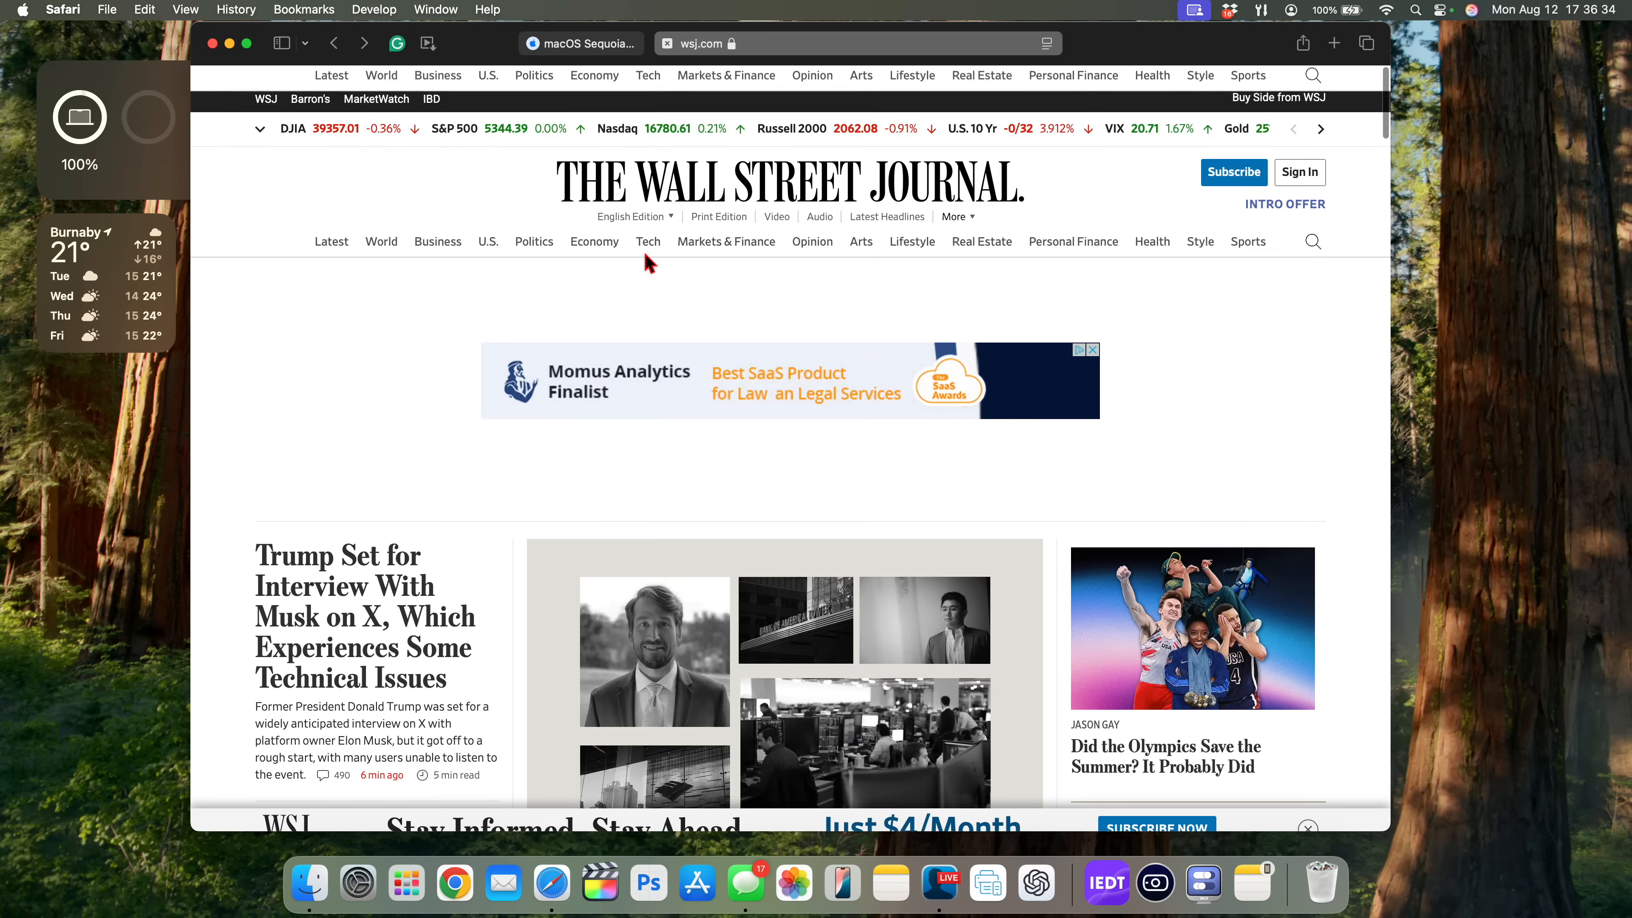
scroll("down", 3)
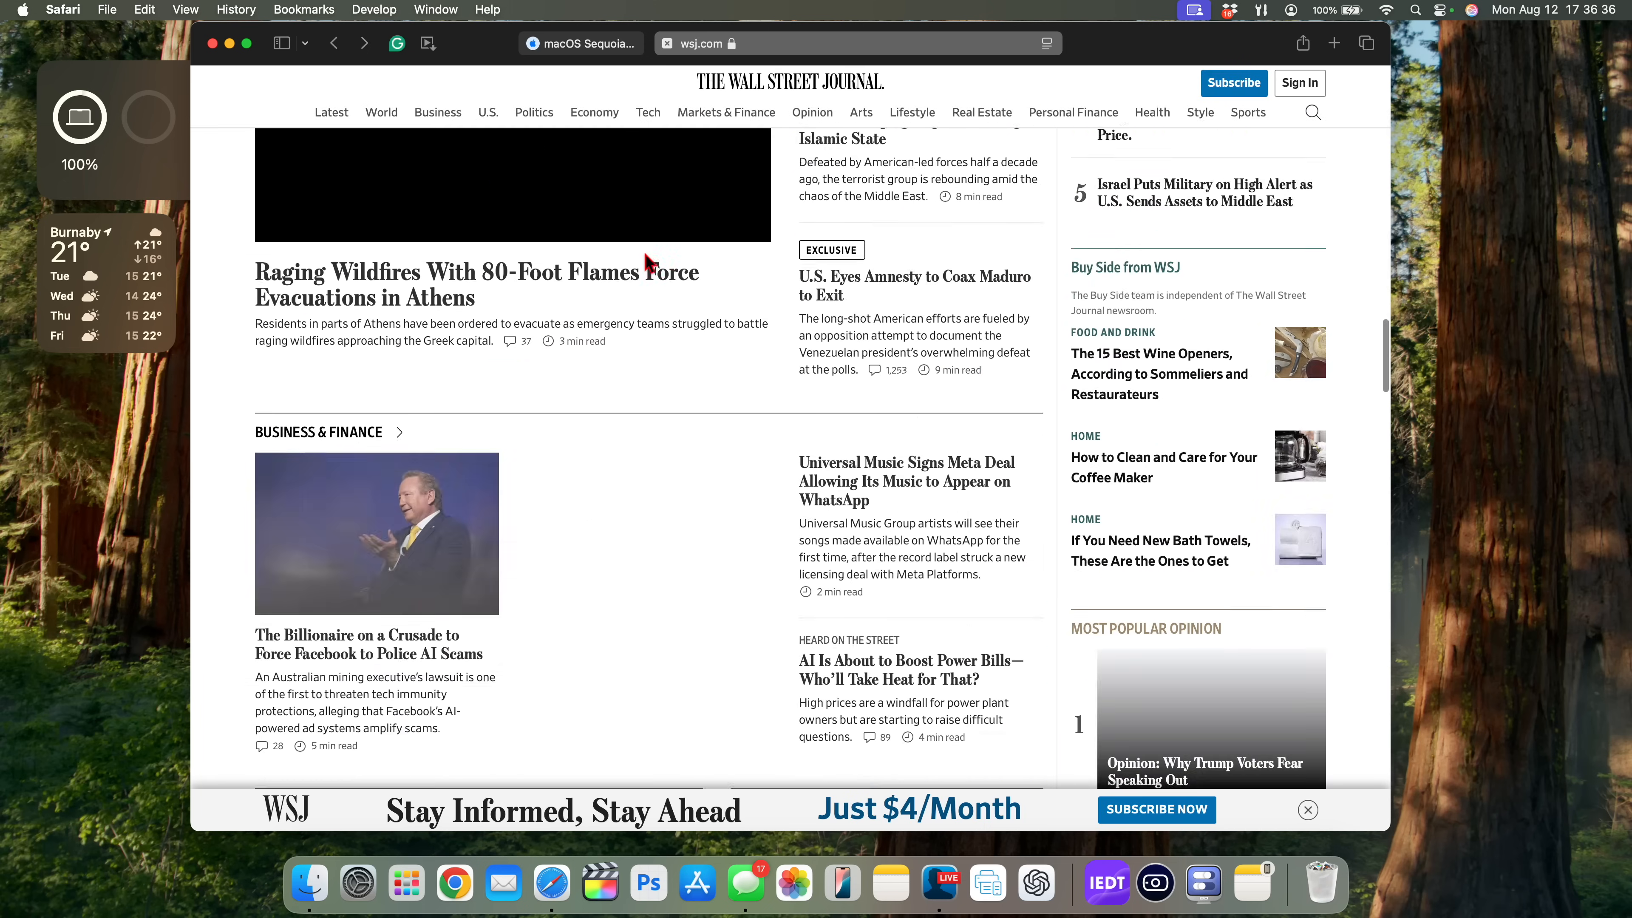
scroll("up", 3)
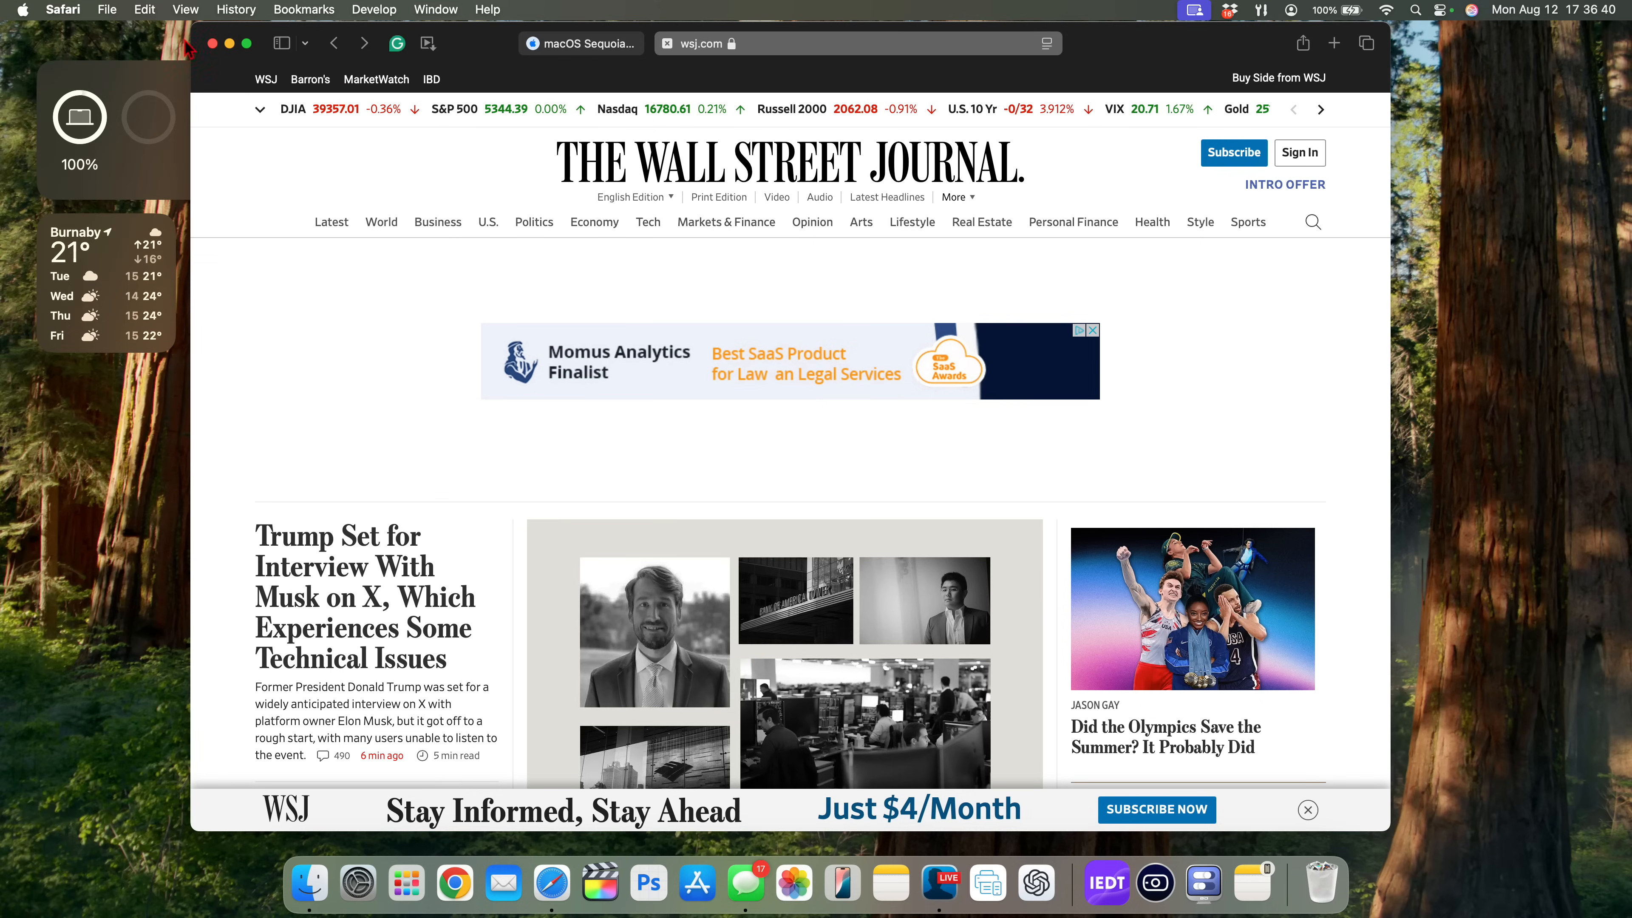
left_click(63, 9)
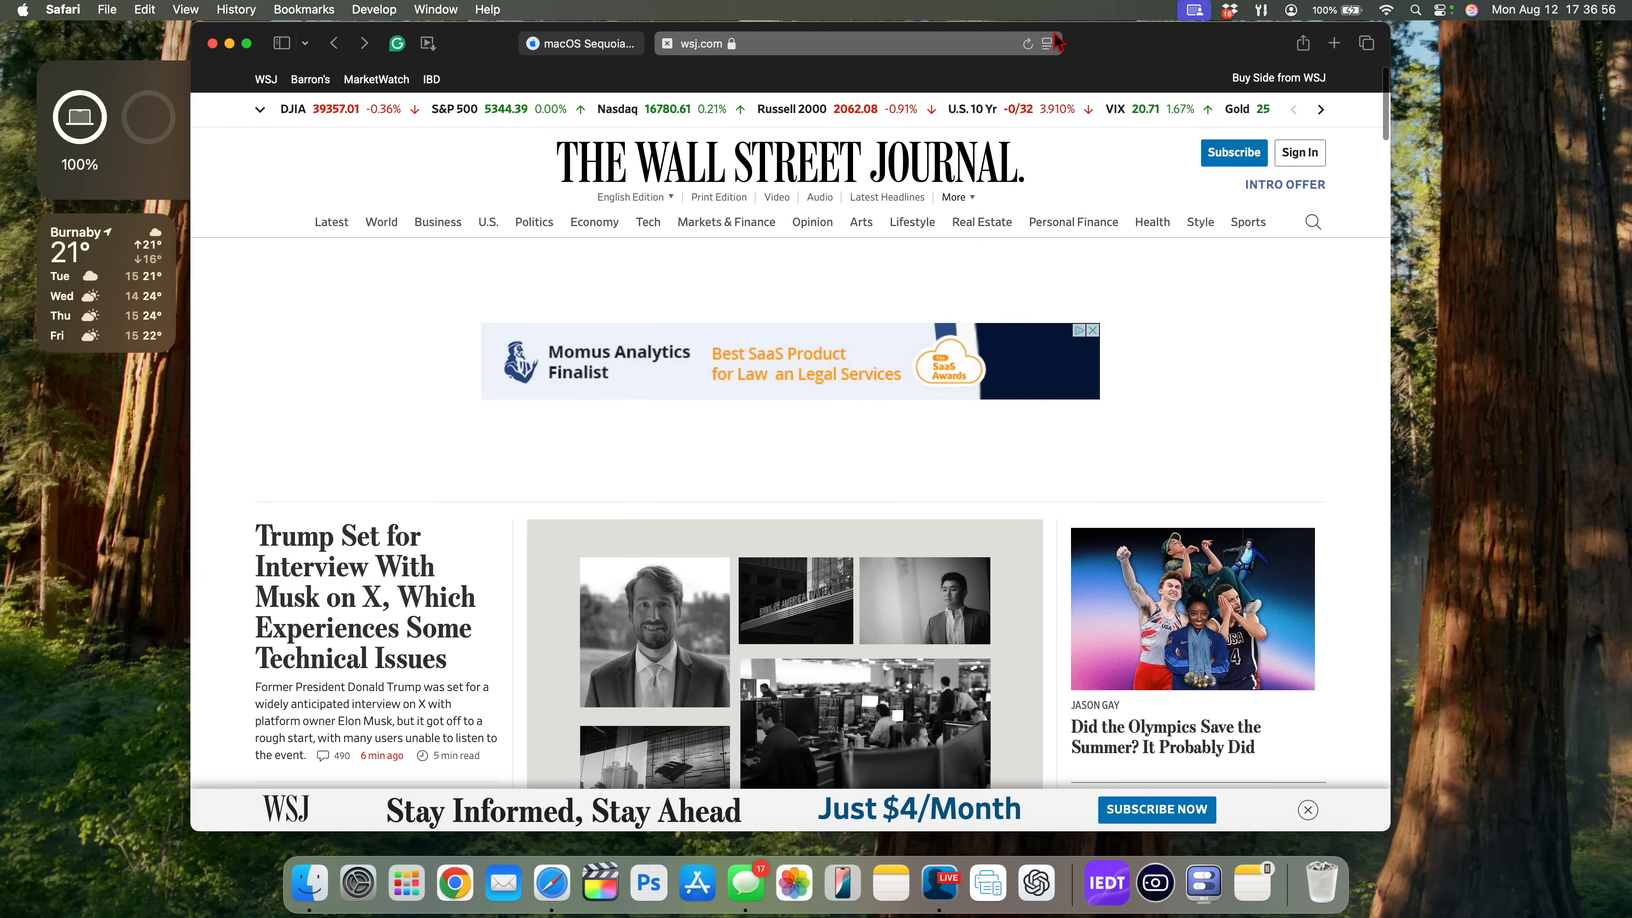
- Start Hide Distracting Items on the Wall Street Journal page and acknowledge the notice
left_click(1047, 44)
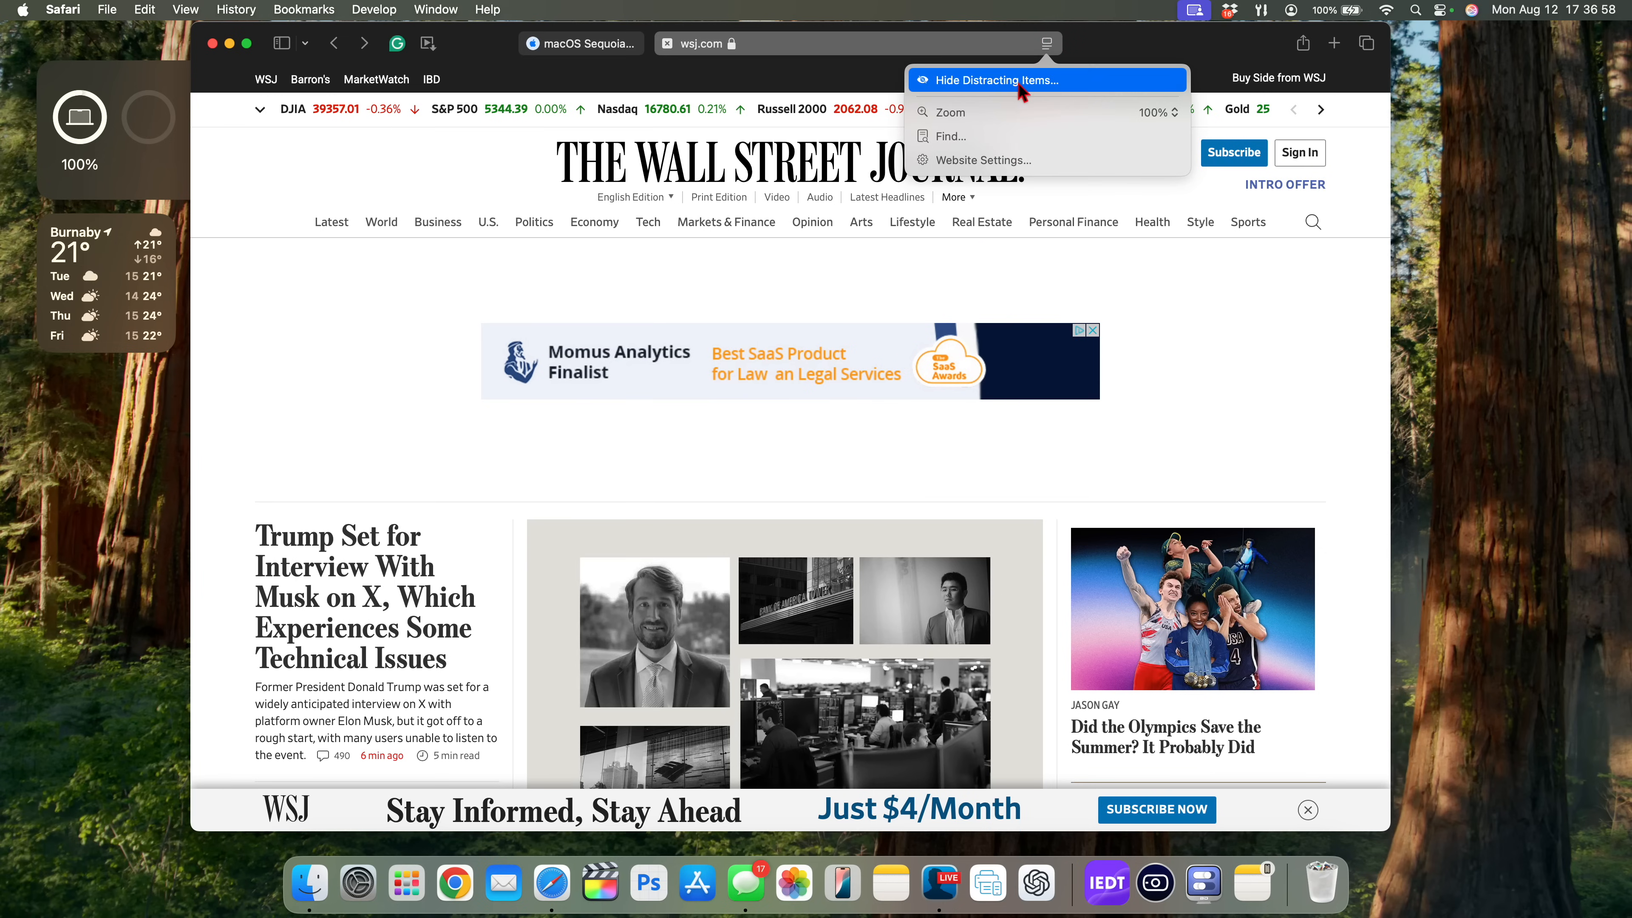
mouse_move(974, 89)
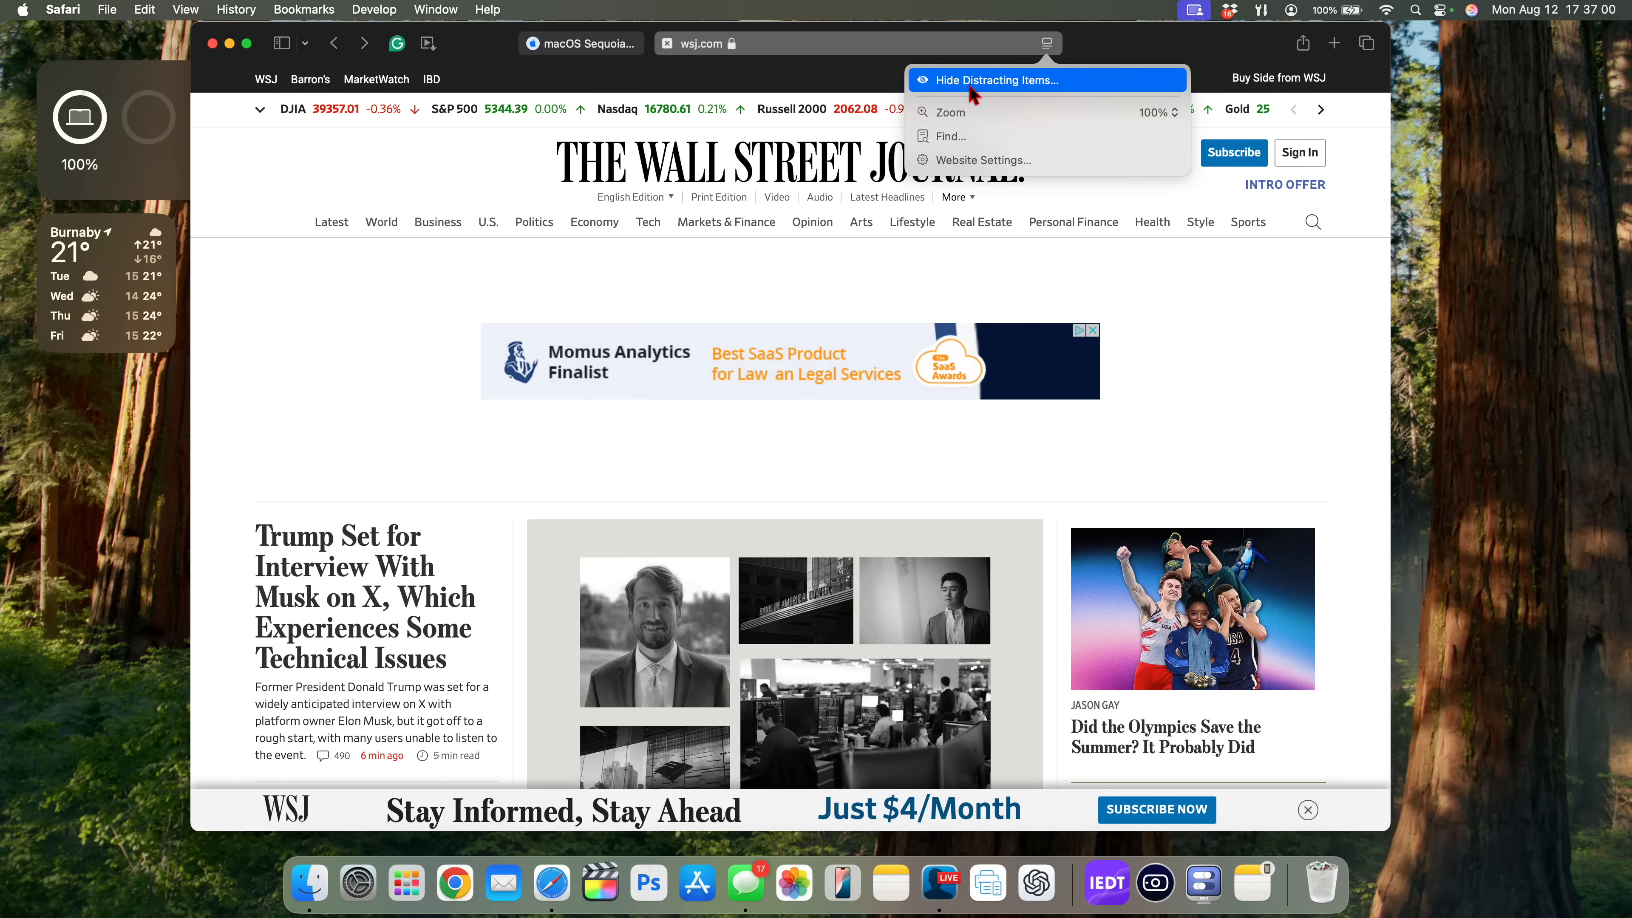
left_click(994, 80)
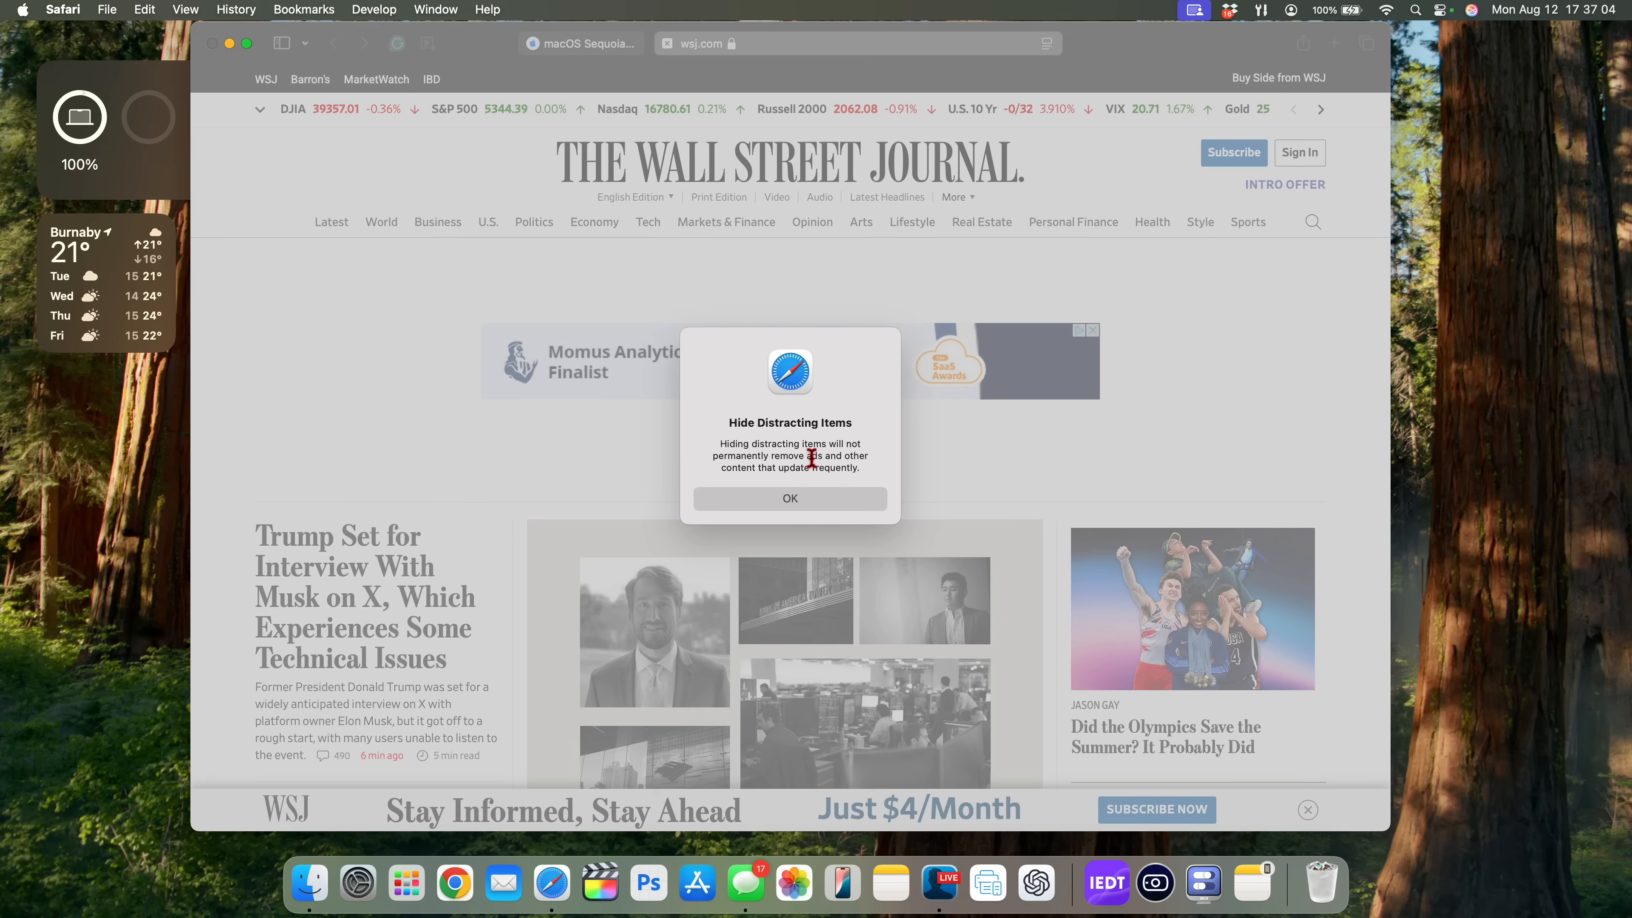
mouse_move(824, 474)
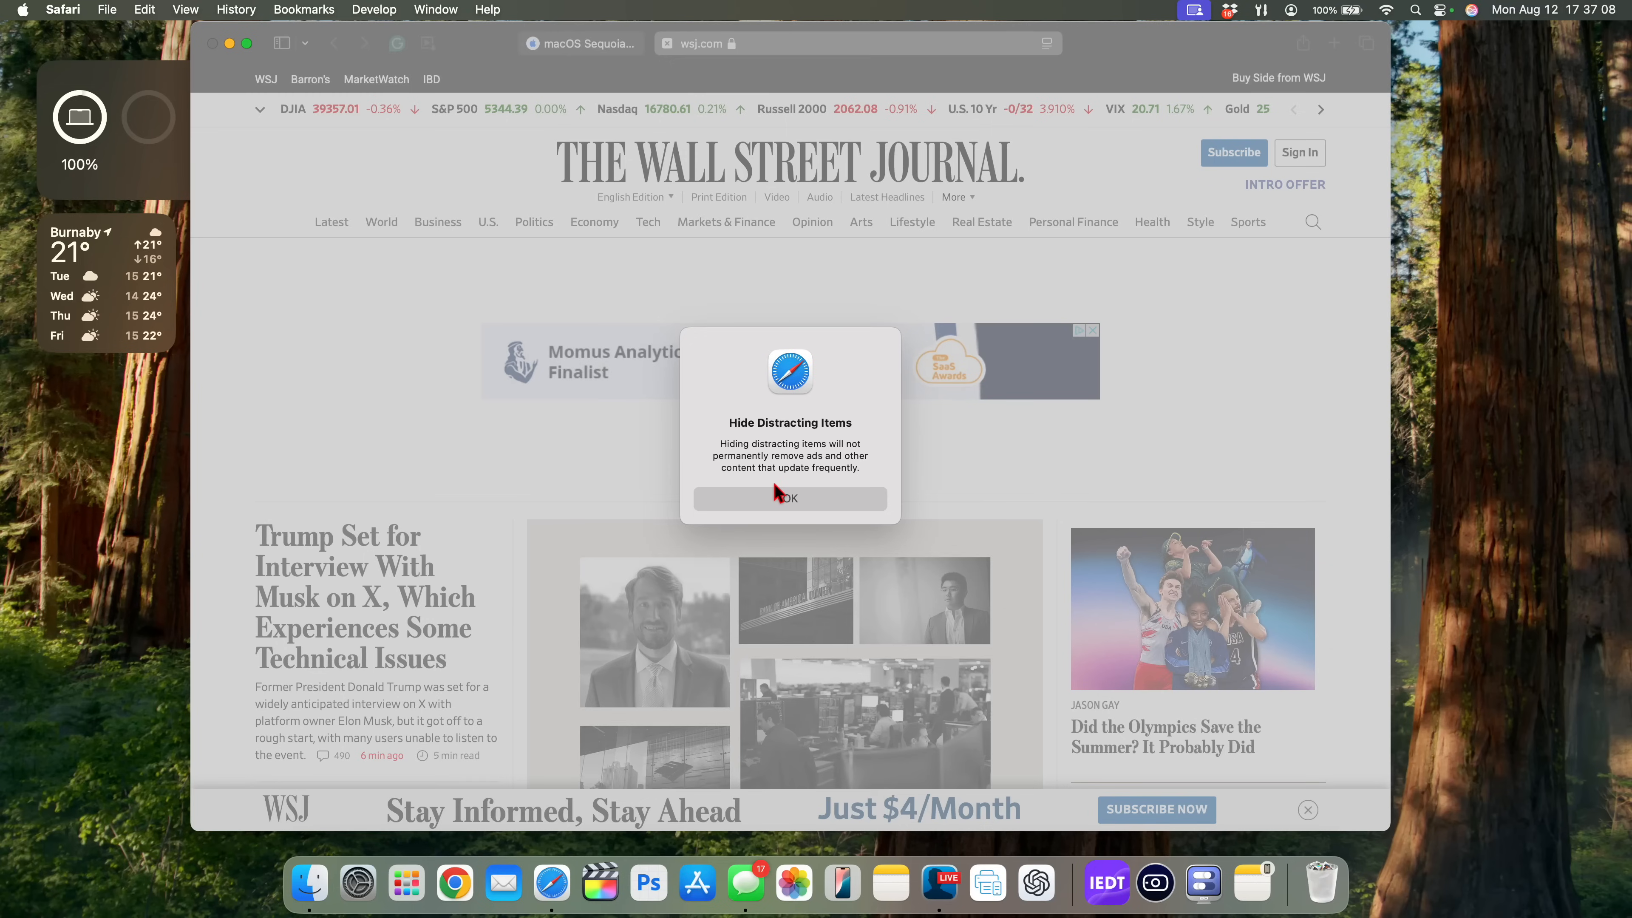
mouse_move(833, 500)
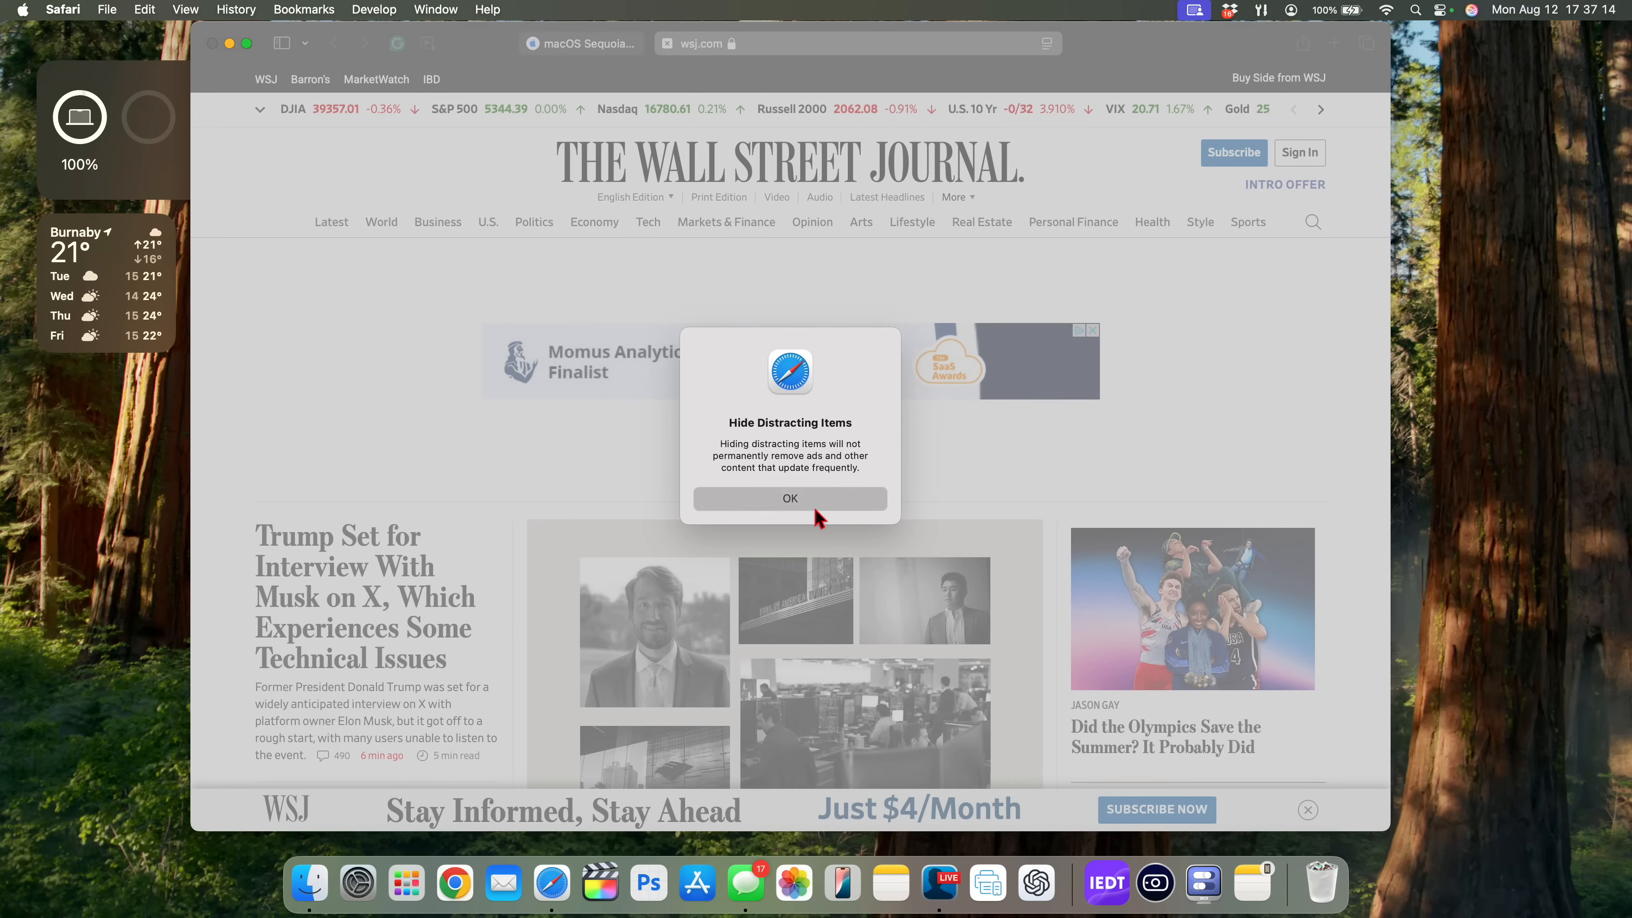
left_click(791, 498)
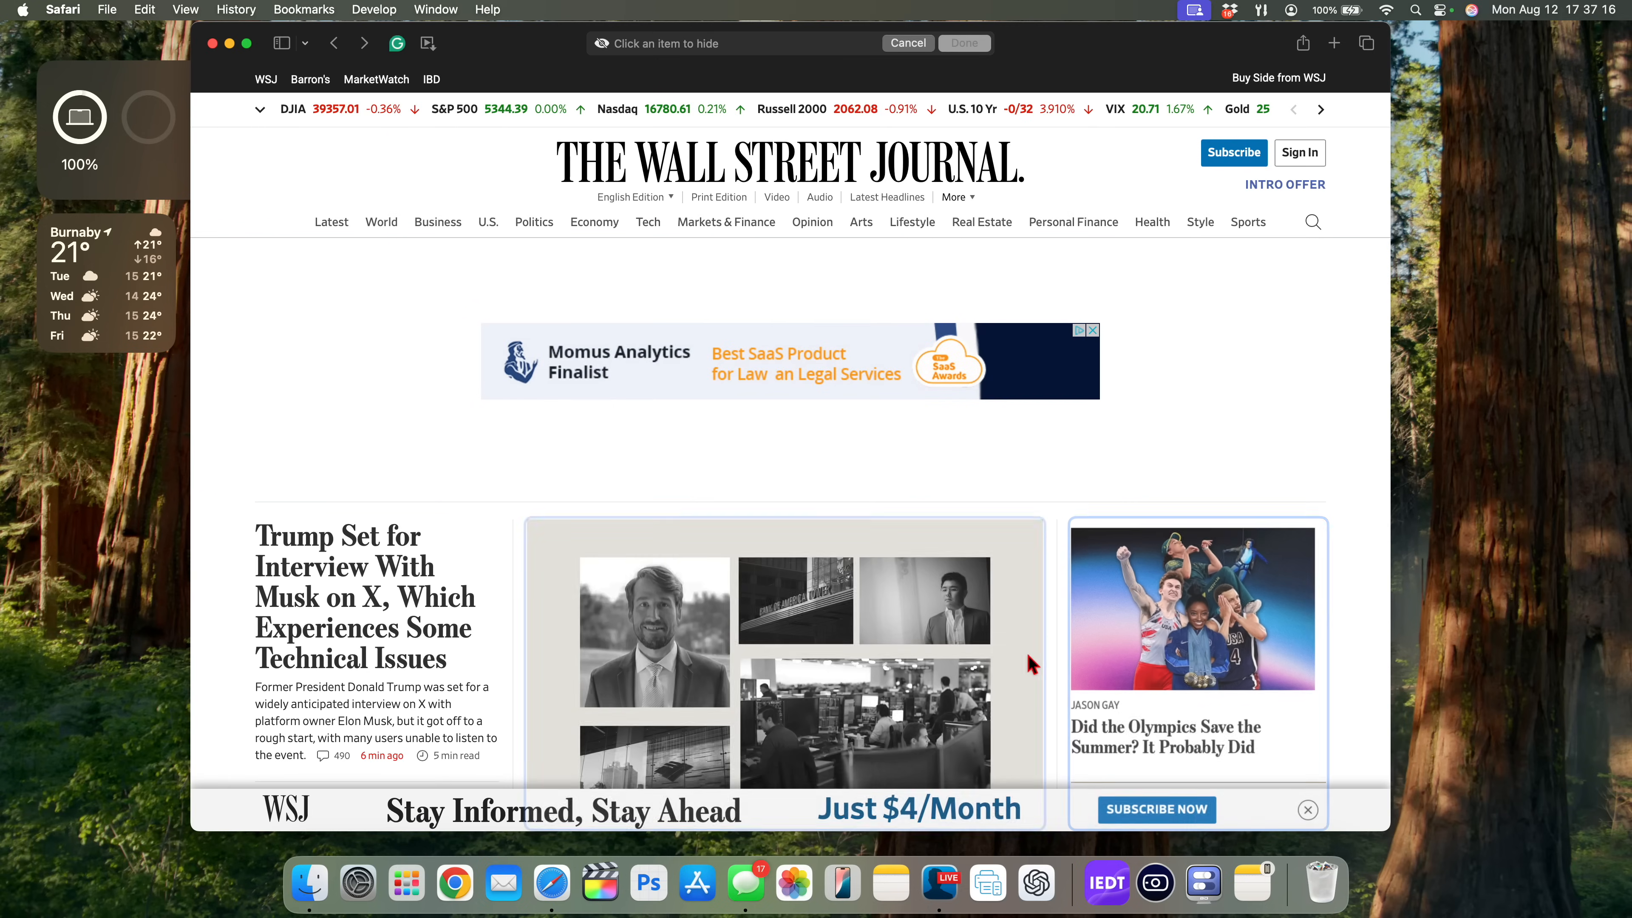
mouse_move(1142, 620)
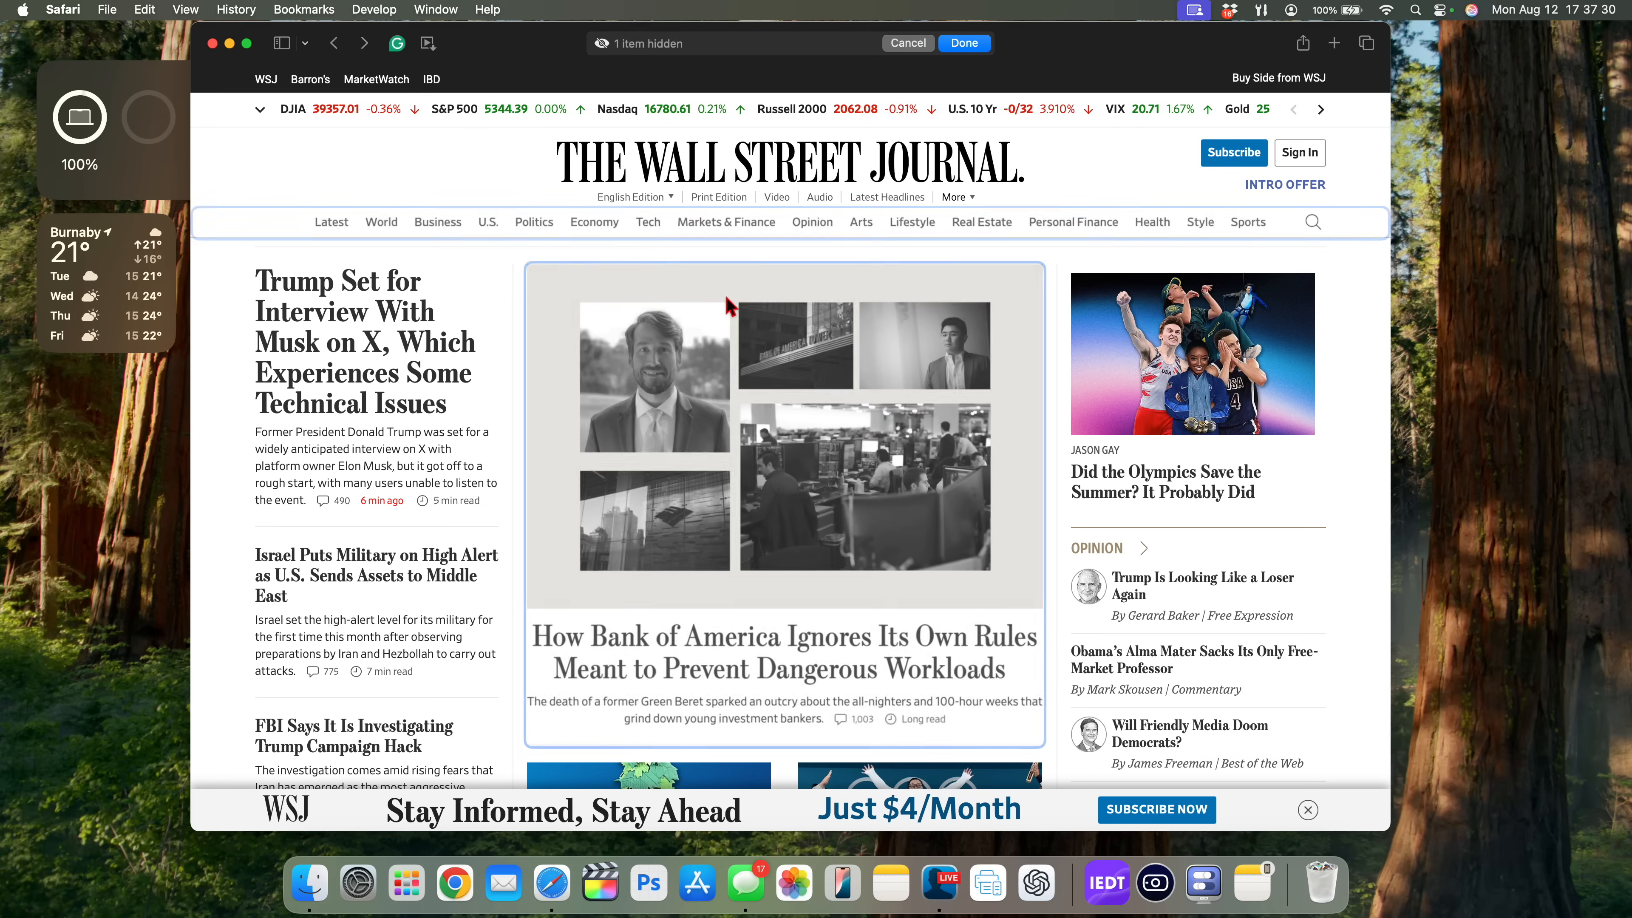
- Look down the page for items to hide, then cancel the current hiding session
scroll("down", 3)
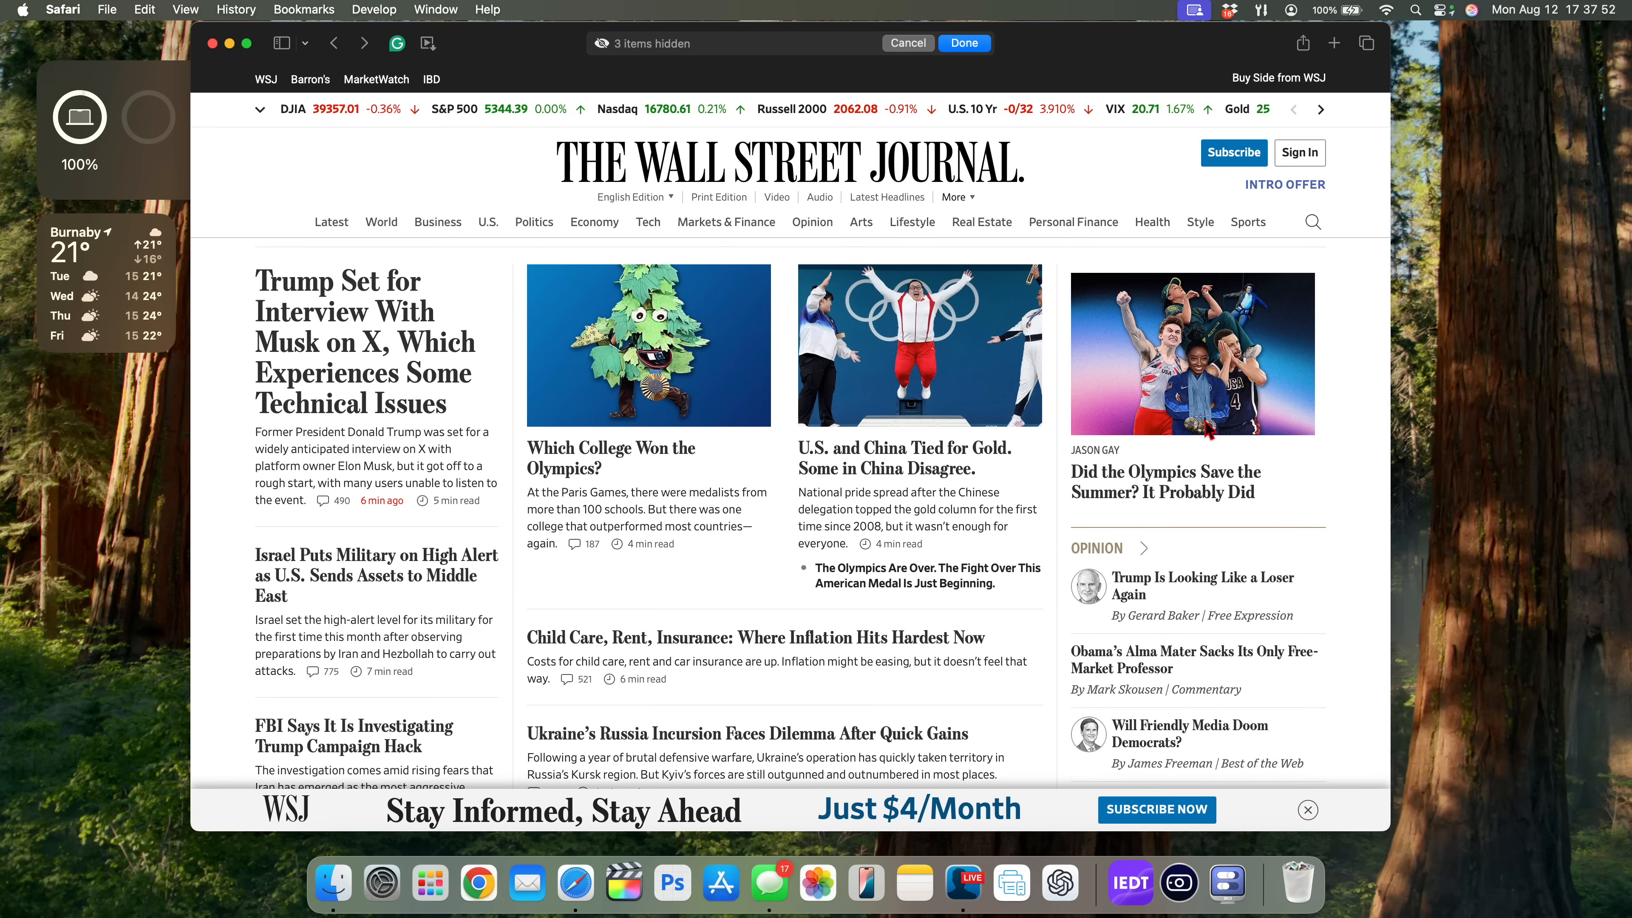
scroll("down", 3)
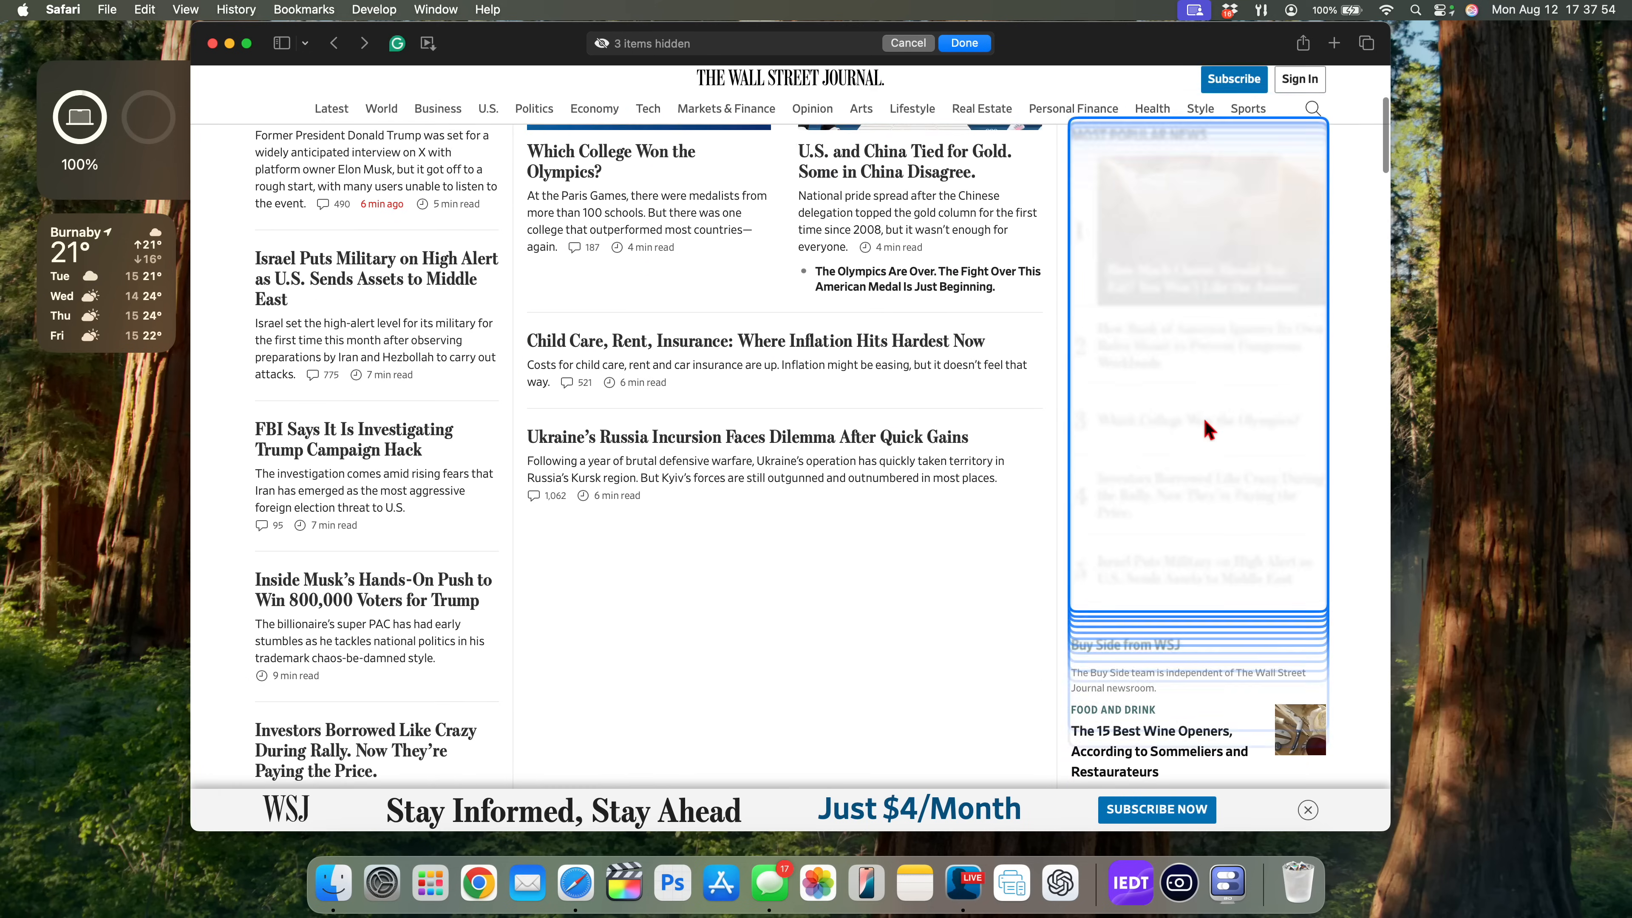
scroll("down", 3)
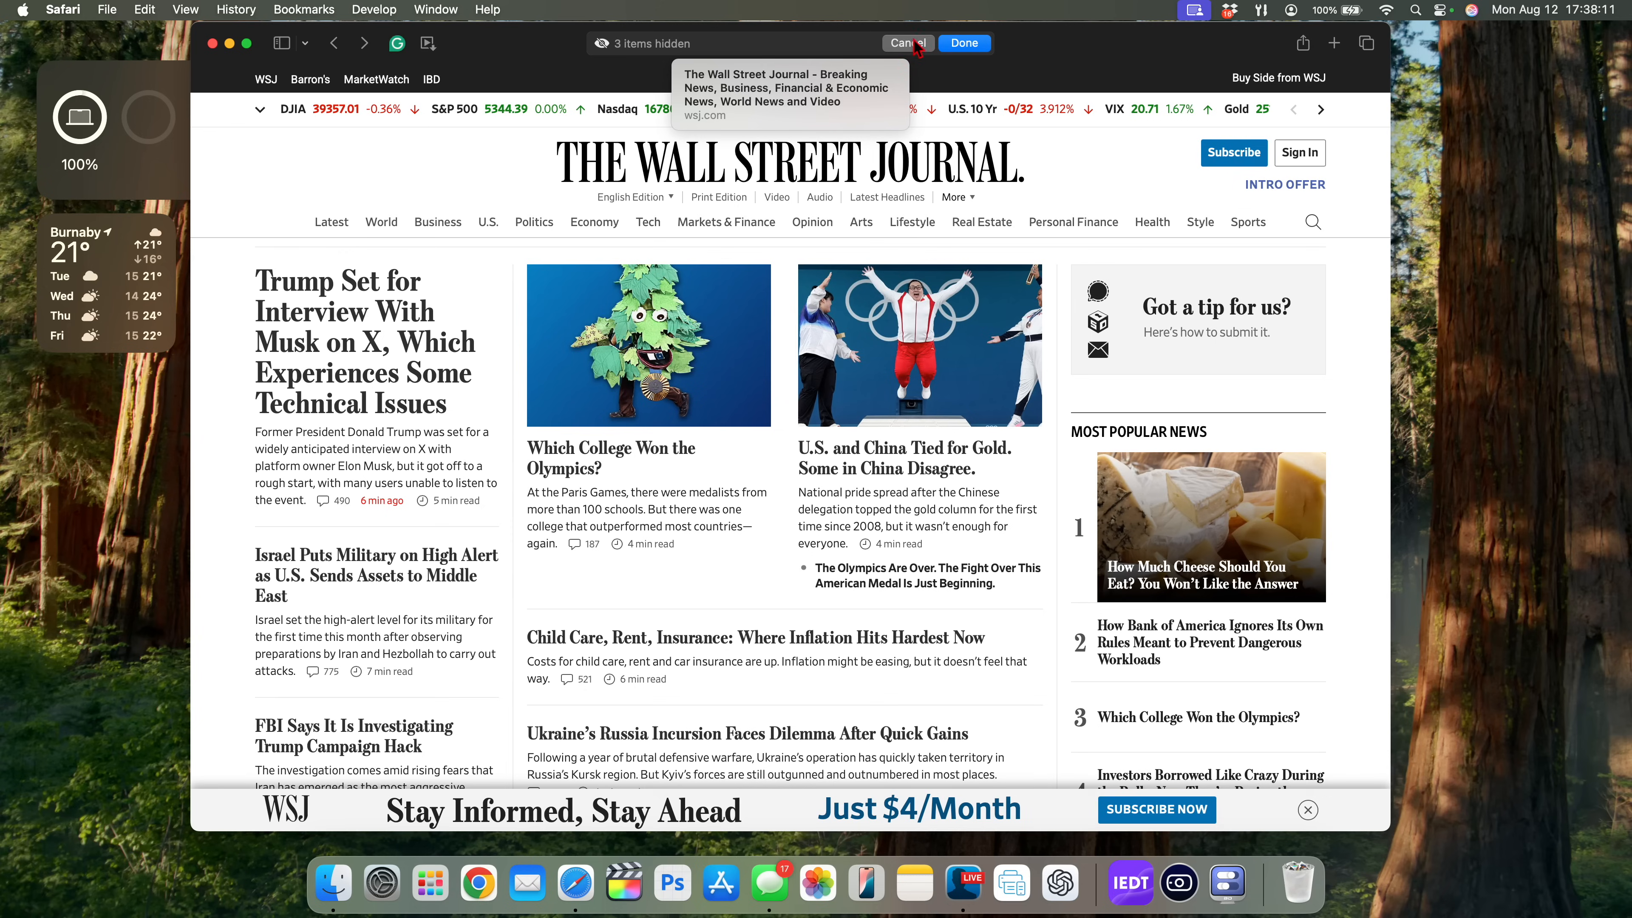
left_click(964, 43)
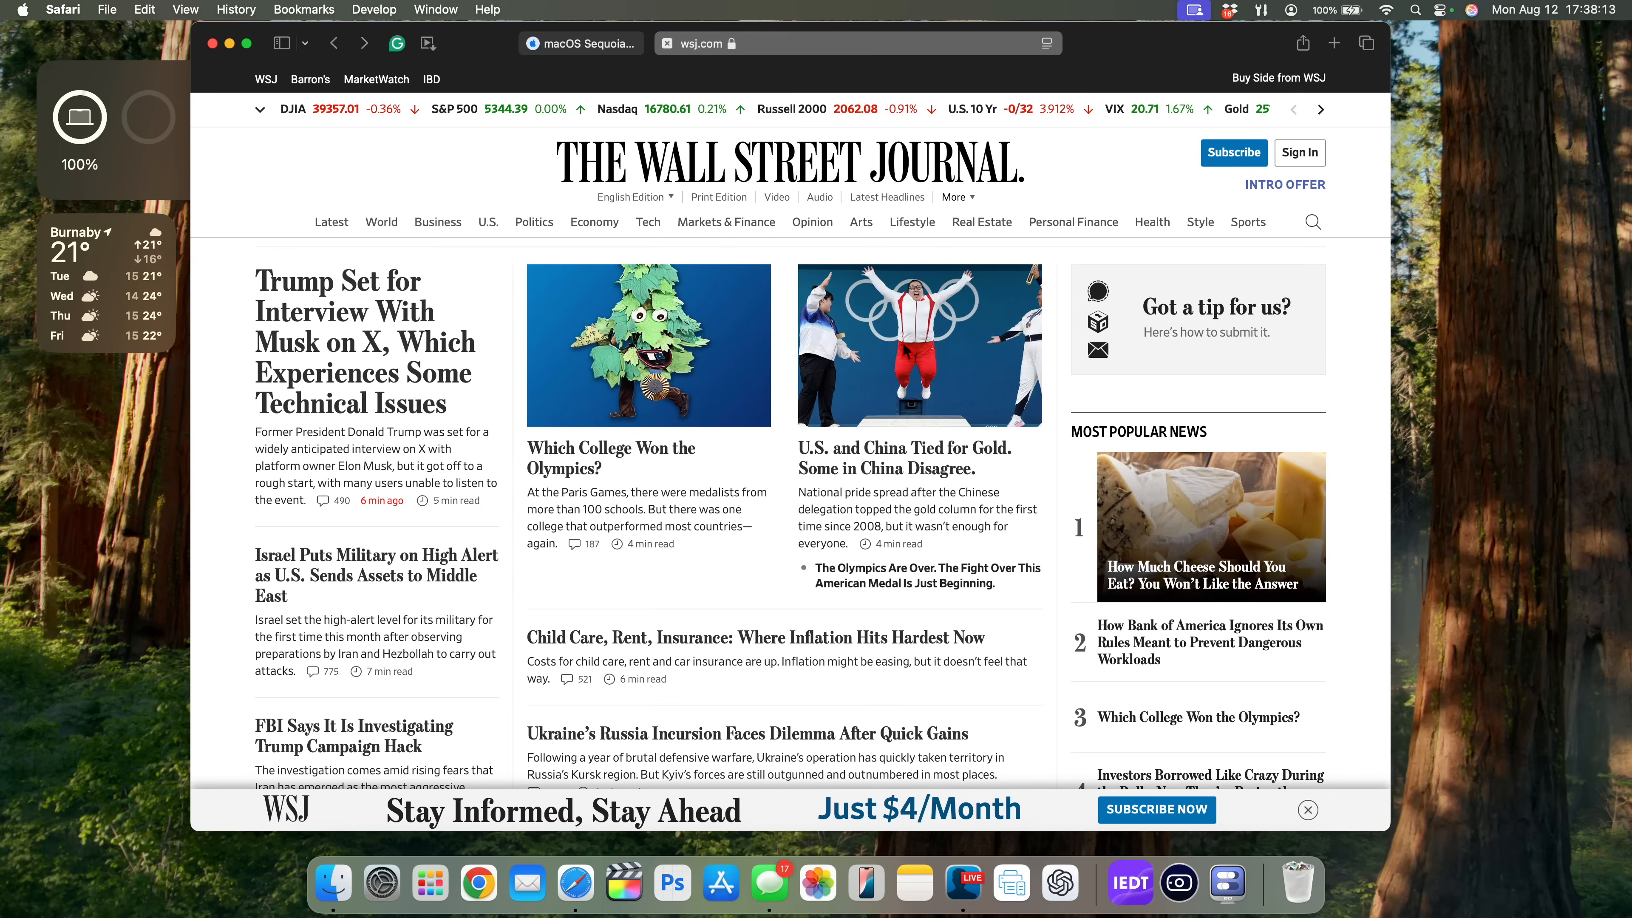
scroll("down", 3)
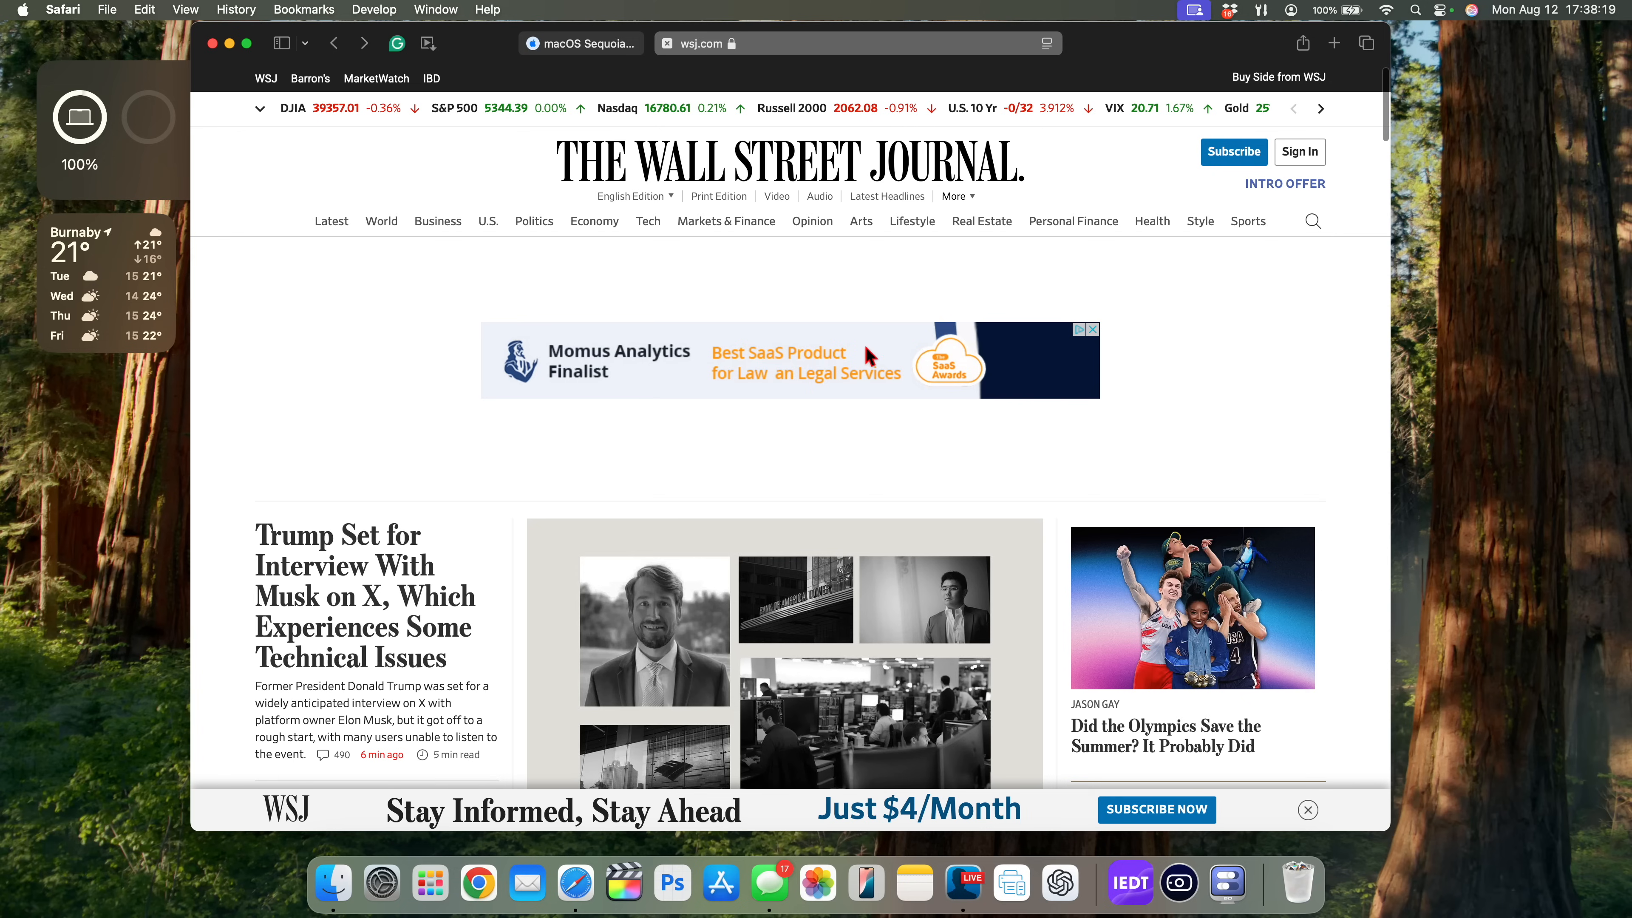
mouse_move(1098, 293)
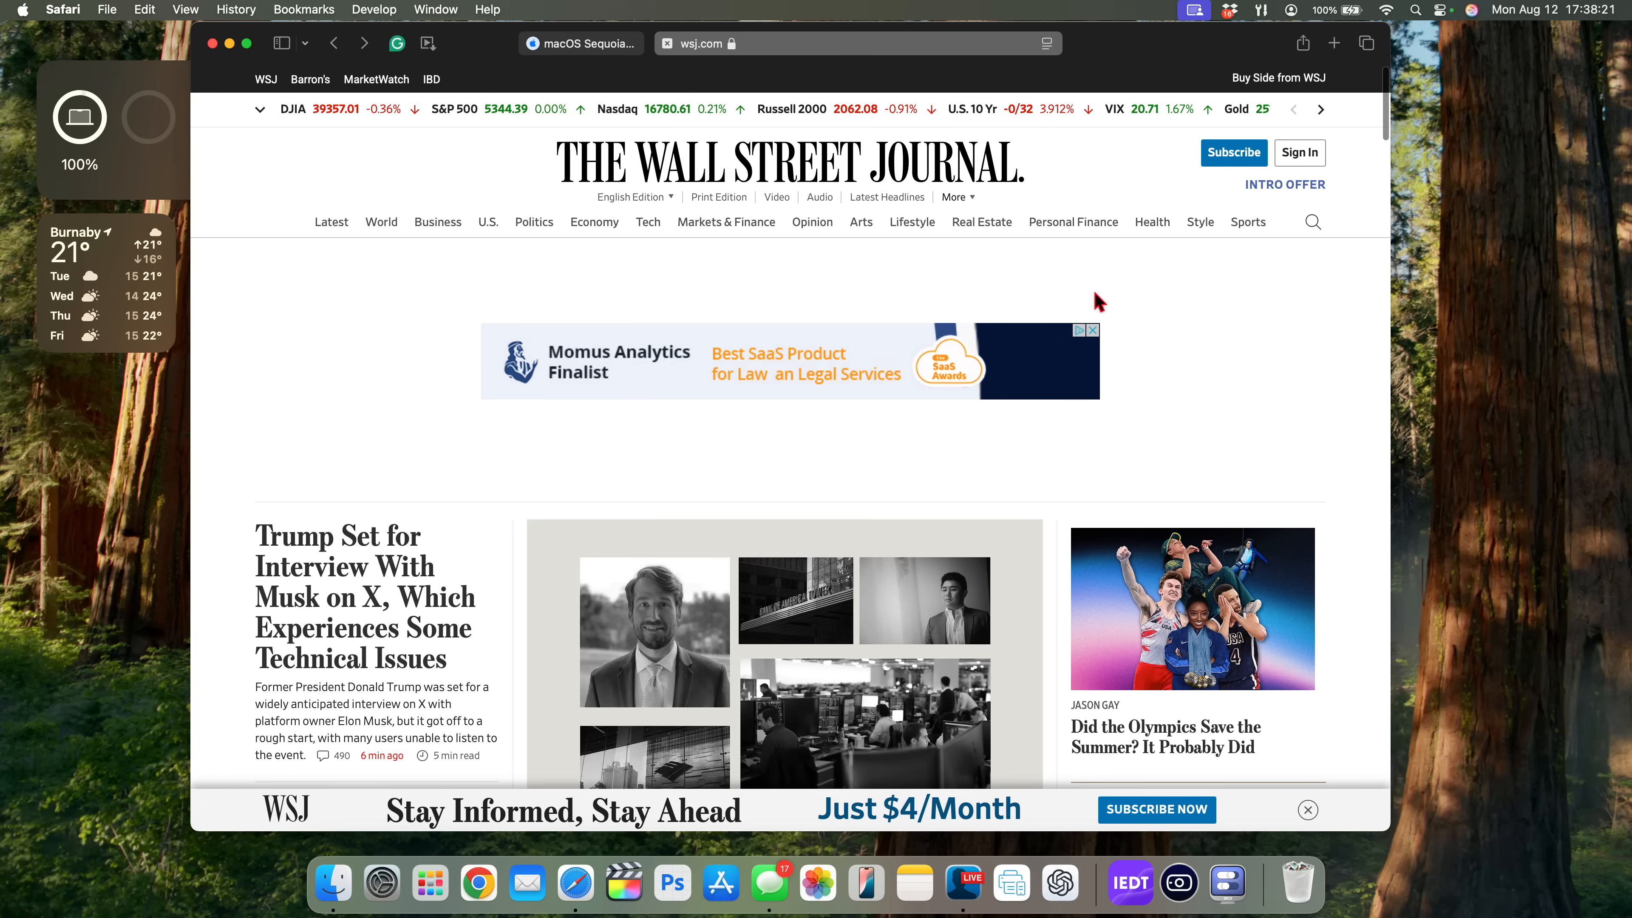
- Return to hiding distracting items and finish with Done, keeping three hidden items
left_click(912, 222)
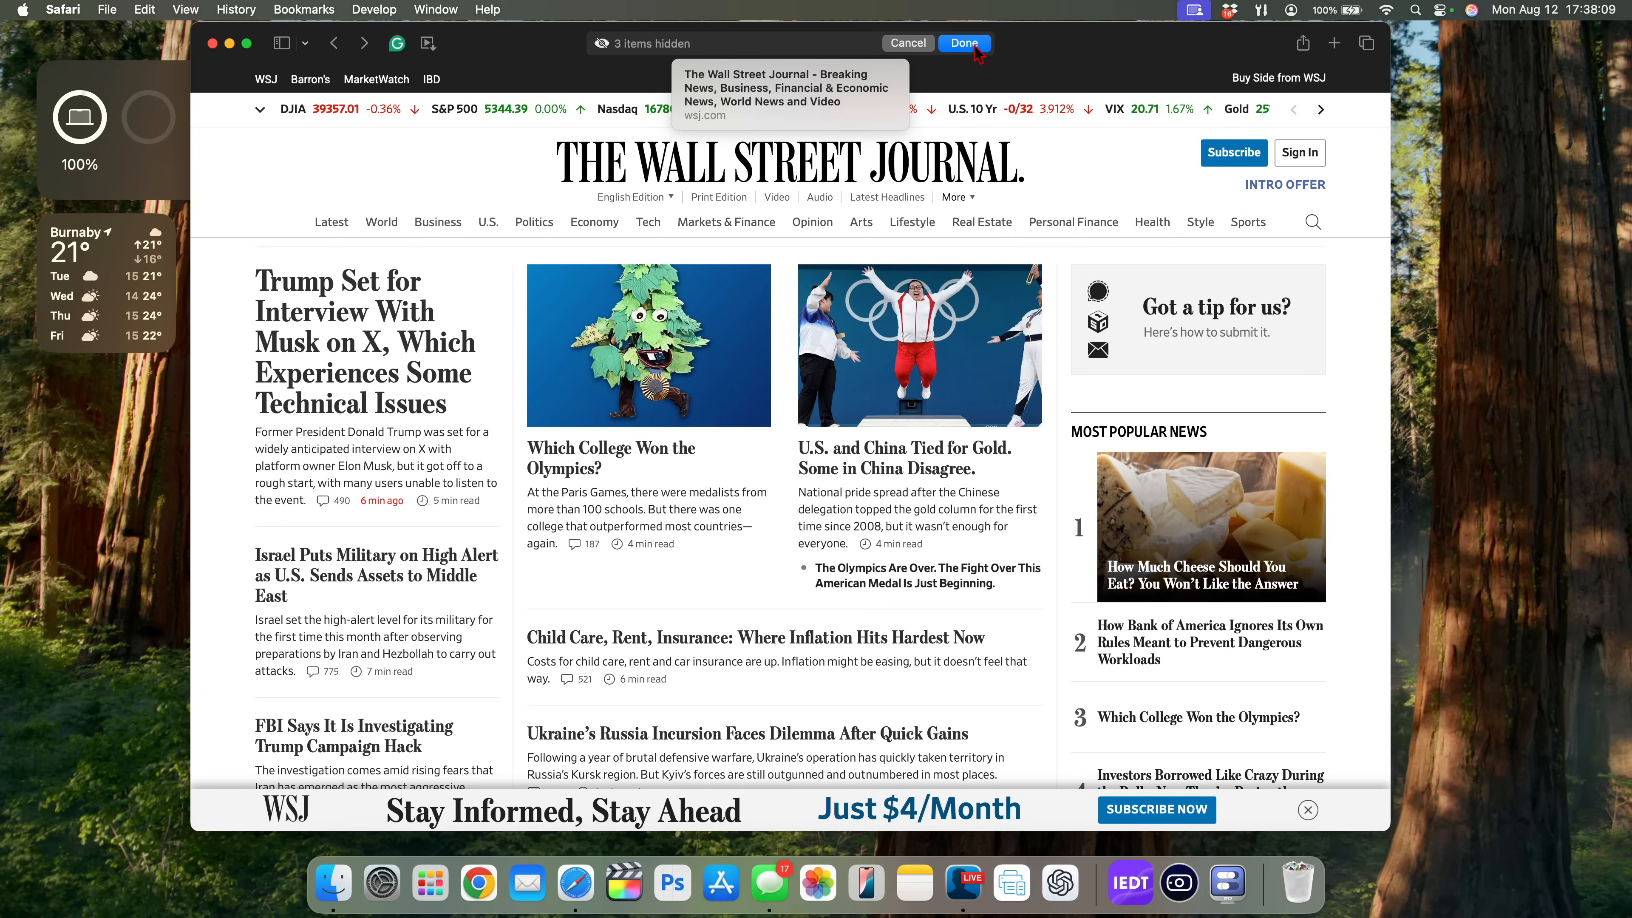
left_click(965, 43)
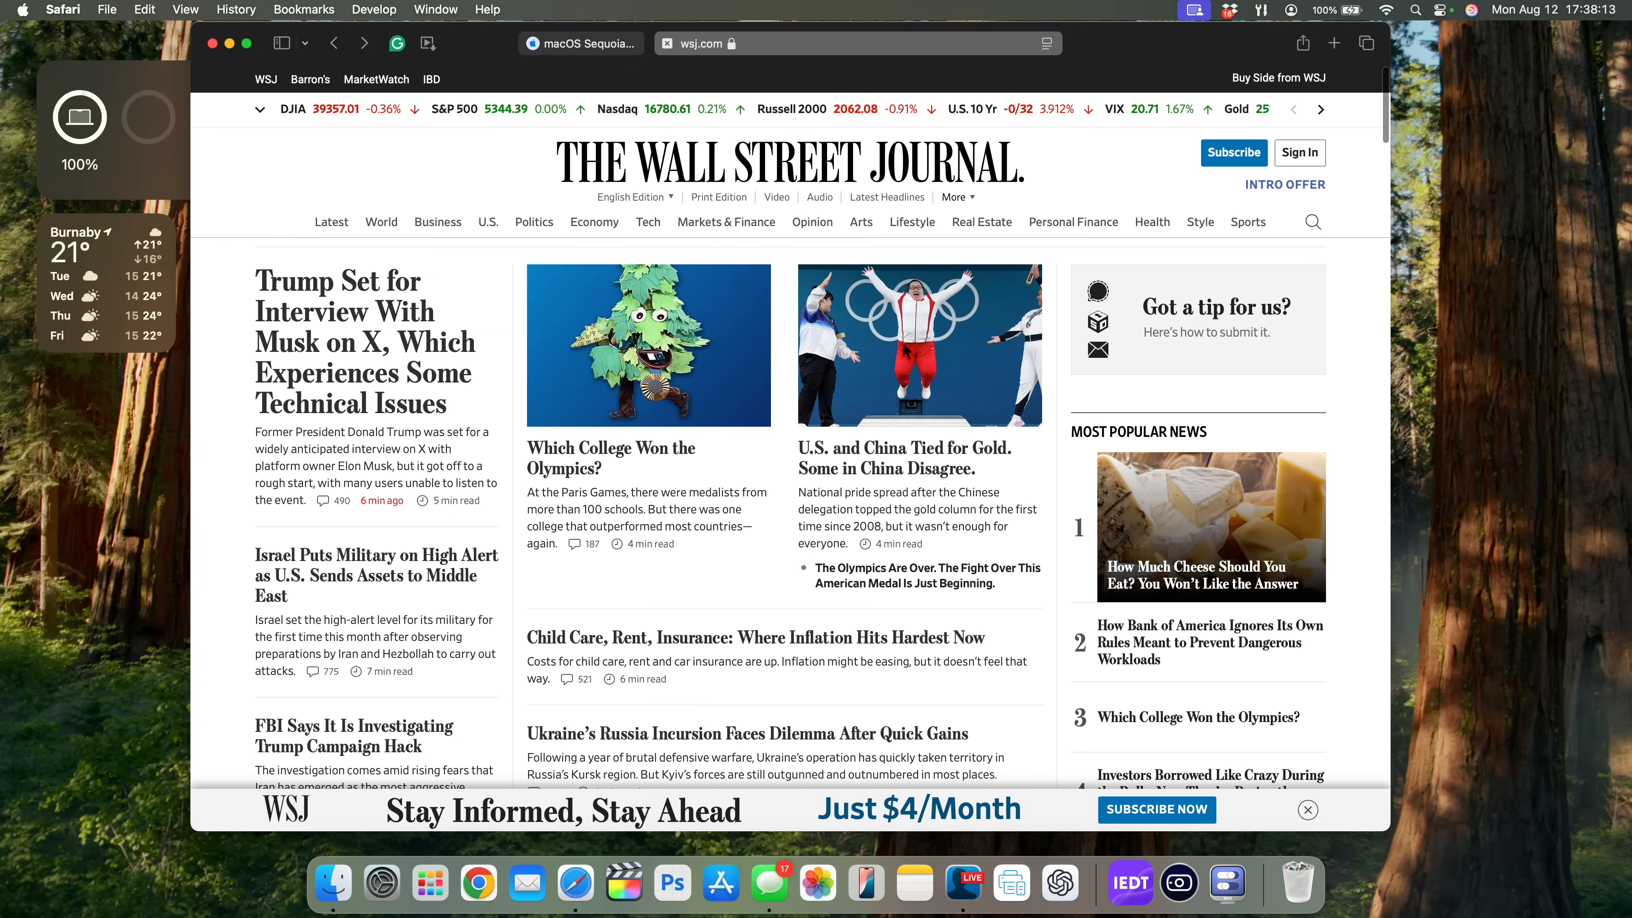
scroll("down", 3)
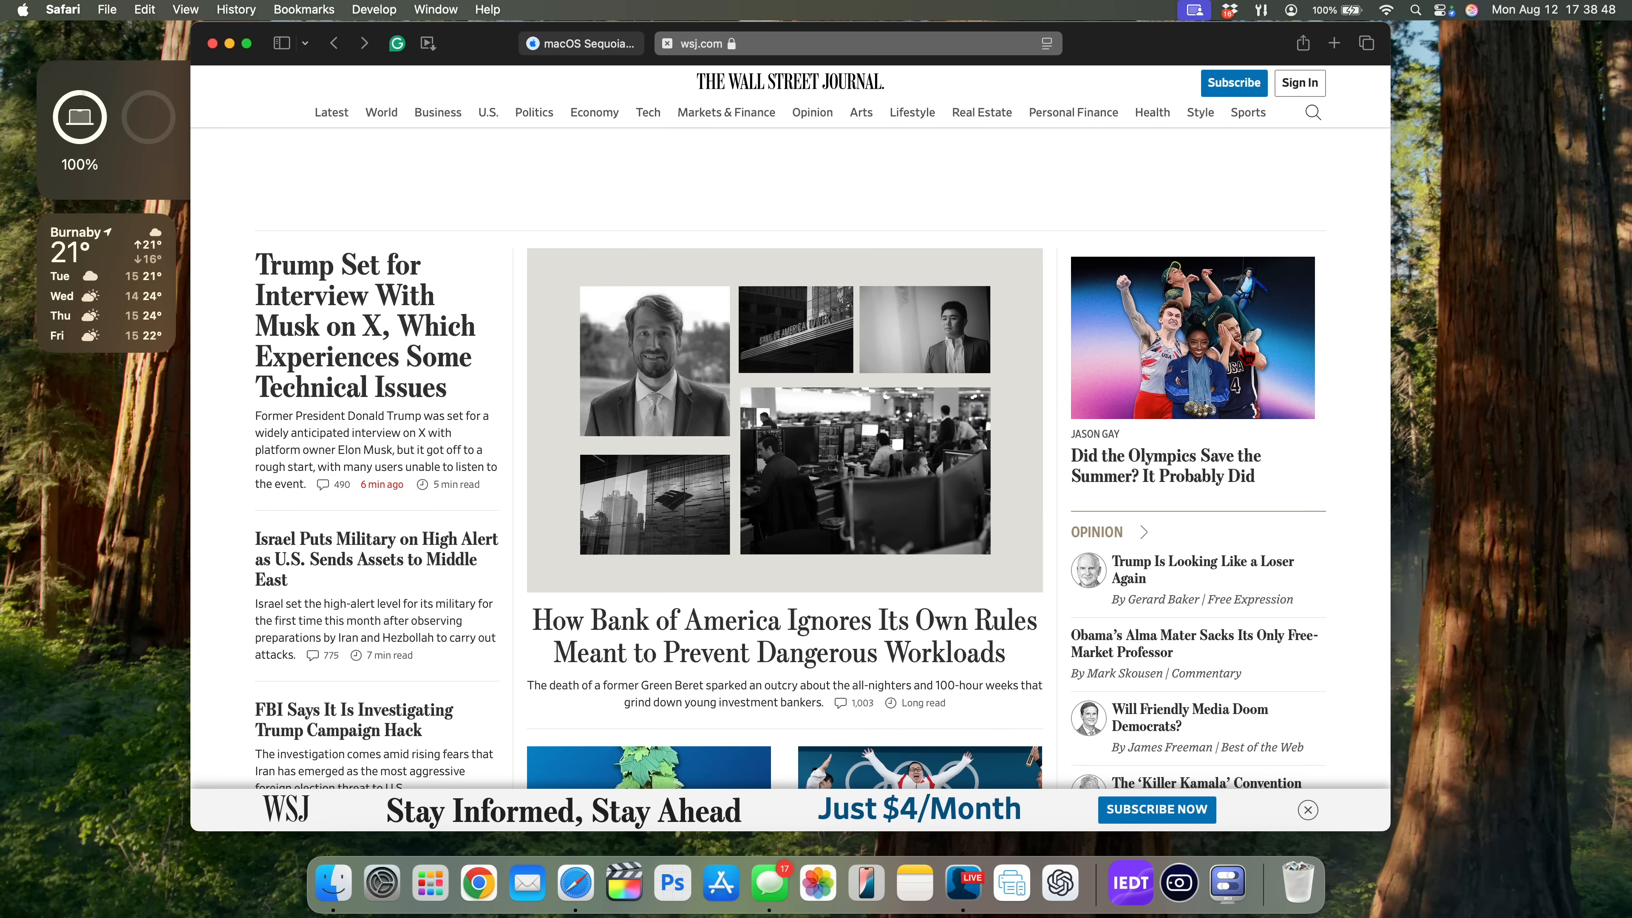
- Switch to Music from the Dock and go to the New section of Apple Music
left_click(1227, 882)
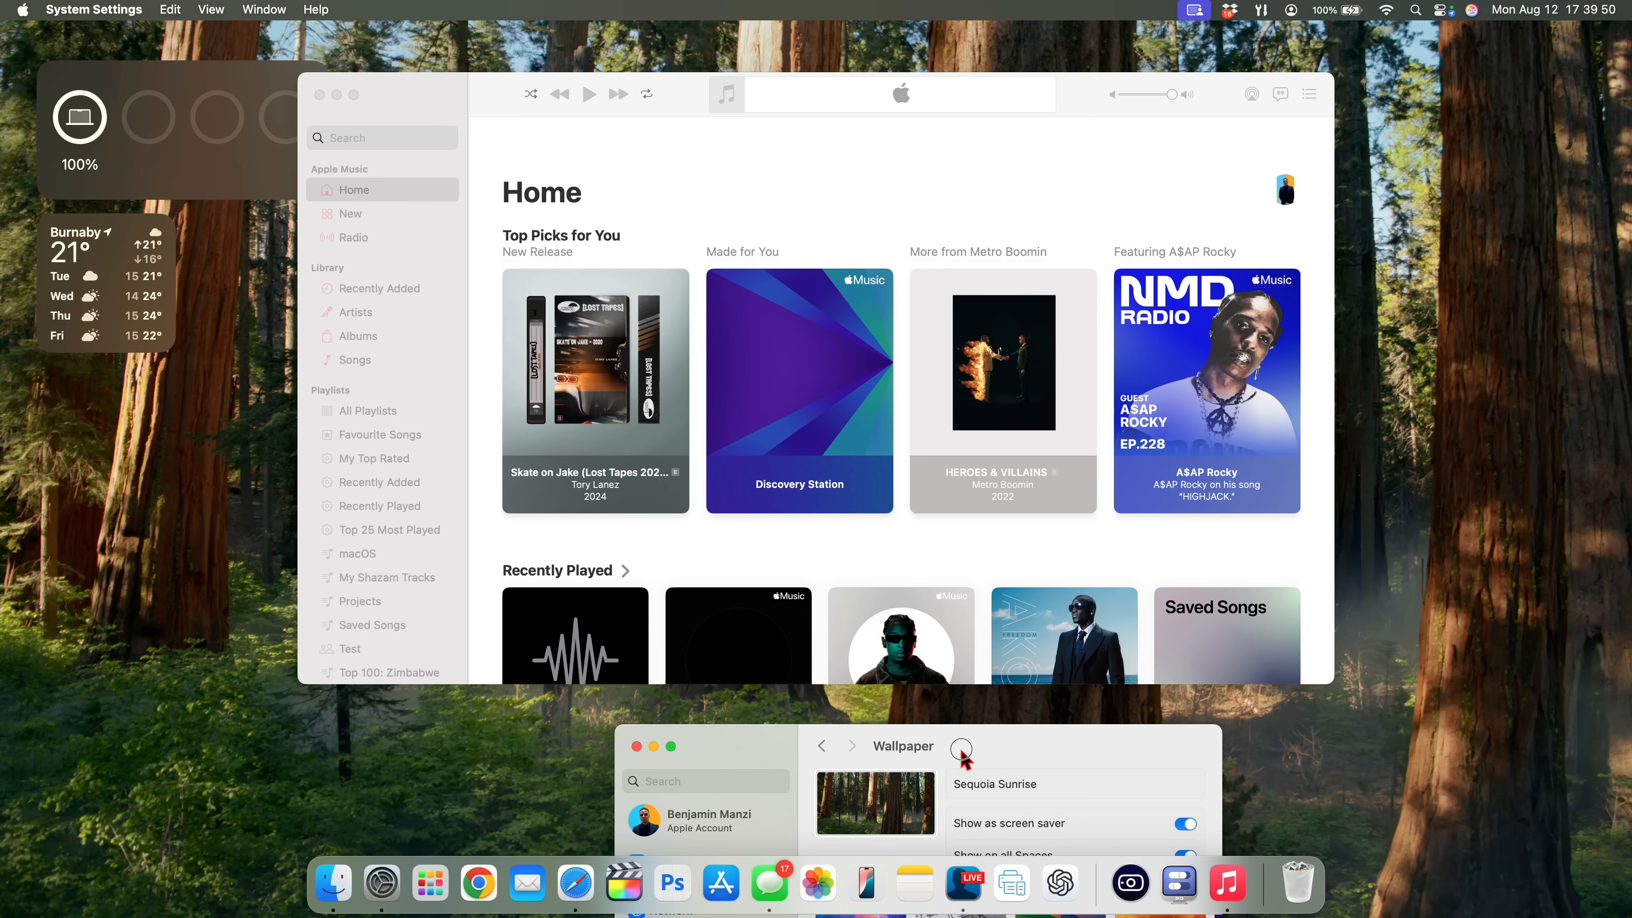
mouse_move(473, 266)
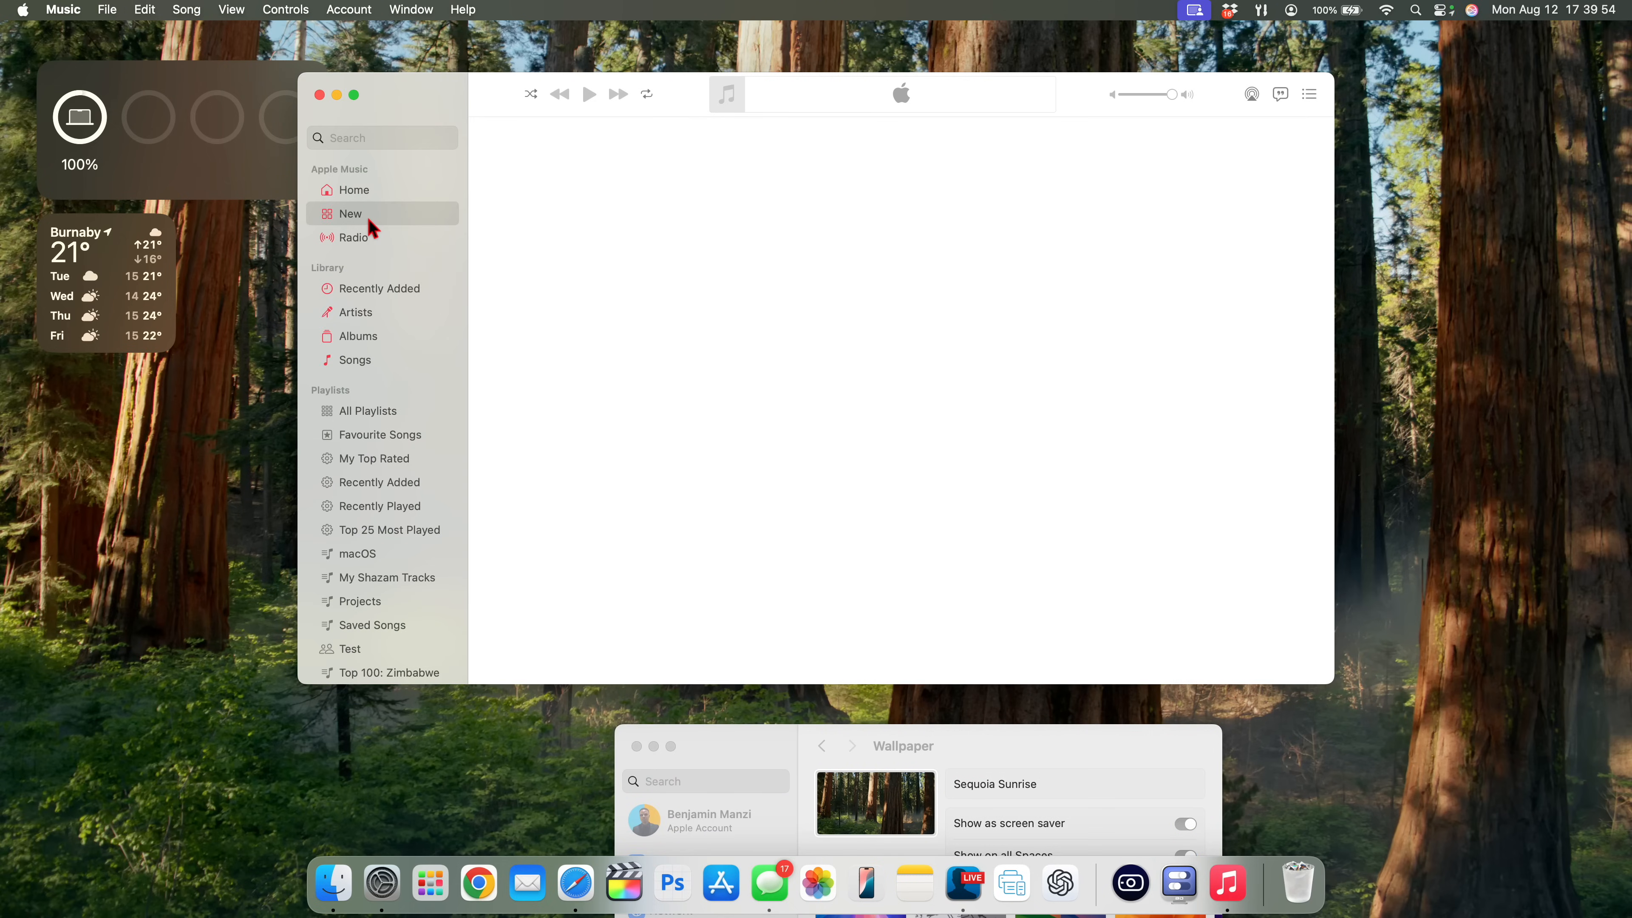
left_click(350, 215)
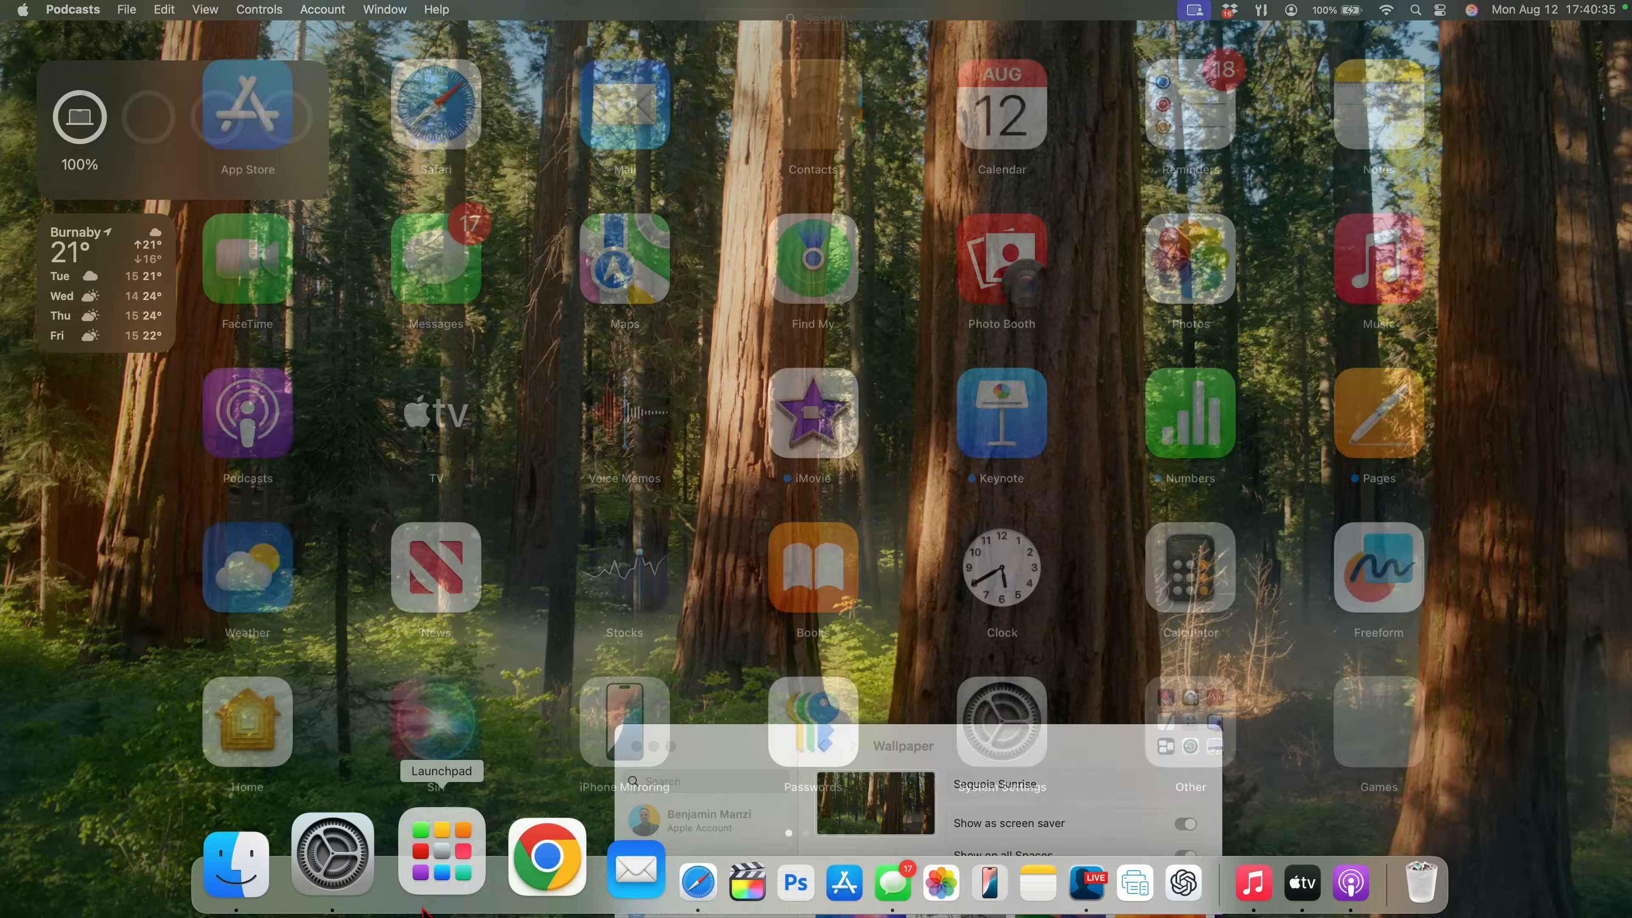
- Launch Podcasts from a Launchpad search and dismiss the What's New screen
type("pod")
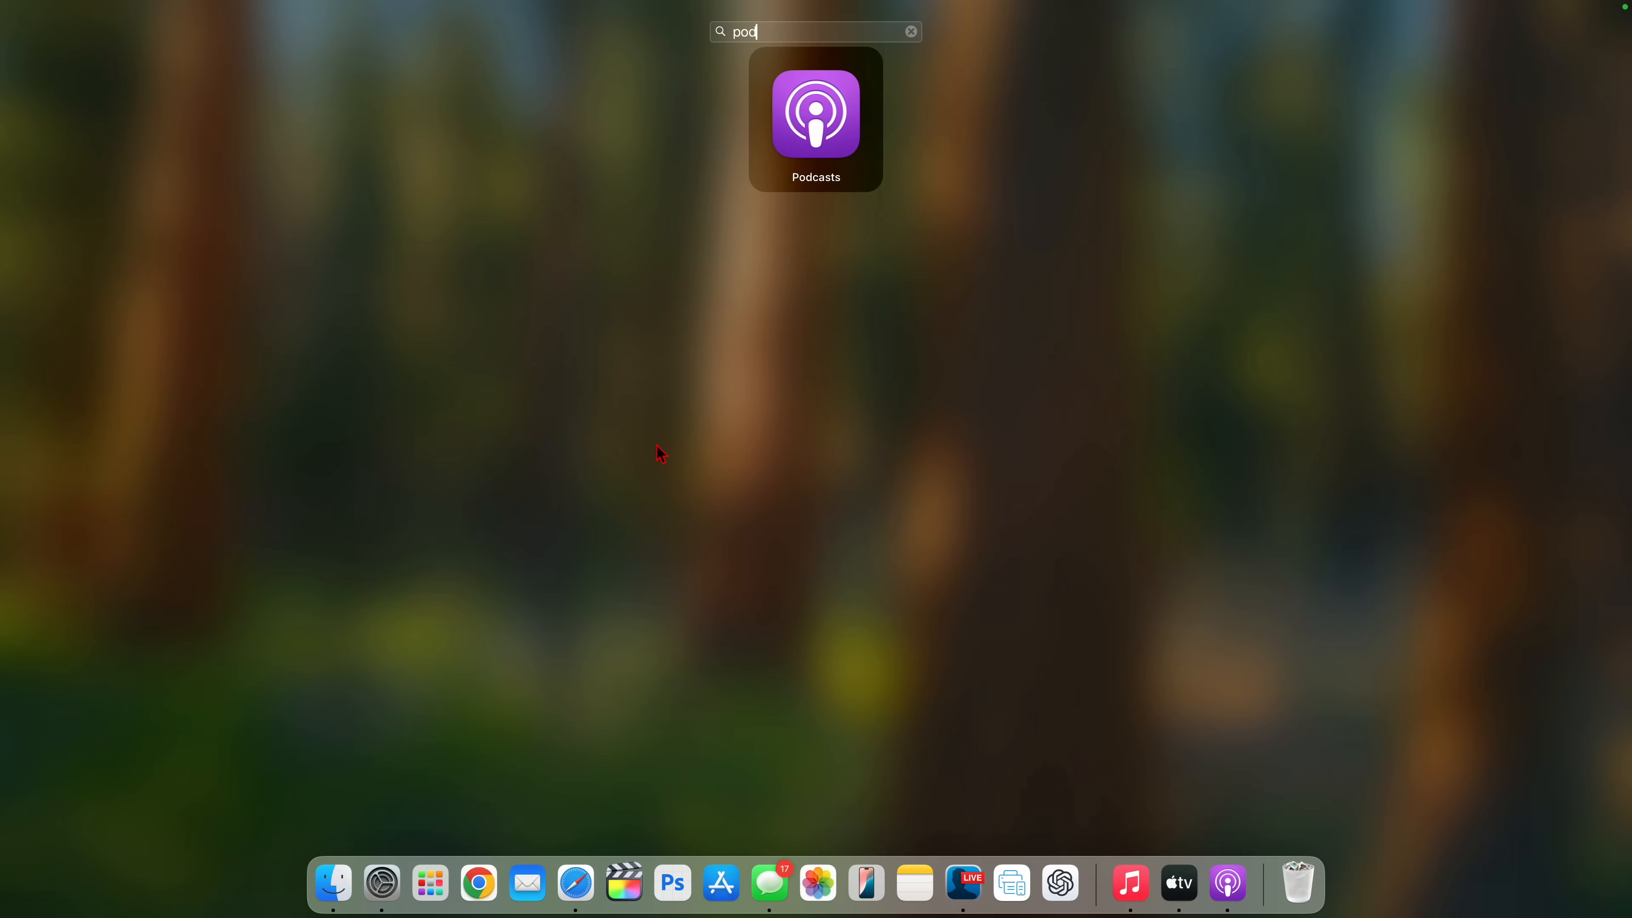
left_click(816, 119)
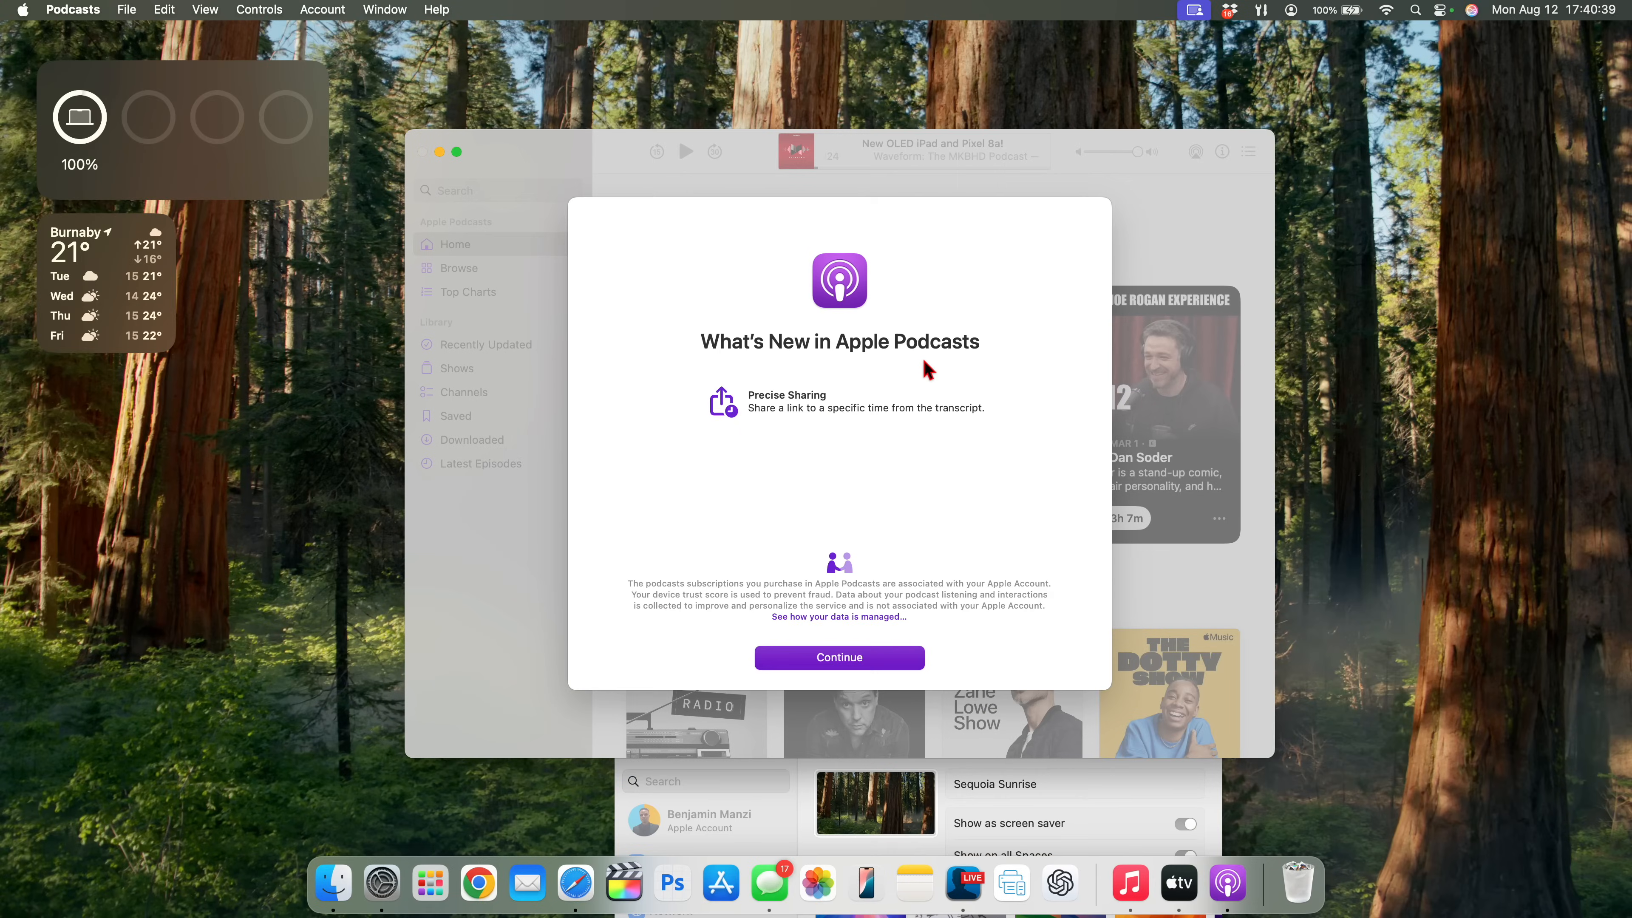
mouse_move(799, 372)
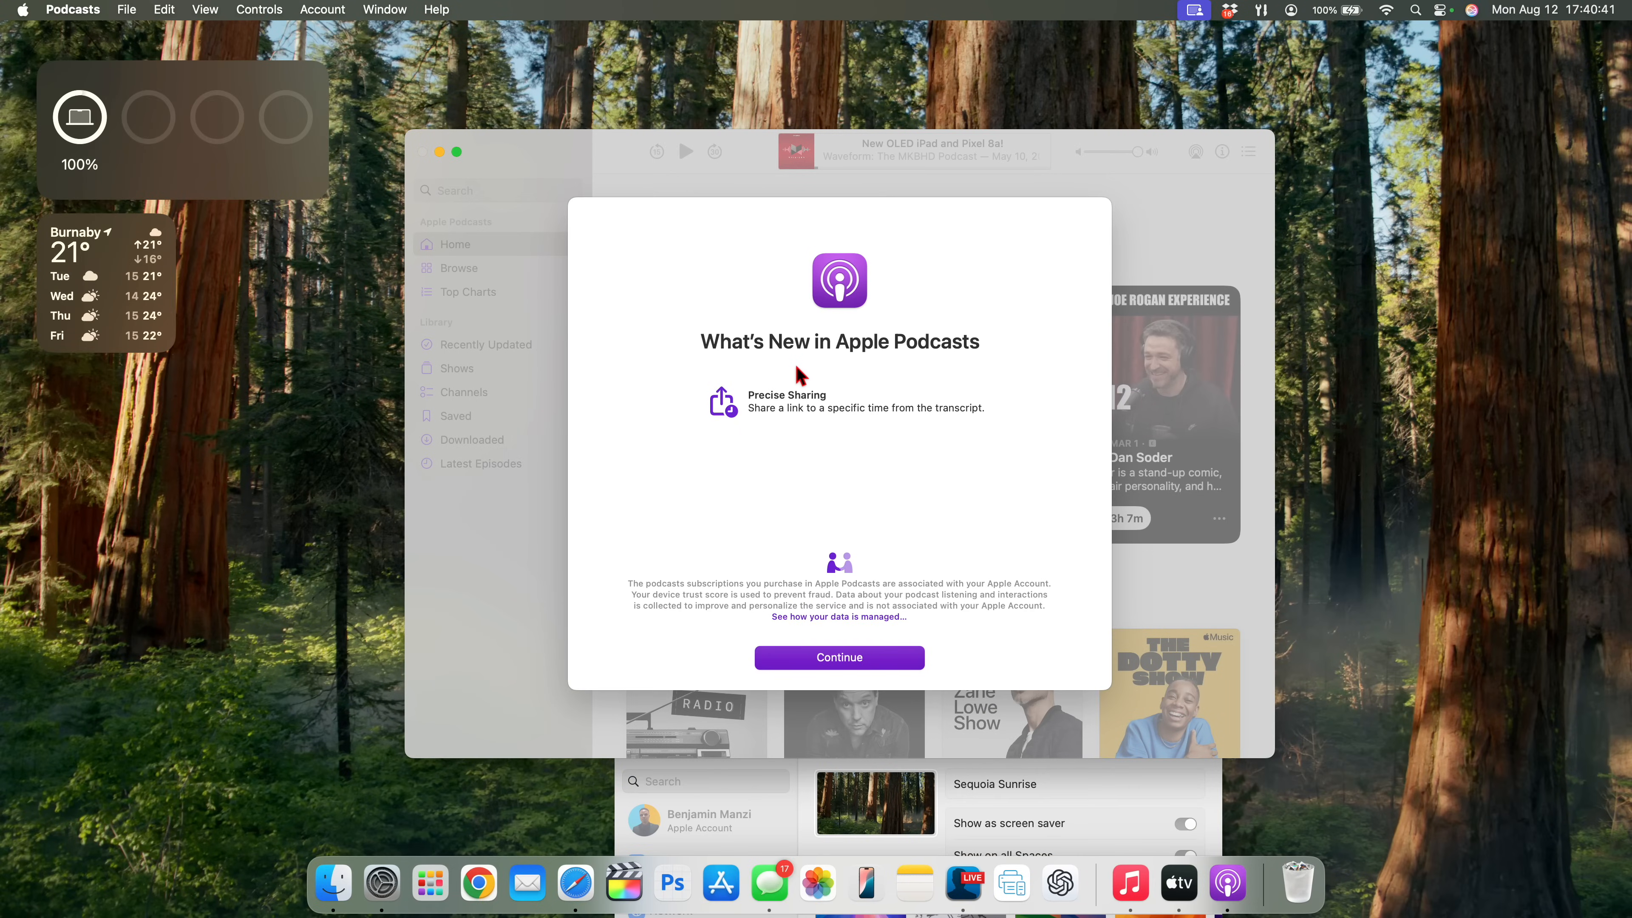
mouse_move(796, 439)
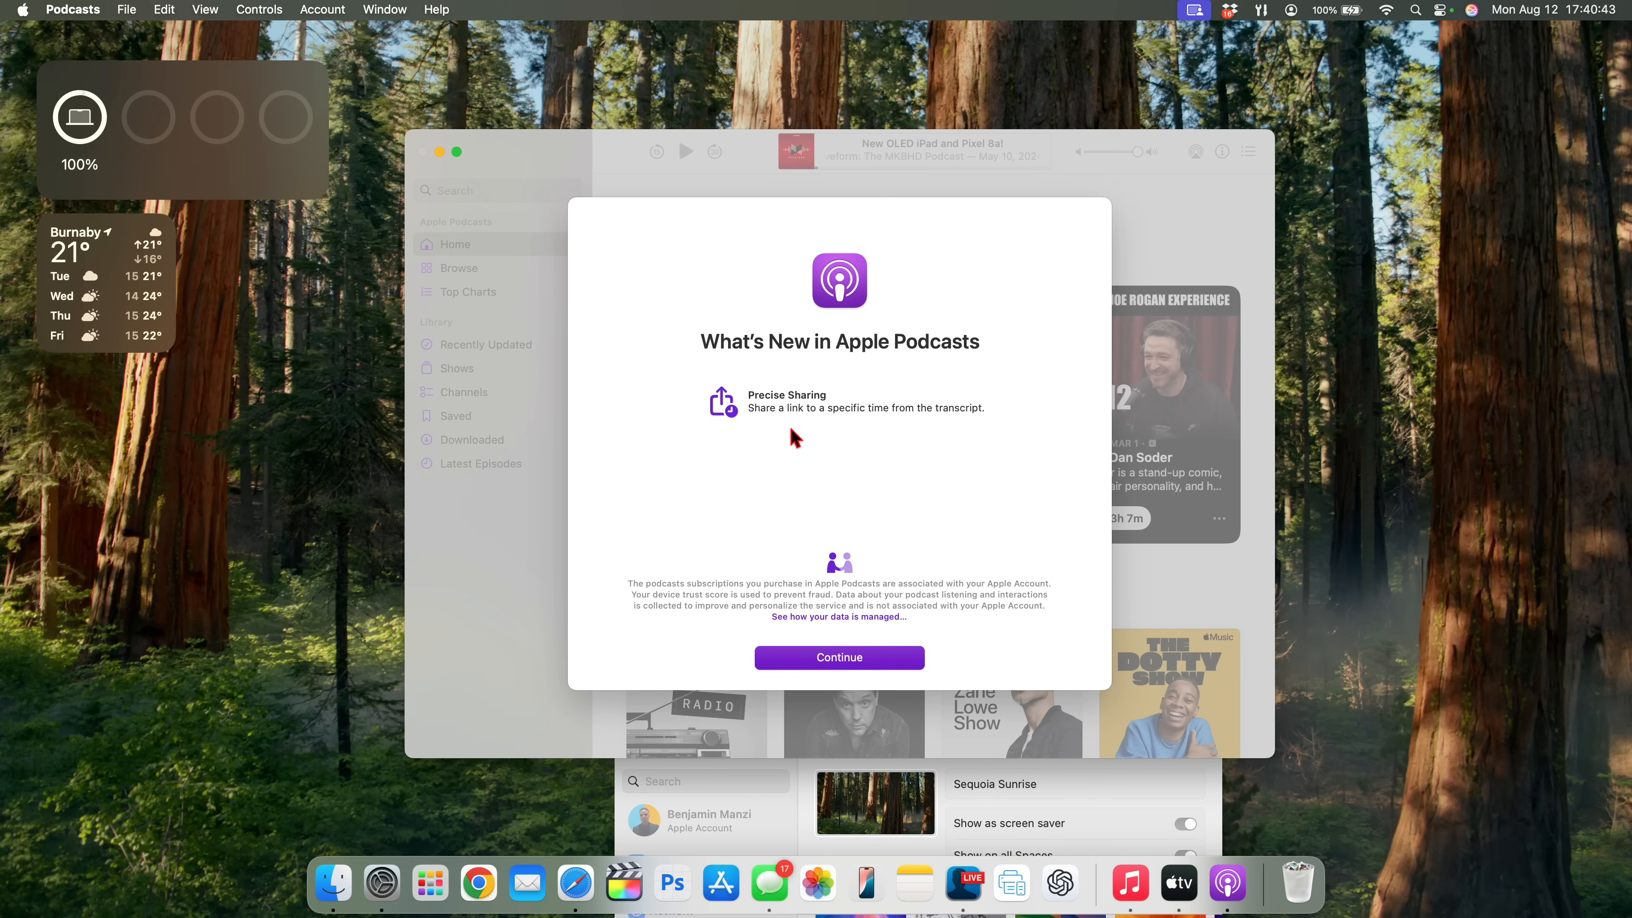
mouse_move(795, 427)
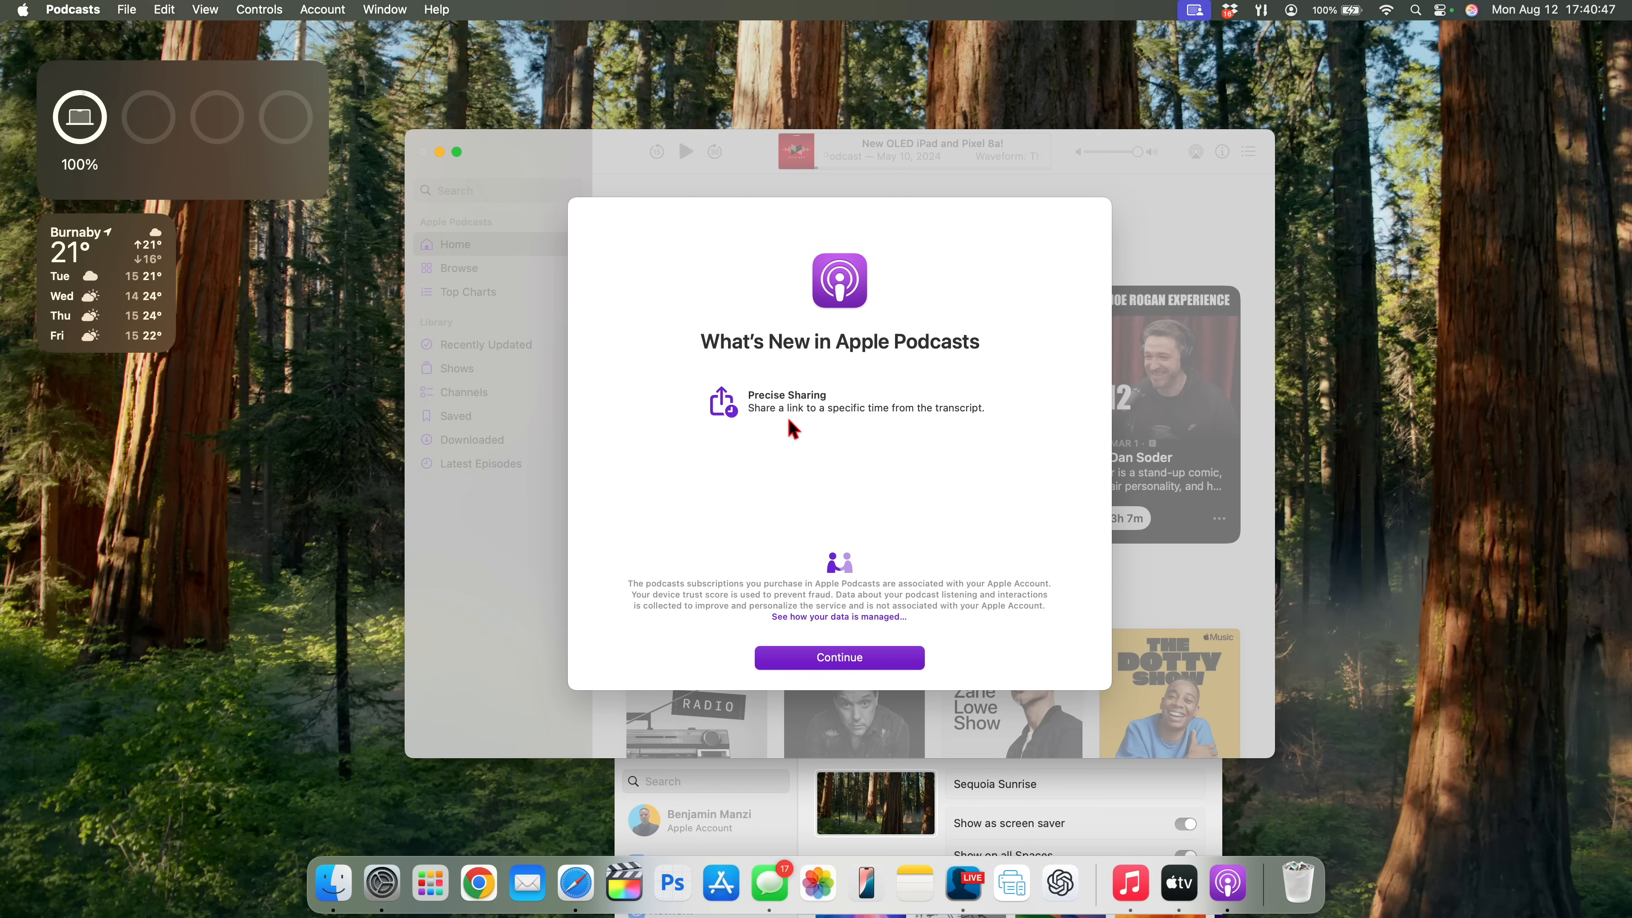
mouse_move(881, 441)
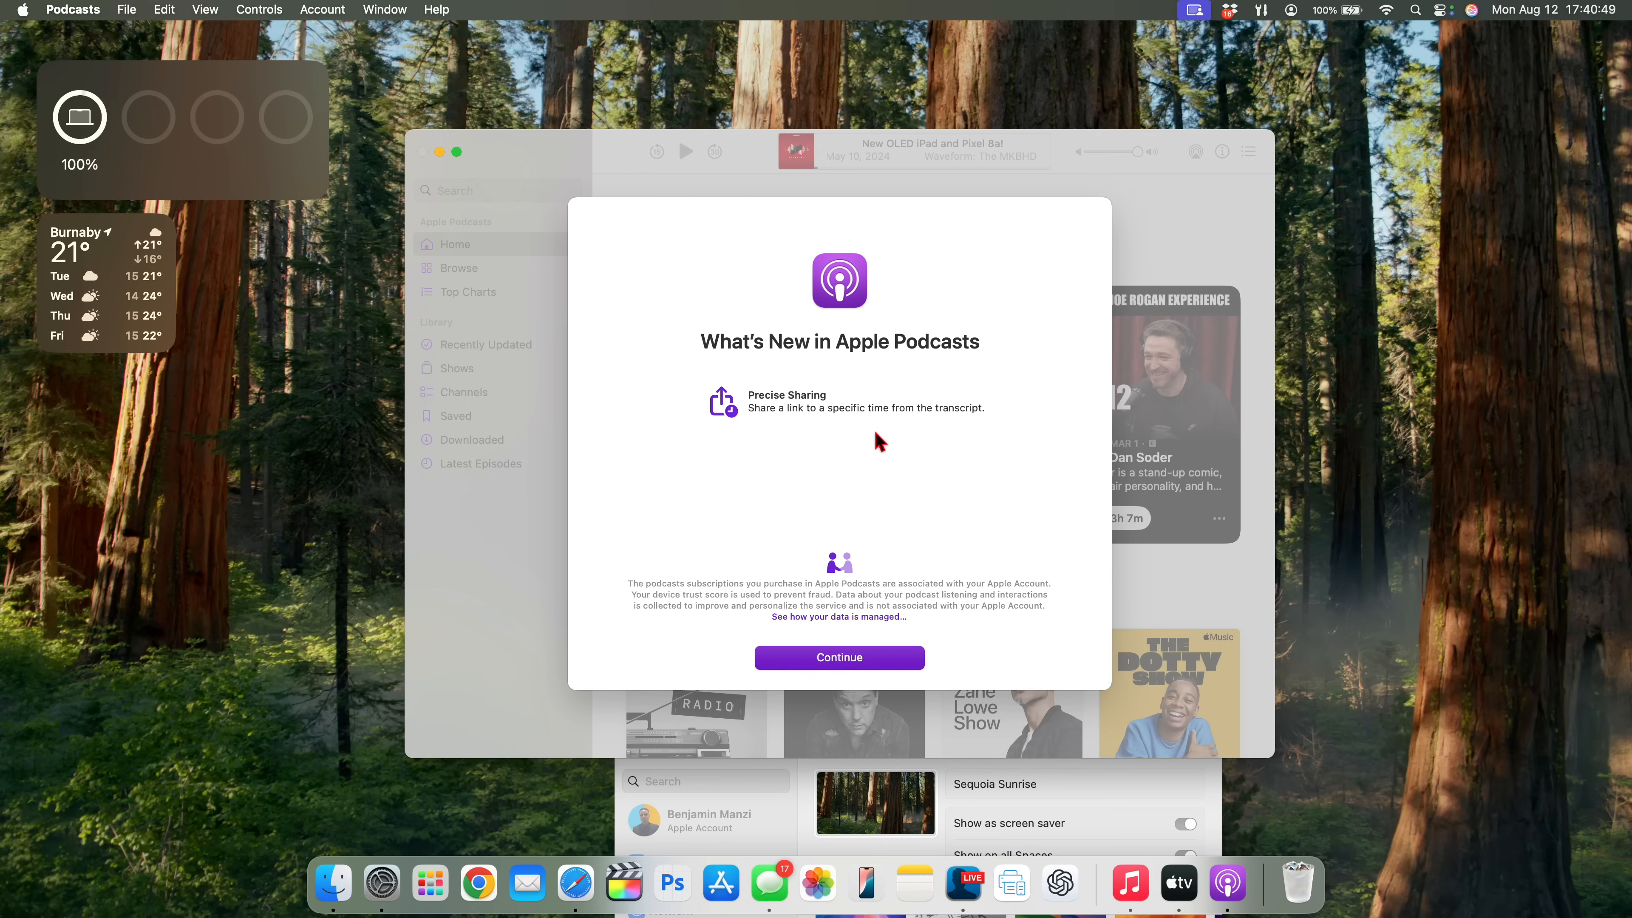
left_click(840, 657)
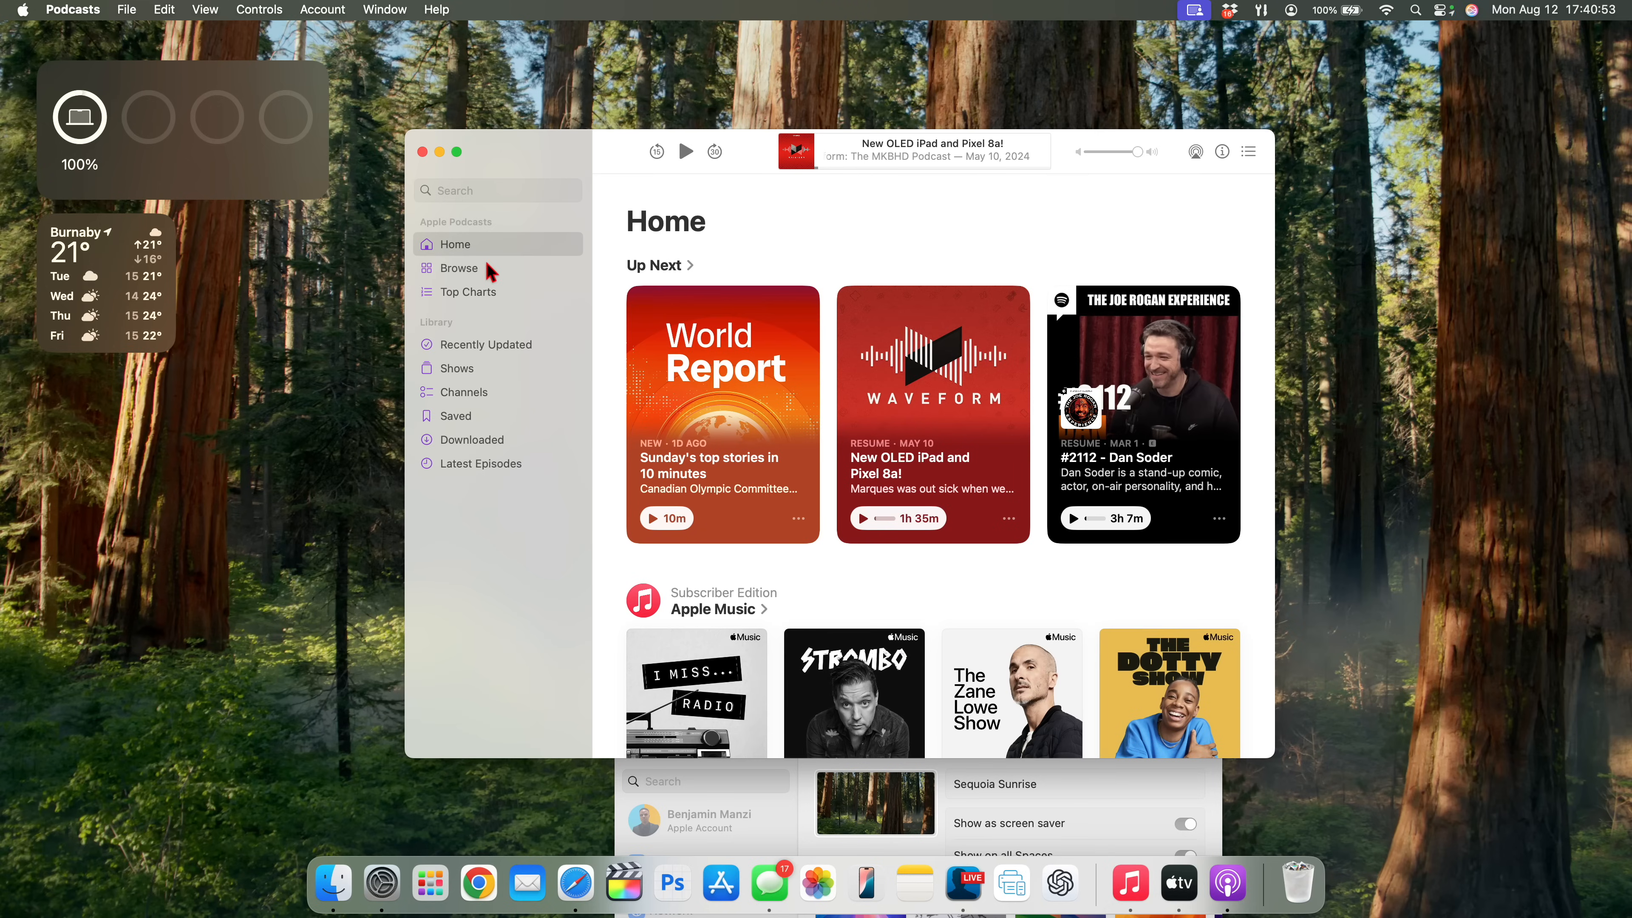
- Go to the Browse page of featured podcasts, then return to Music from the Dock
left_click(459, 268)
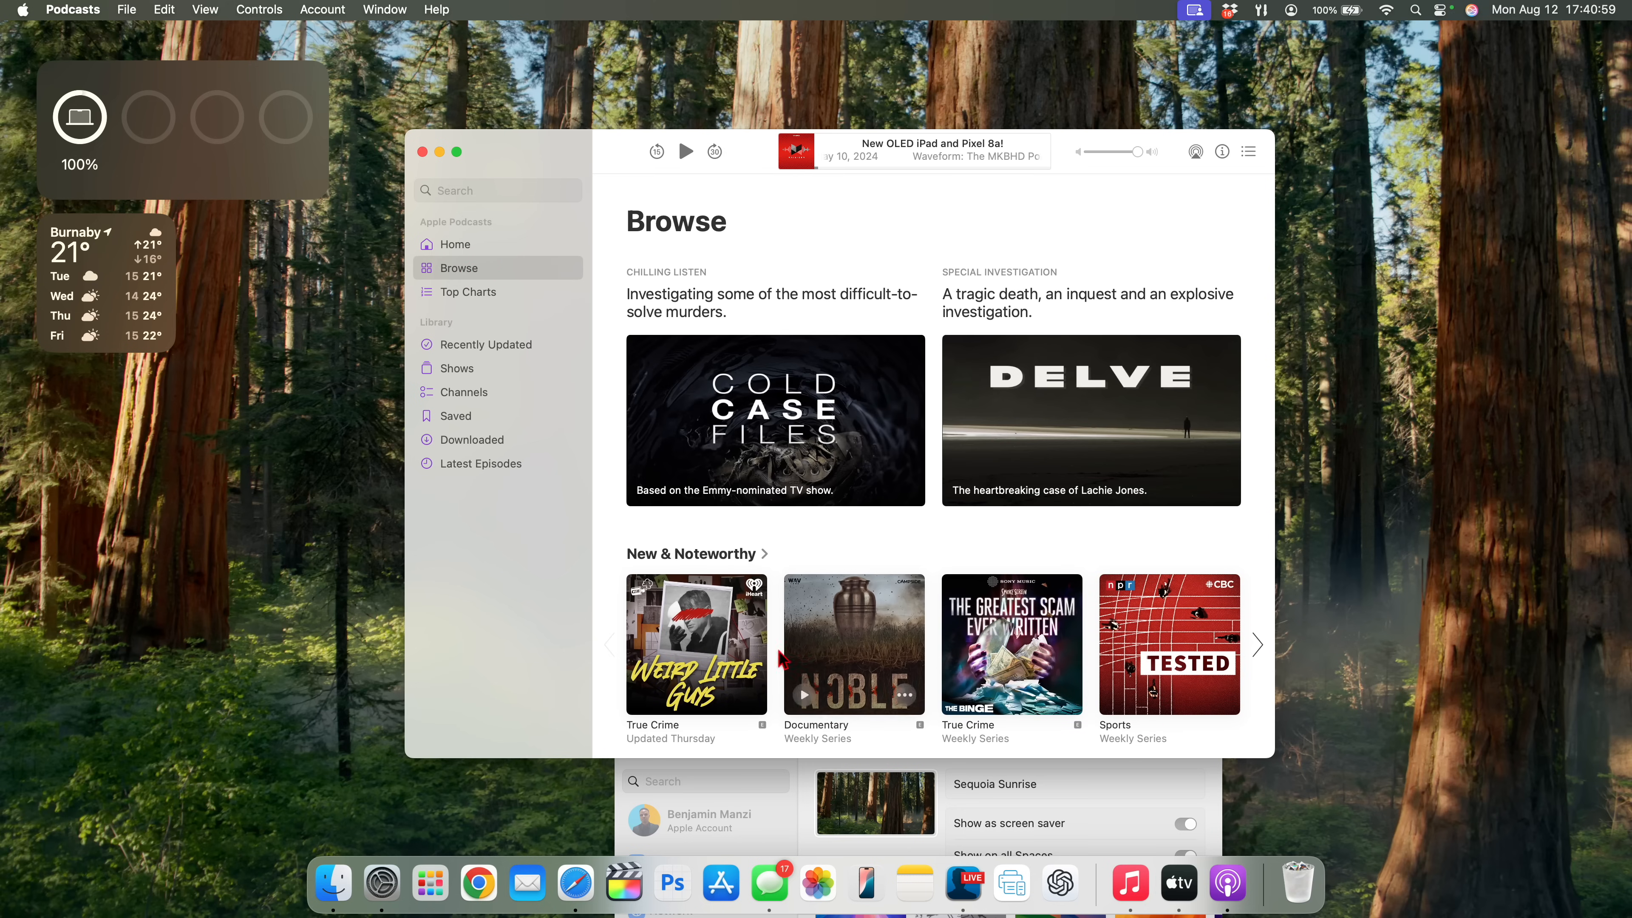
left_click(1130, 883)
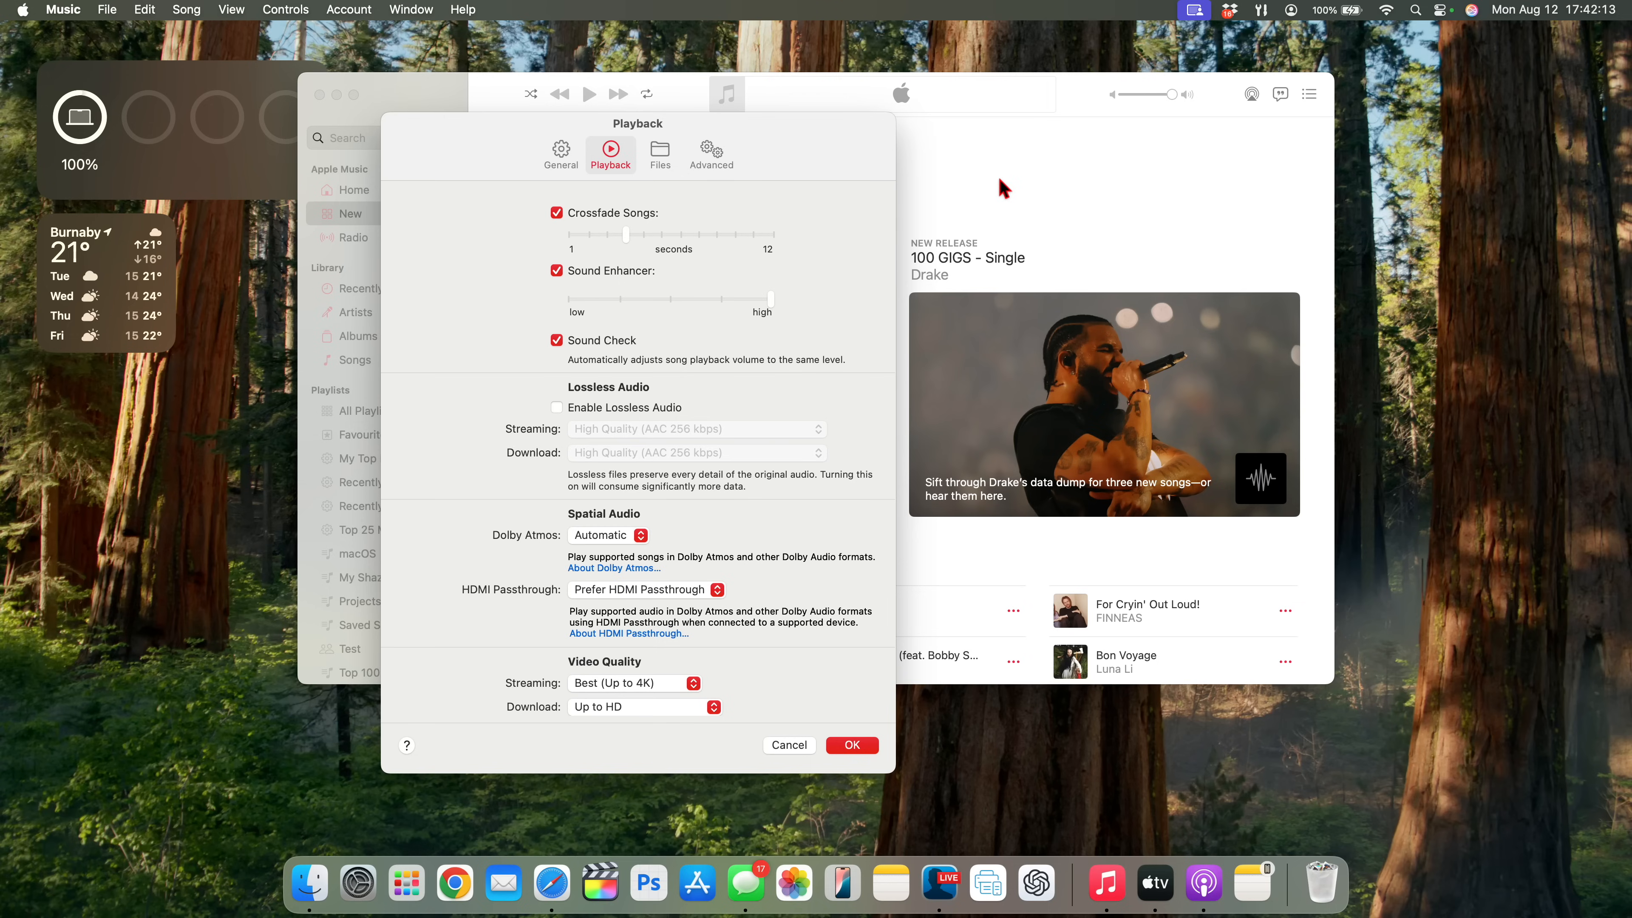
mouse_move(656, 174)
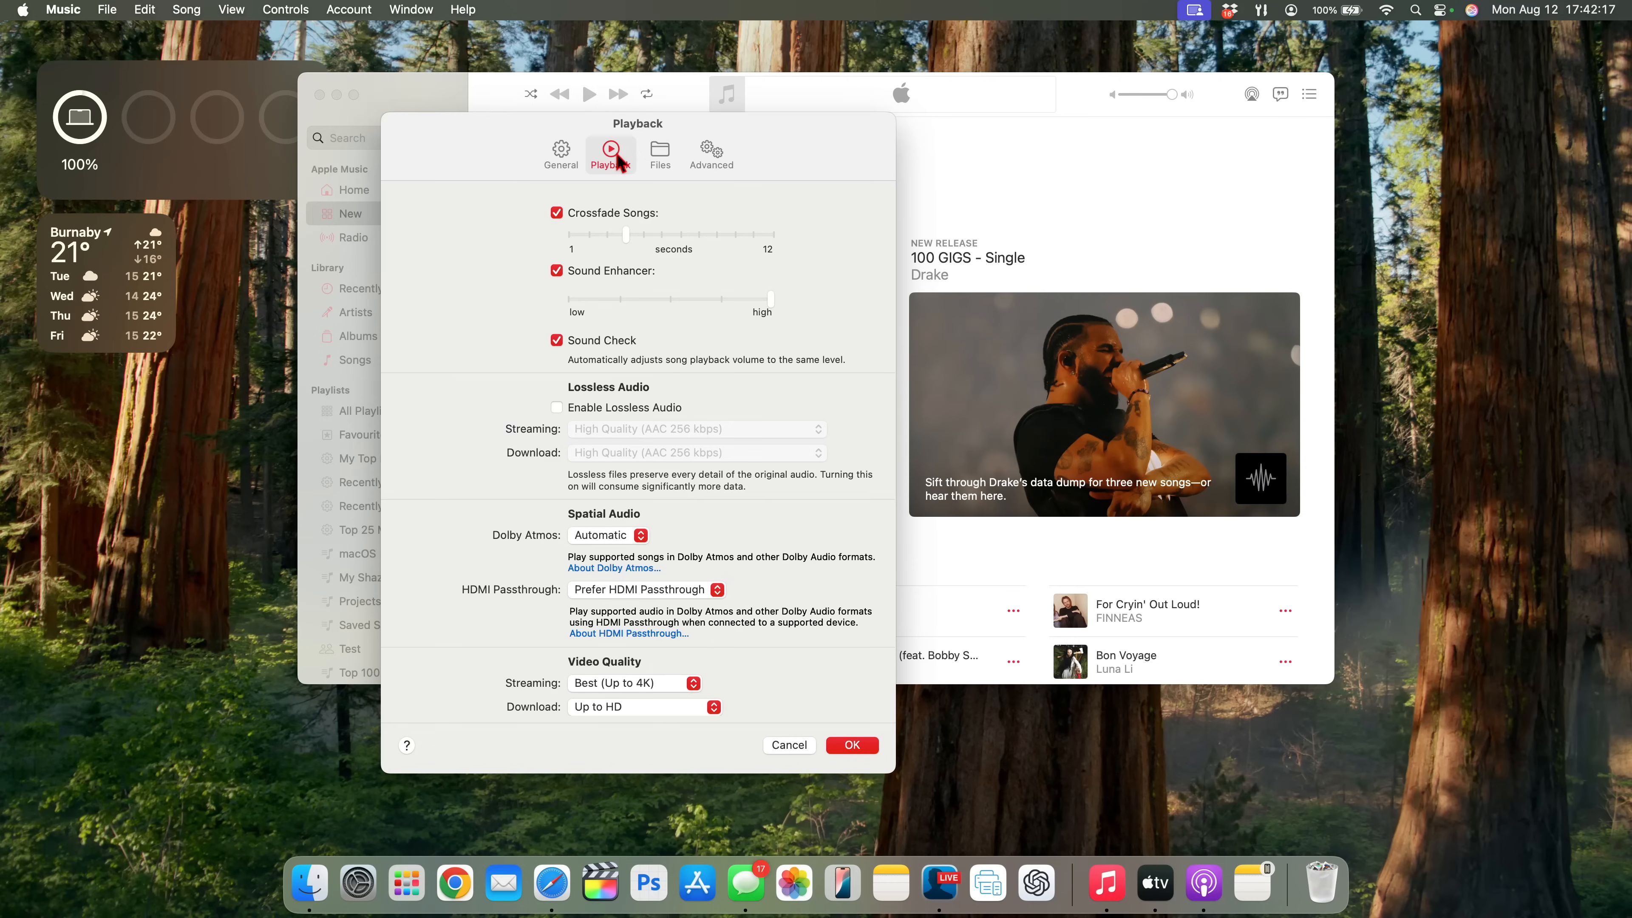
mouse_move(636, 182)
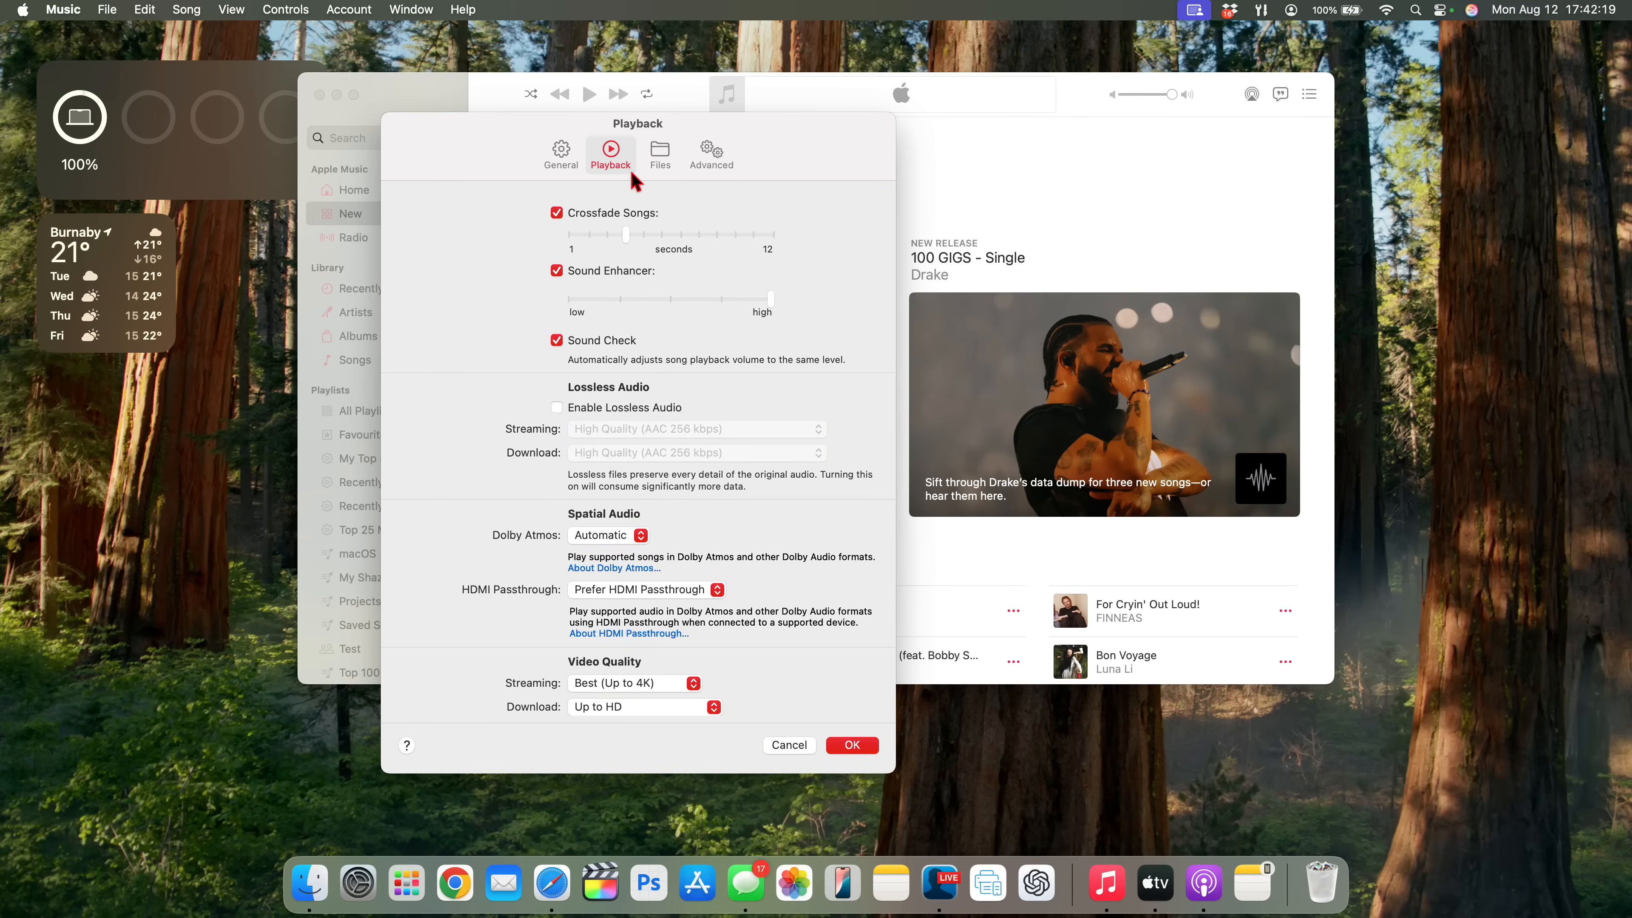
left_click(63, 9)
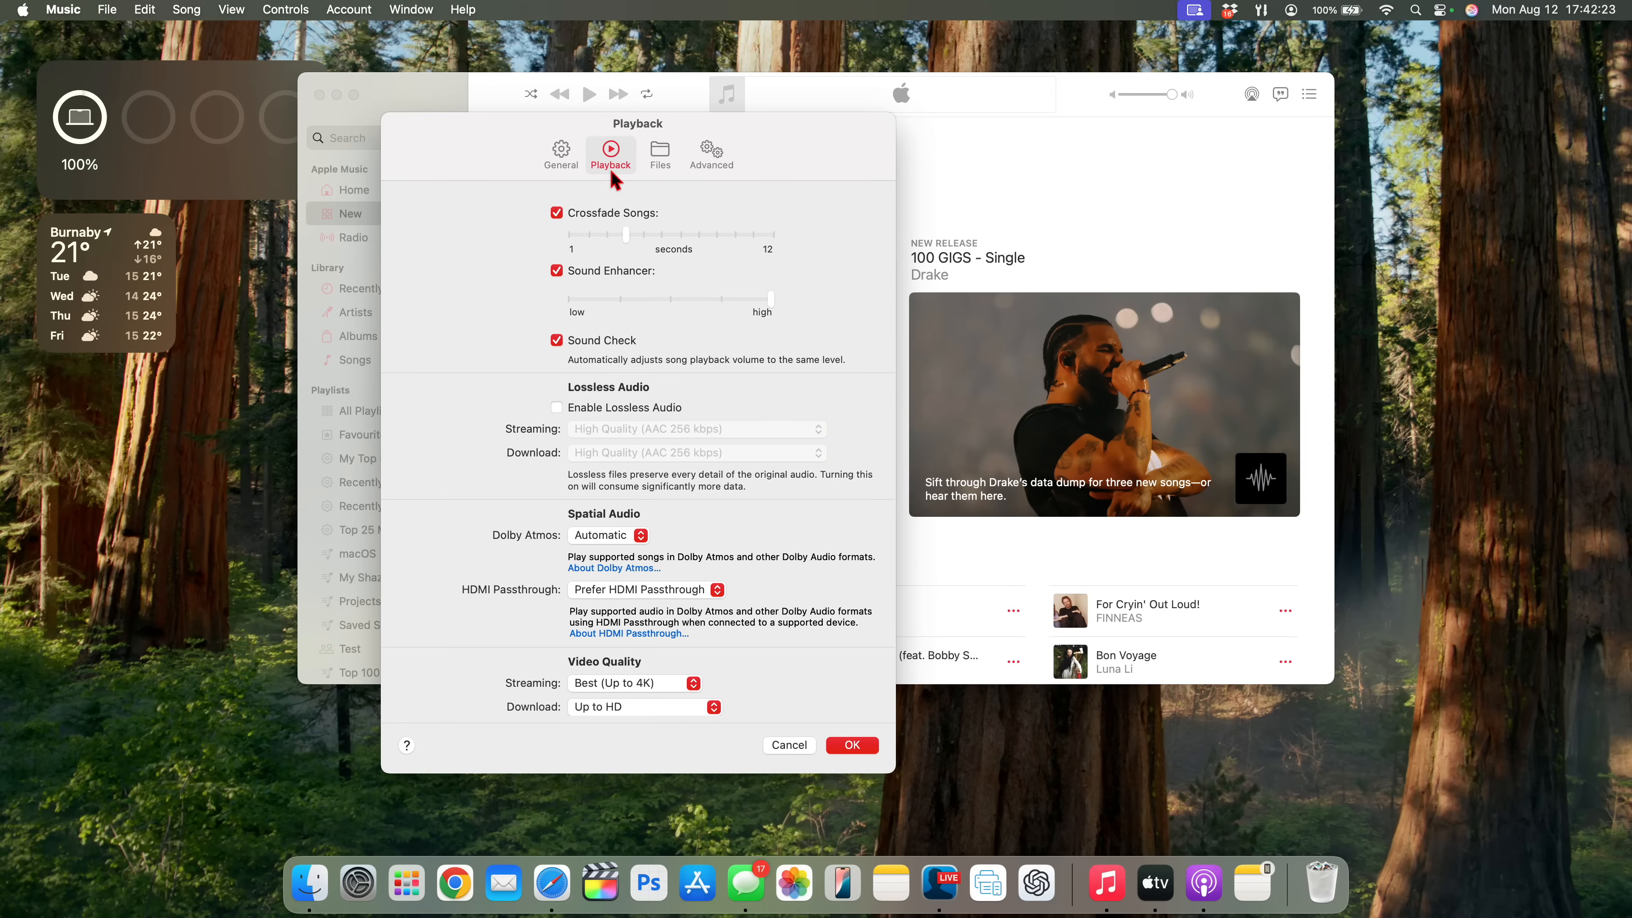
mouse_move(600, 589)
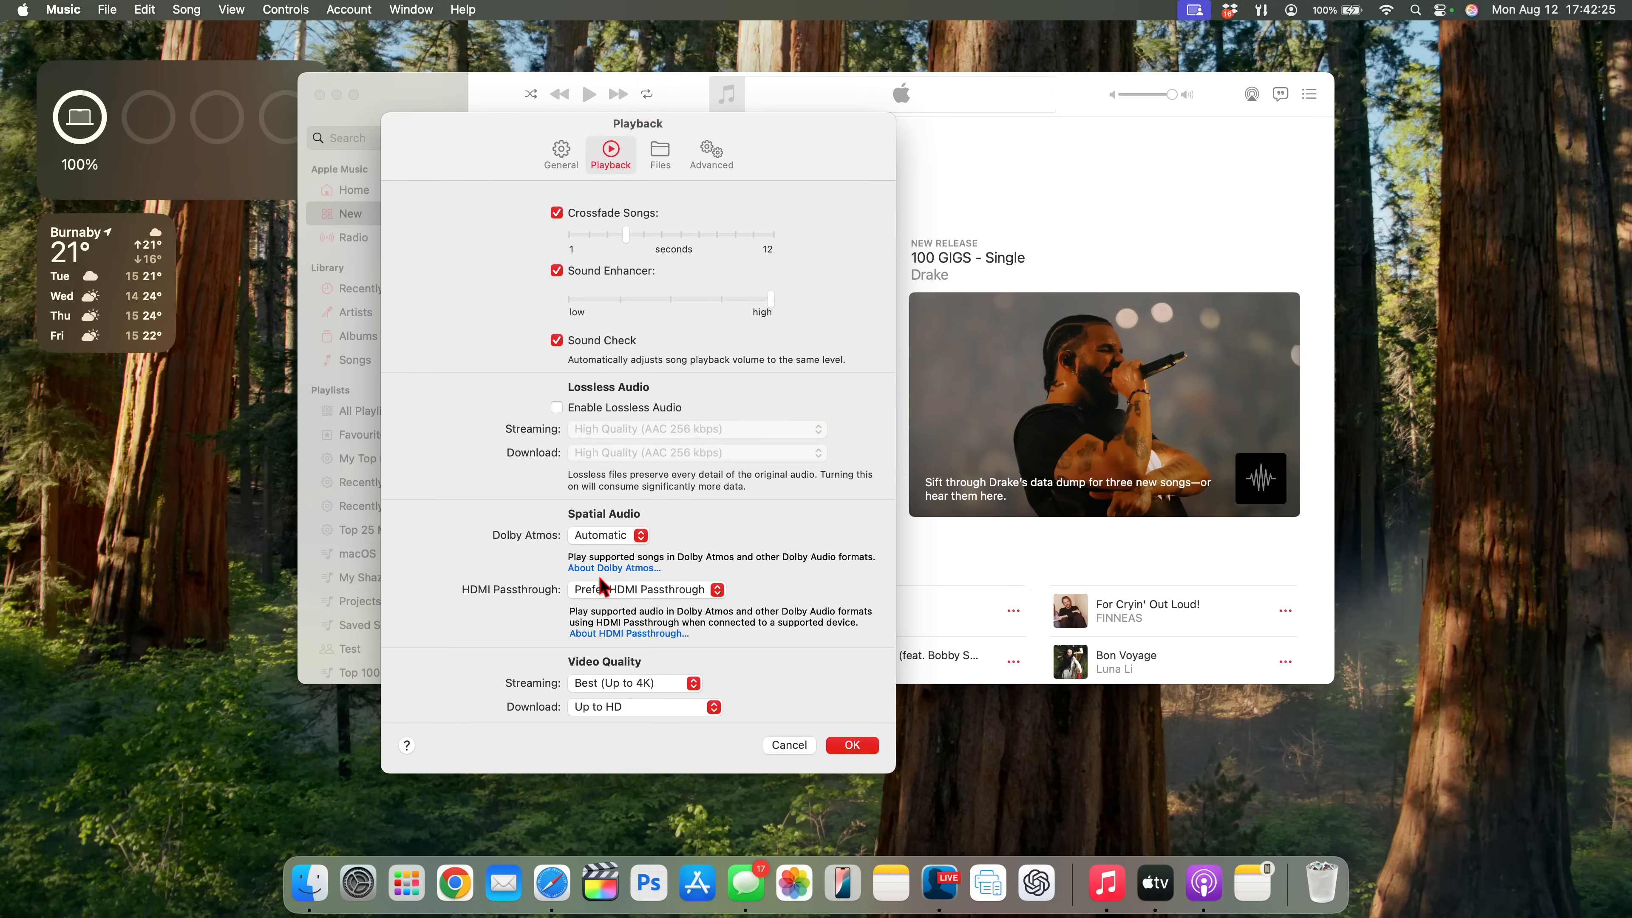
mouse_move(518, 607)
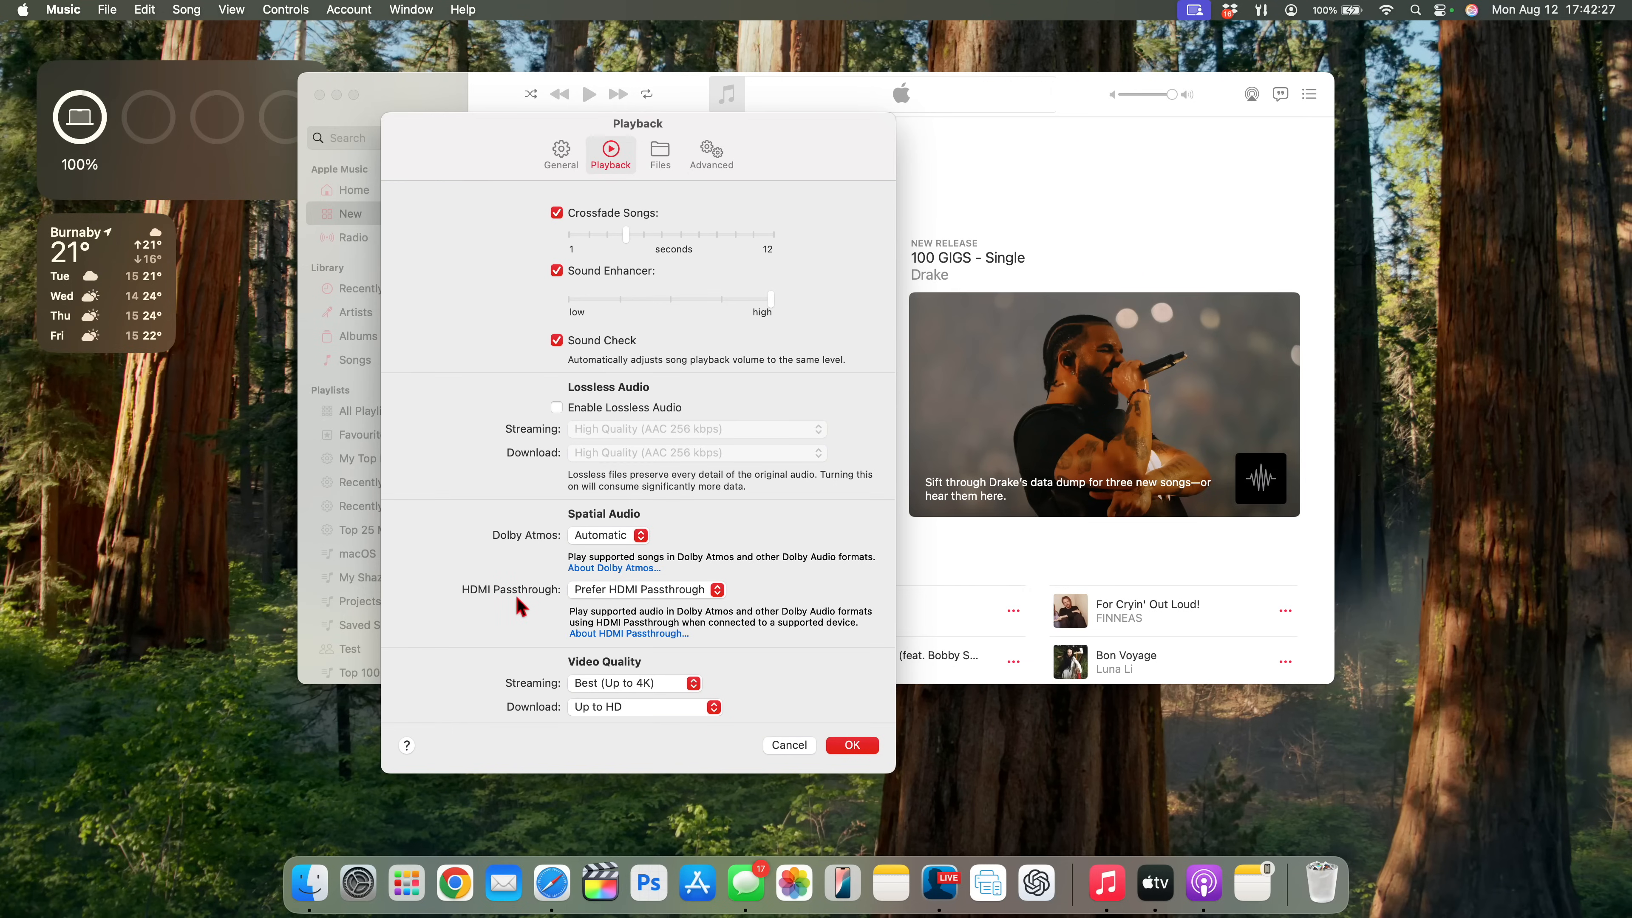
left_click(647, 590)
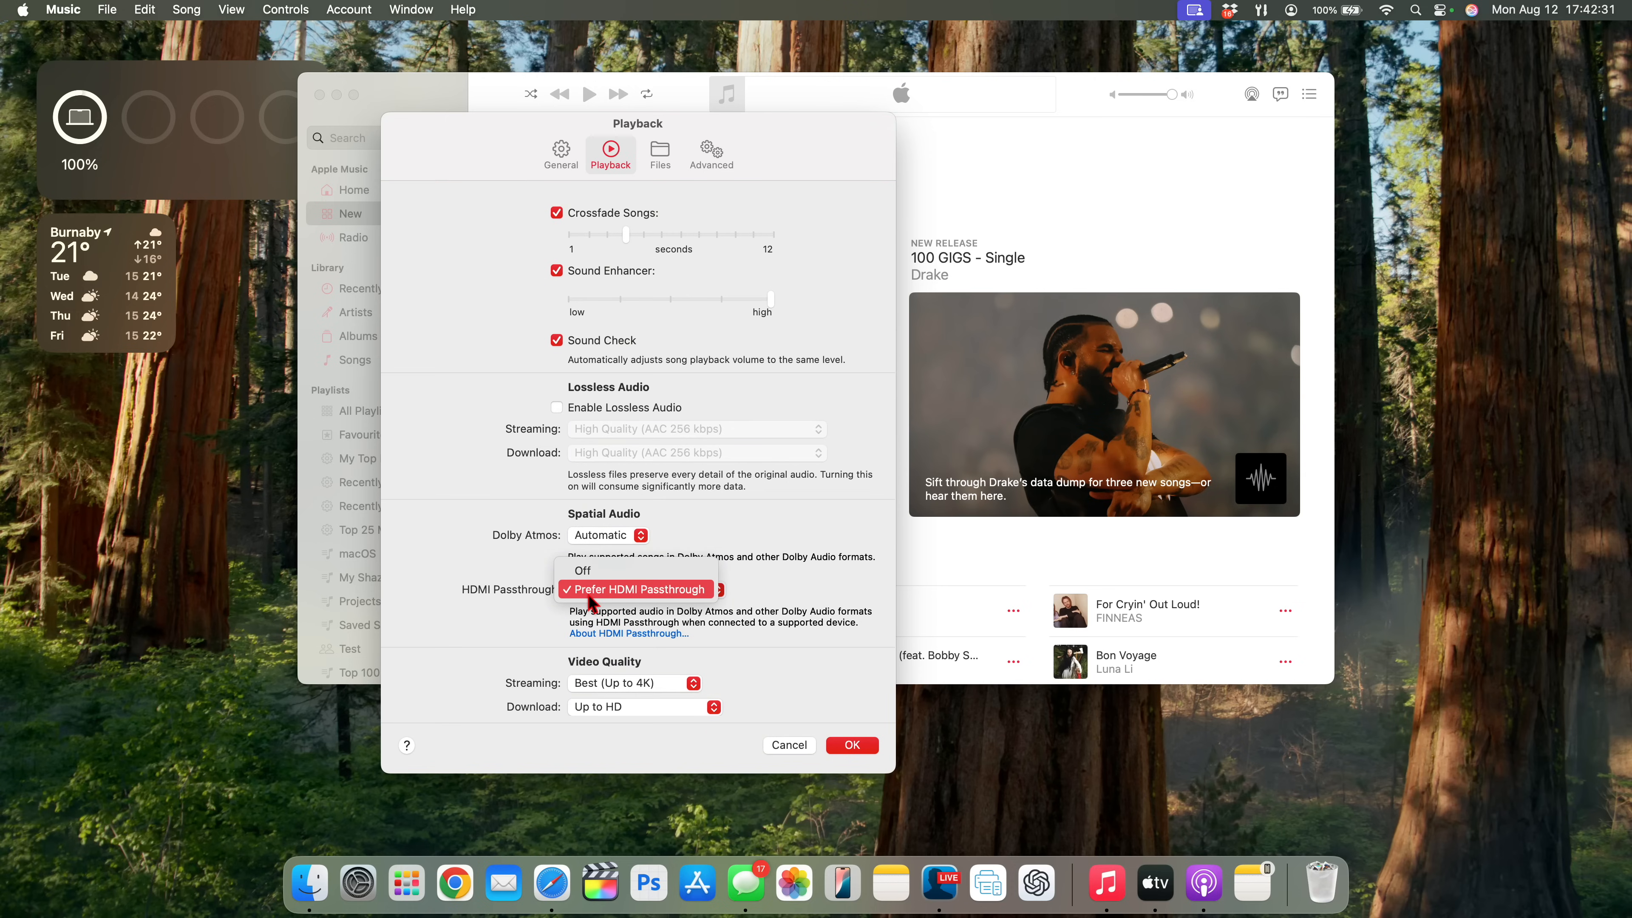
left_click(634, 590)
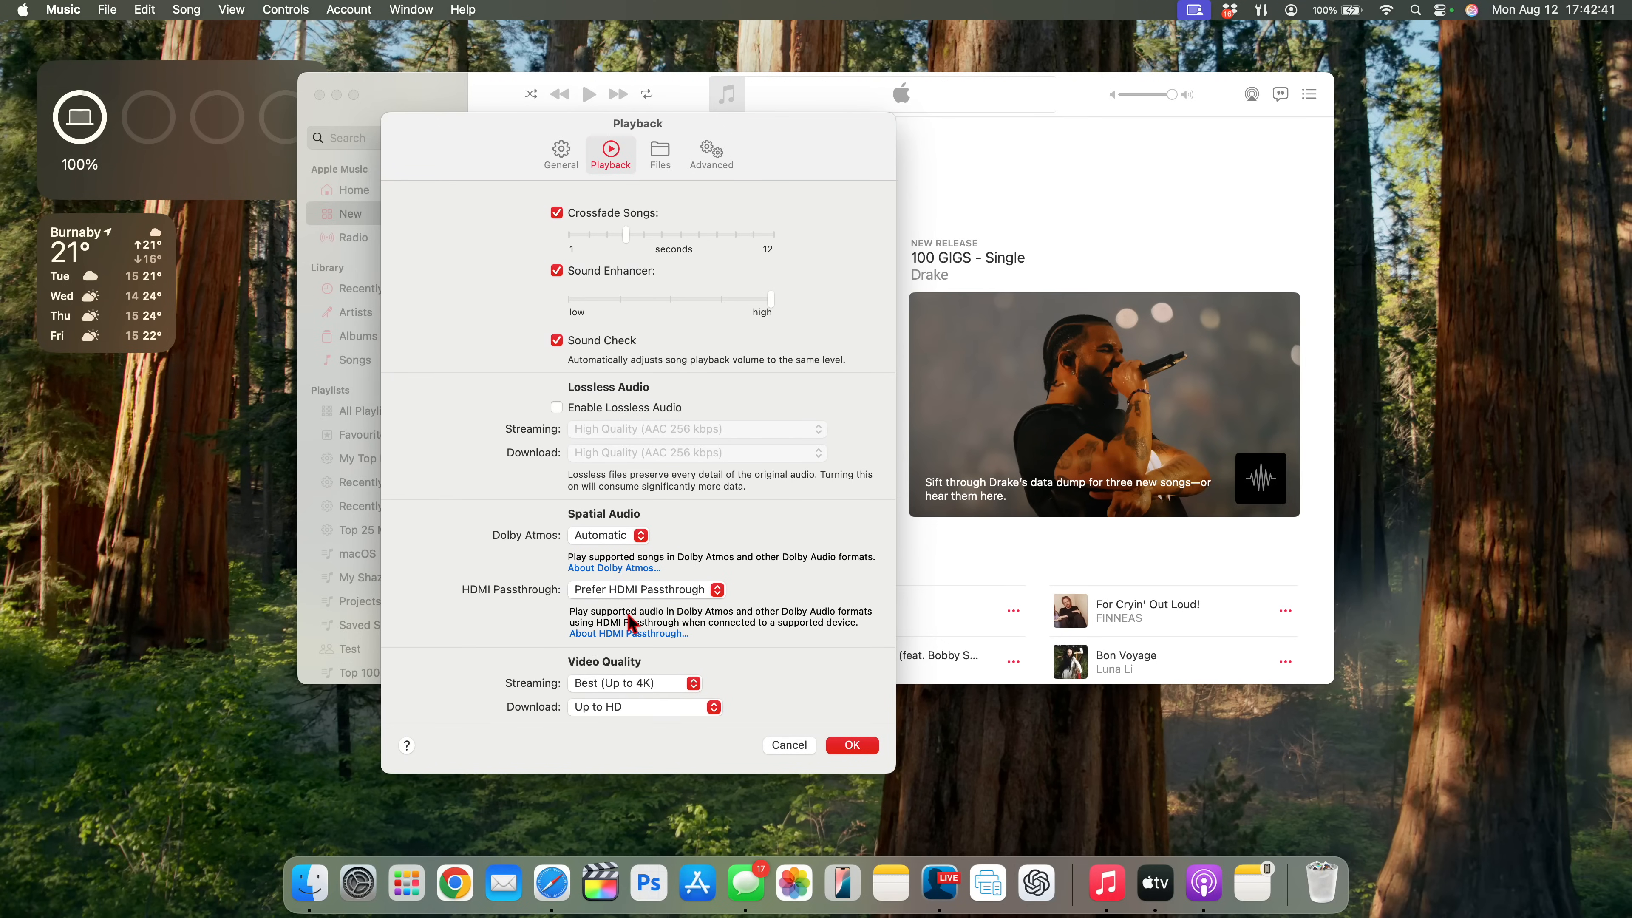
mouse_move(510, 103)
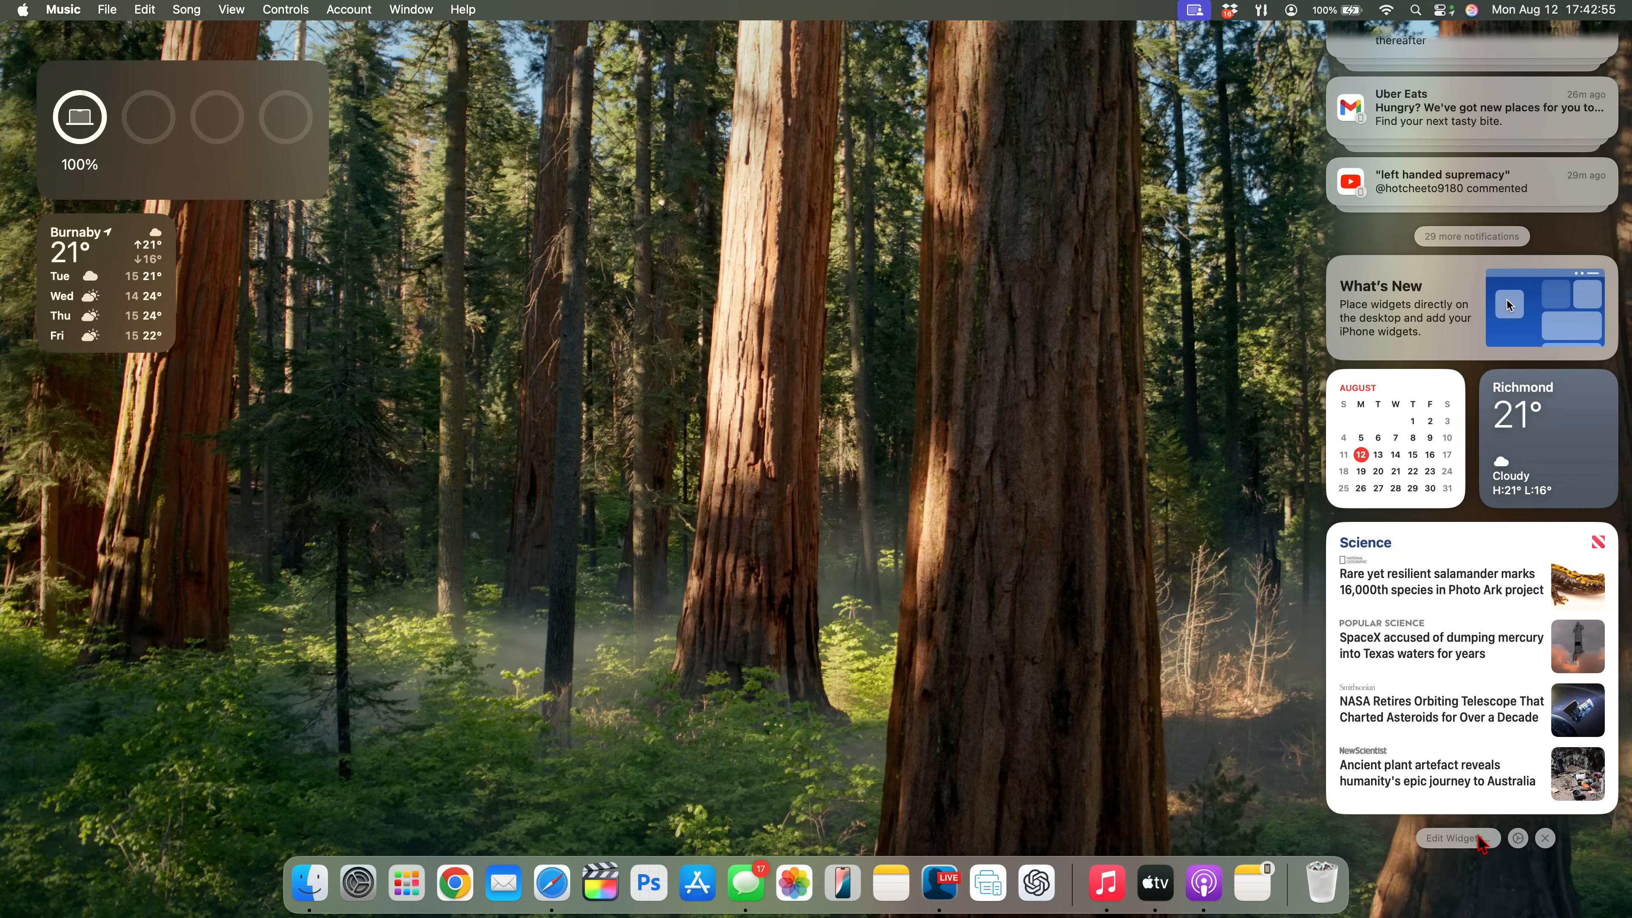
- Open the widget gallery and search 'music' to see the Music widgets
left_click(1457, 838)
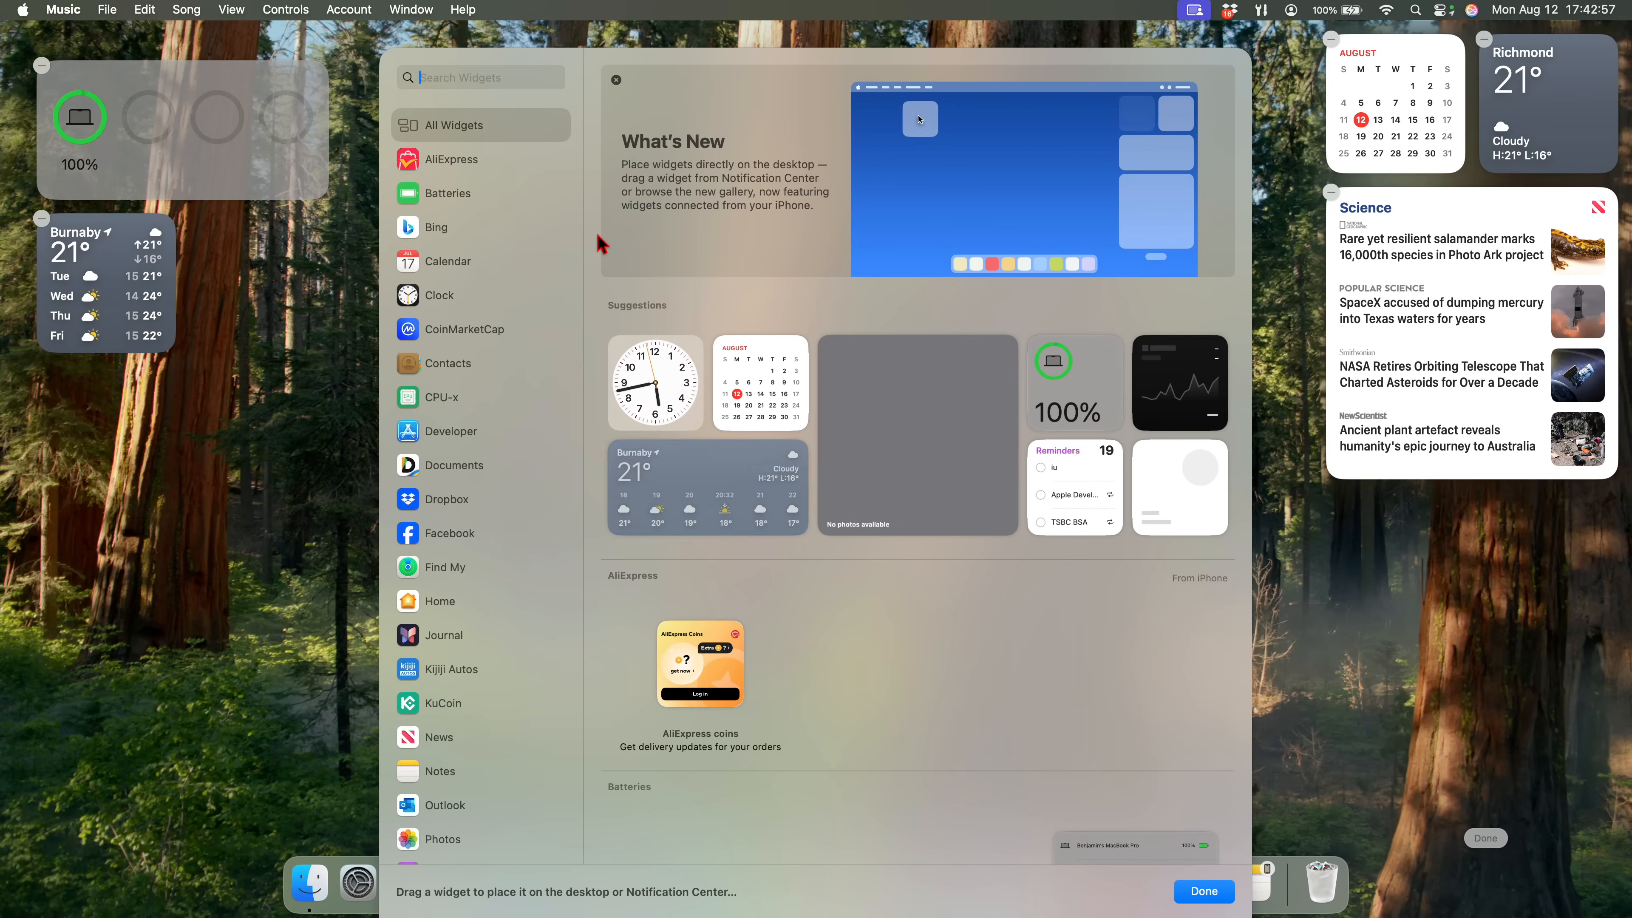
type("mus")
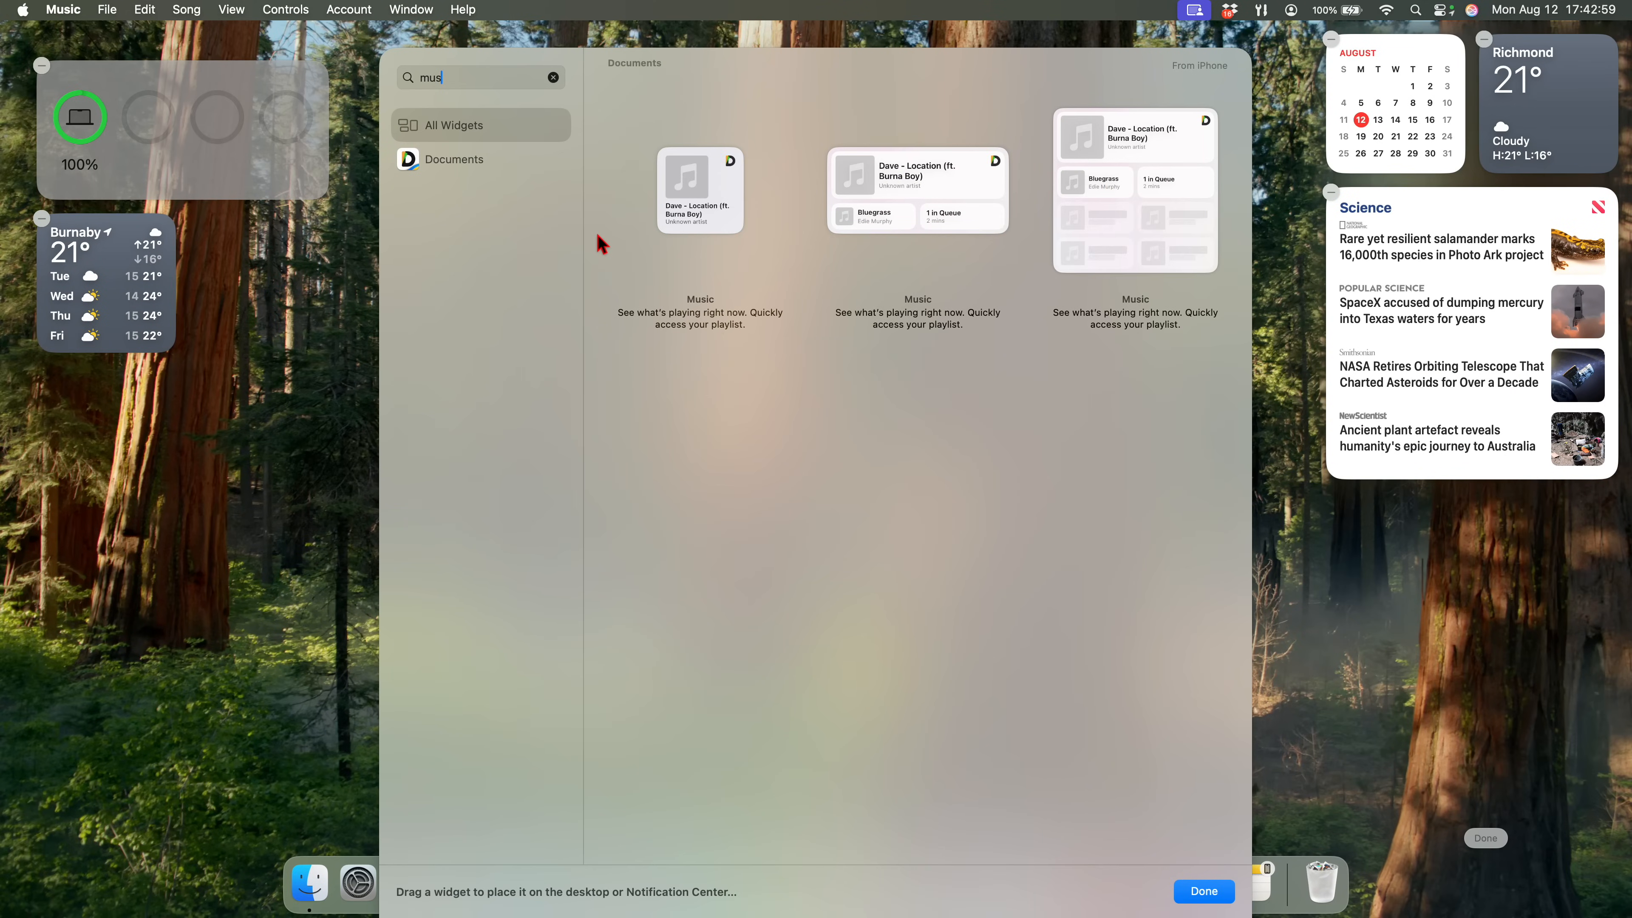
mouse_move(479, 133)
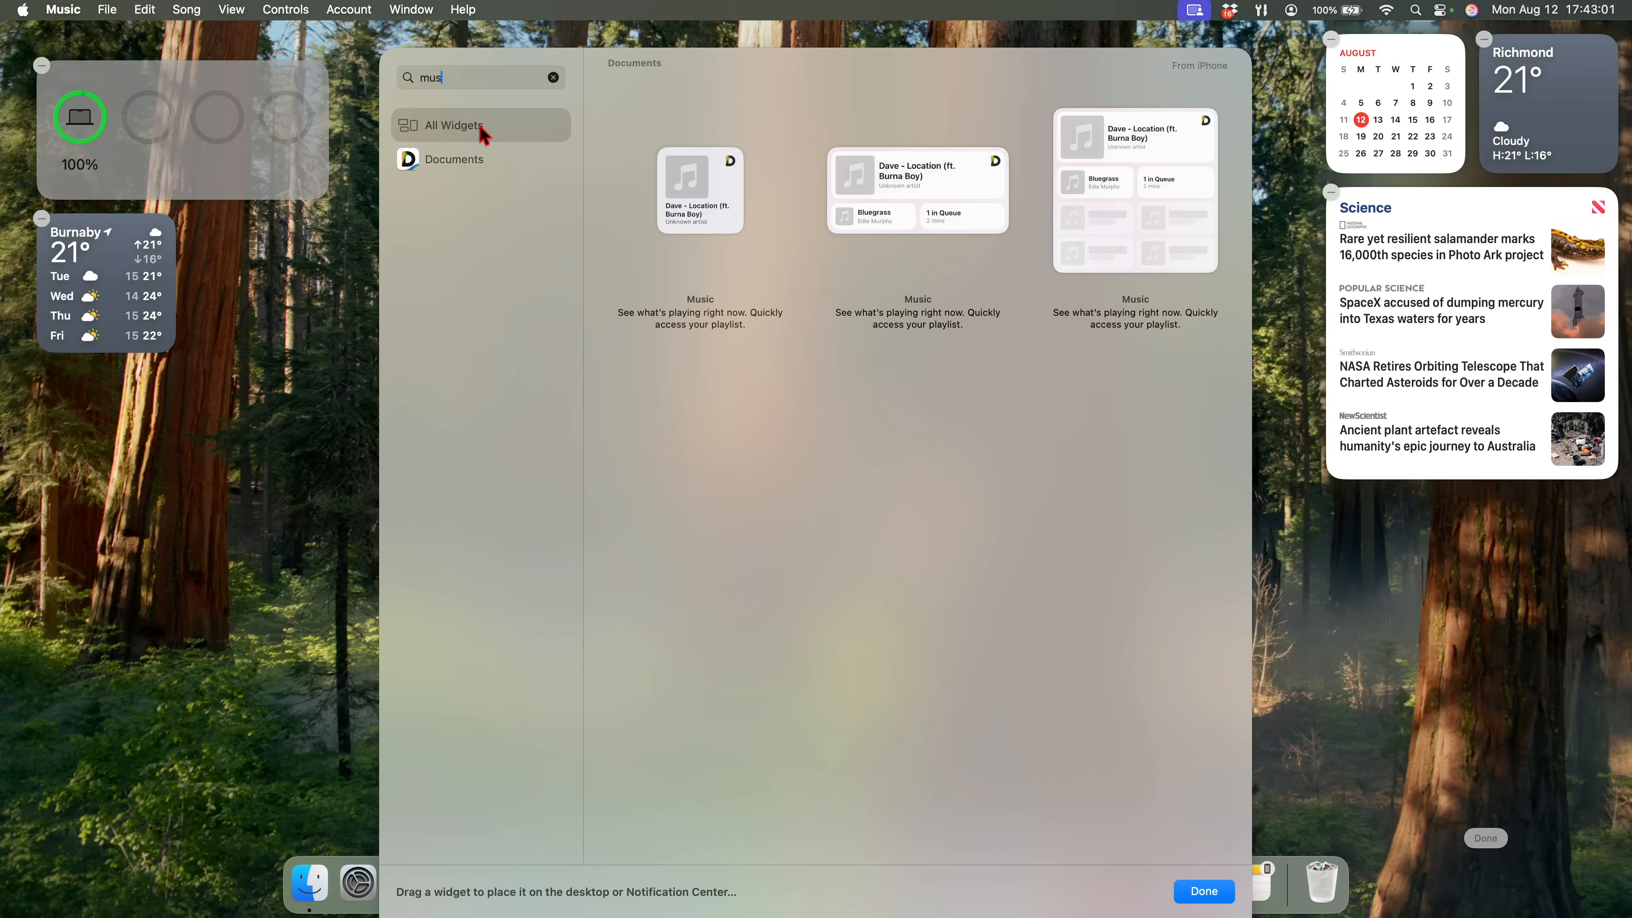
type("ic")
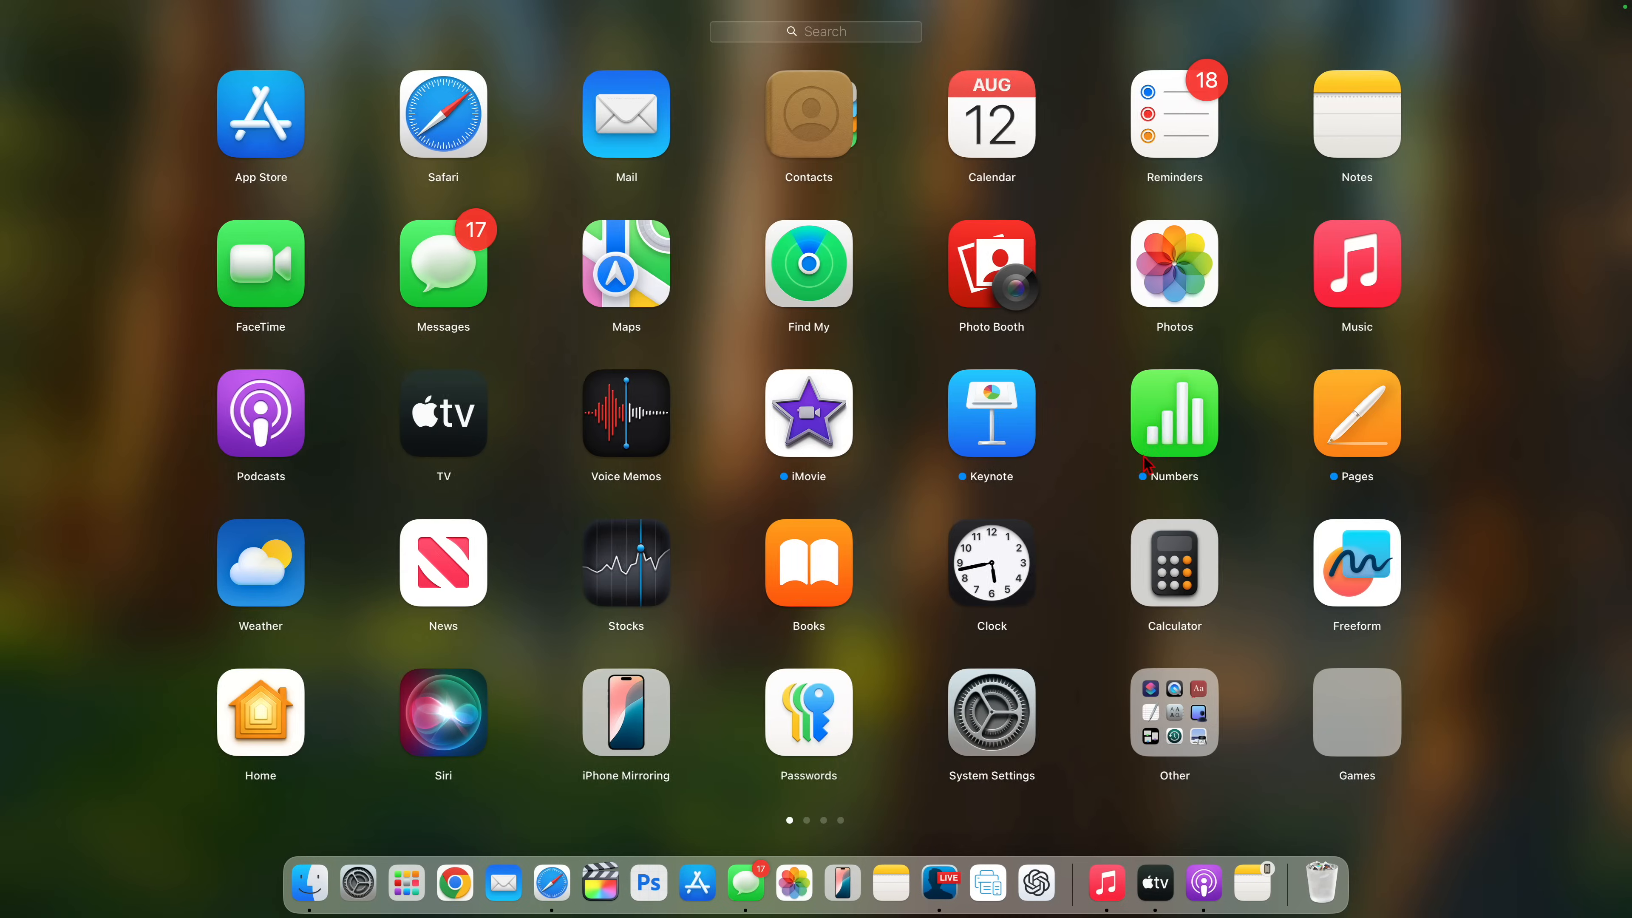
- Search 'fee' in Launchpad to find Feedback Assistant
type("fee")
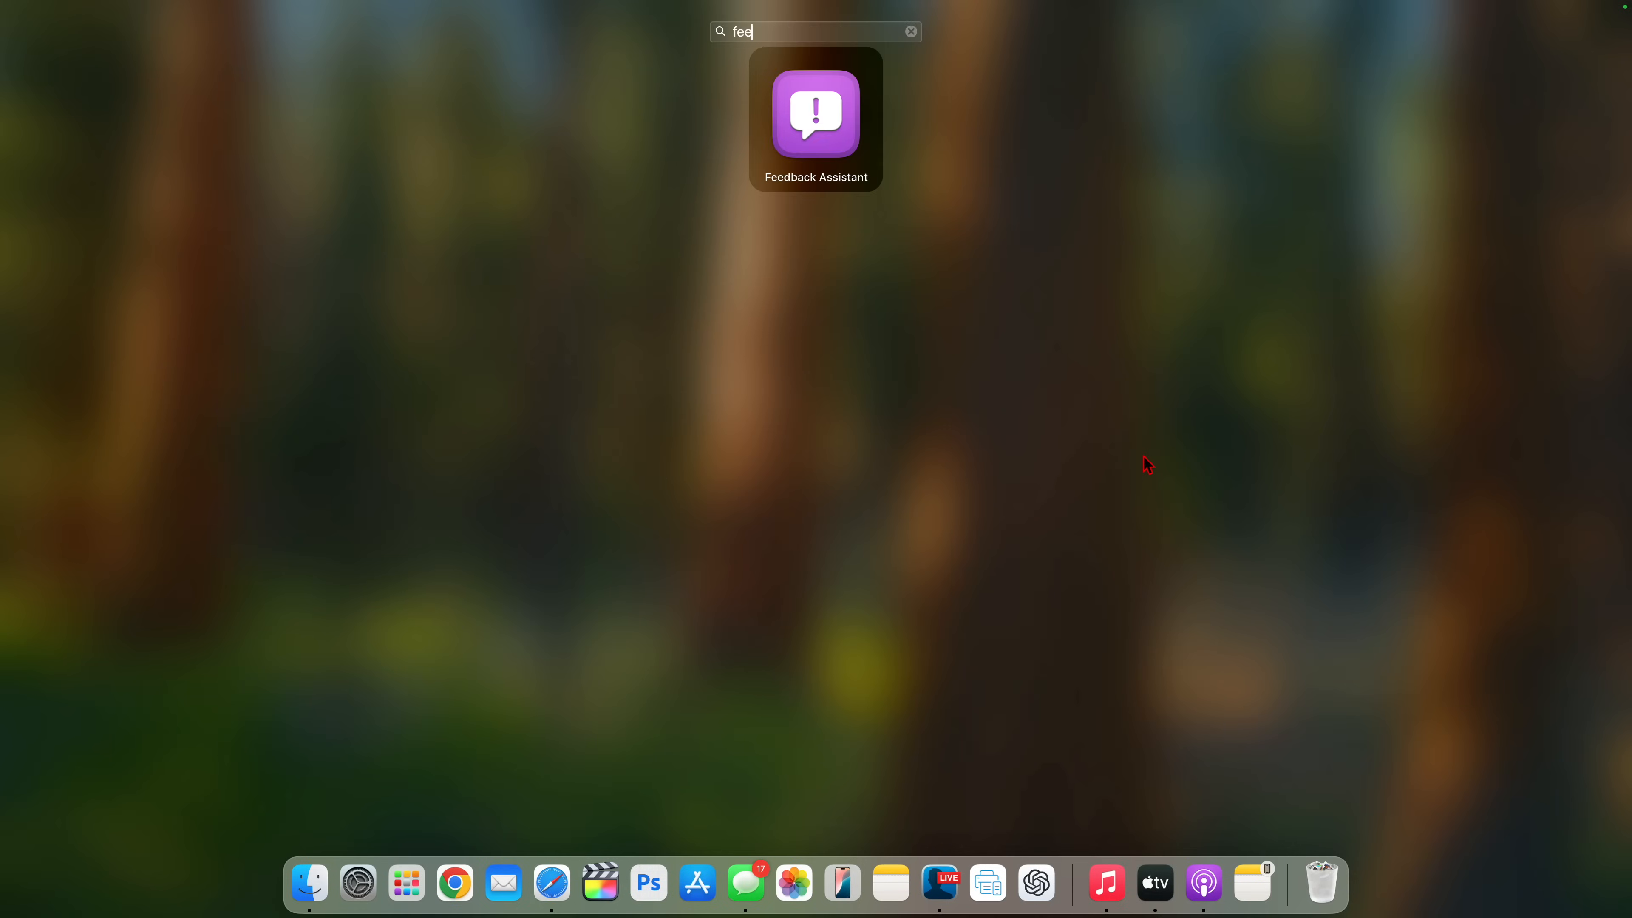
mouse_move(861, 98)
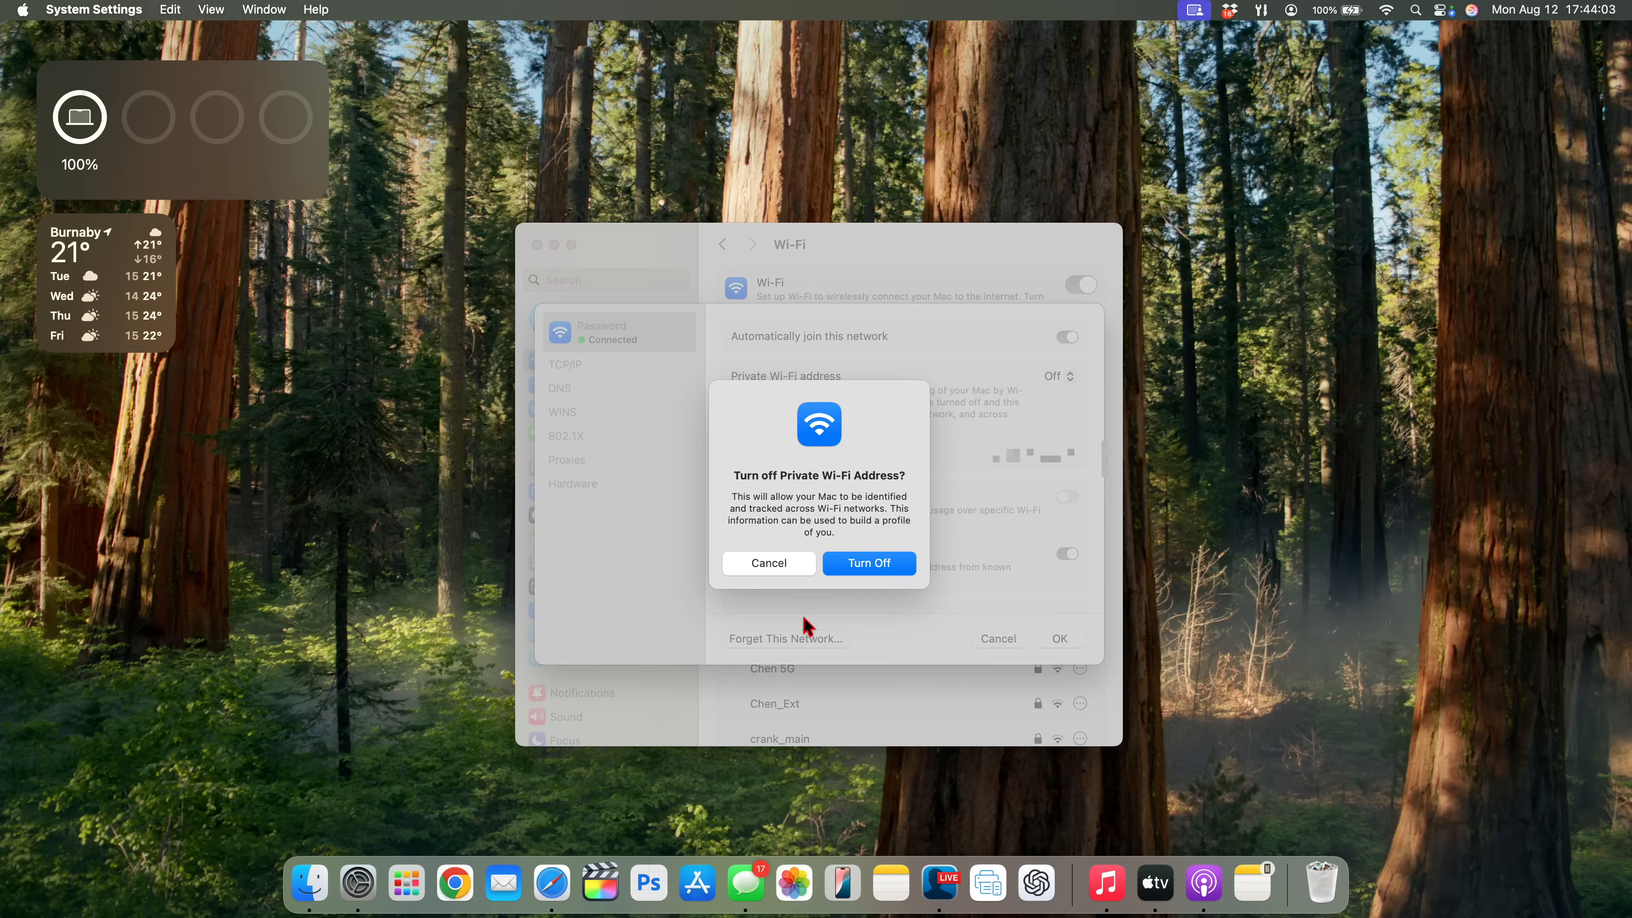
- Confirm the Turn Off alert, then change the network's private Wi-Fi address from Off to Rotating
left_click(868, 563)
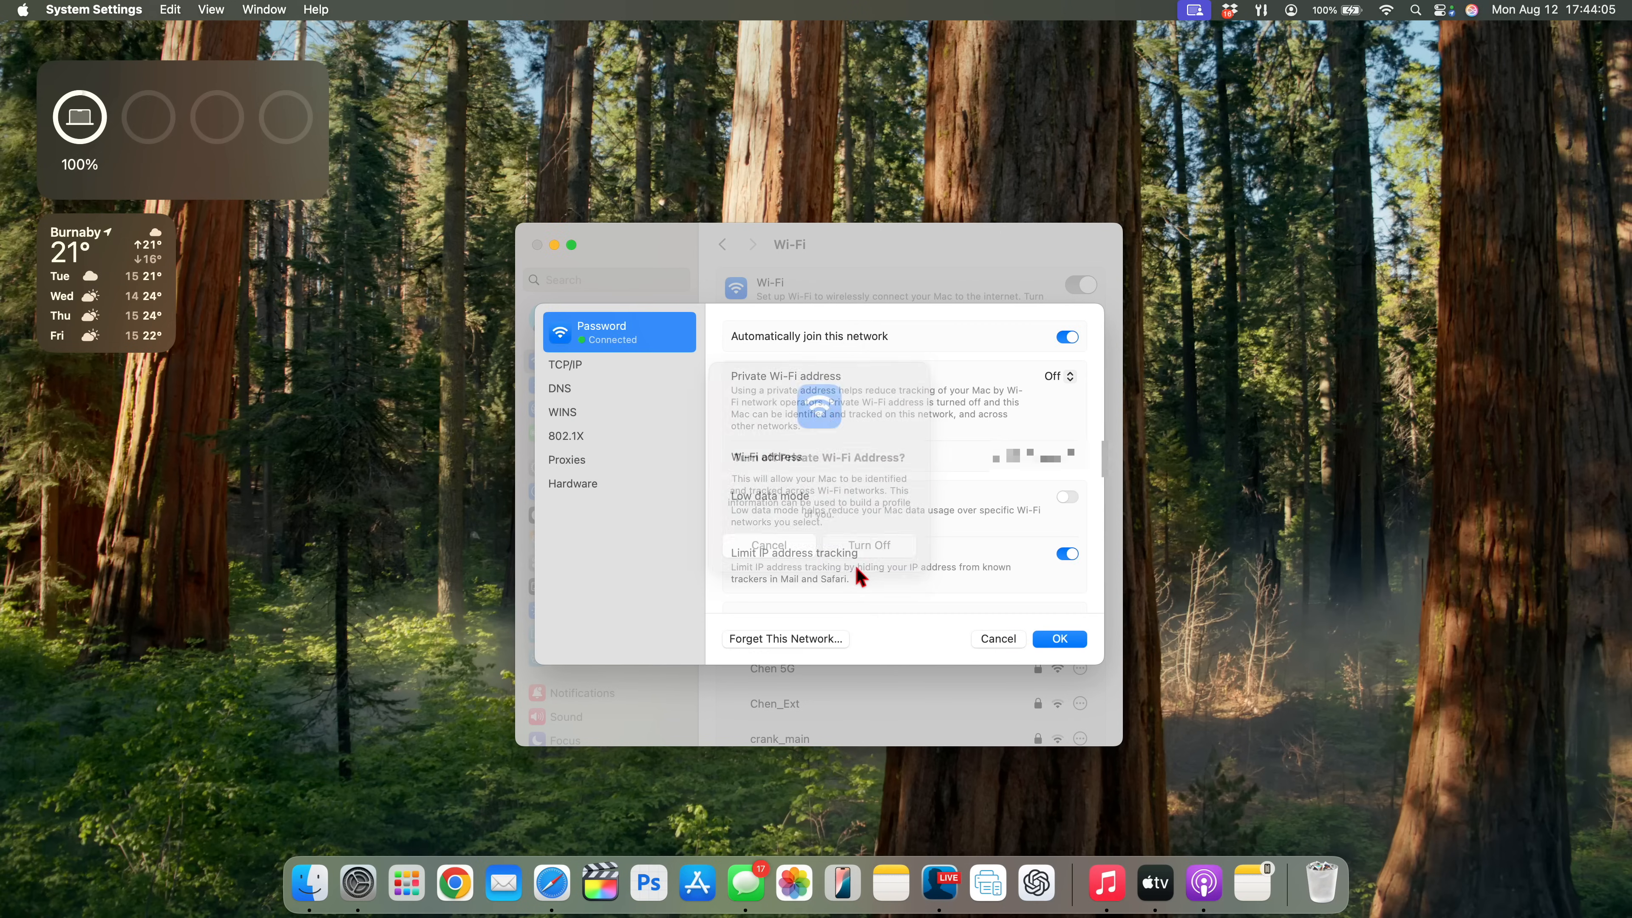
left_click(769, 546)
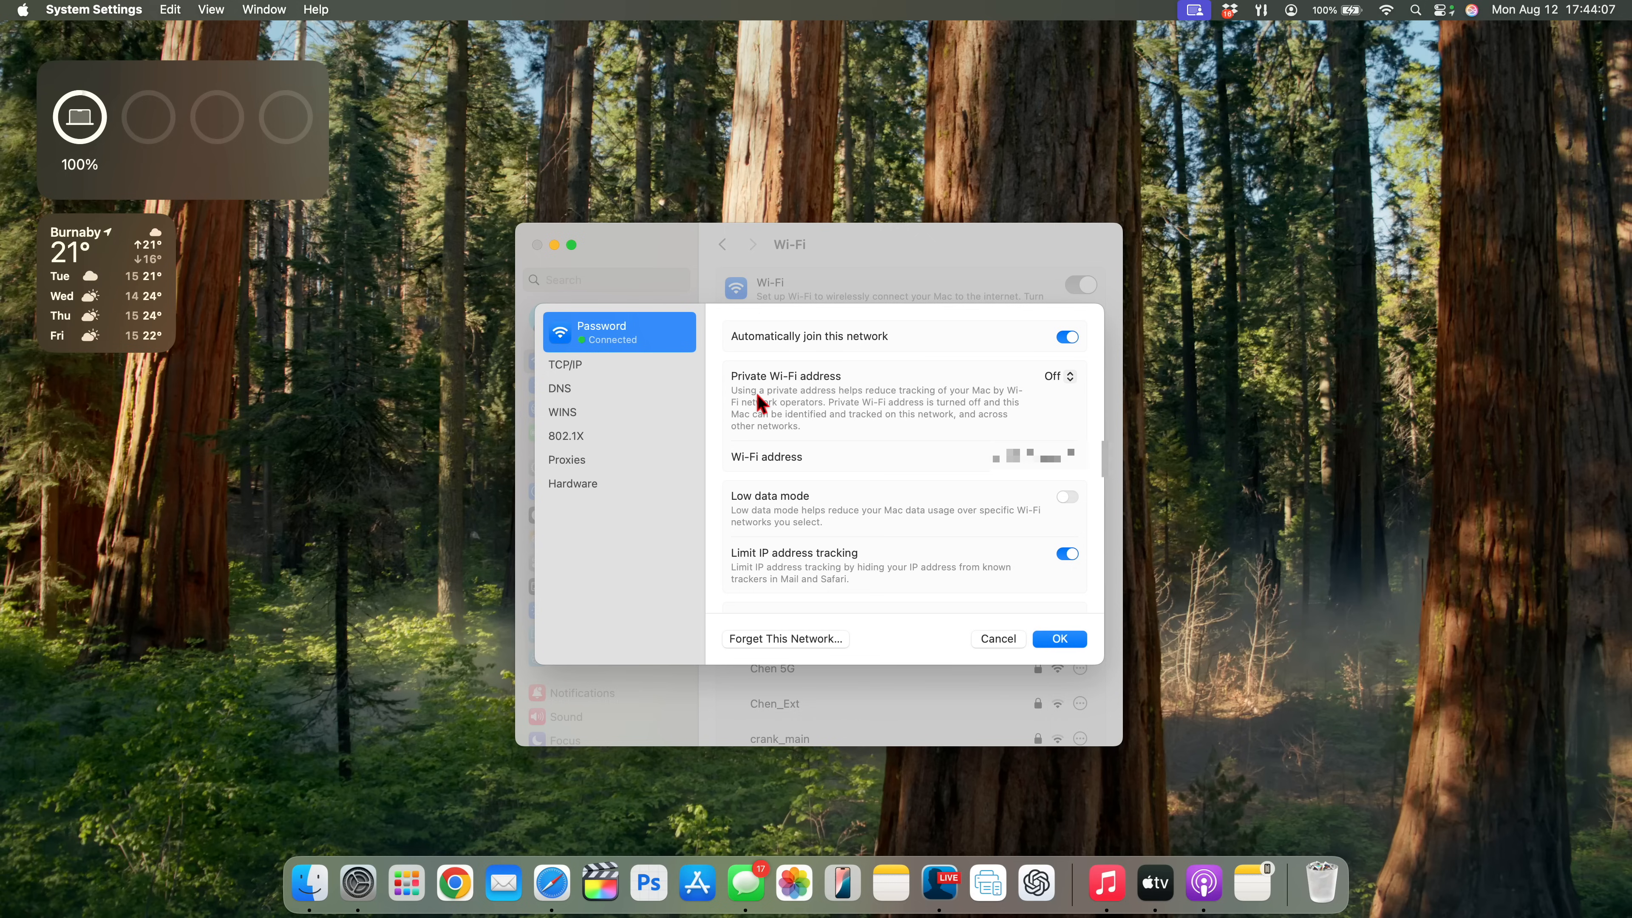
mouse_move(848, 398)
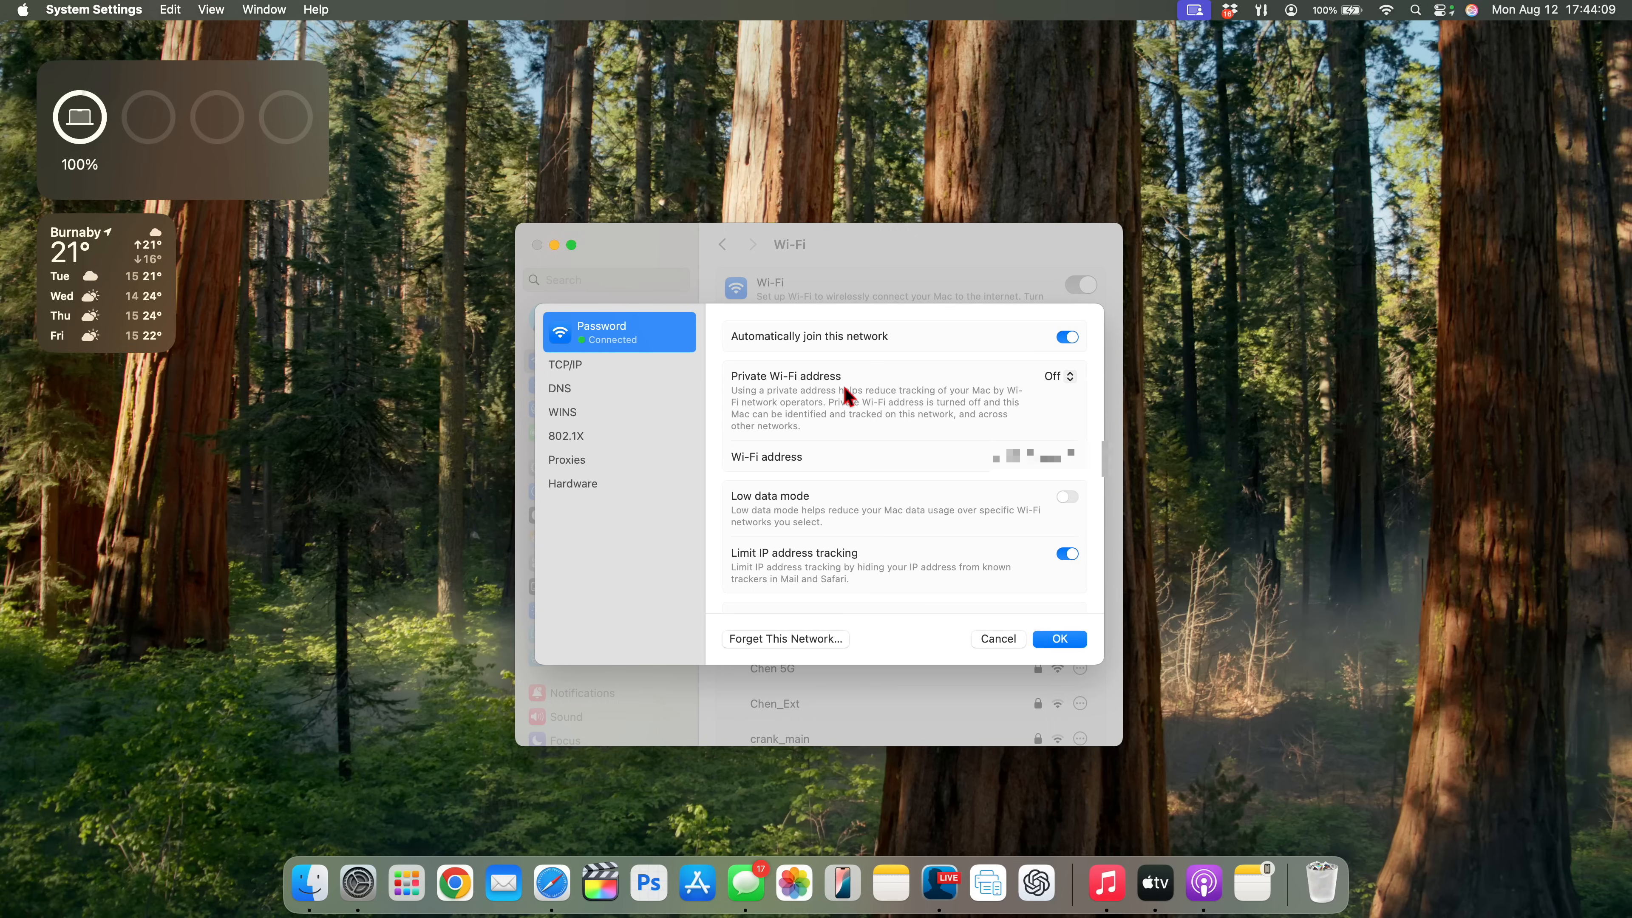
left_click(1067, 376)
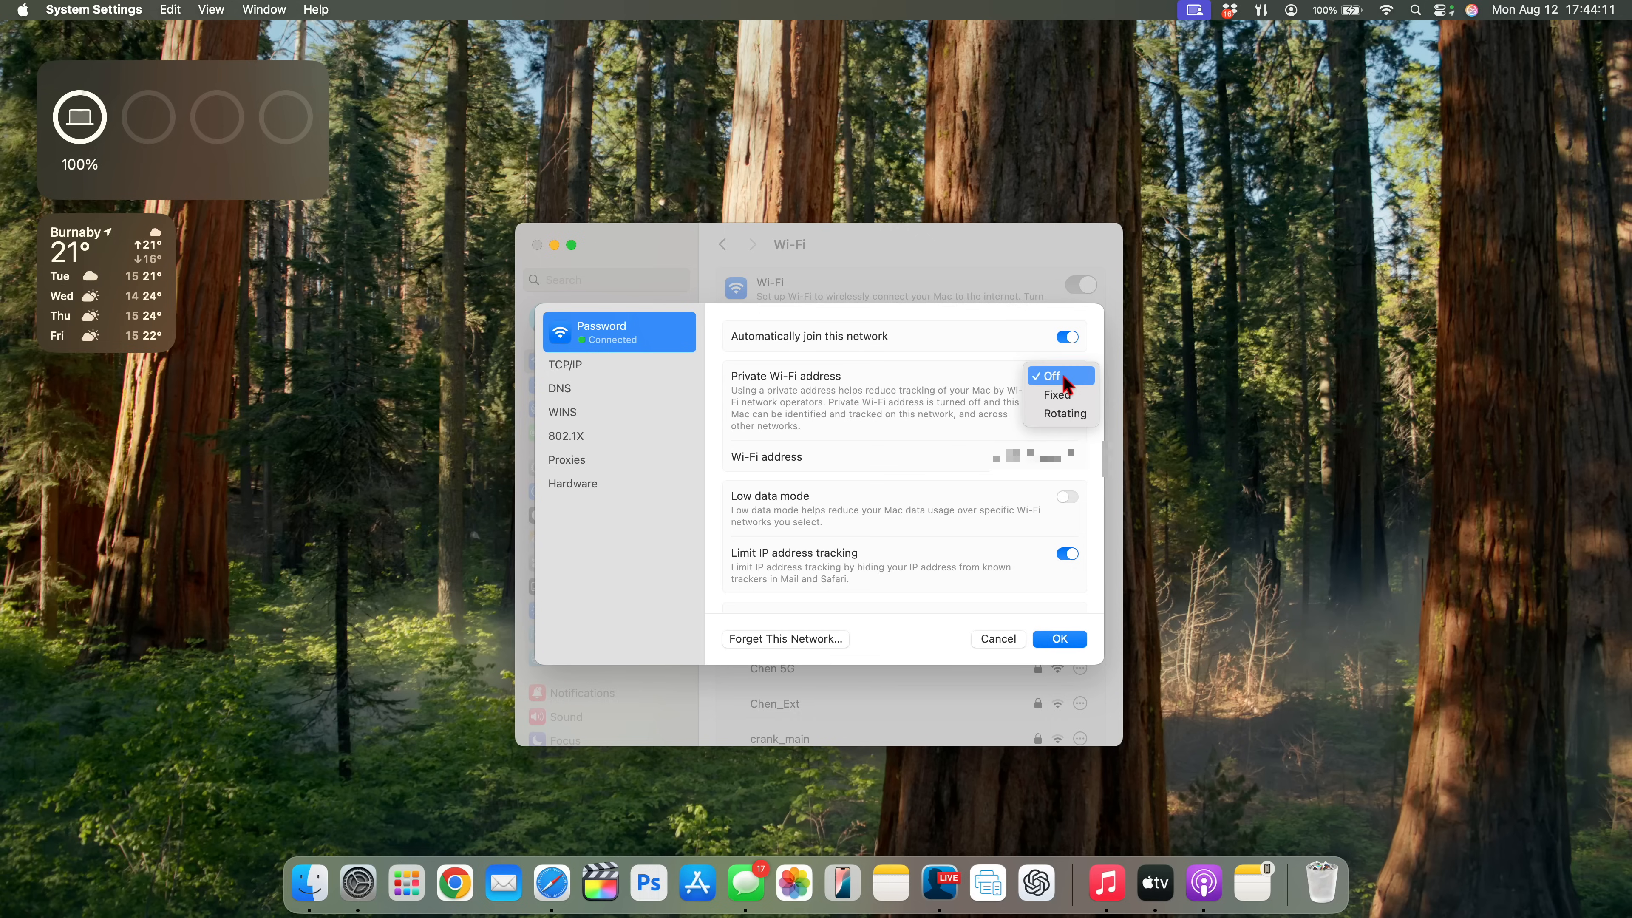
mouse_move(1071, 401)
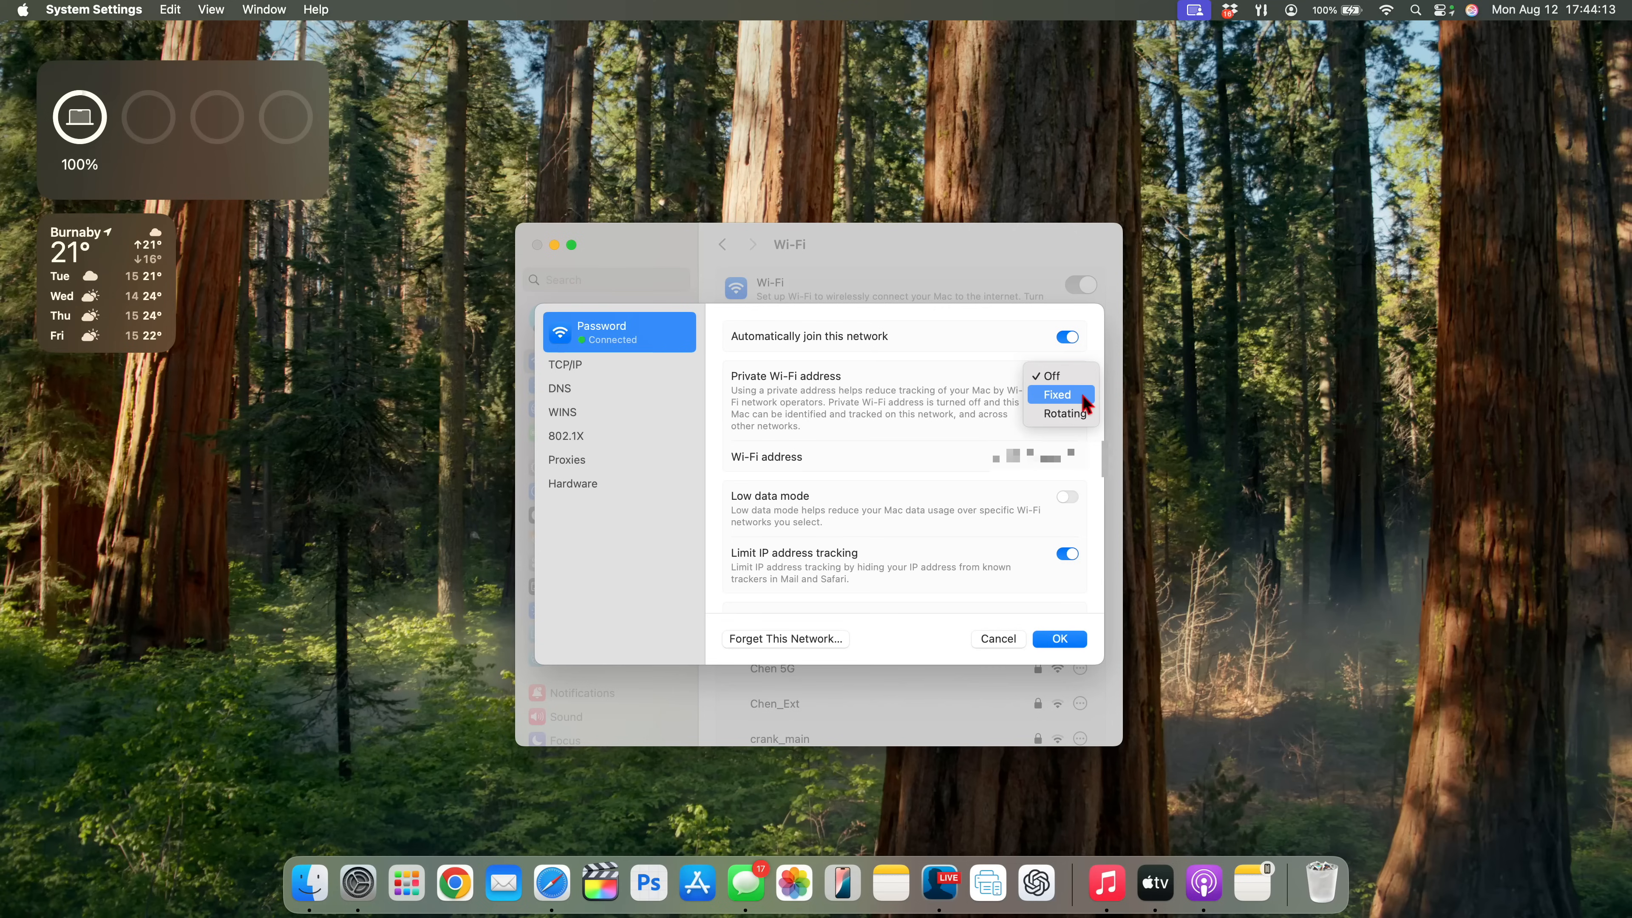
mouse_move(1078, 420)
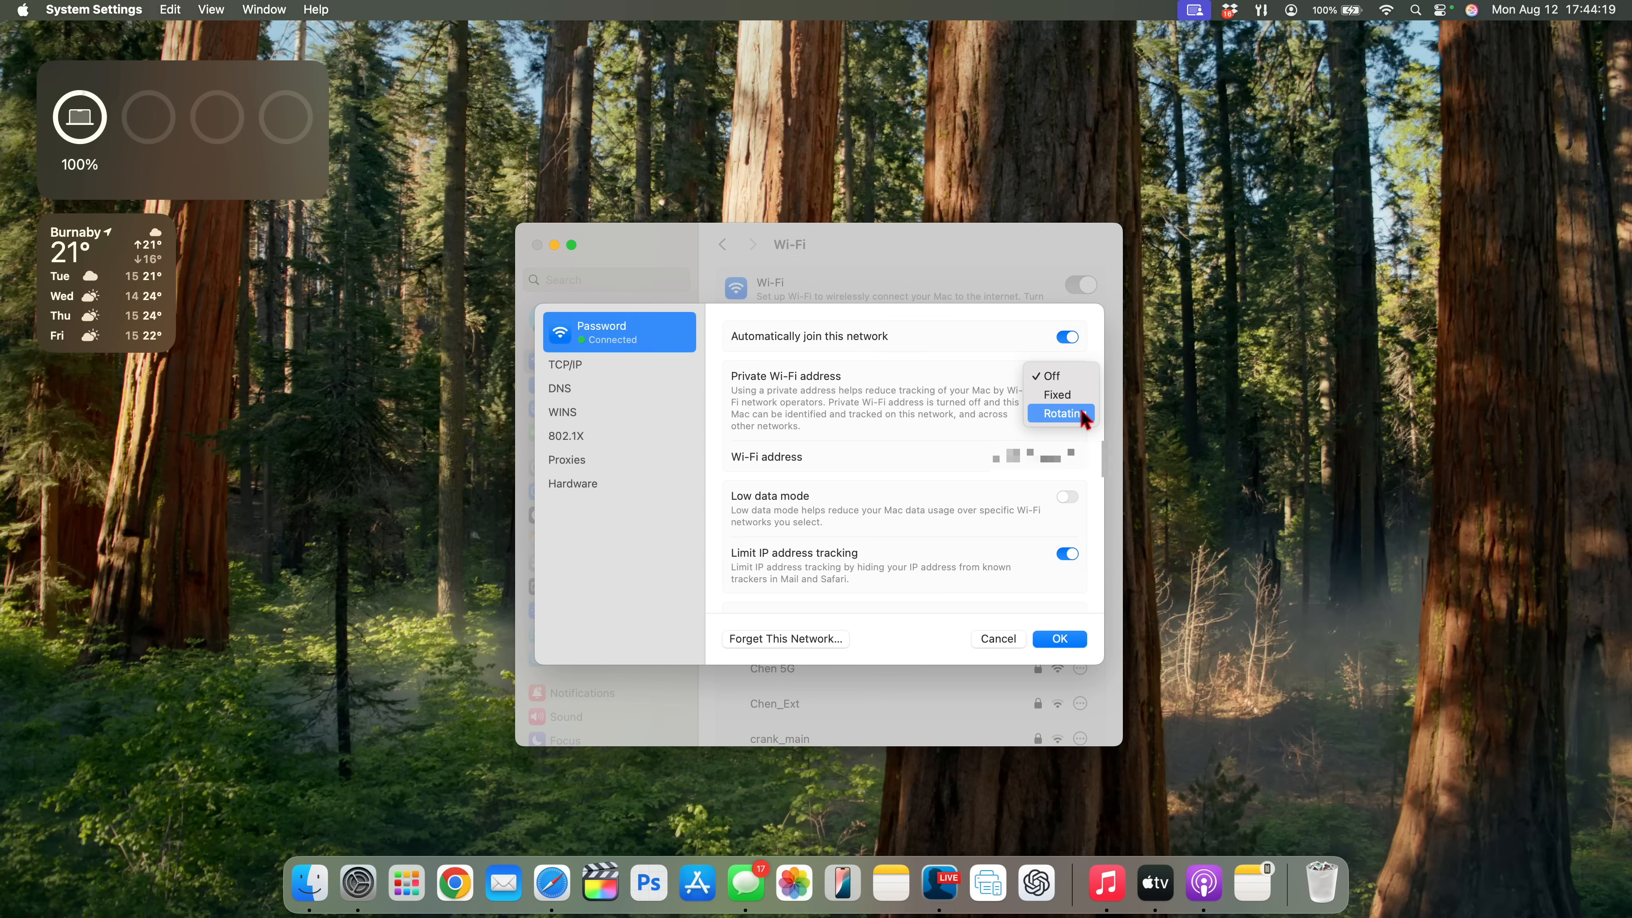
left_click(1060, 413)
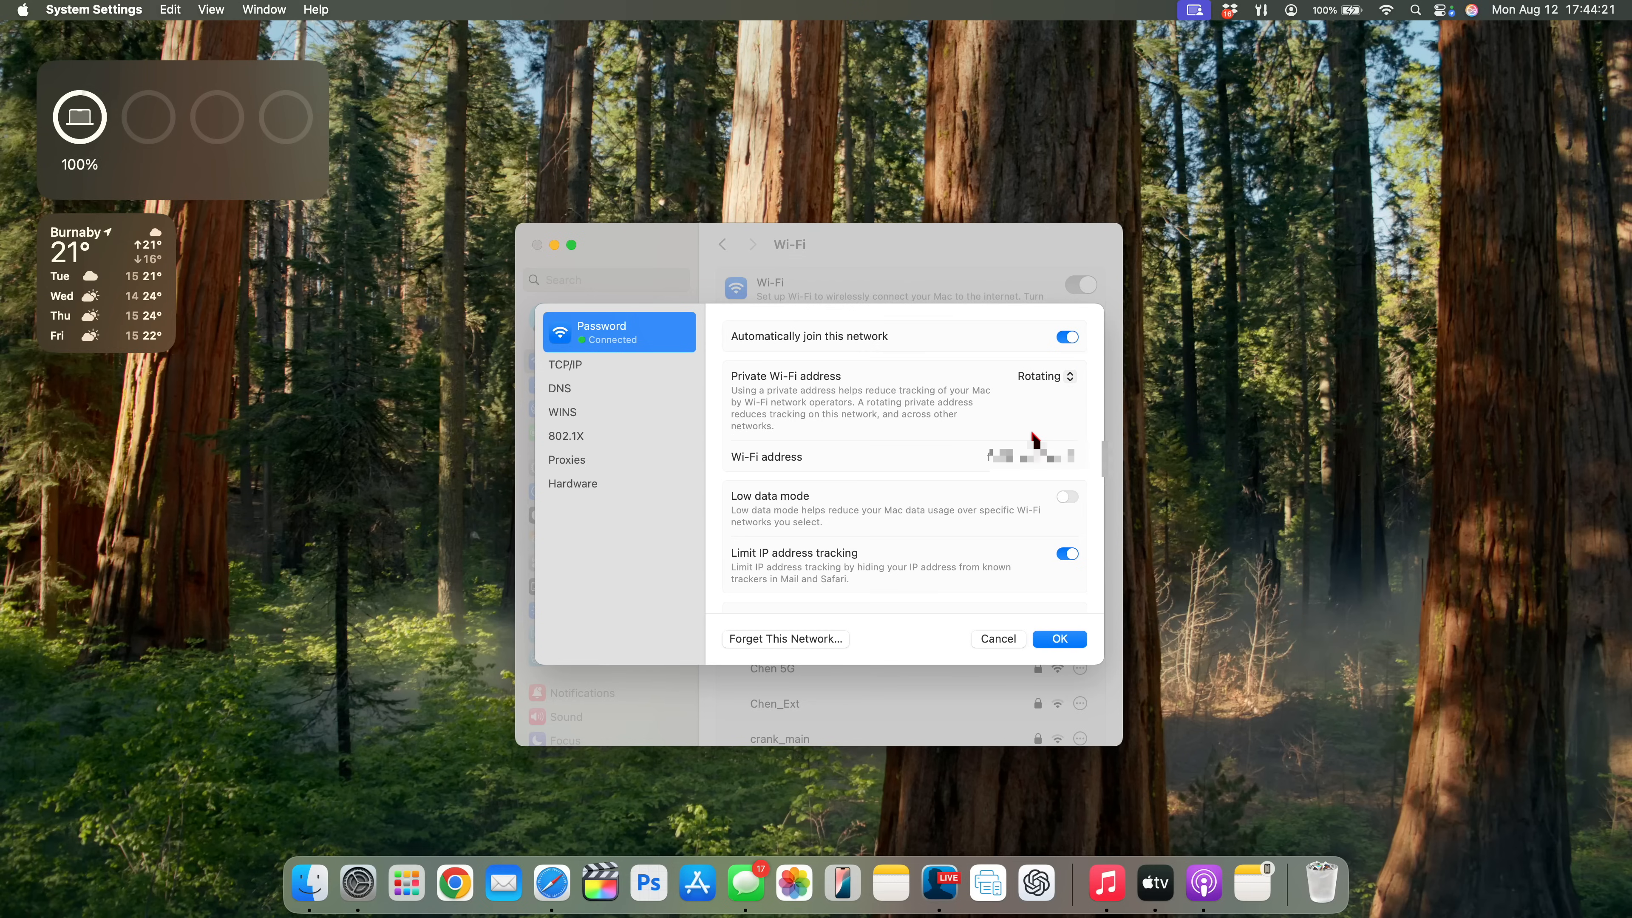
mouse_move(1044, 415)
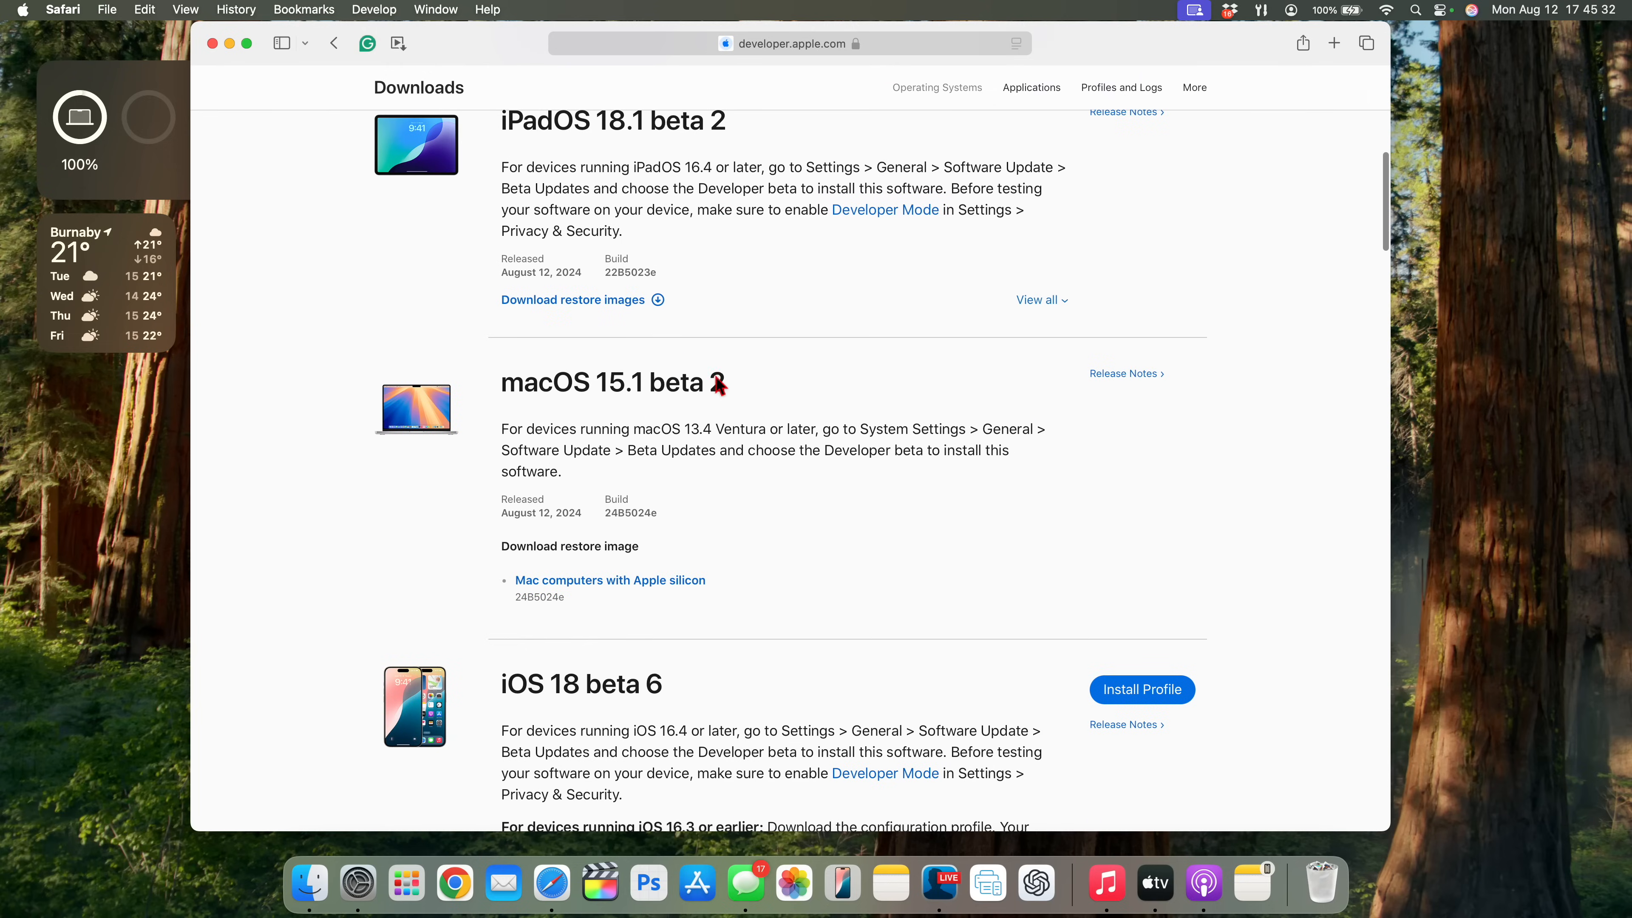
mouse_move(1129, 379)
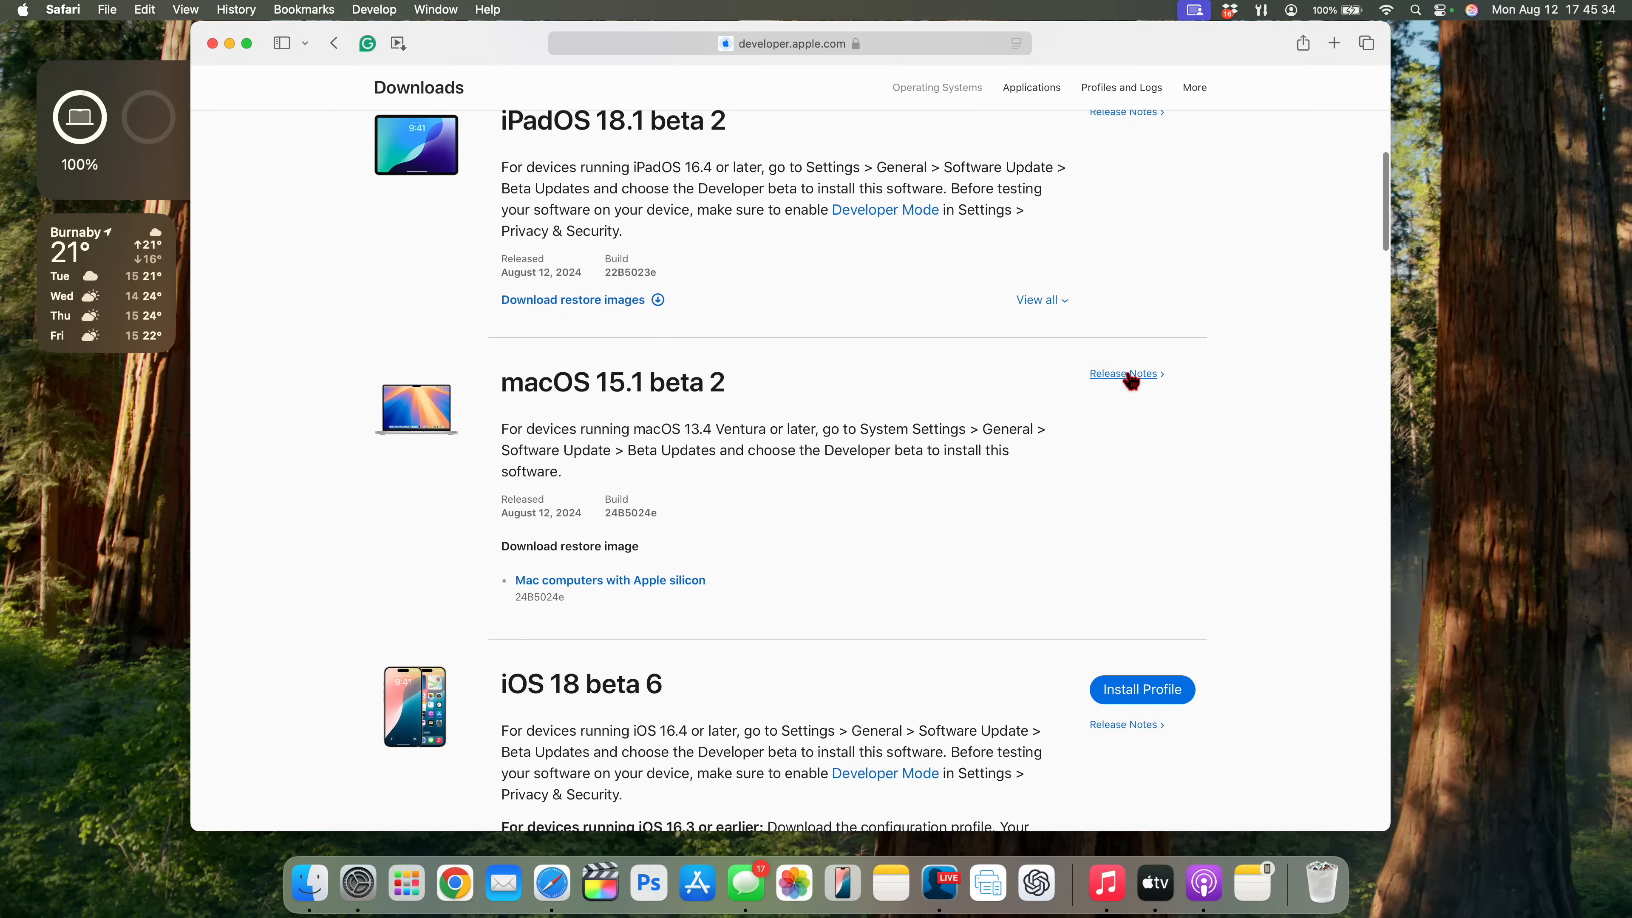
left_click(1124, 374)
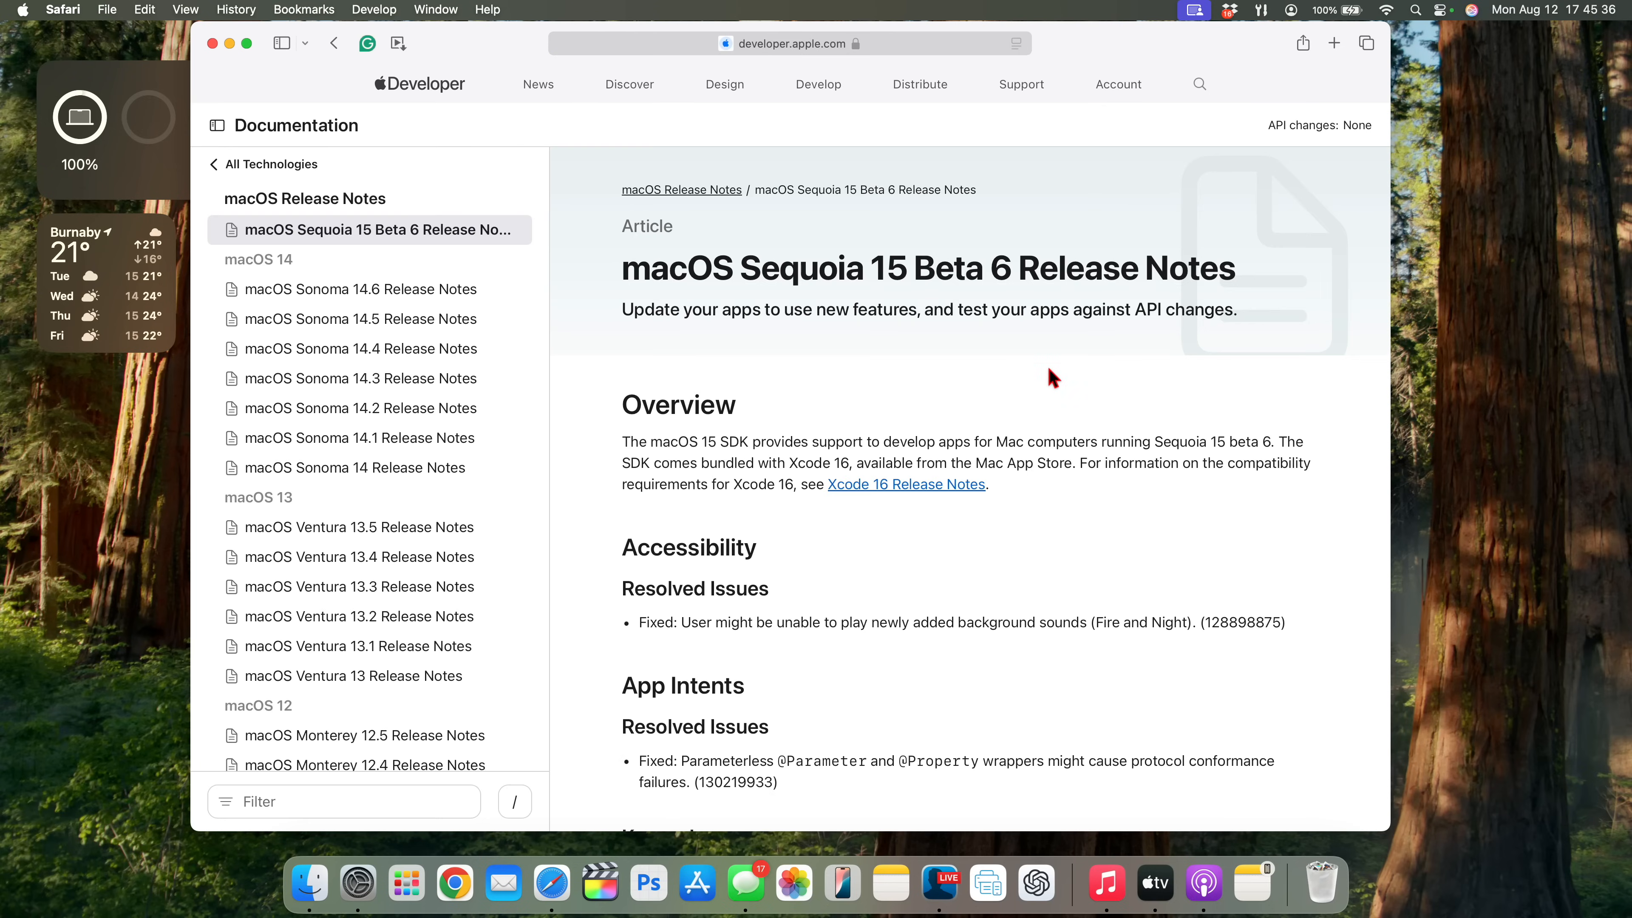
mouse_move(916, 345)
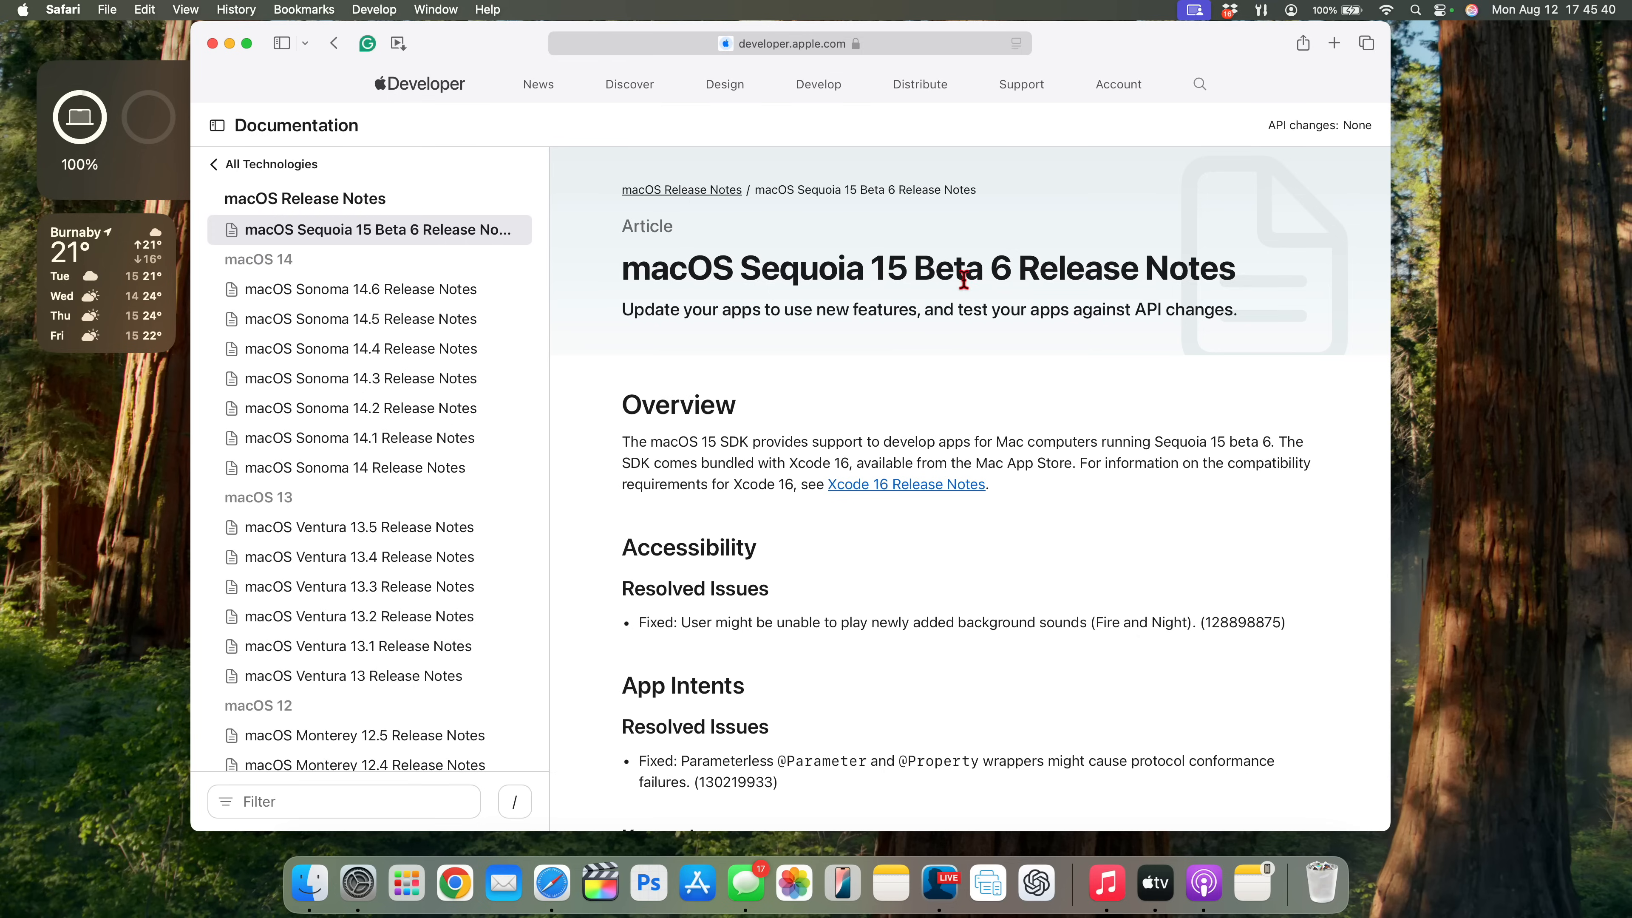
mouse_move(753, 288)
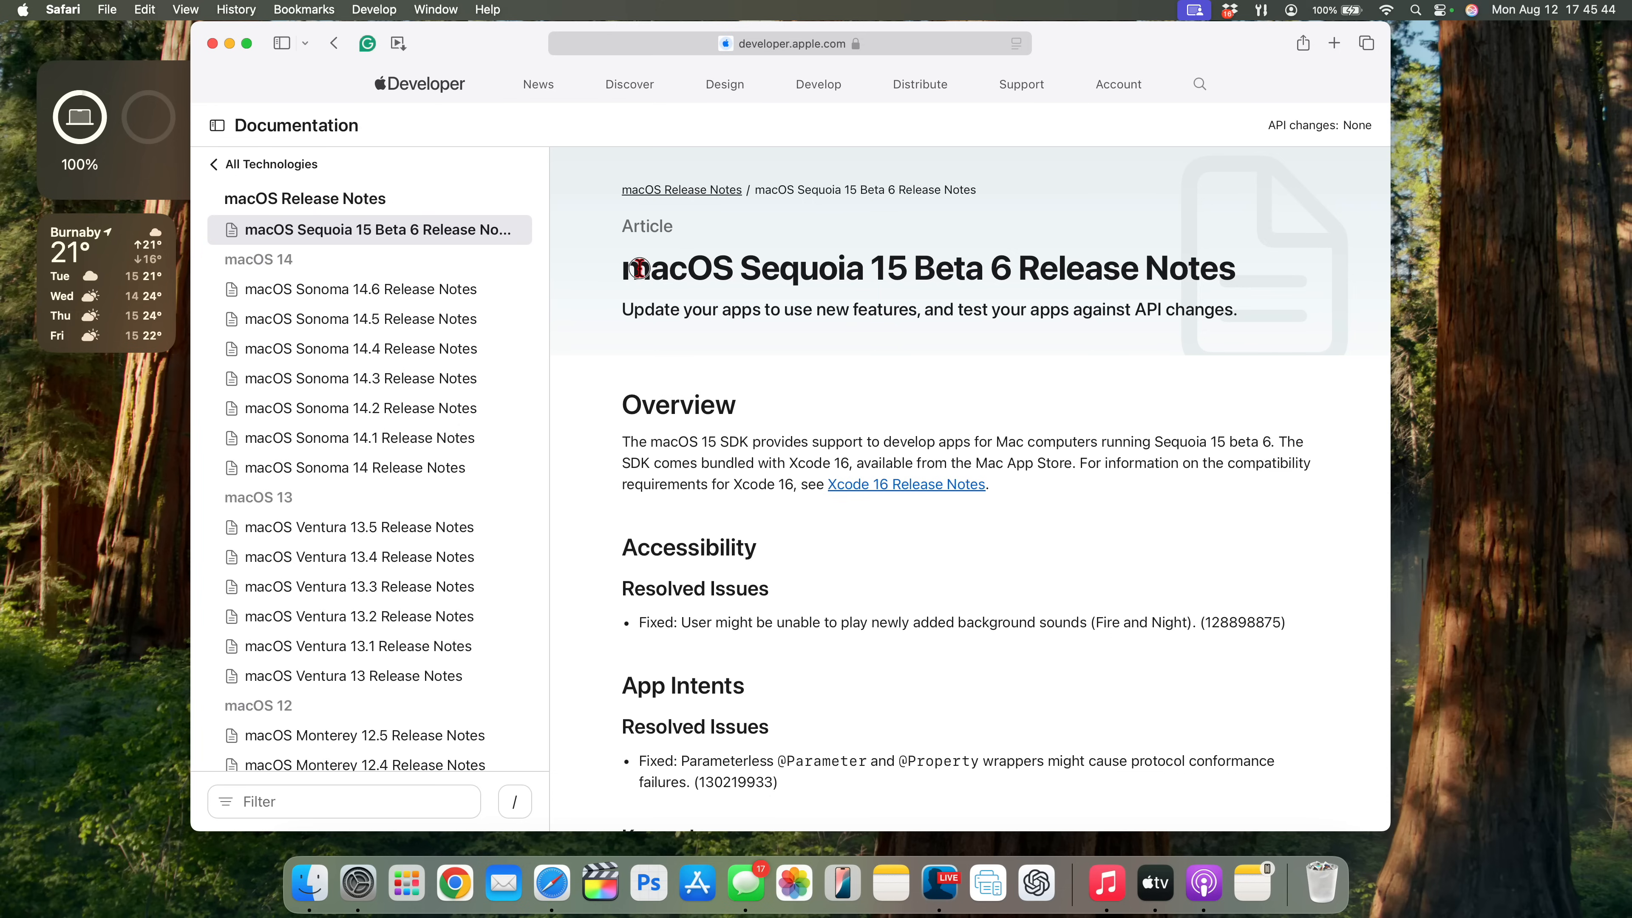
left_click_drag(635, 269, 1193, 268)
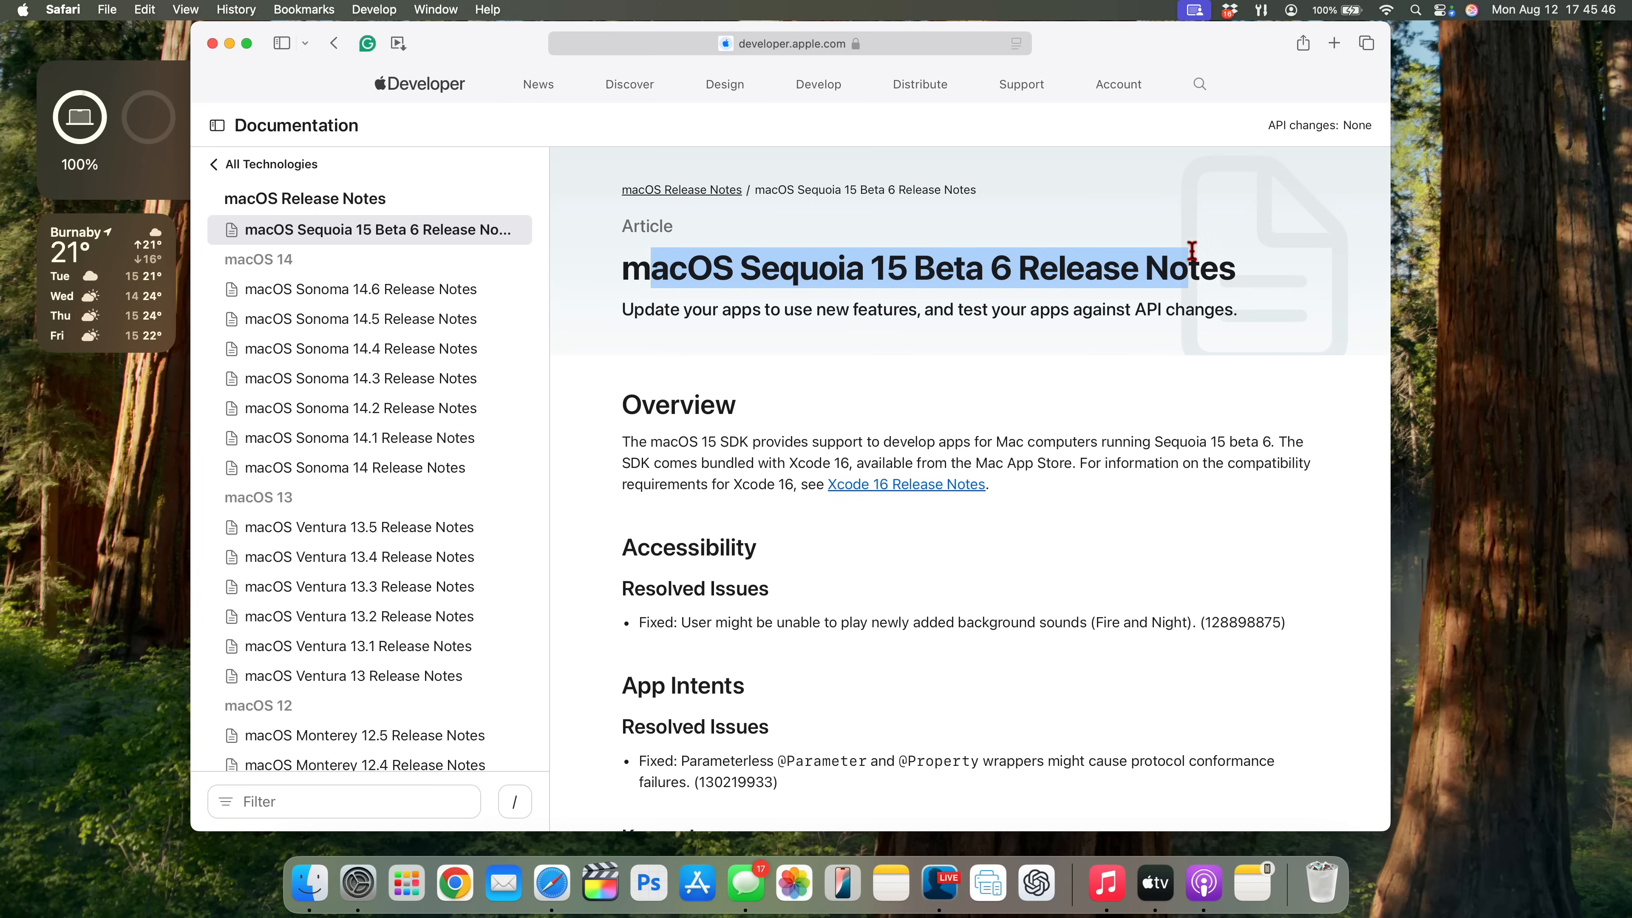
scroll("down", 3)
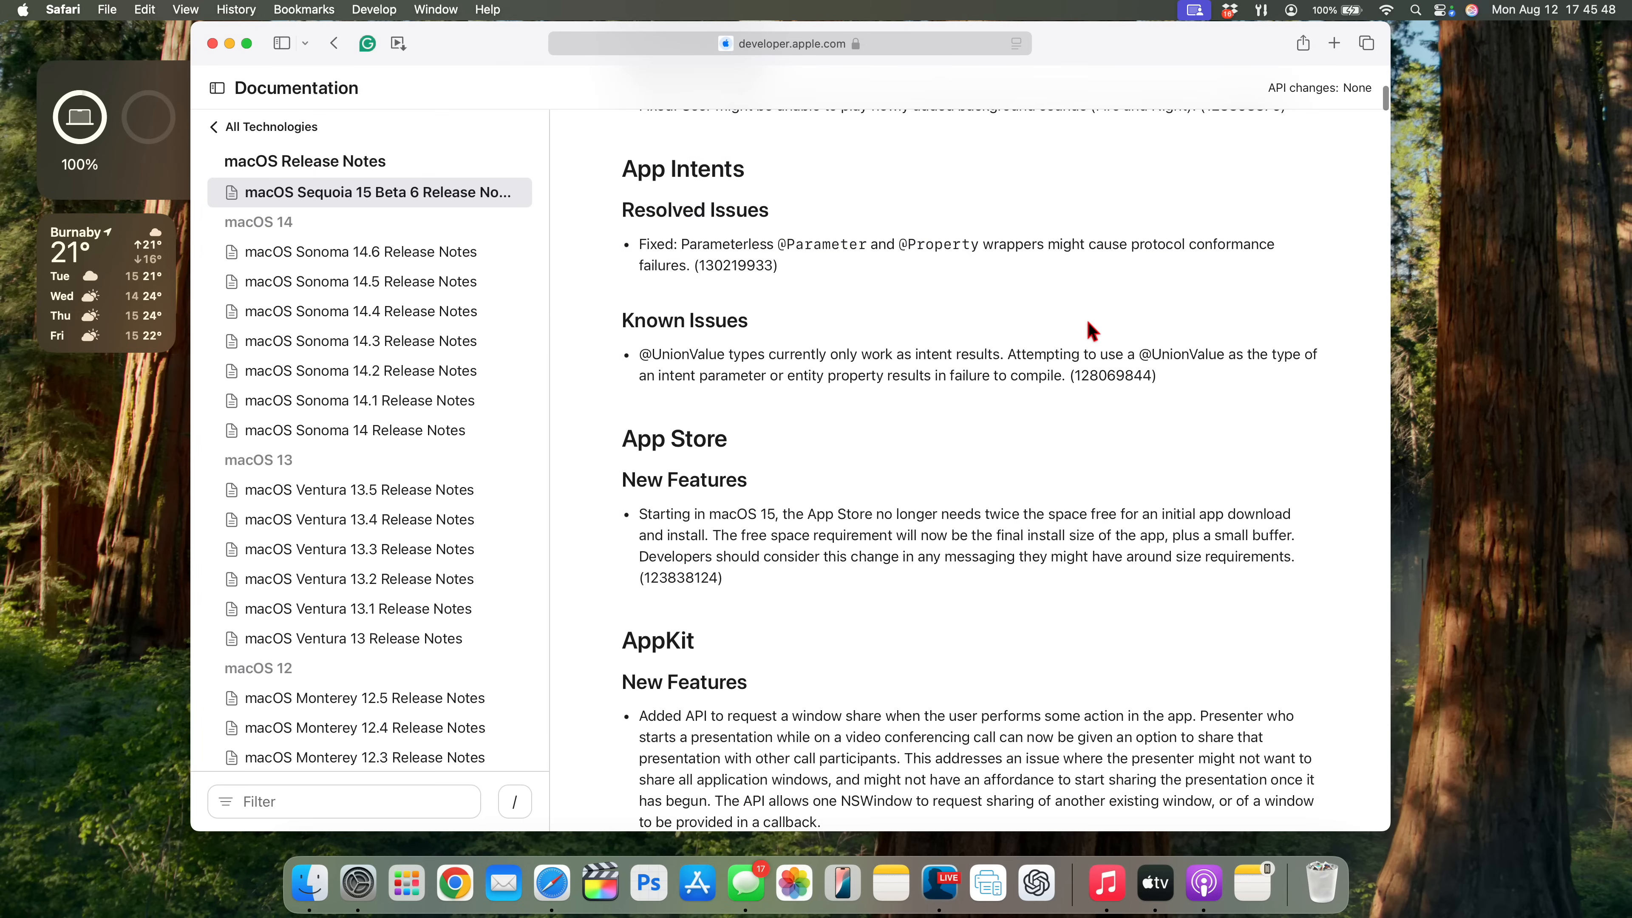
left_click(333, 42)
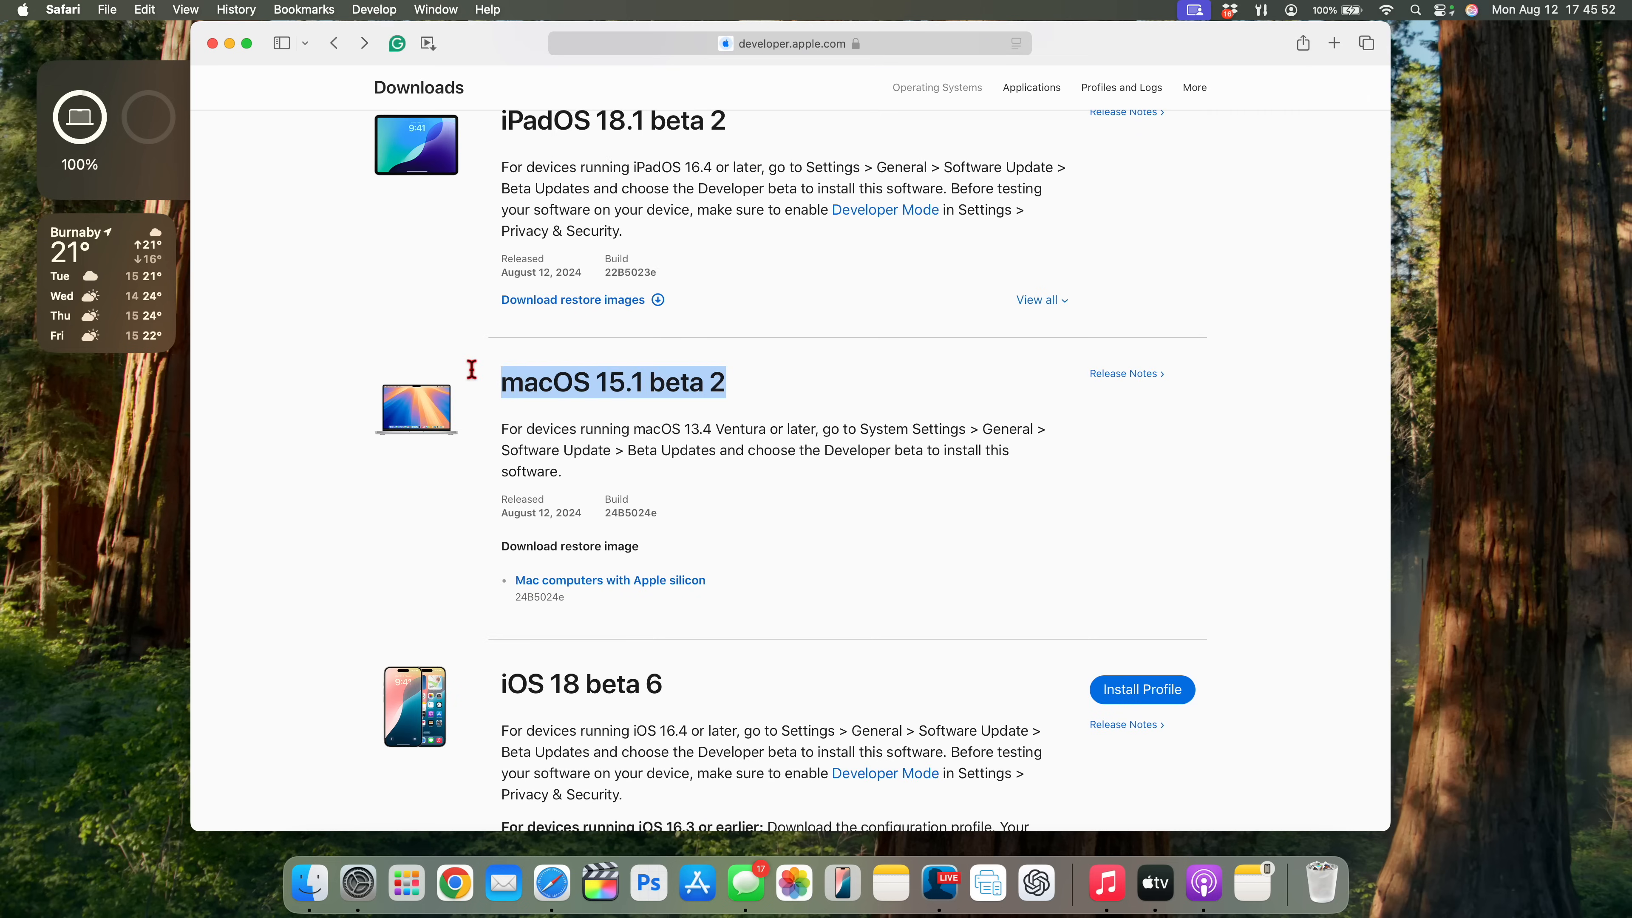
scroll("down", 3)
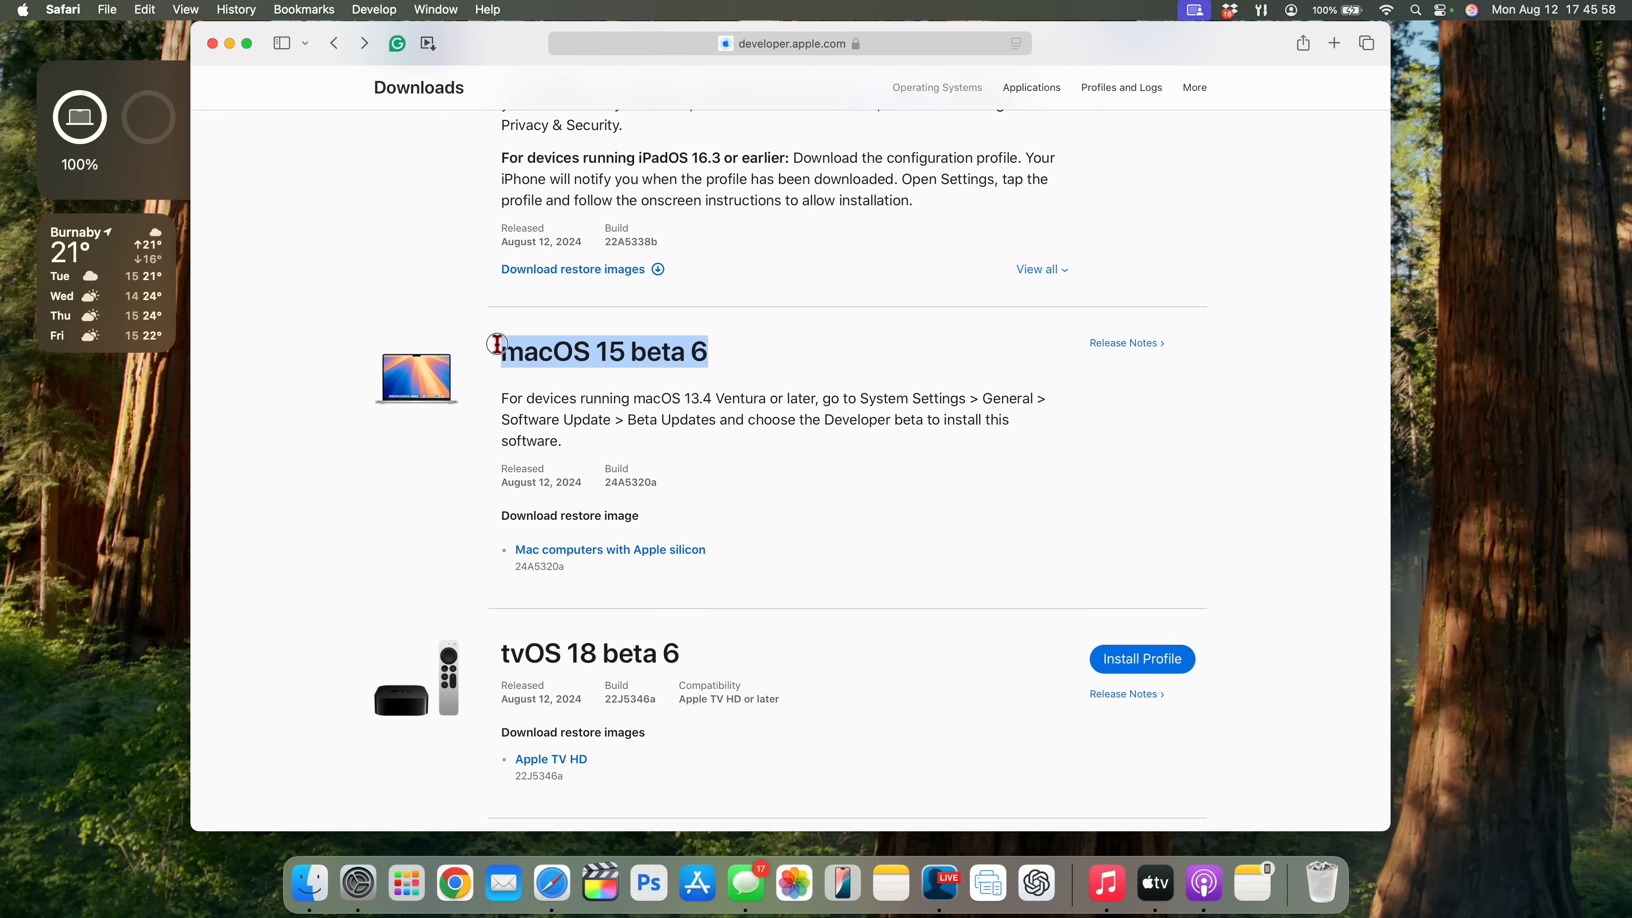
mouse_move(691, 471)
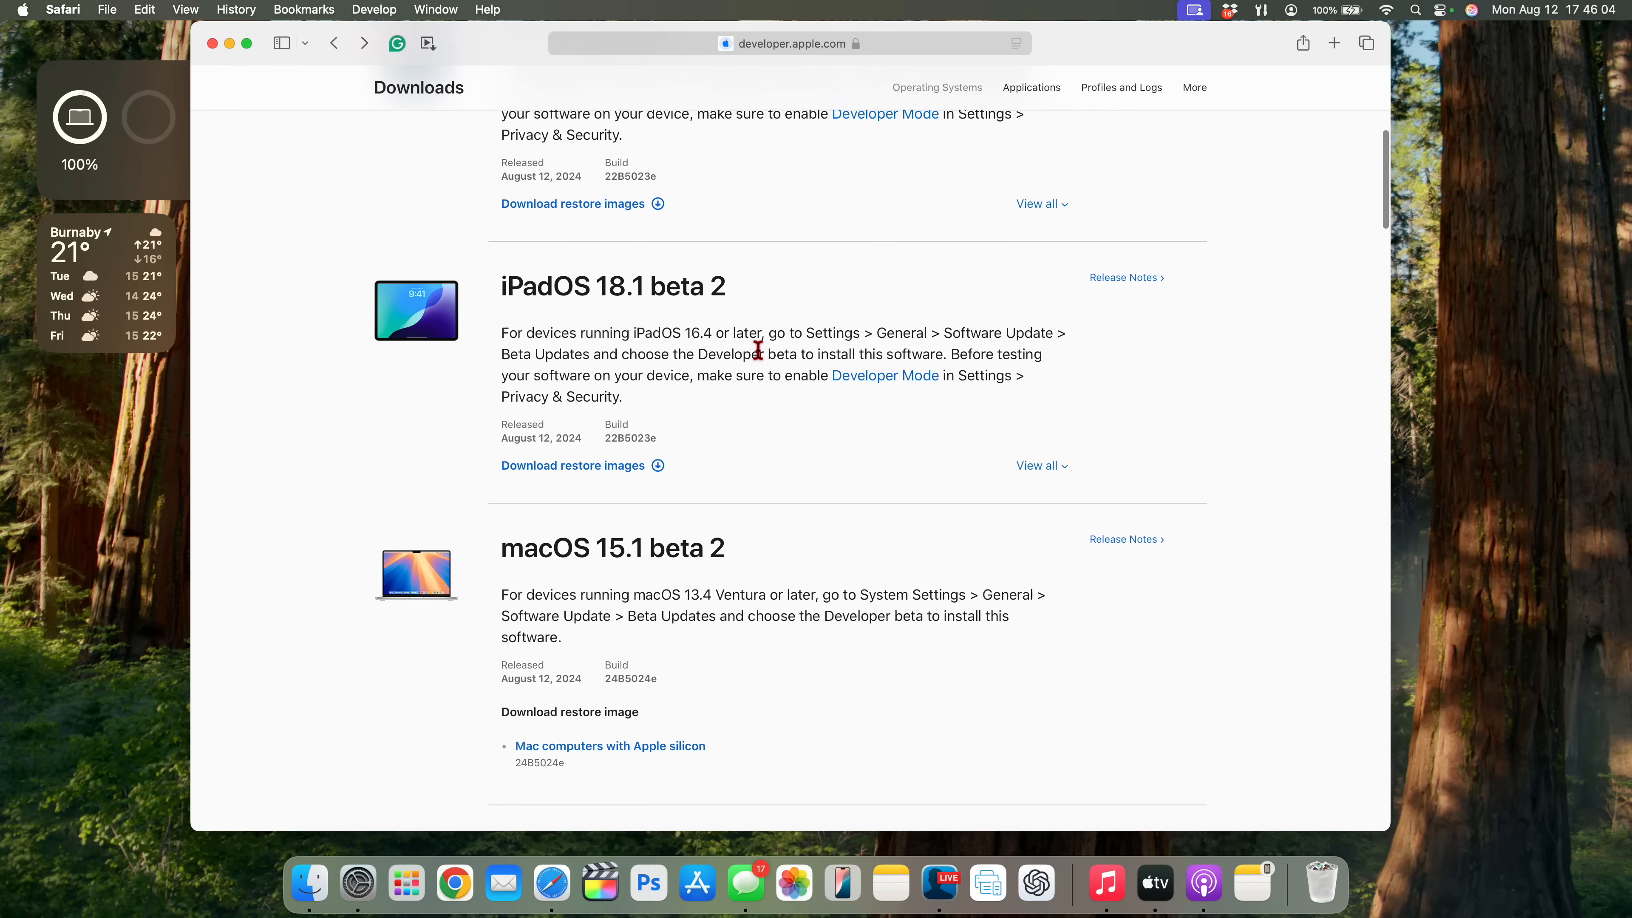
scroll("down", 3)
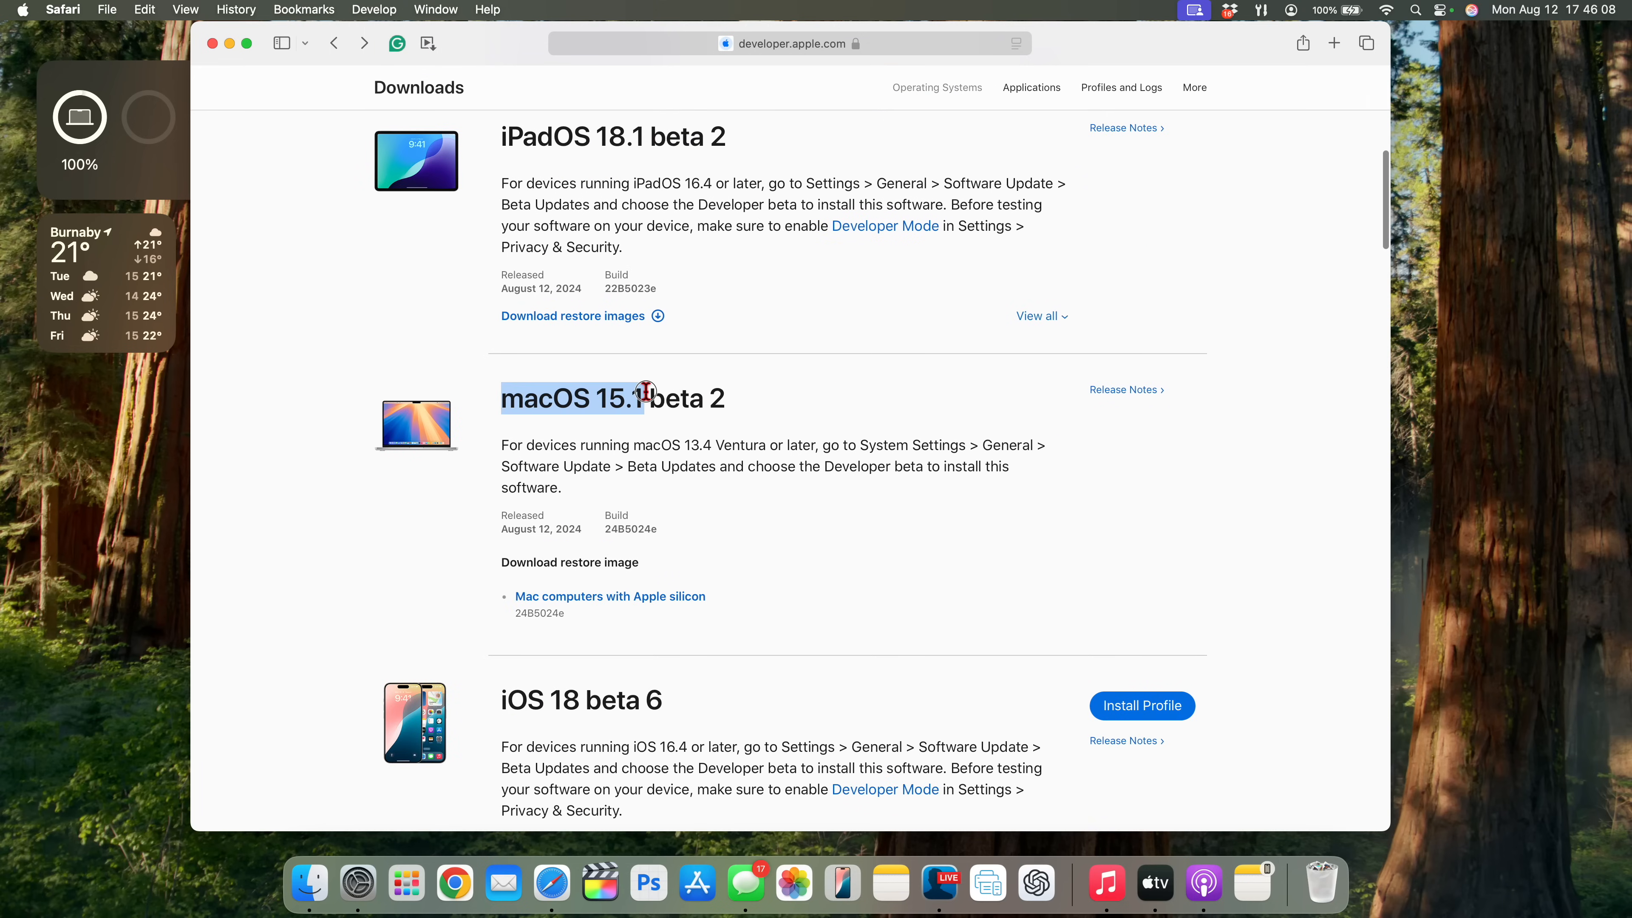
scroll("down", 3)
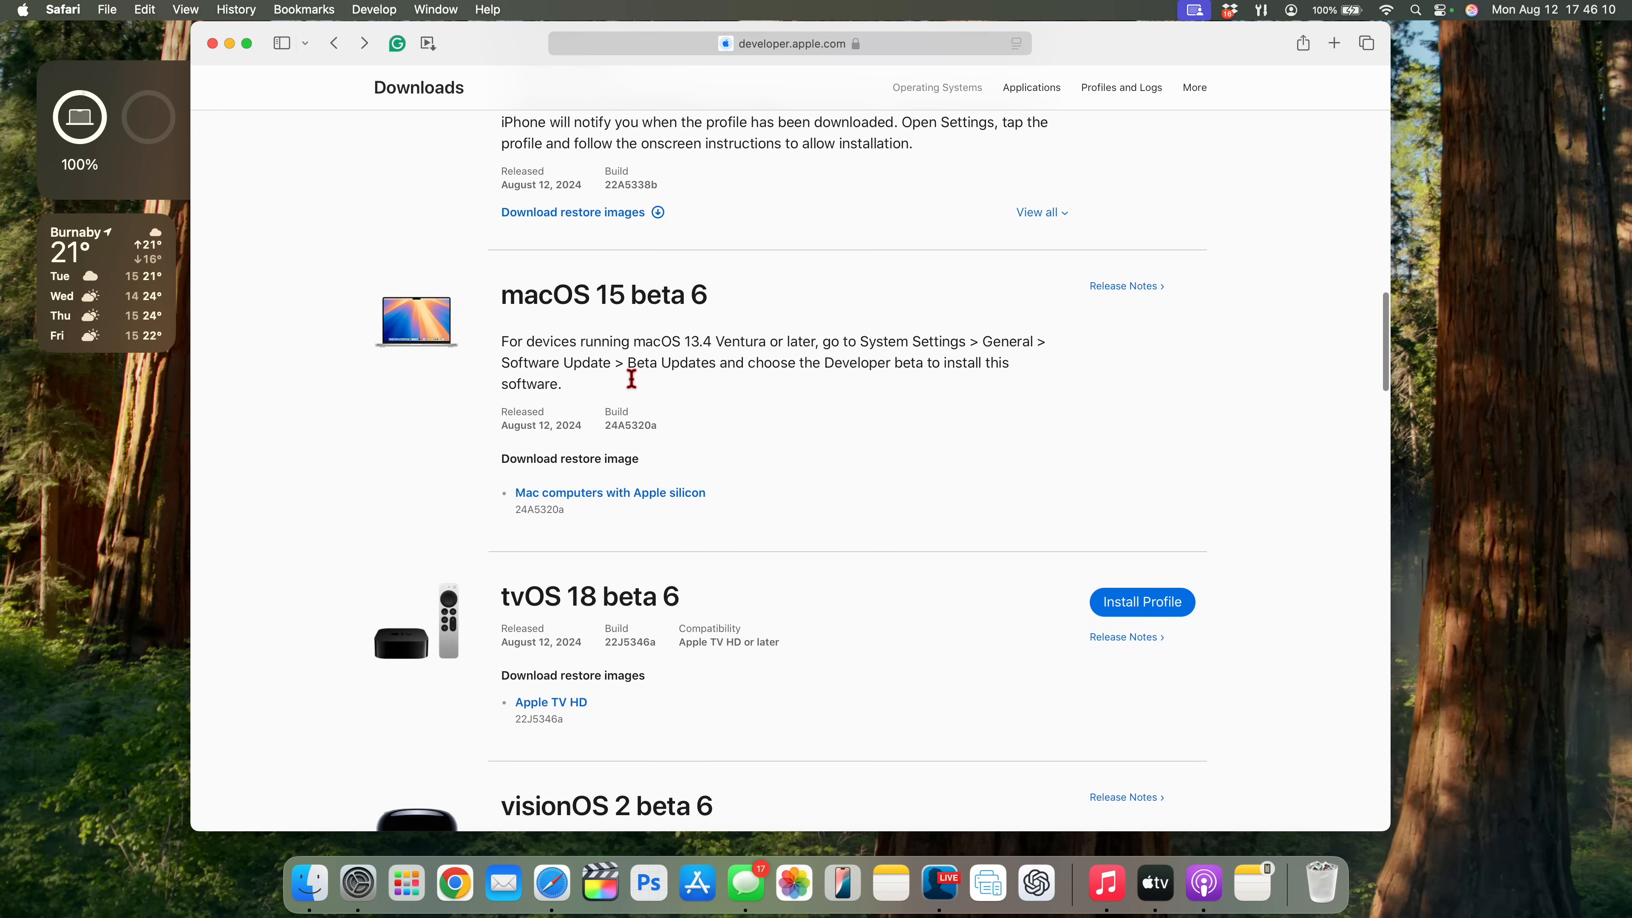
scroll("down", 3)
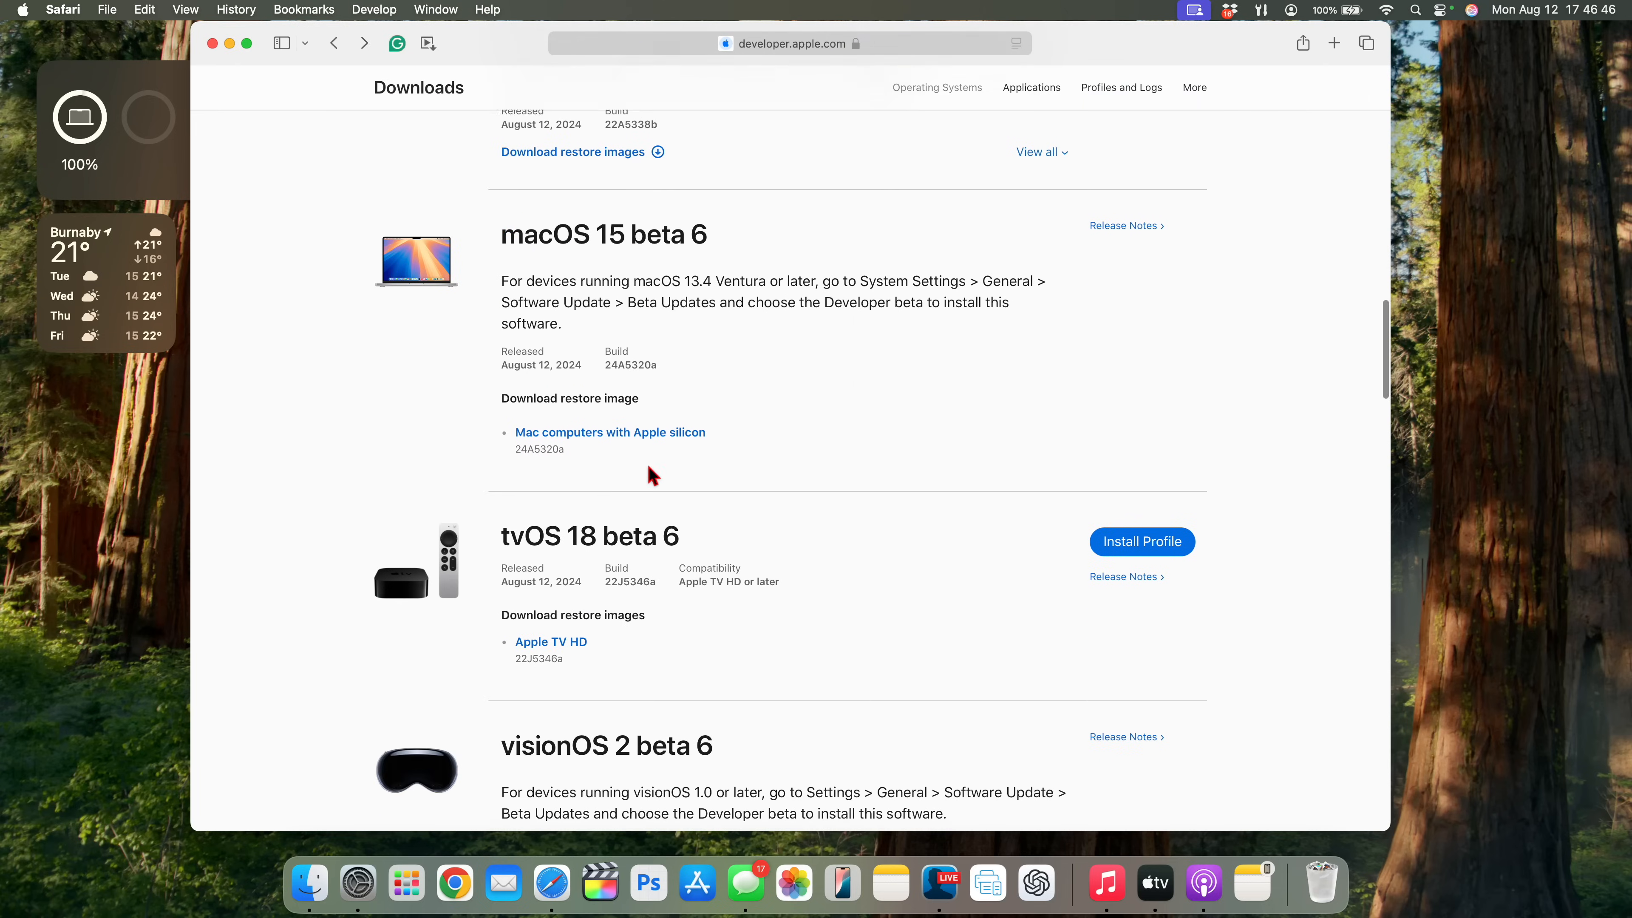
scroll("up", 3)
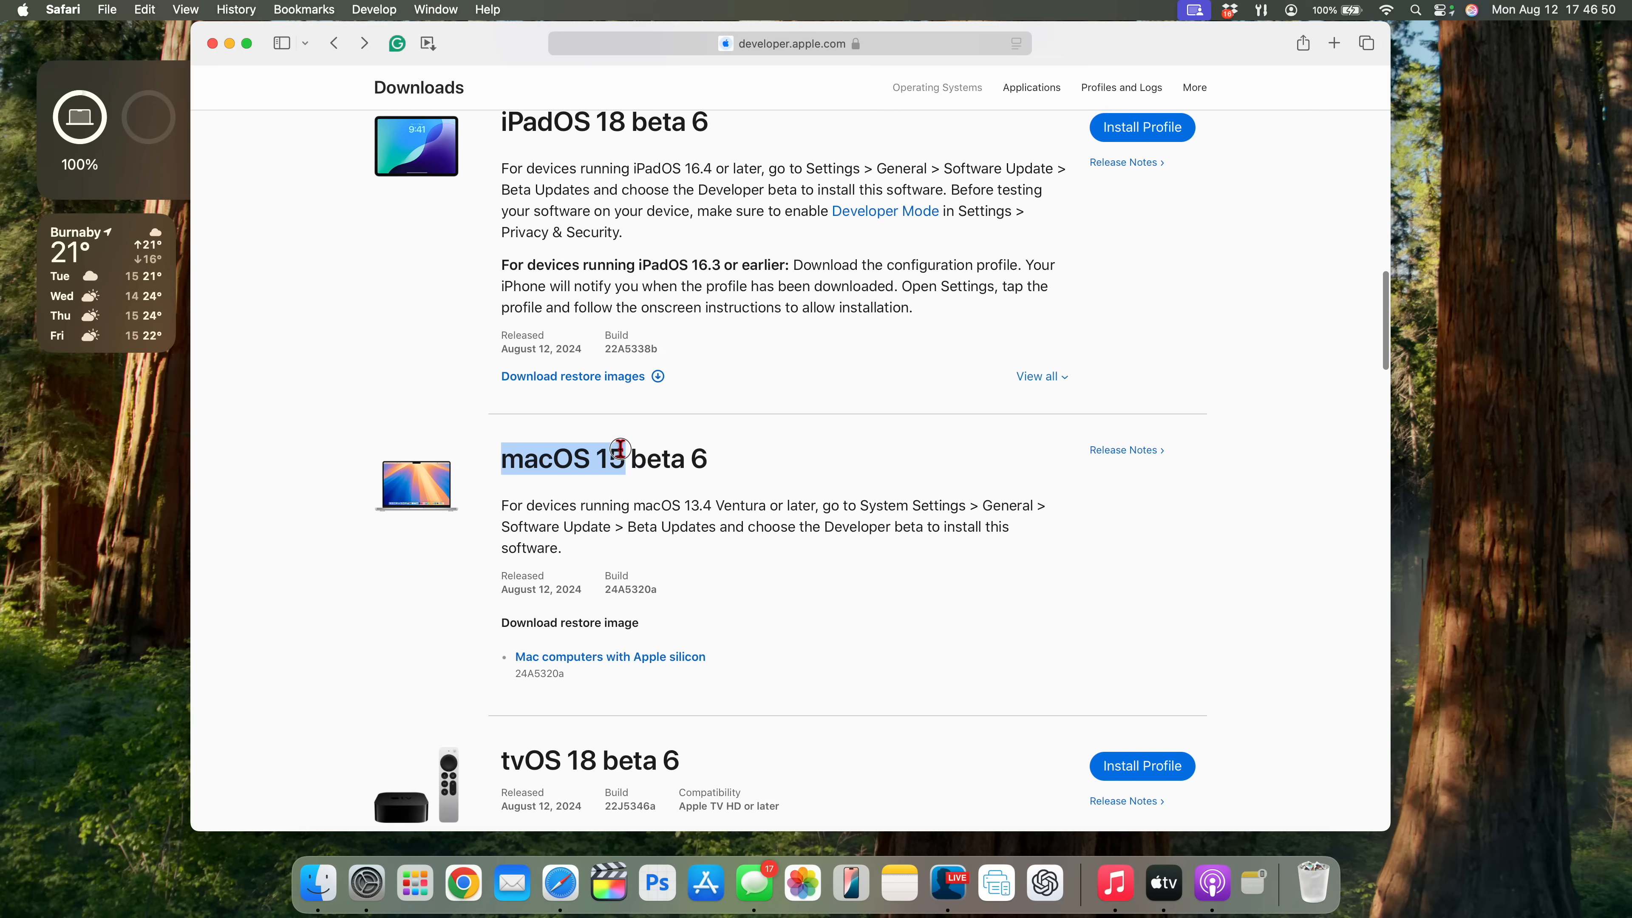
scroll("down", 3)
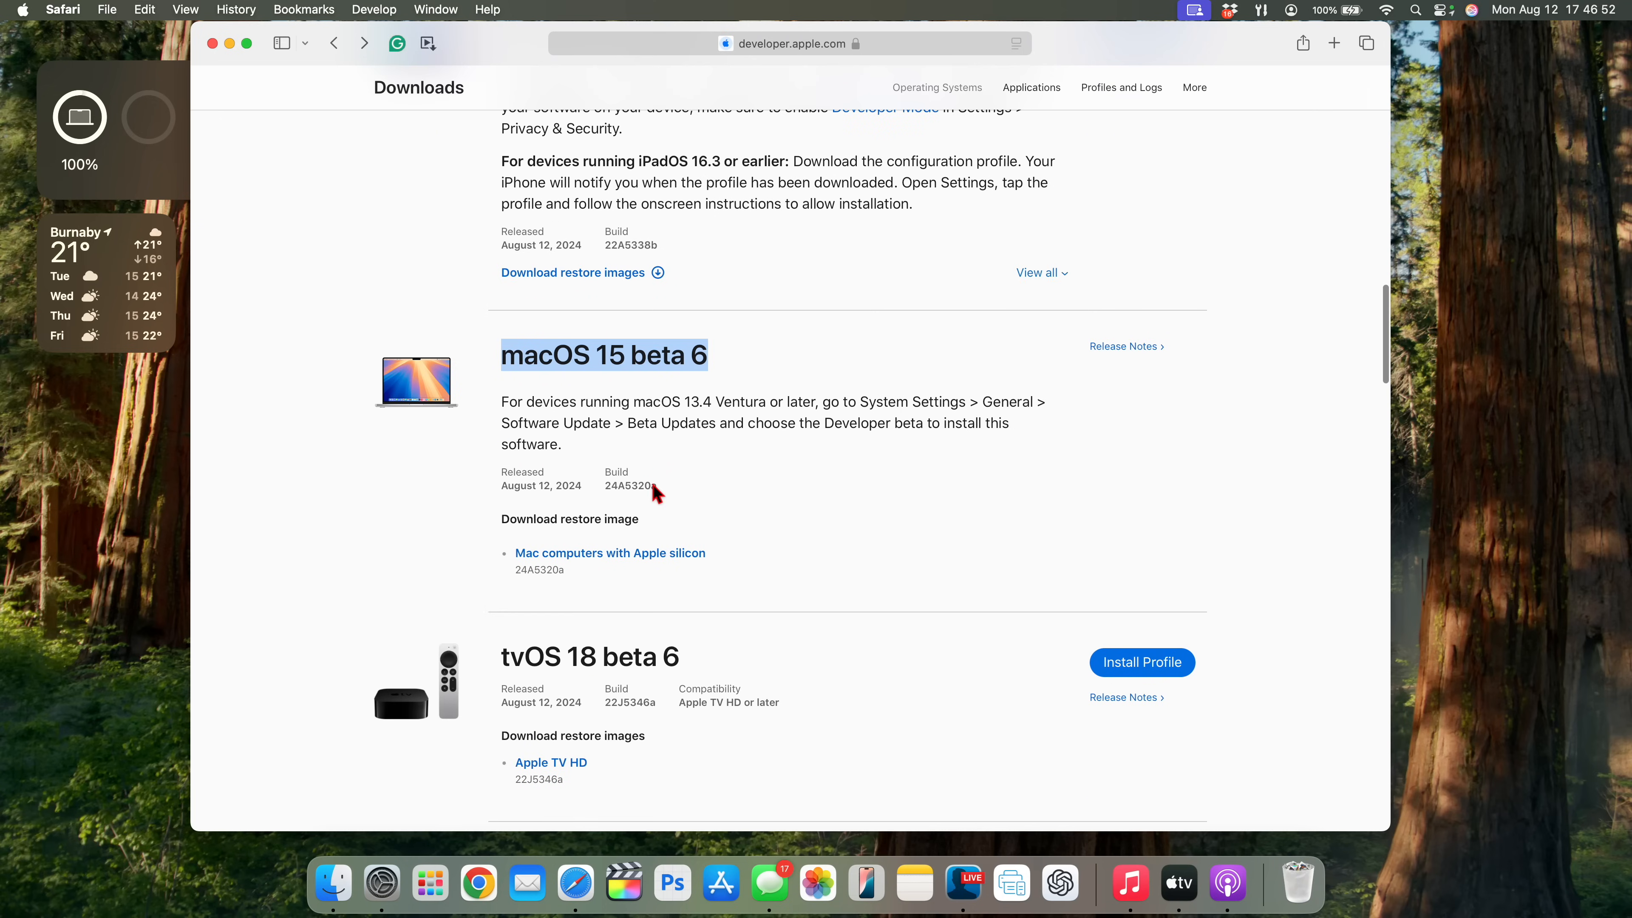
double_click(627, 486)
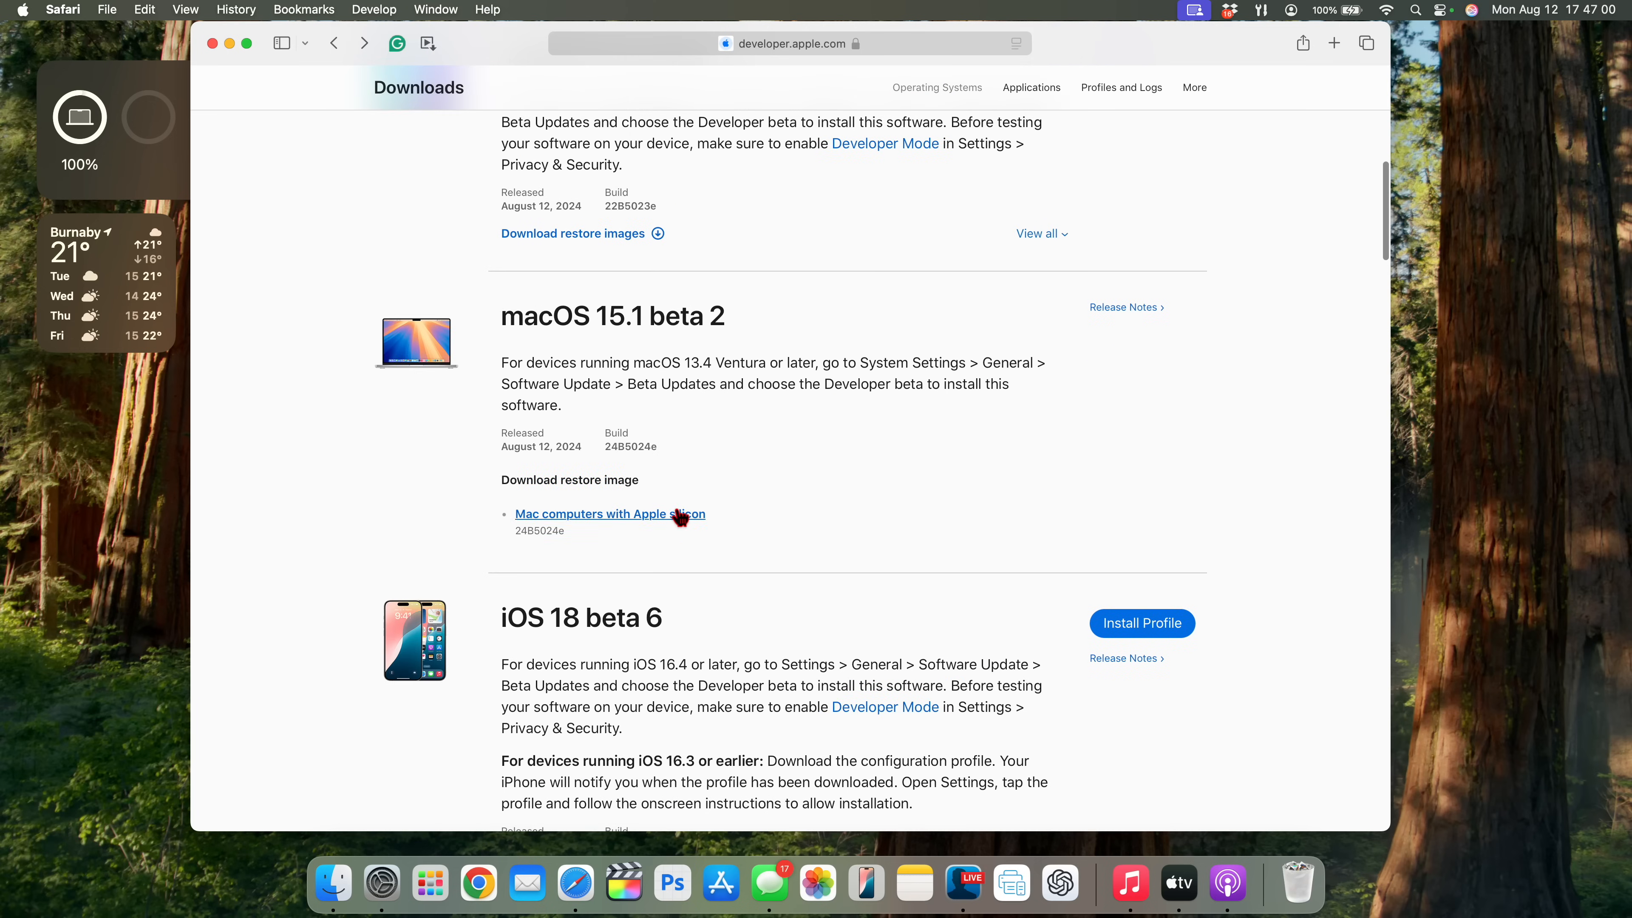
double_click(630, 446)
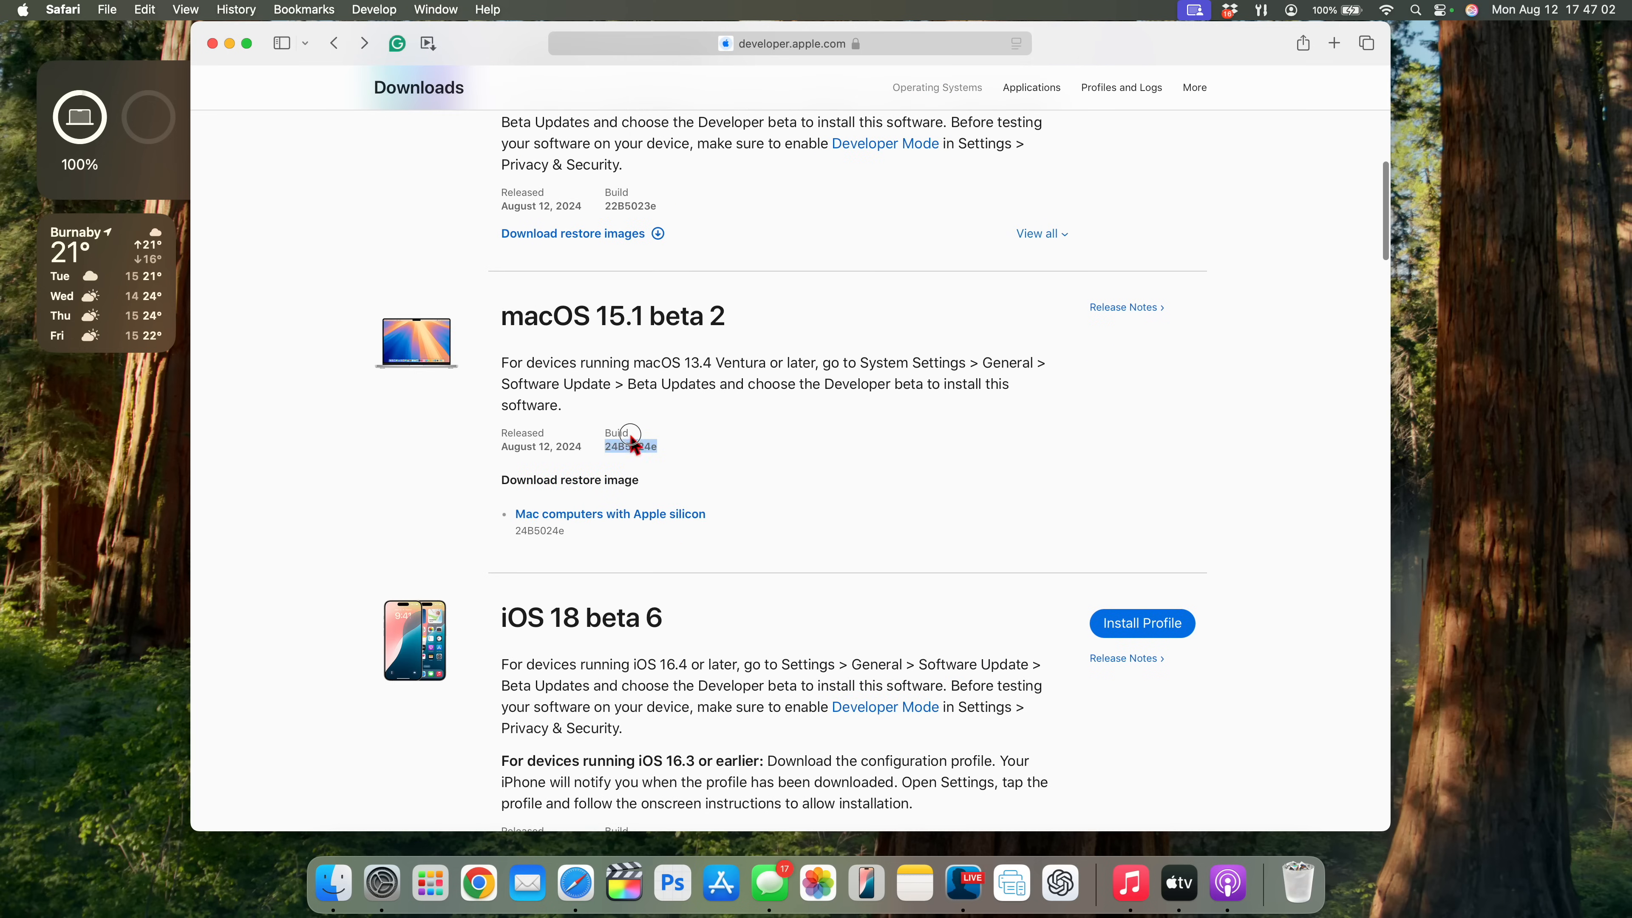
double_click(631, 446)
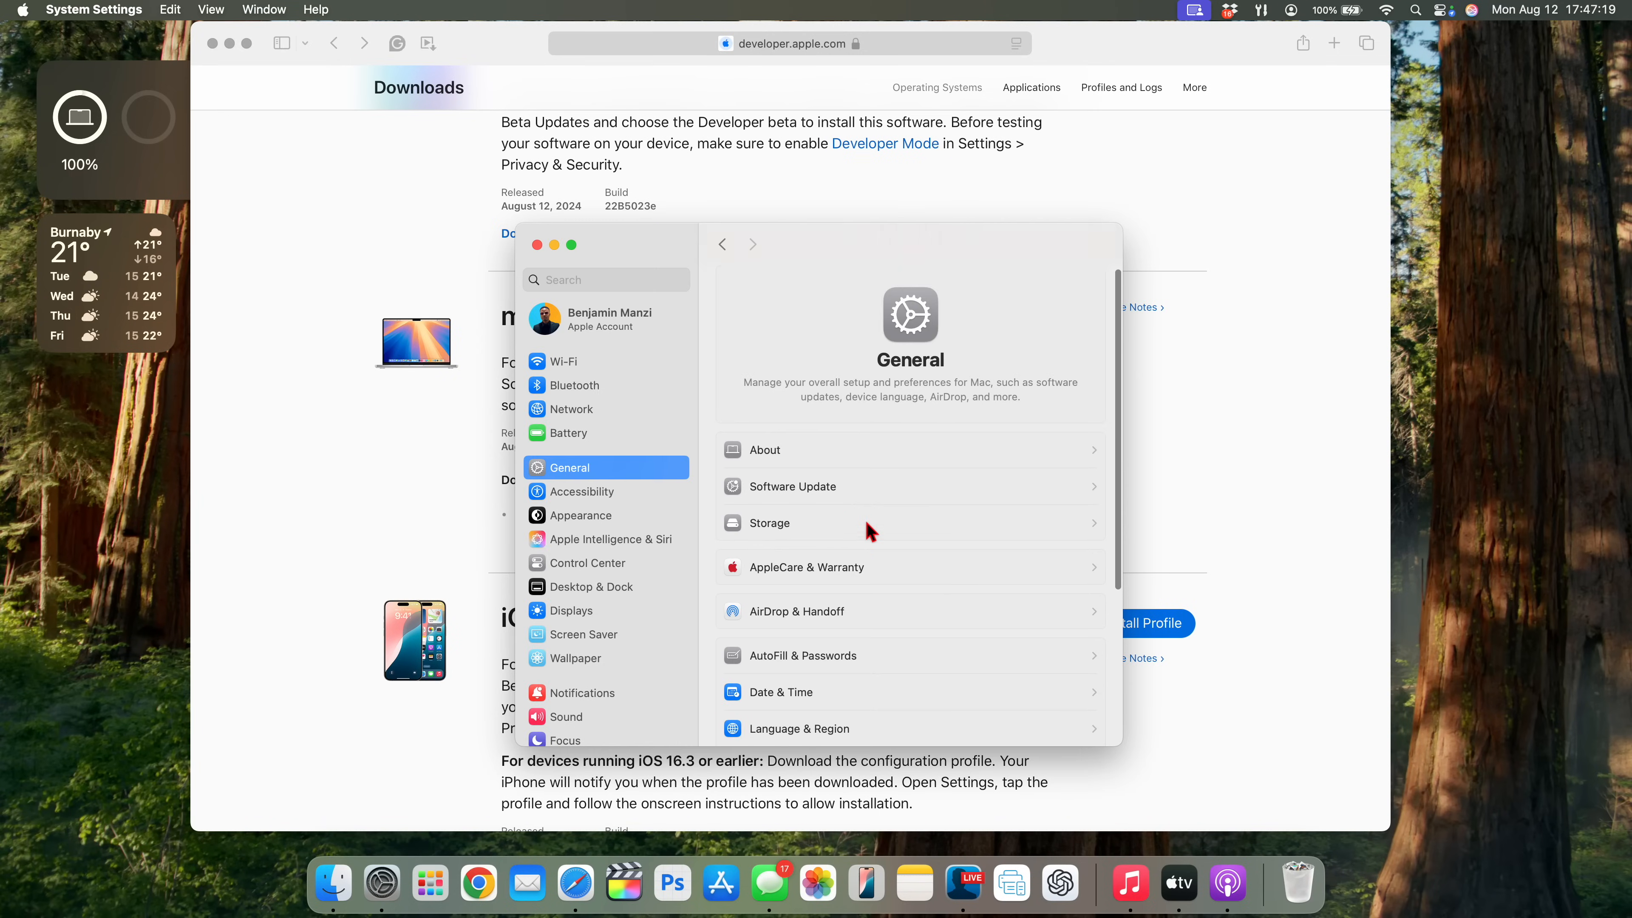
- Reach Software Update under General, showing the macOS Sequoia 15.1 Developer Beta channel checking for updates
scroll("down", 3)
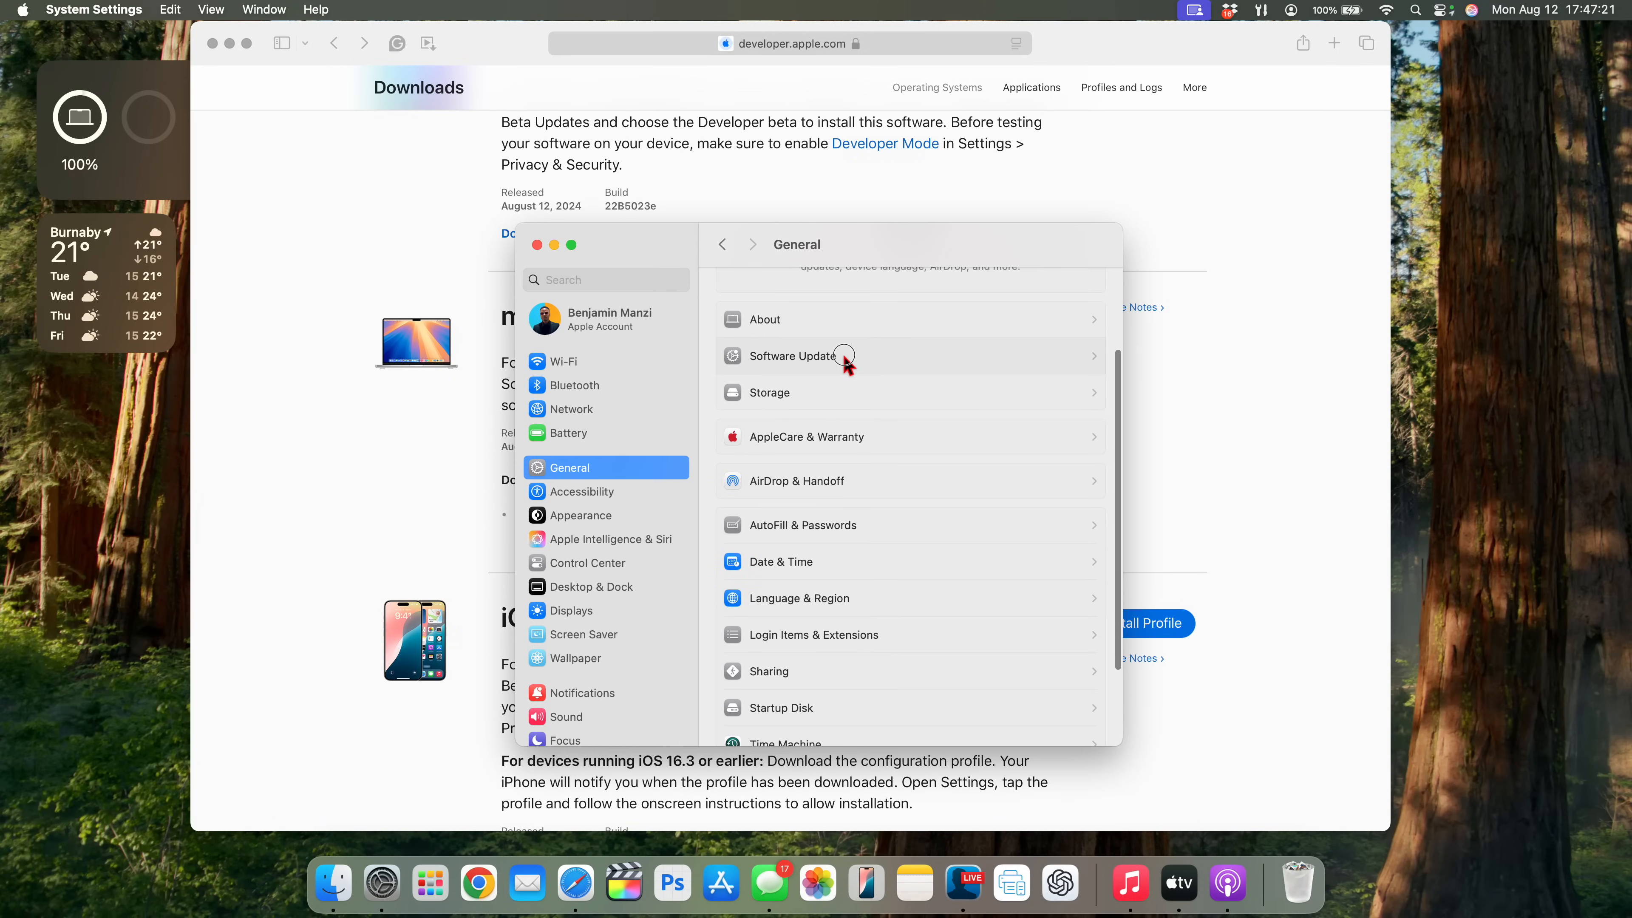
left_click(843, 356)
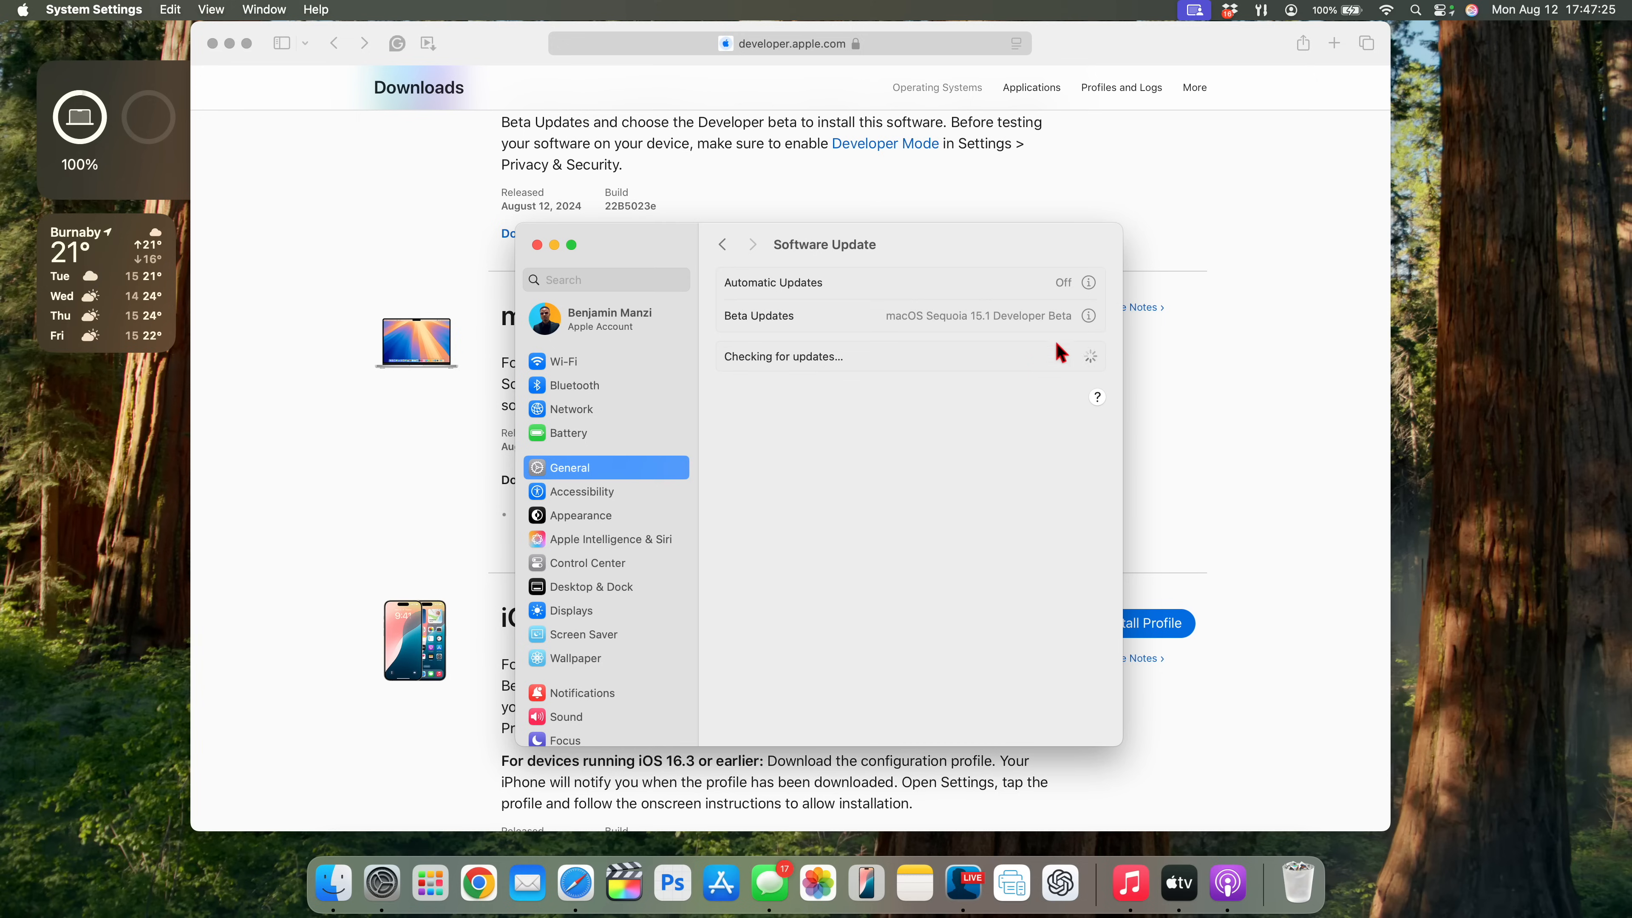
mouse_move(1027, 340)
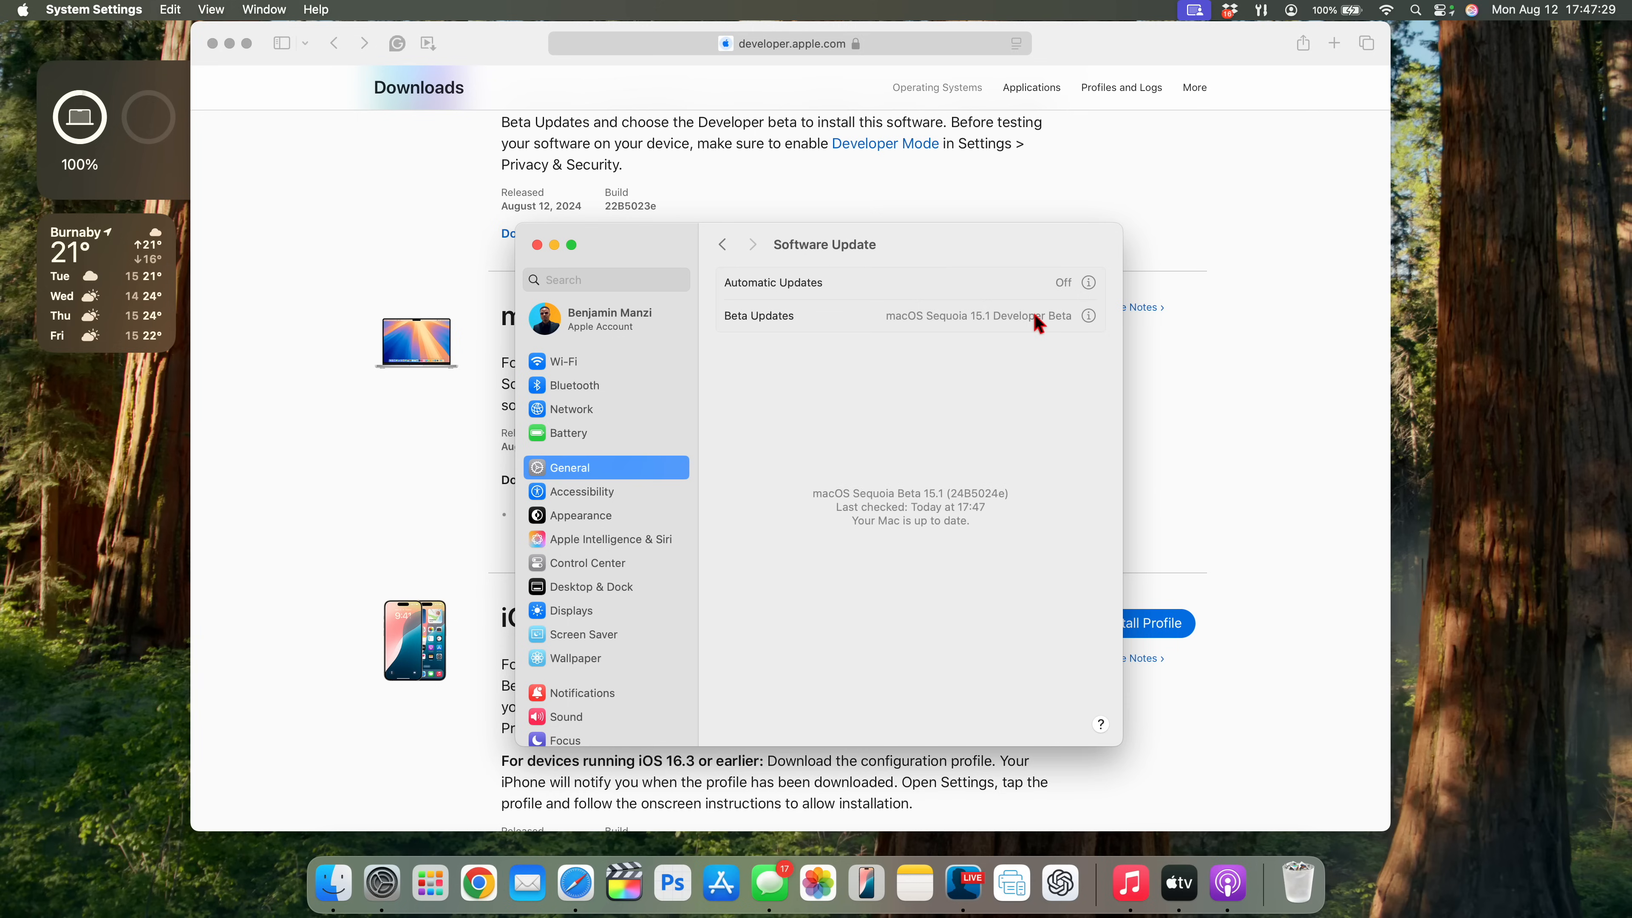
mouse_move(1098, 335)
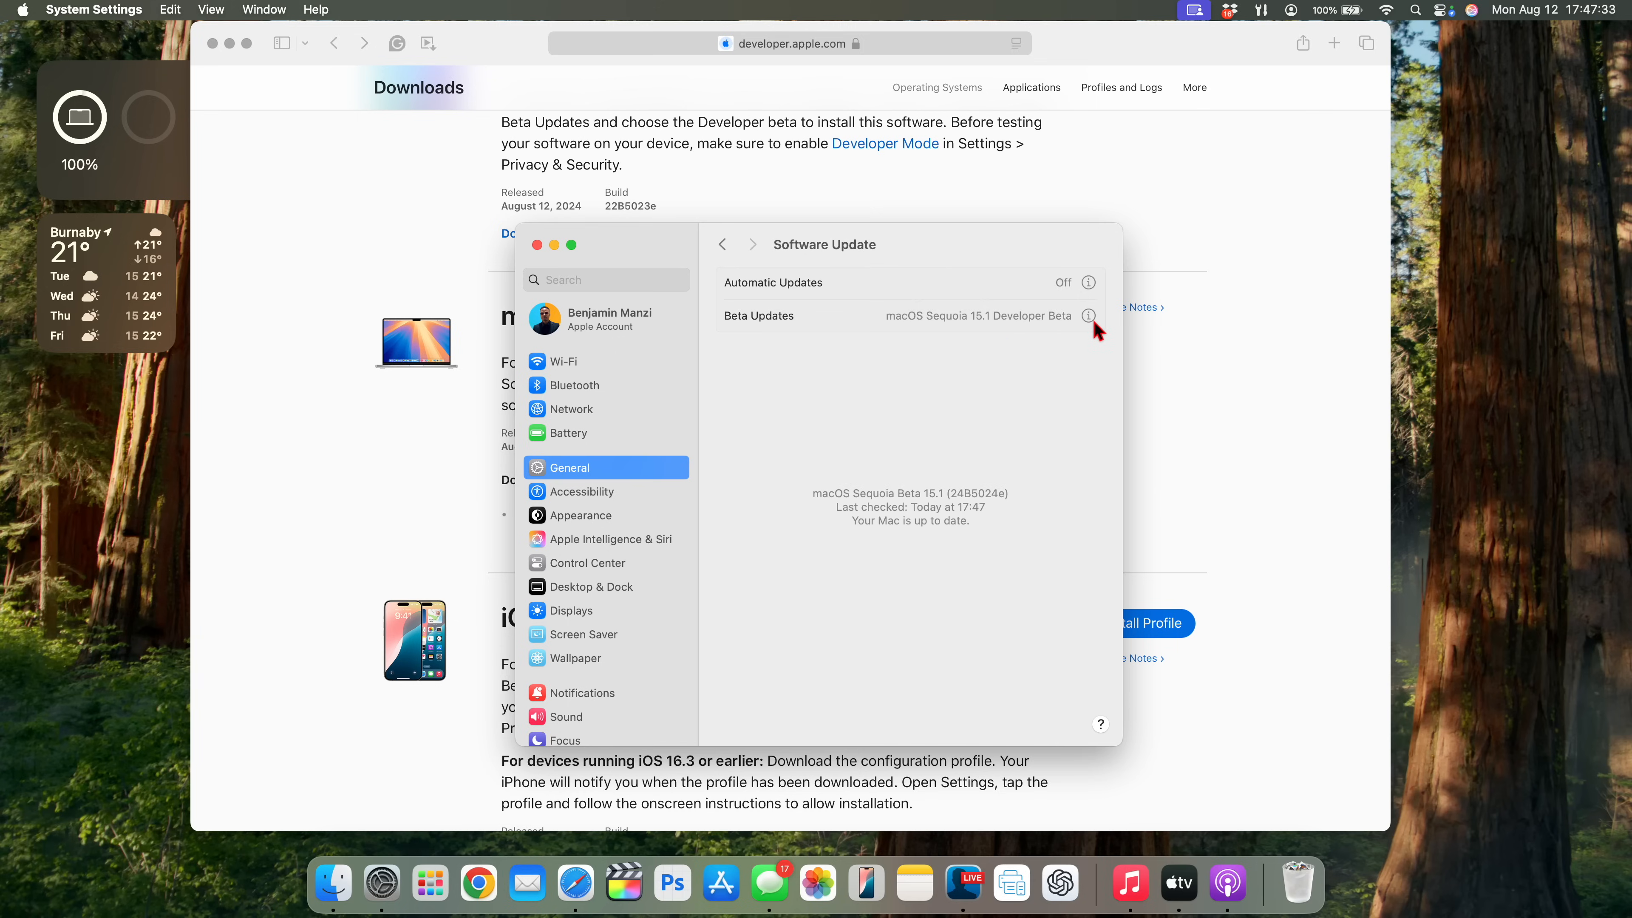
mouse_move(1045, 408)
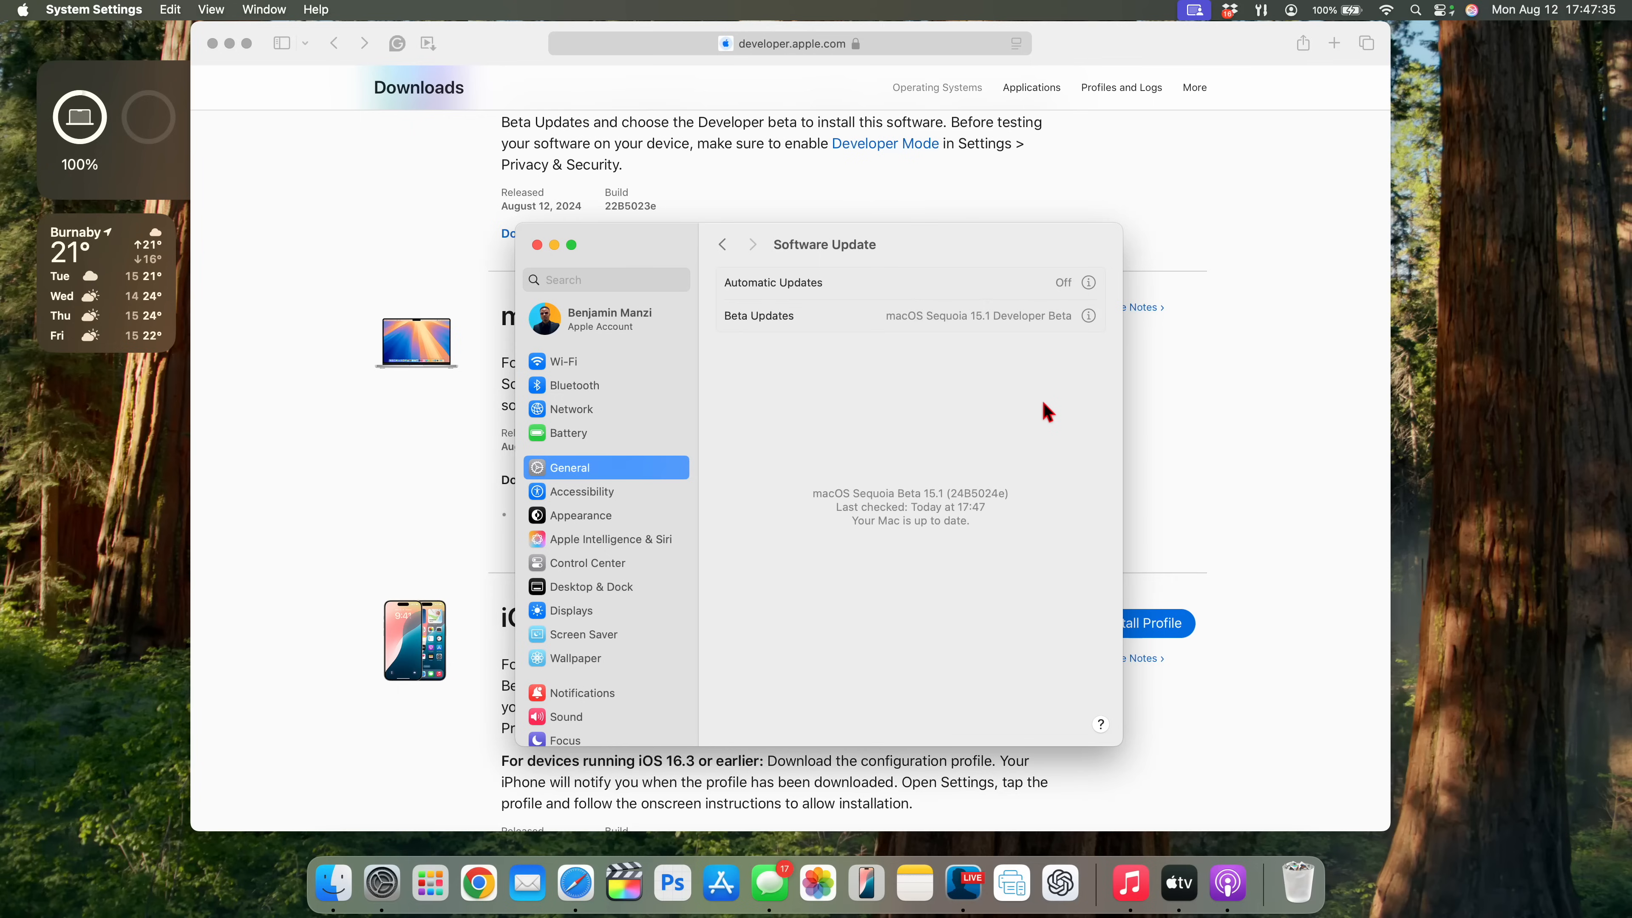
mouse_move(620, 267)
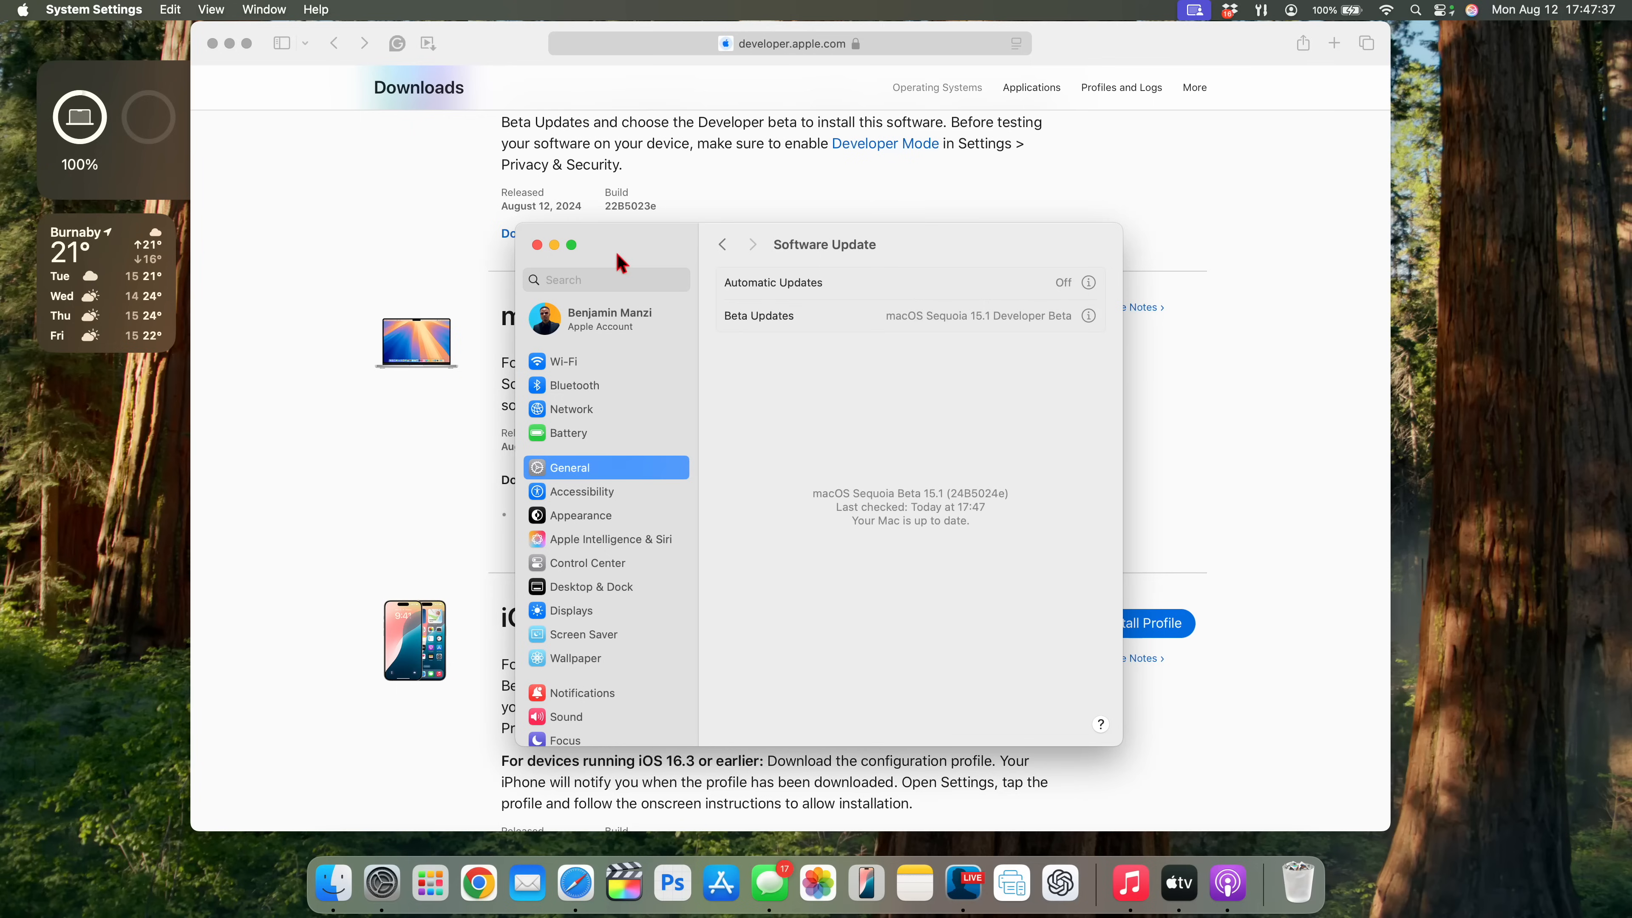
mouse_move(532, 269)
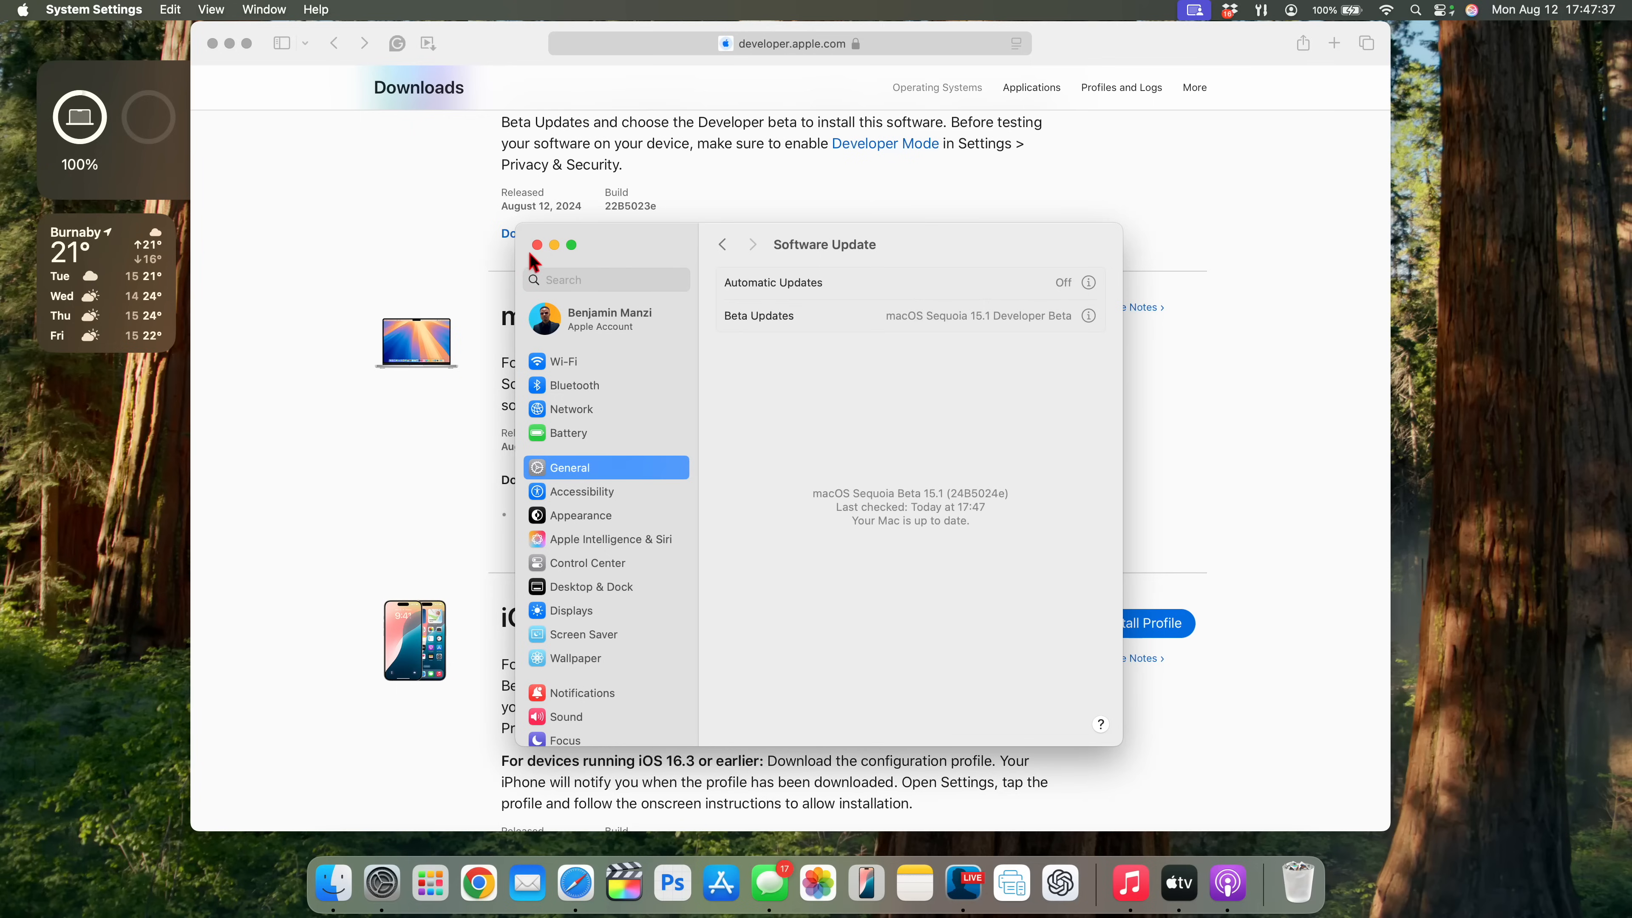